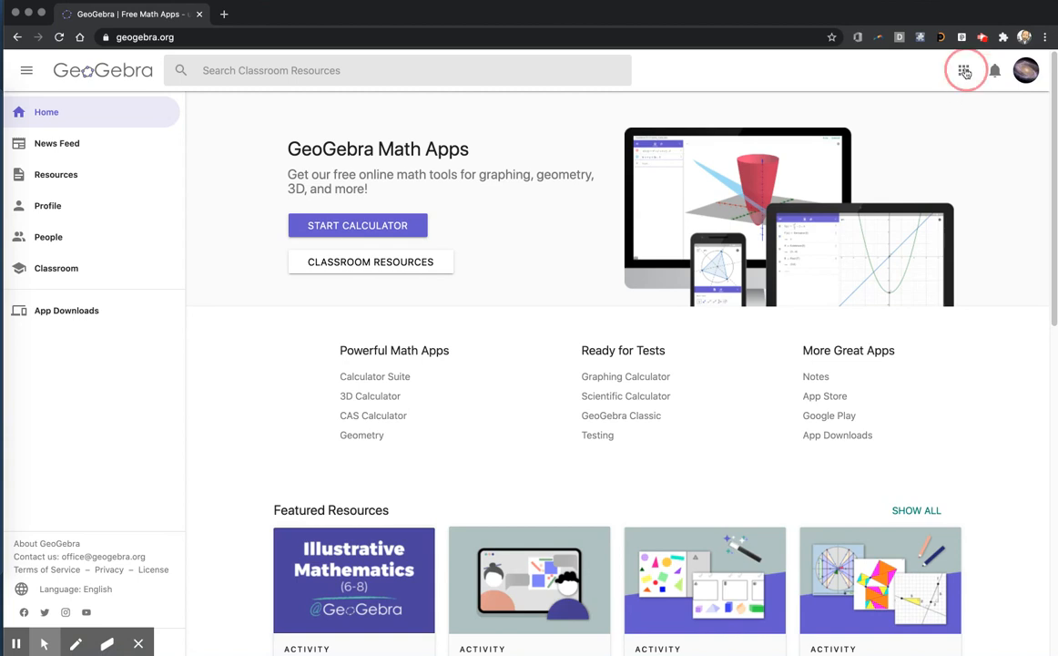
Launch GeoGebra Classic from the apps grid into a new browser tab
click(963, 70)
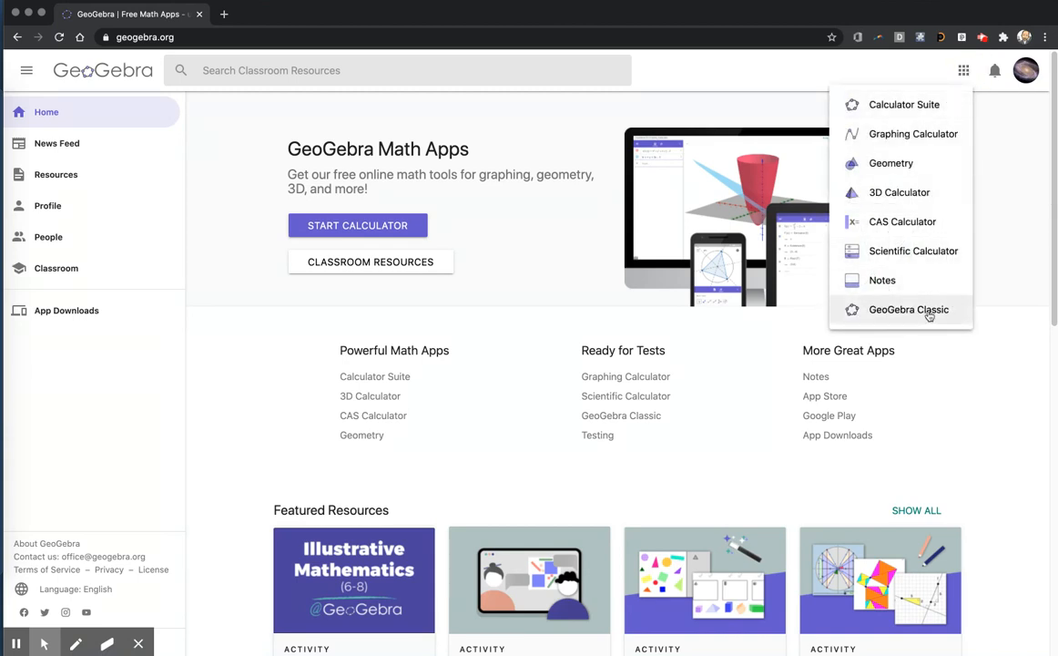
click(908, 308)
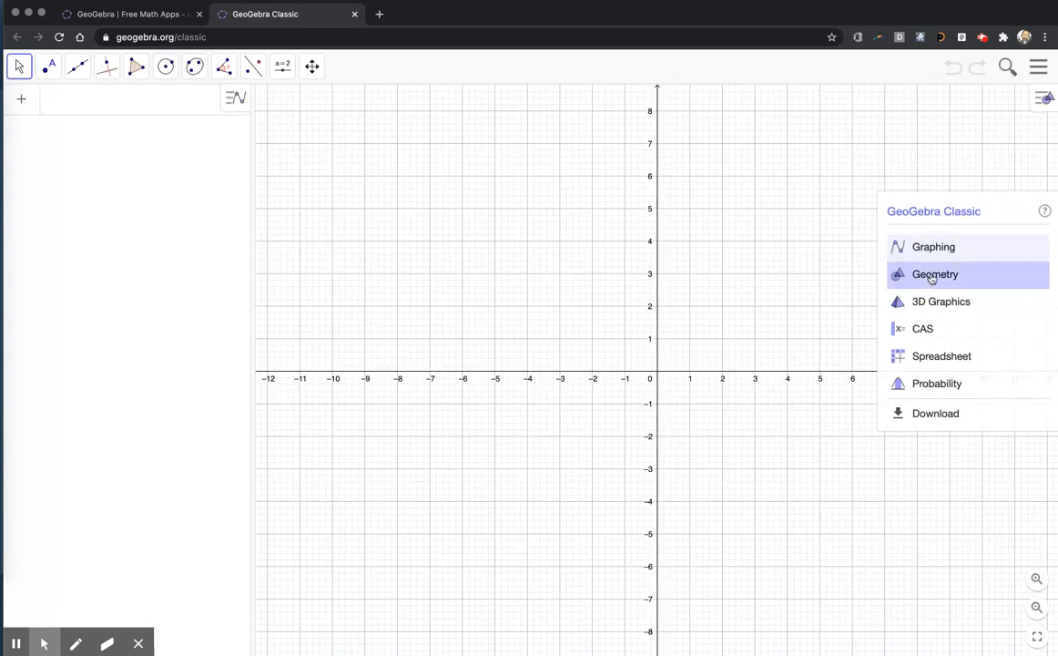
Pick the Geometry perspective and draw mirror line AB with the two-point Line tool
click(936, 274)
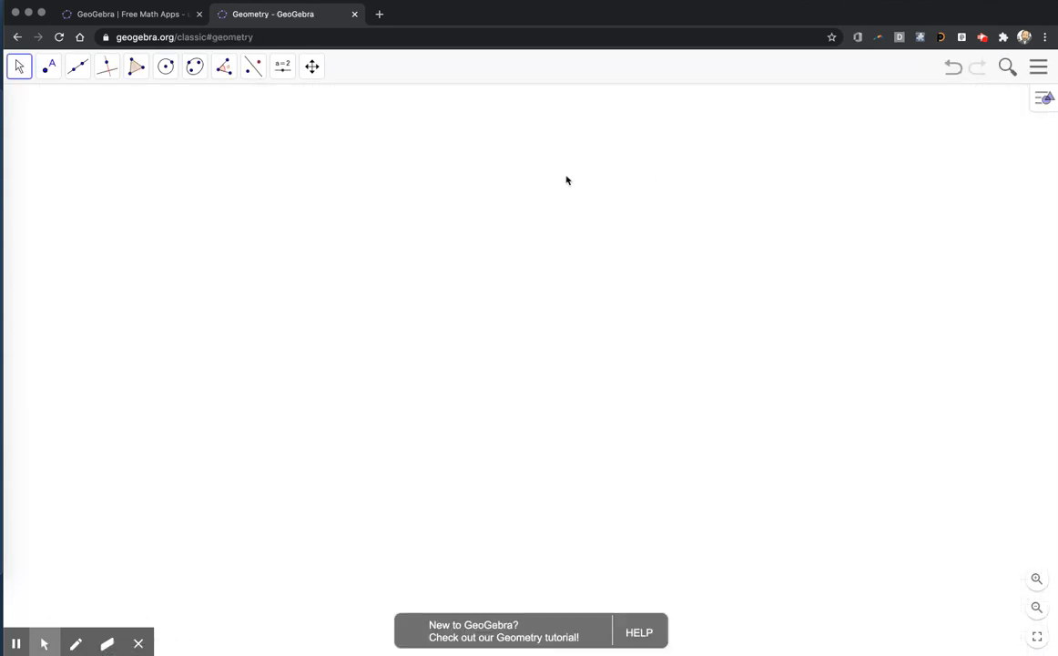
mouse_move(542, 330)
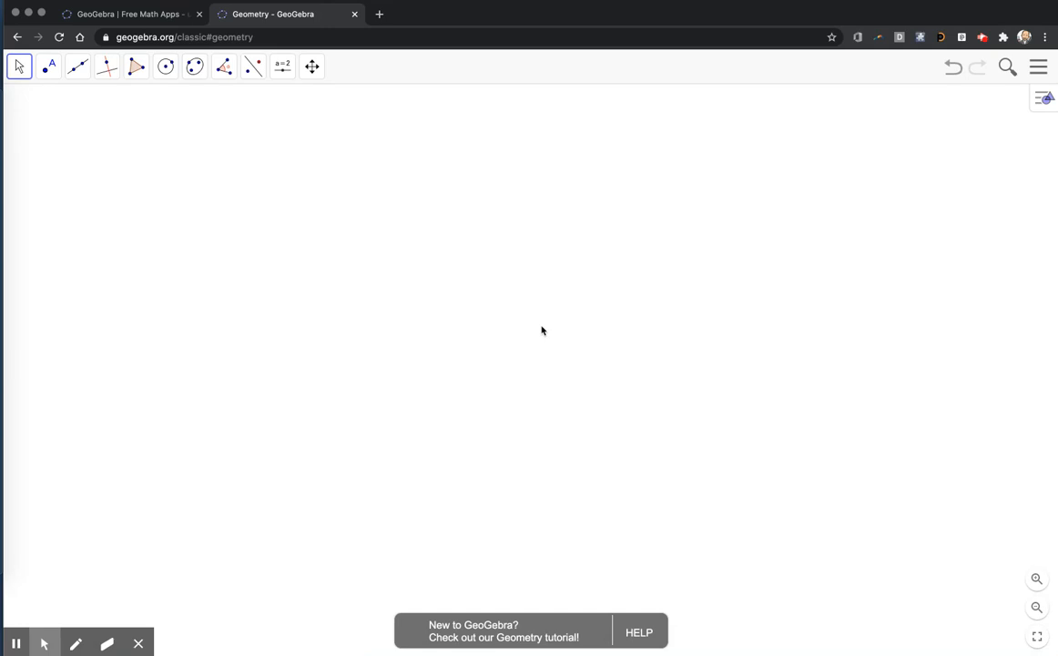
mouse_move(76, 100)
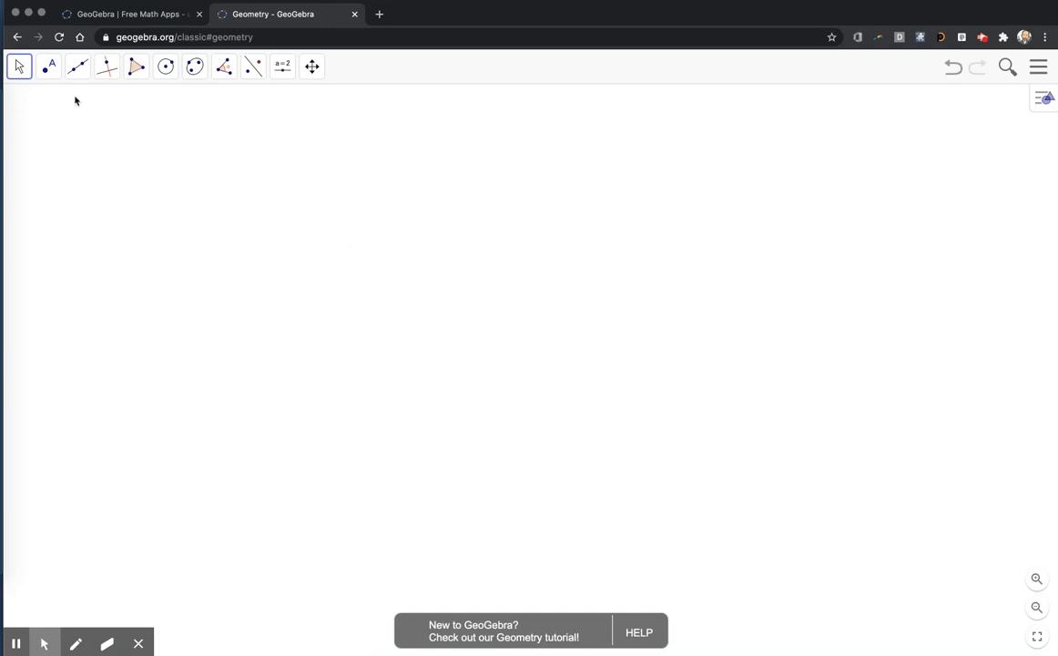
click(77, 66)
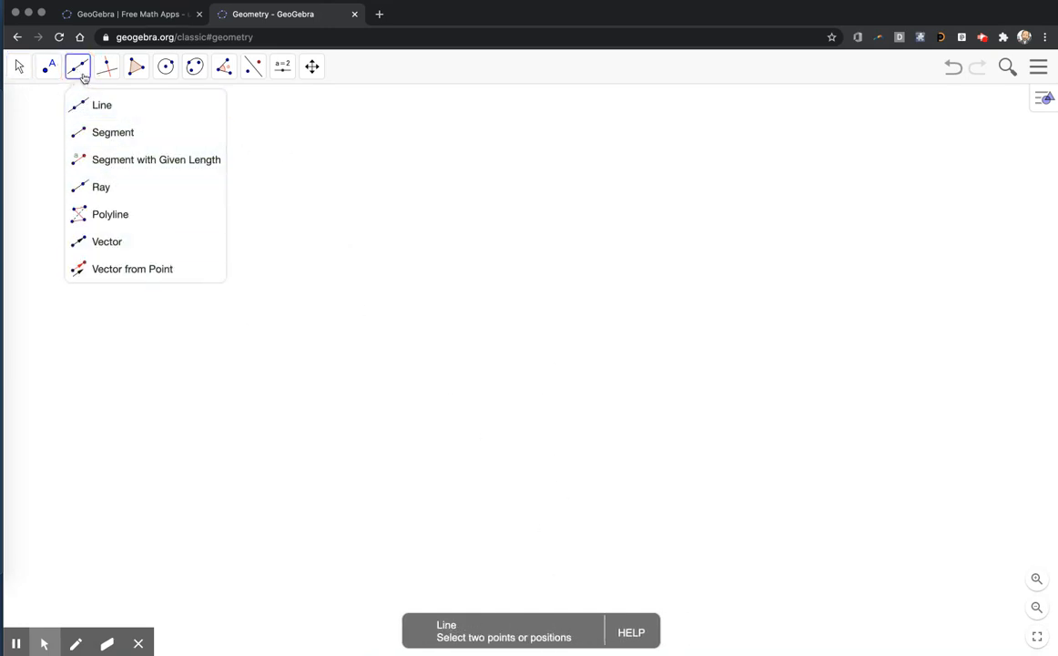
click(102, 105)
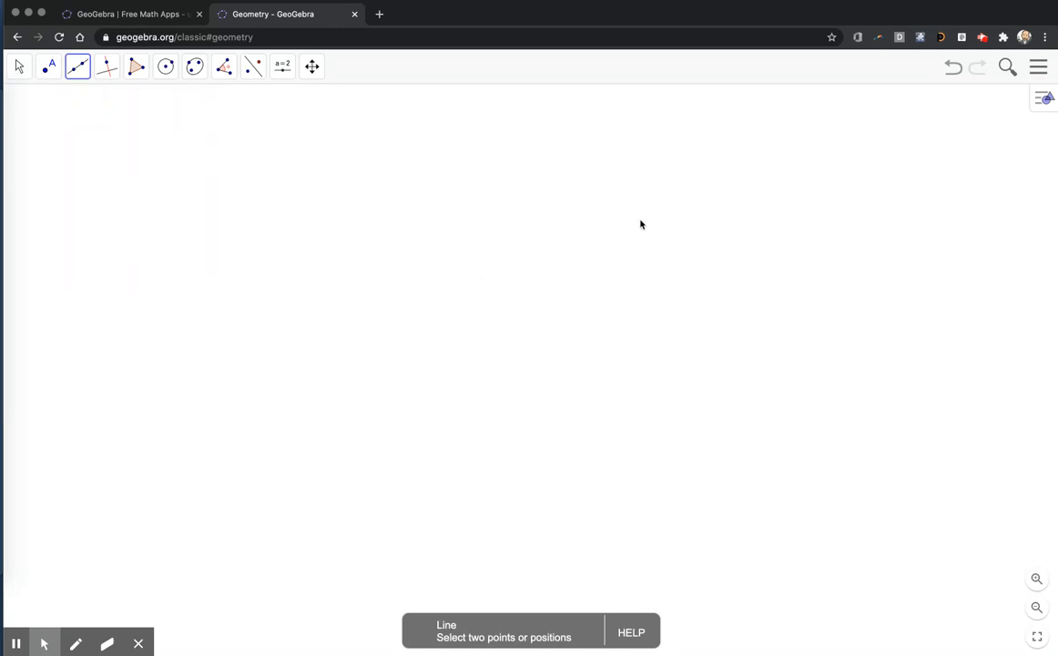
click(481, 366)
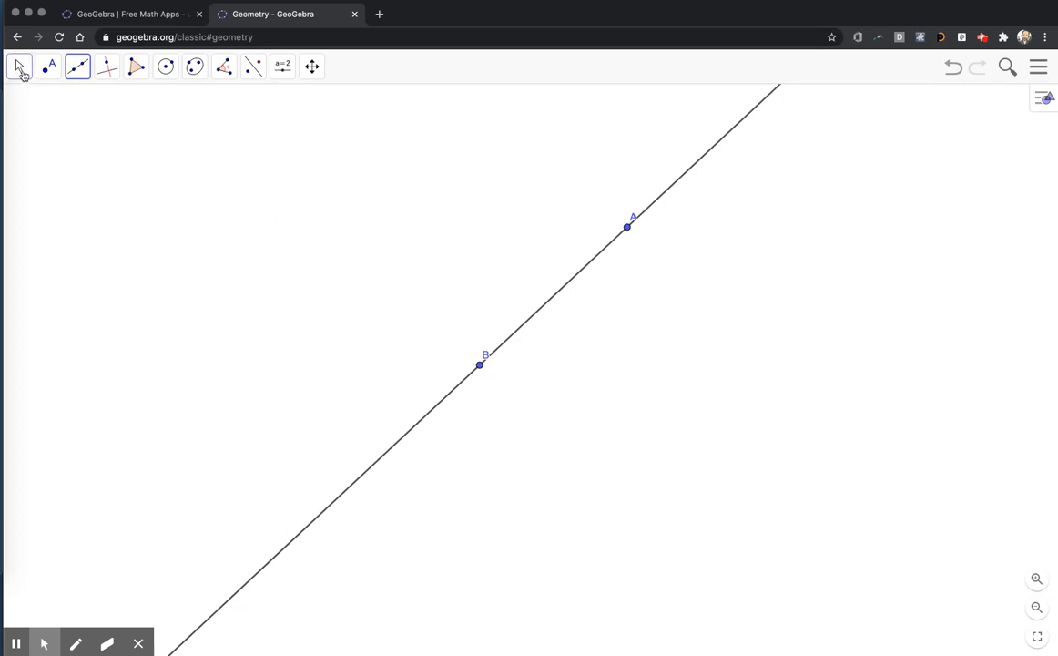
click(19, 67)
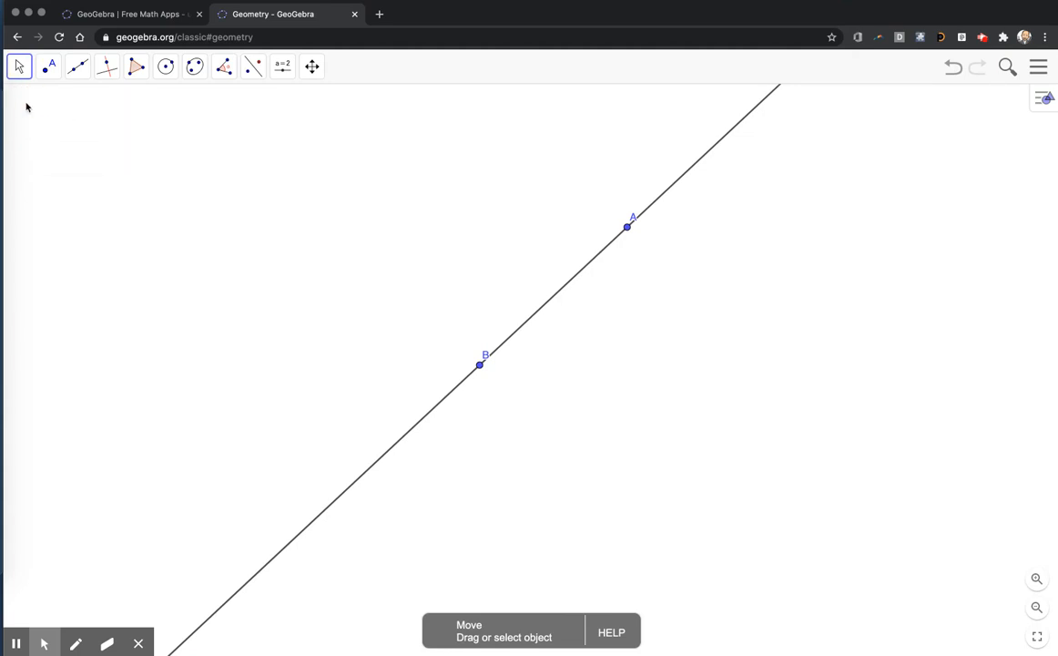
mouse_move(635, 221)
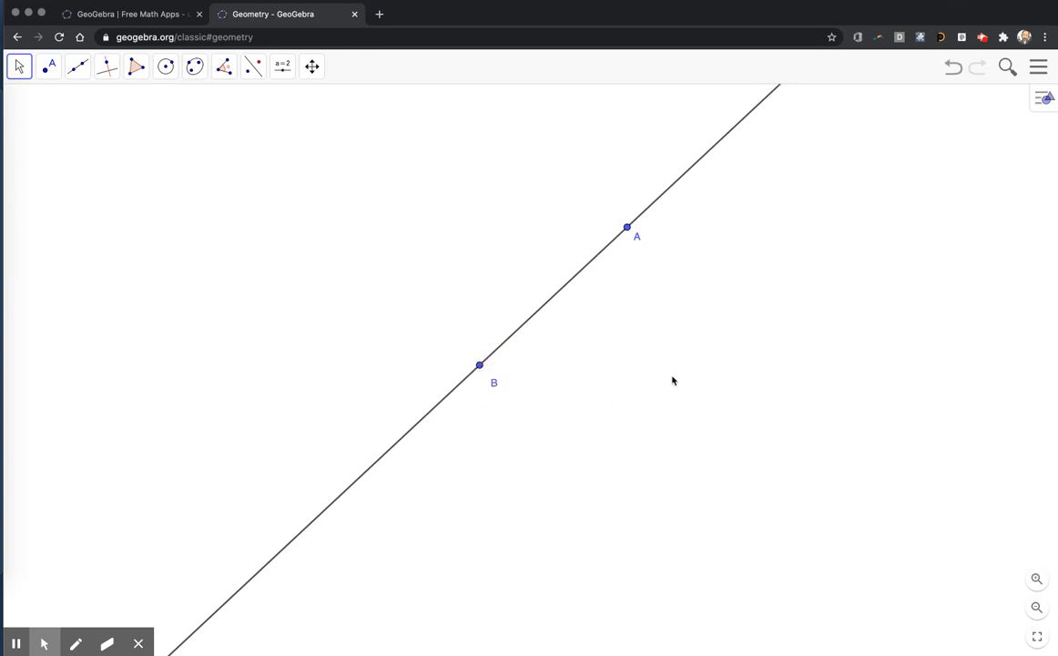
mouse_move(504, 330)
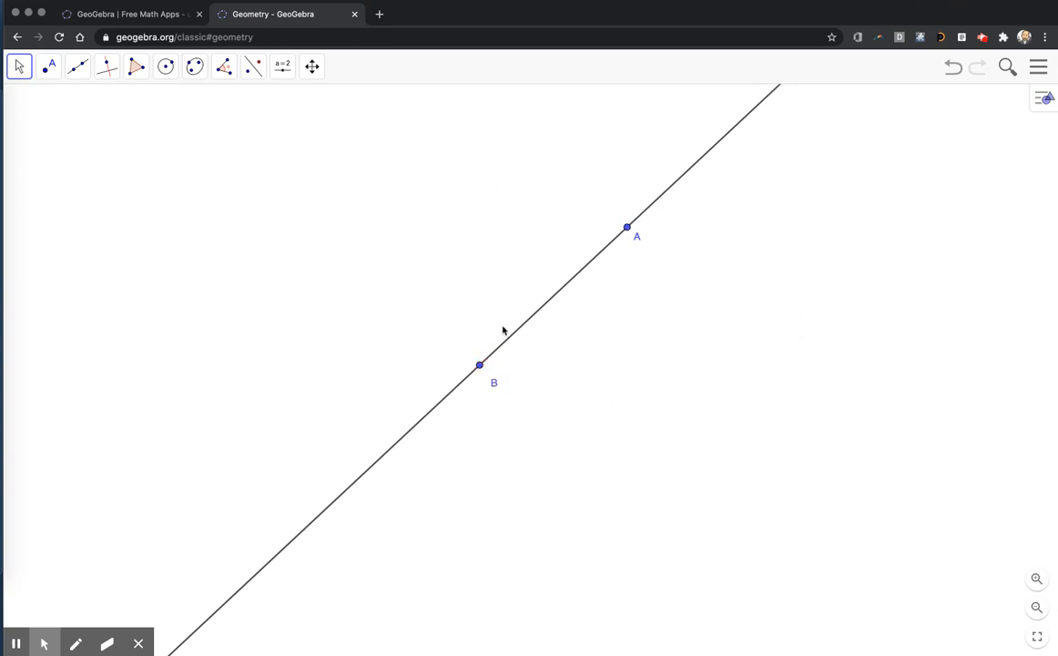
mouse_move(1039, 85)
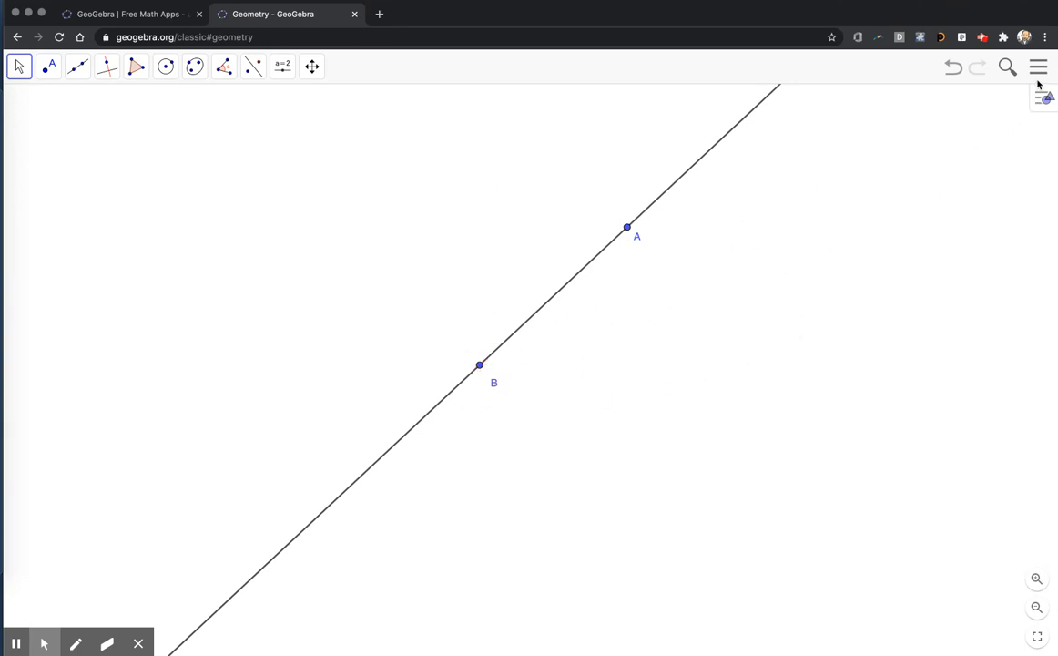
Set the global font size to 28 pt in the main menu's Settings
click(1038, 67)
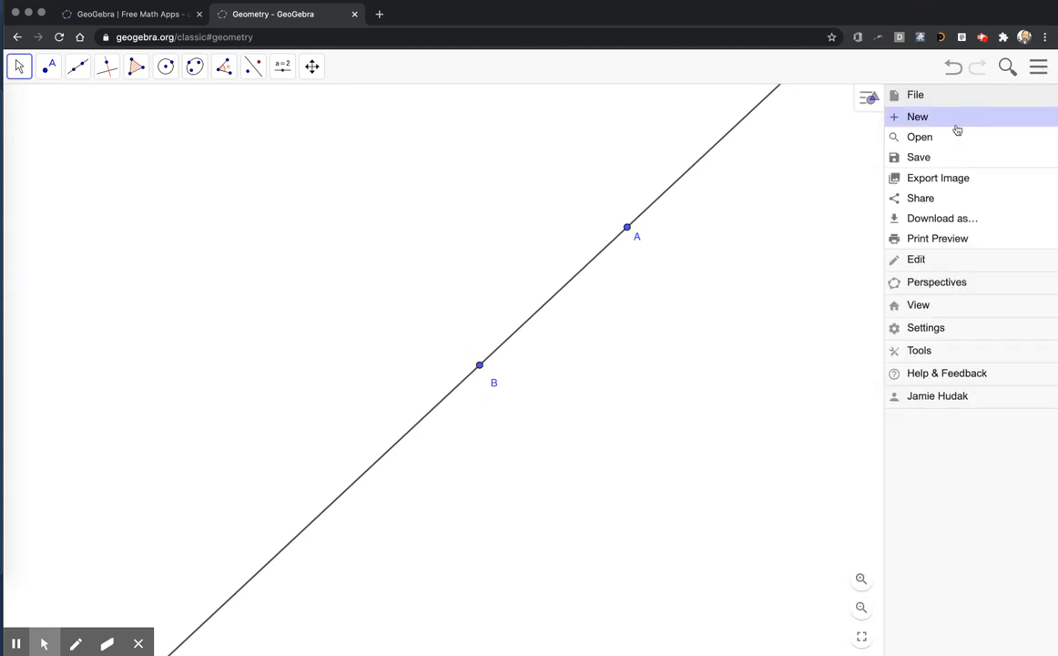
mouse_move(944, 328)
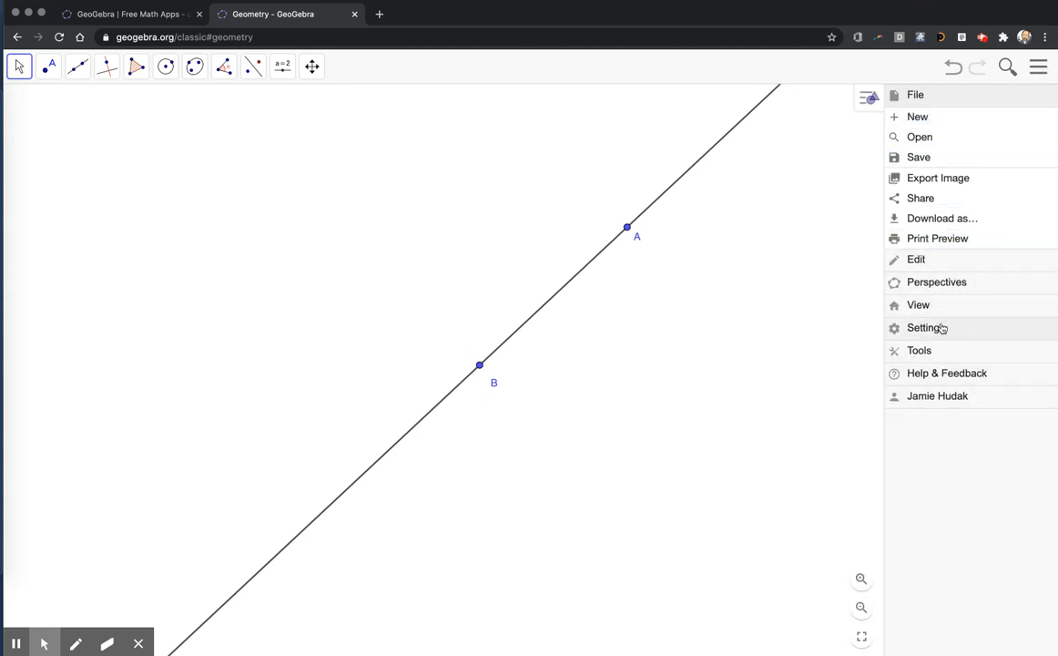
click(926, 327)
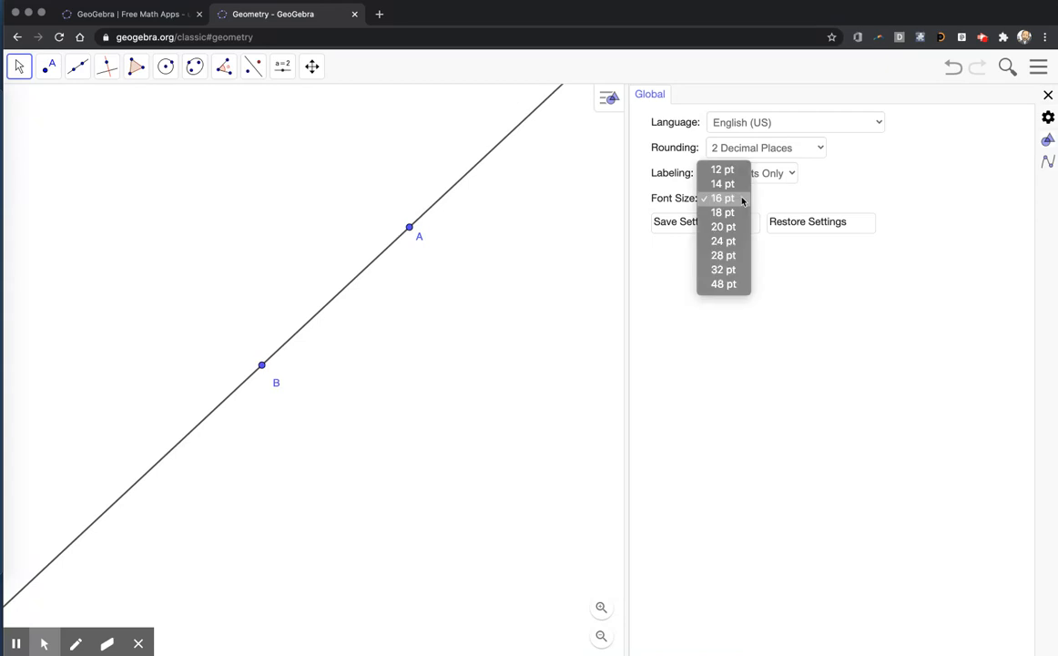
click(723, 255)
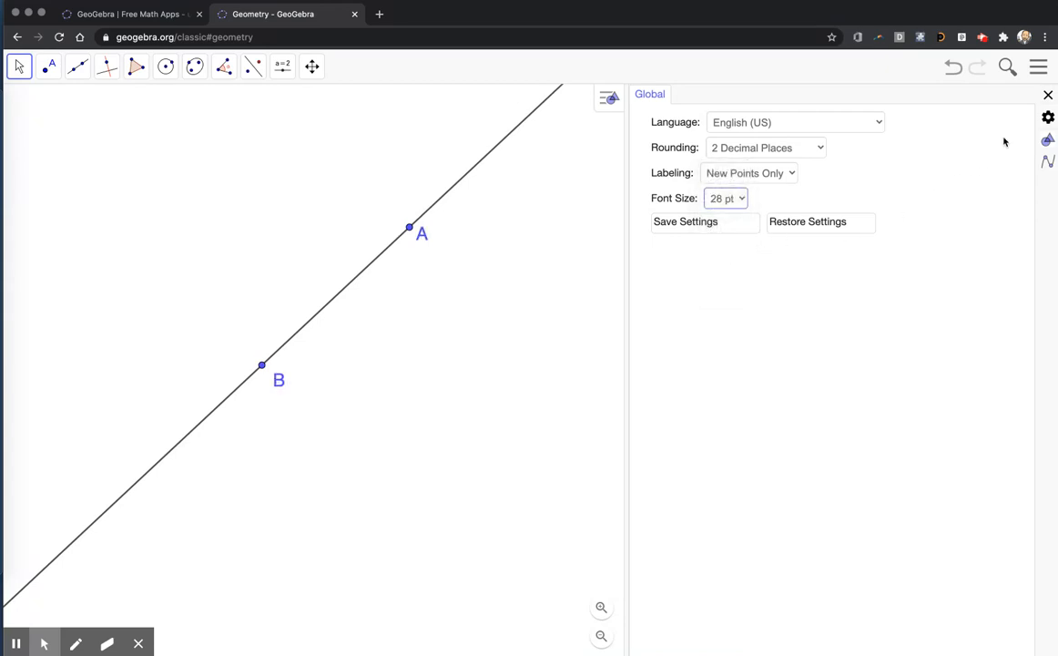
click(1047, 94)
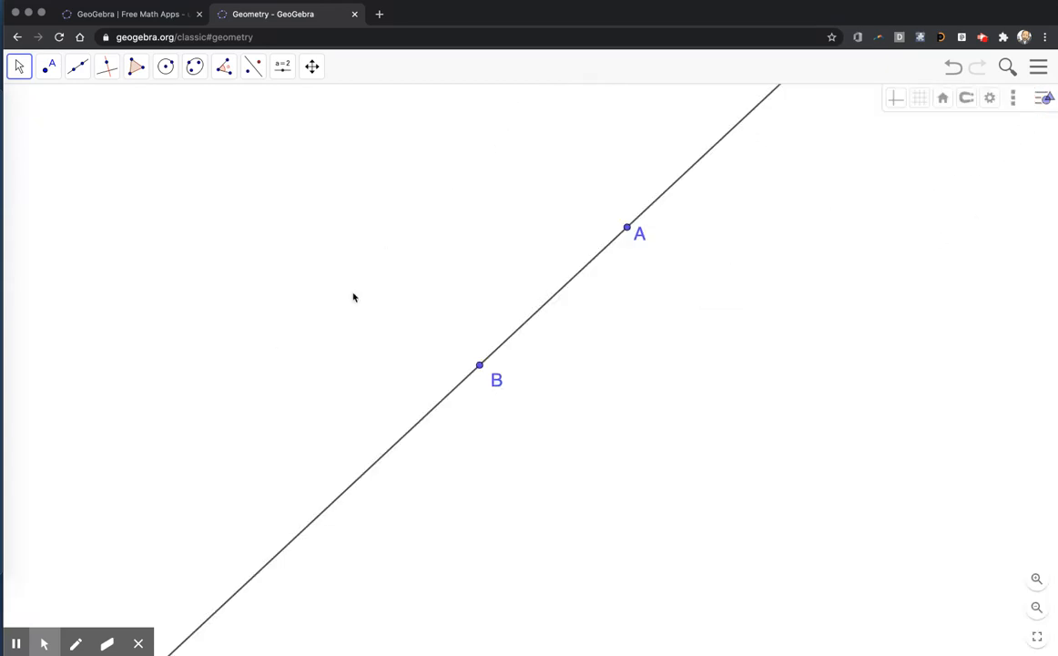
mouse_move(572, 284)
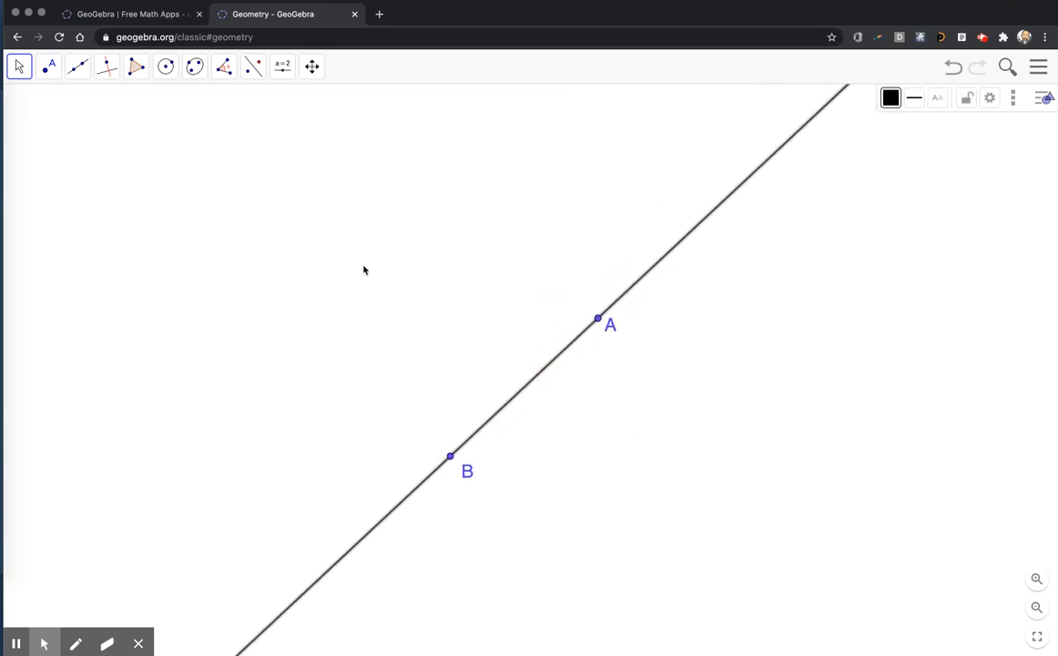
mouse_move(611, 424)
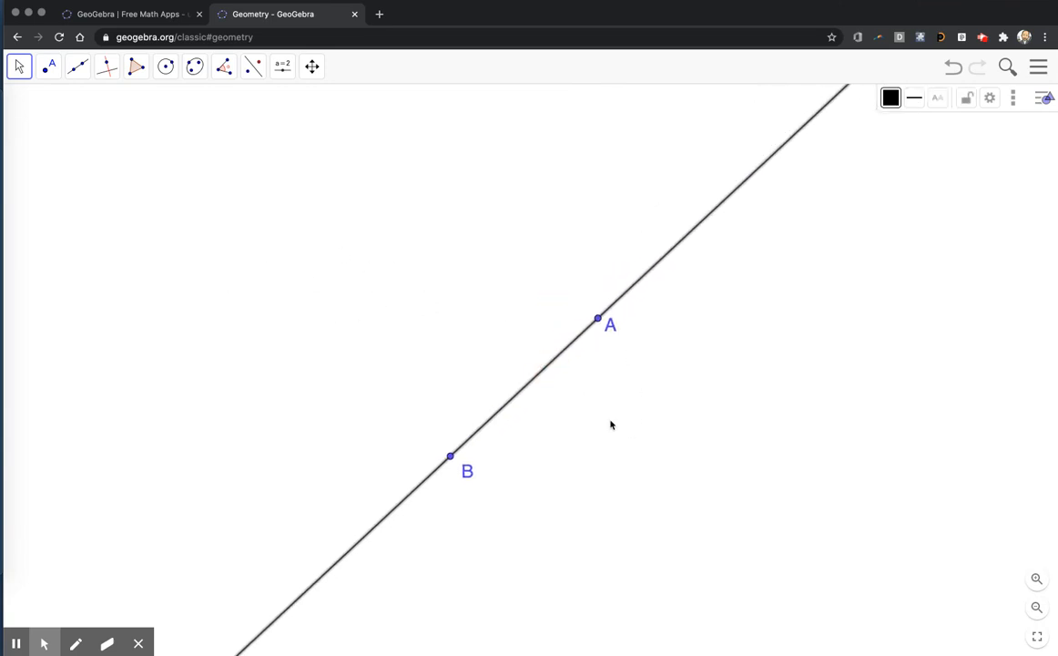
mouse_move(158, 98)
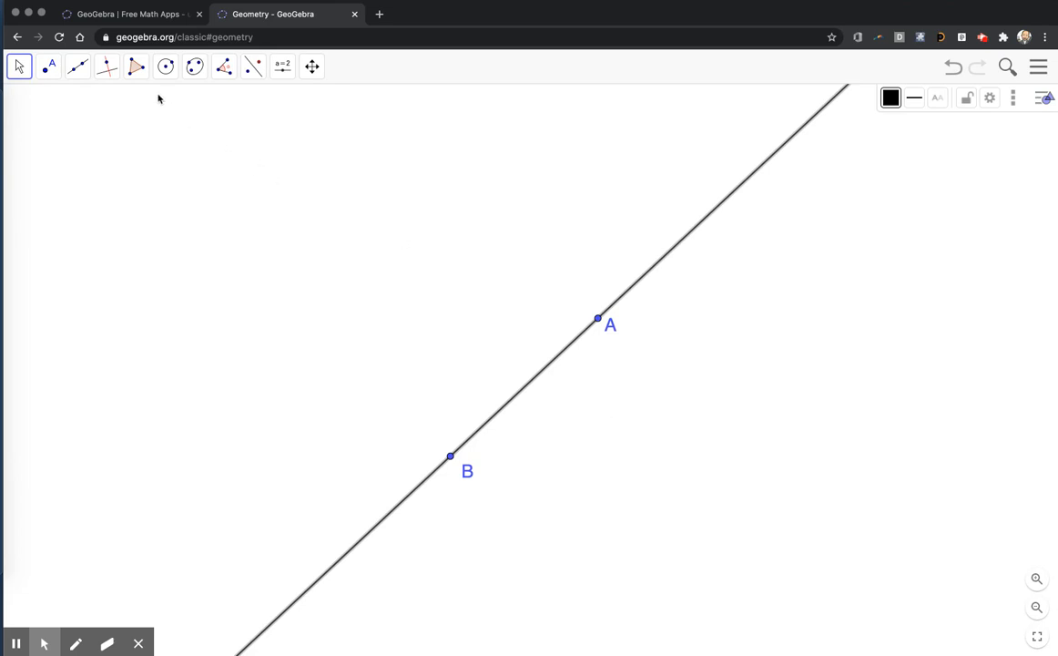
Draw the shaded pre-image triangle CDE beside line AB with the Polygon tool
click(136, 66)
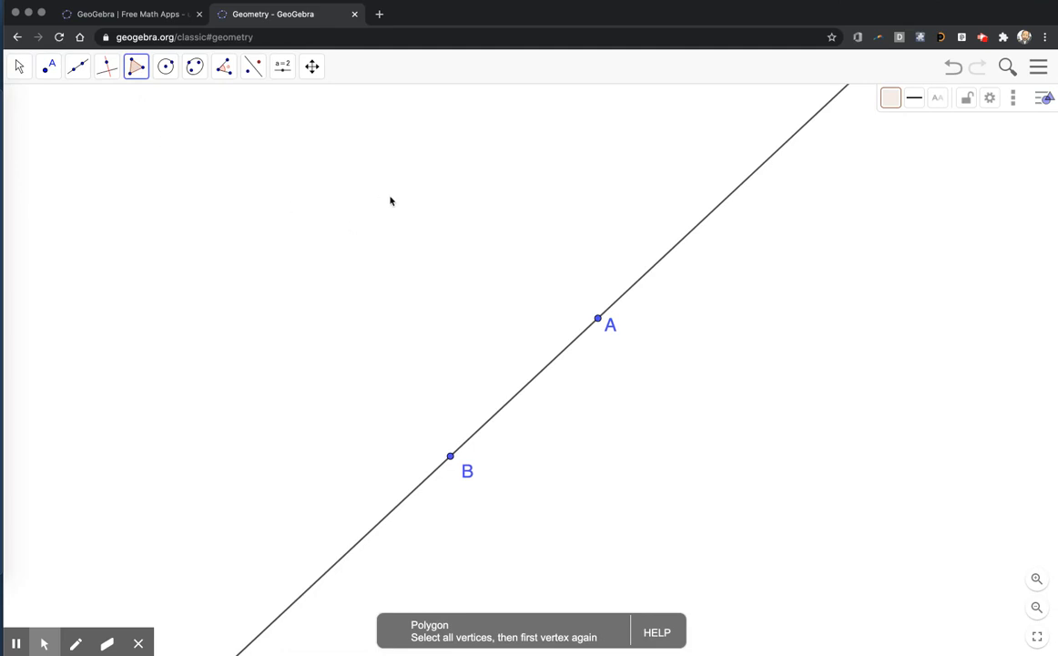
click(447, 301)
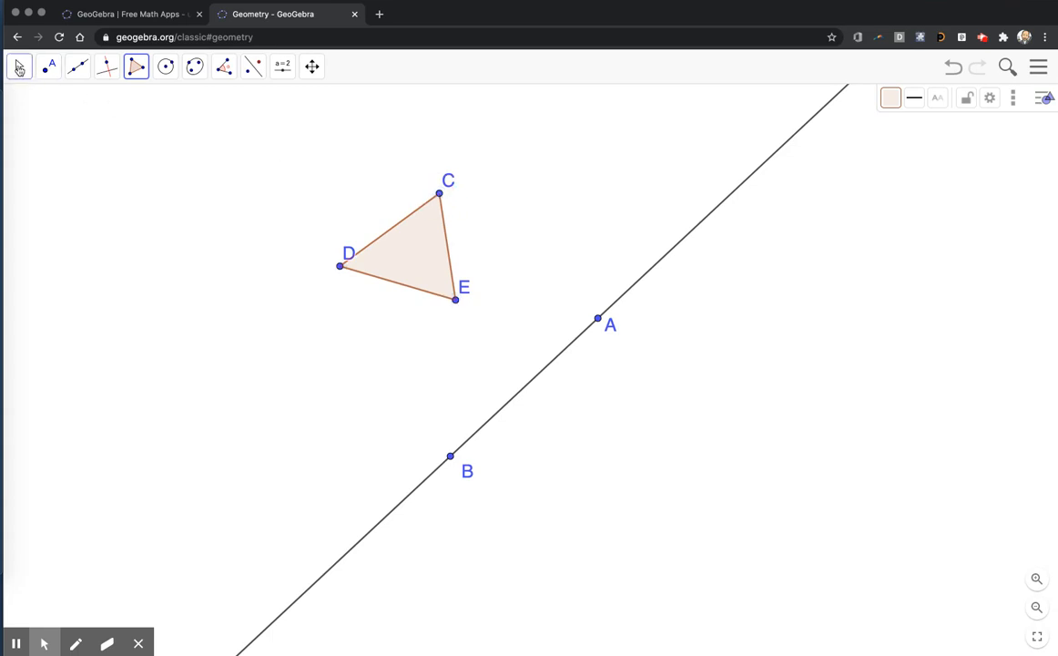
click(18, 66)
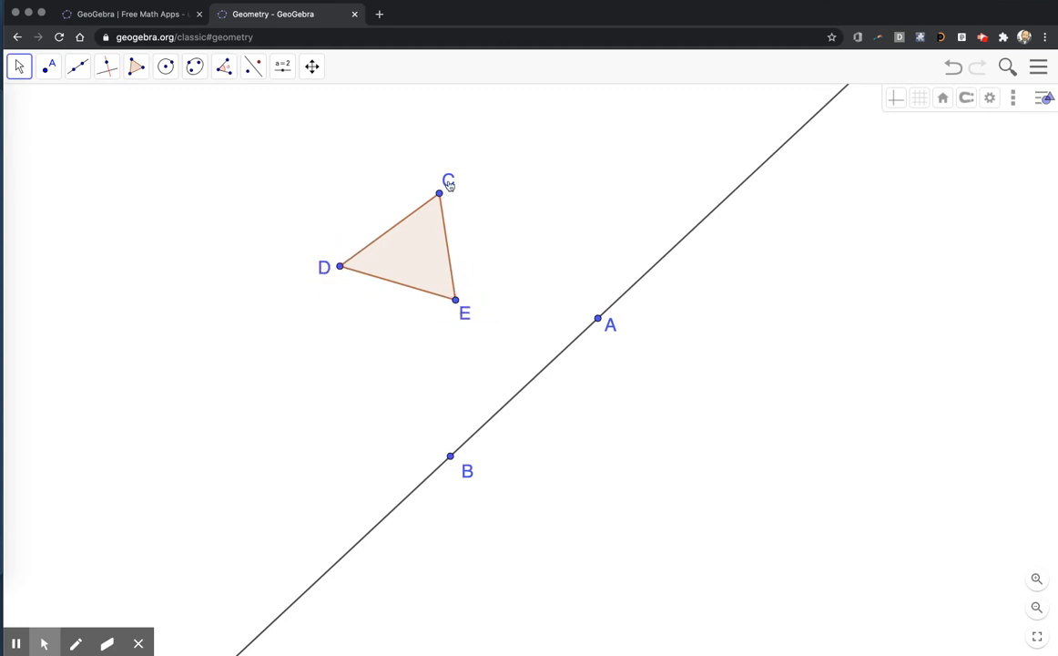
mouse_move(306, 304)
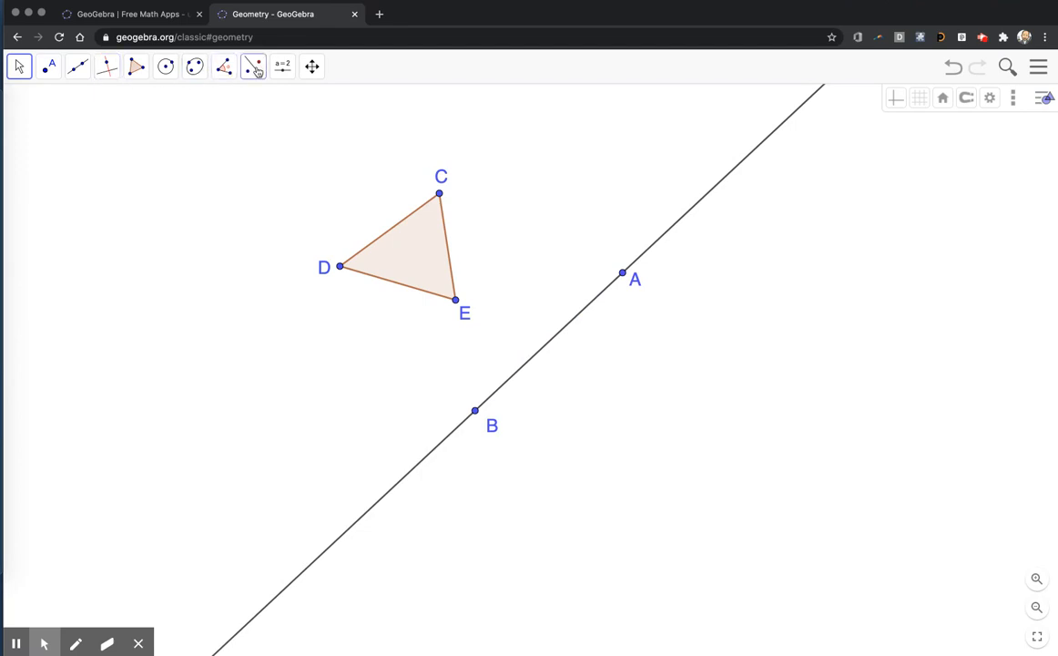
Reflect triangle CDE across line AB to create image triangle C'D'E'
click(253, 66)
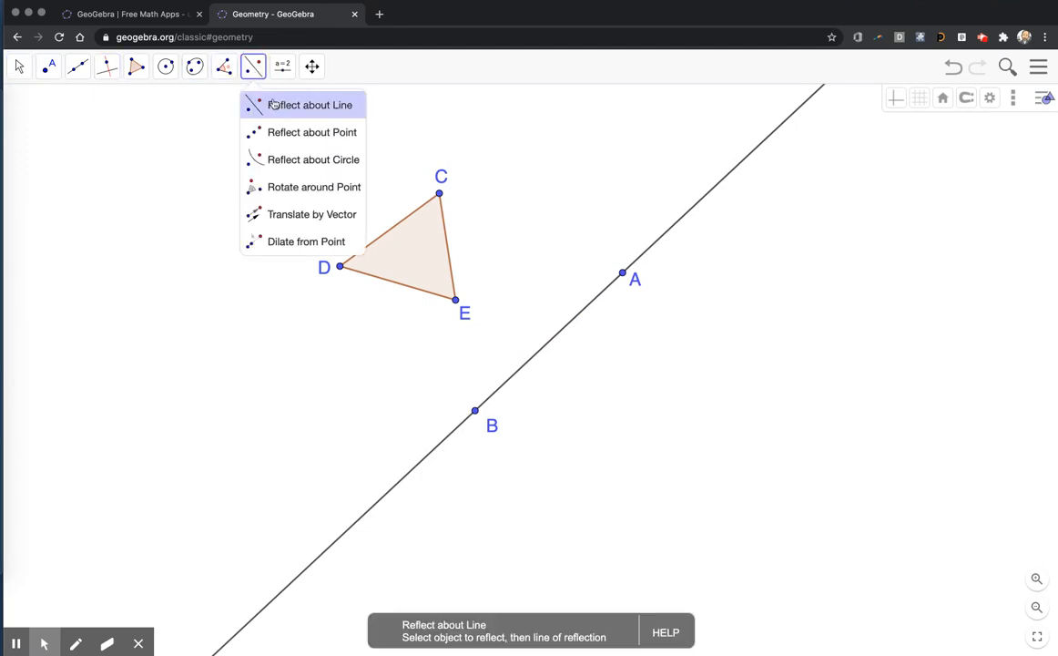
click(309, 105)
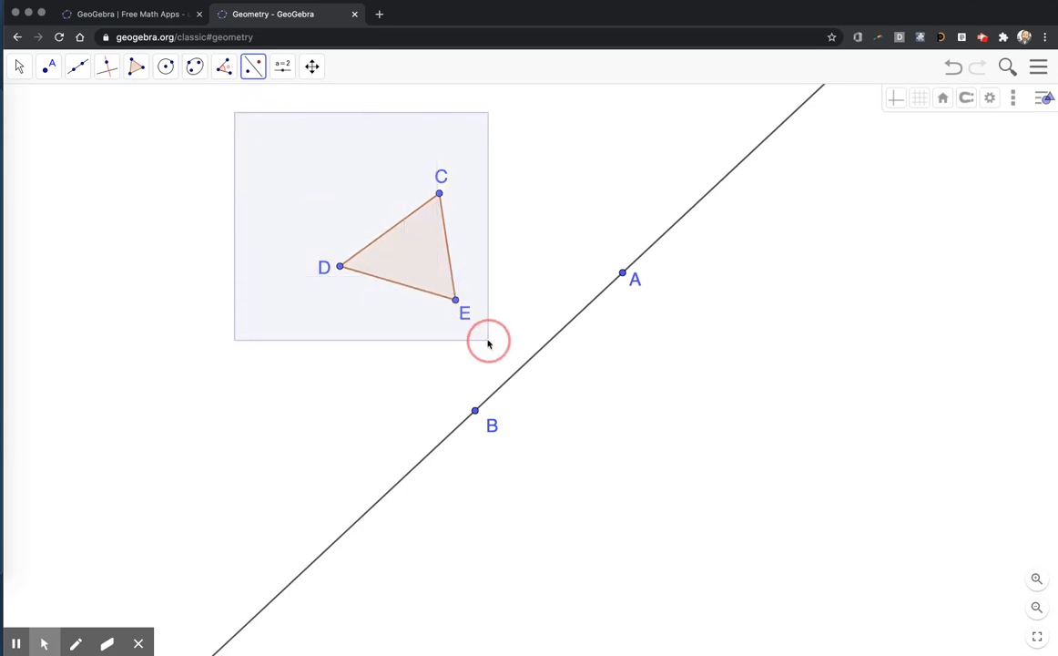
mouse_move(530, 365)
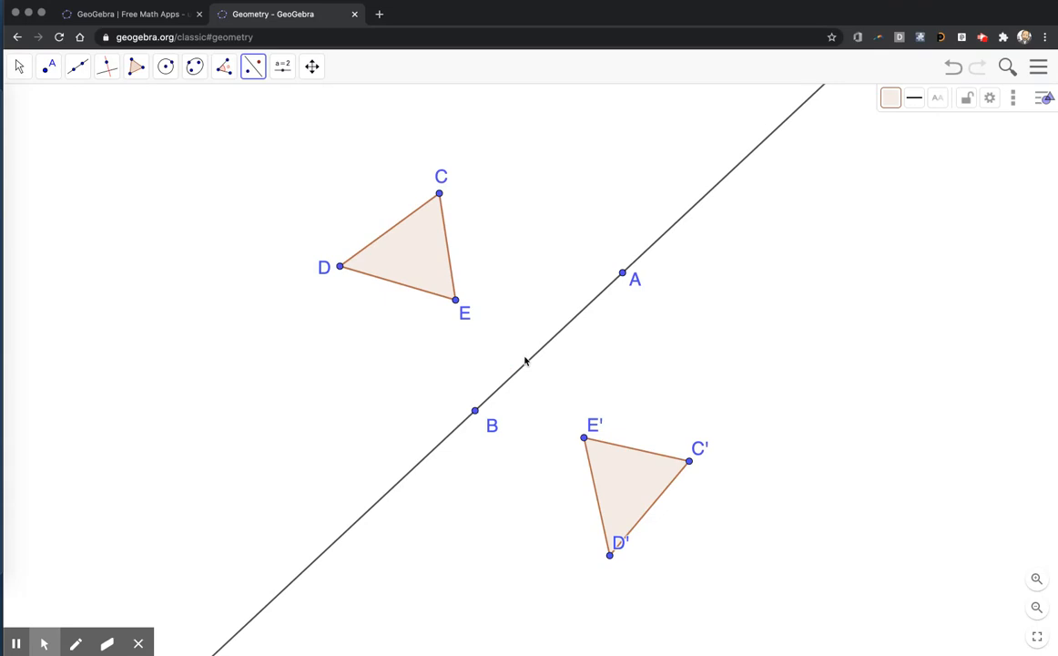
click(20, 67)
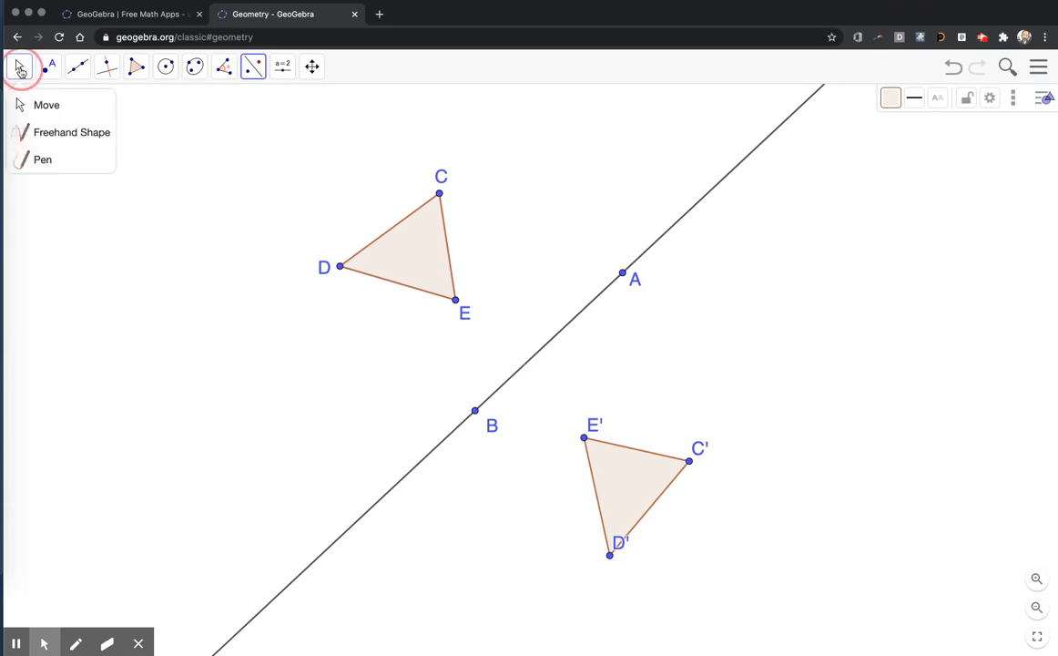
click(47, 105)
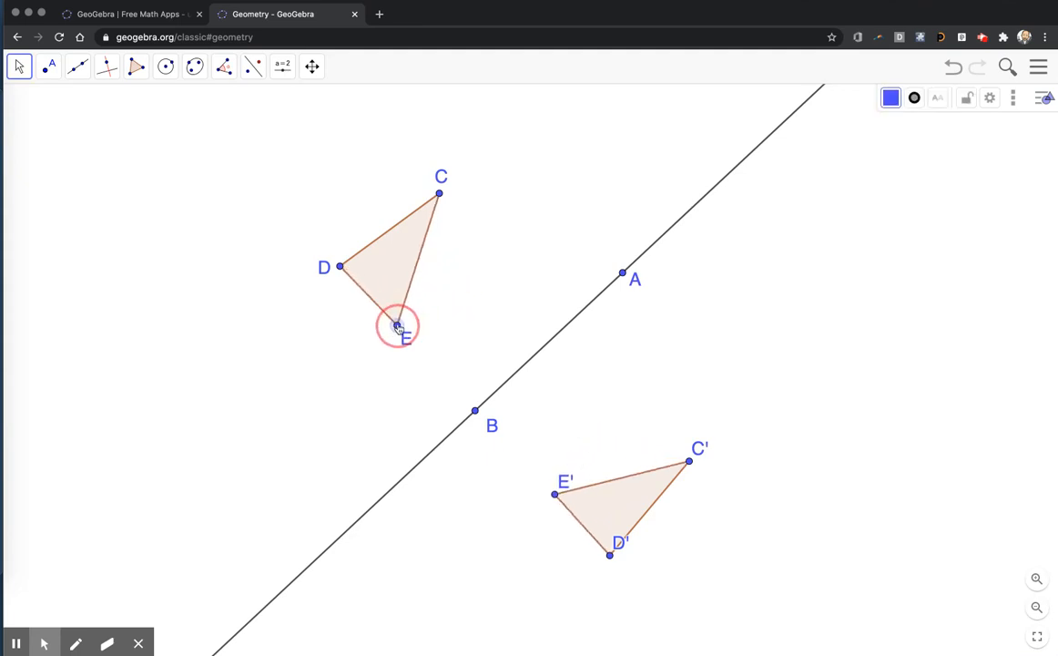
Drag vertices E and D to reshape CDE and watch C'D'E' follow
drag(396, 328, 592, 231)
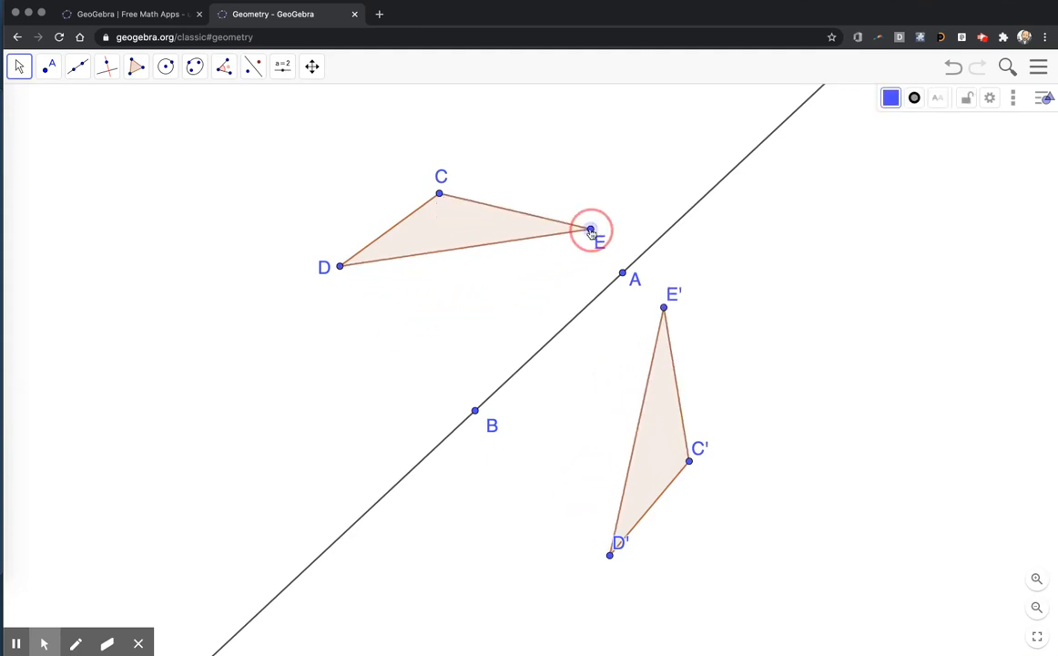
drag(592, 230, 387, 410)
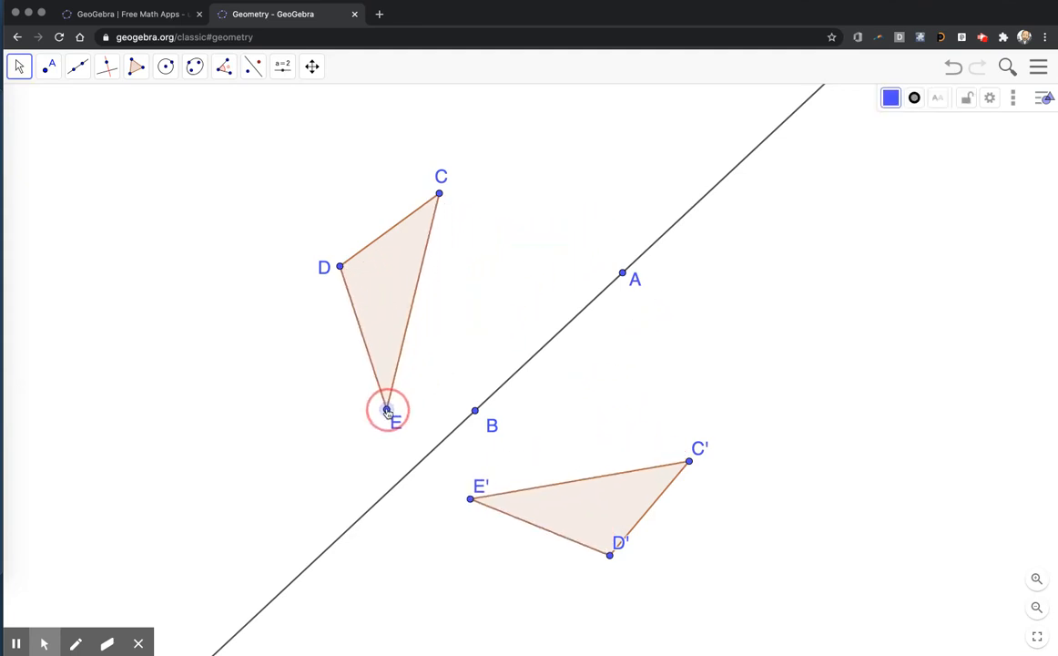
drag(387, 410, 496, 310)
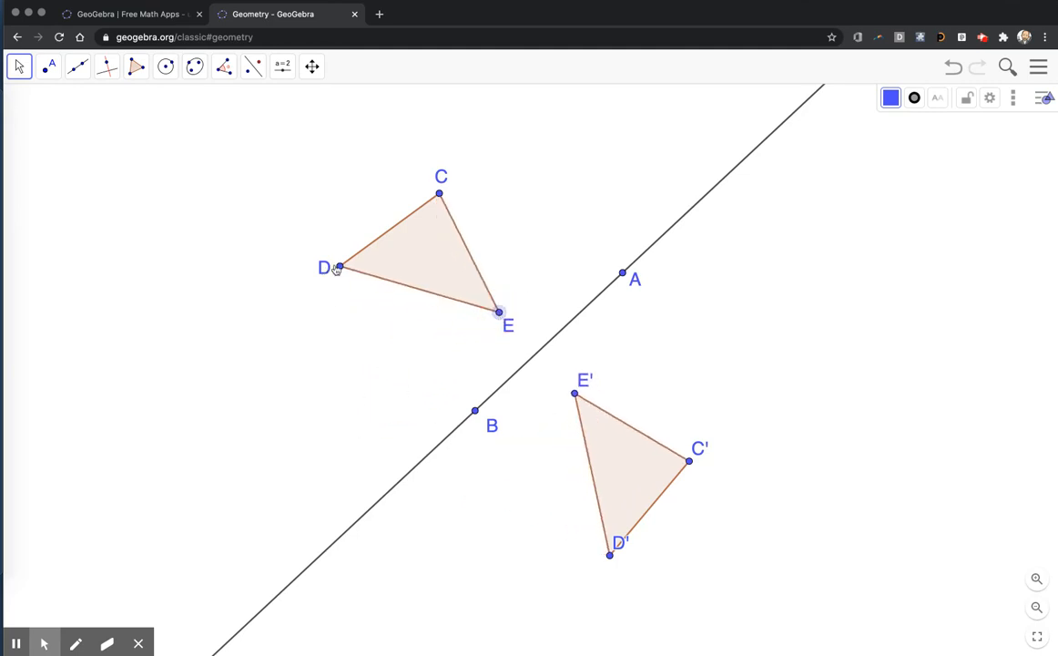
drag(335, 267, 285, 343)
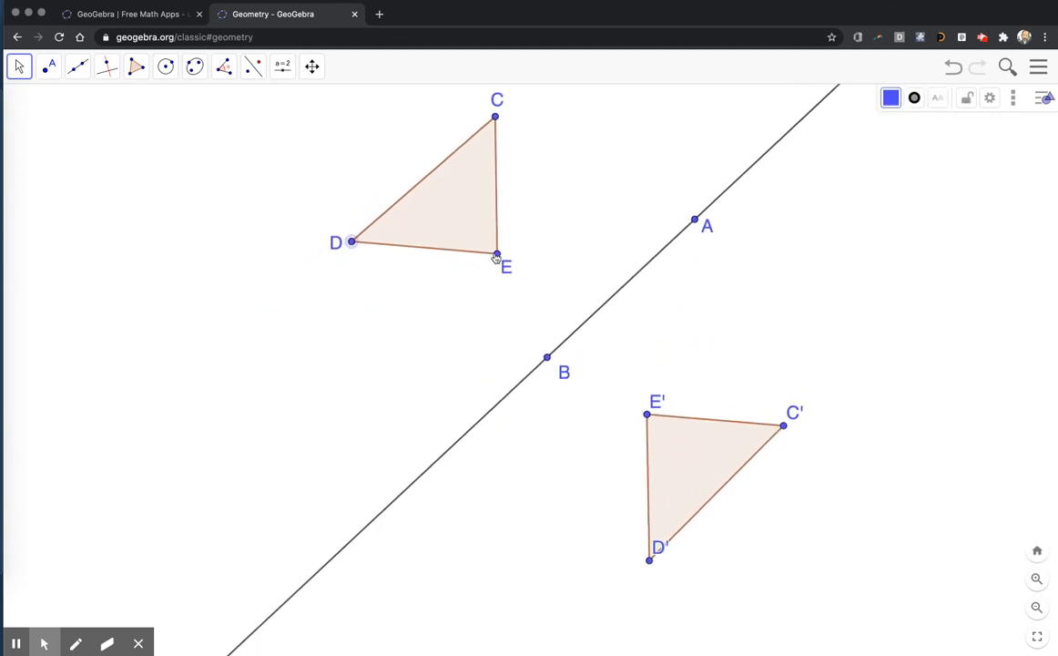
drag(351, 241, 333, 346)
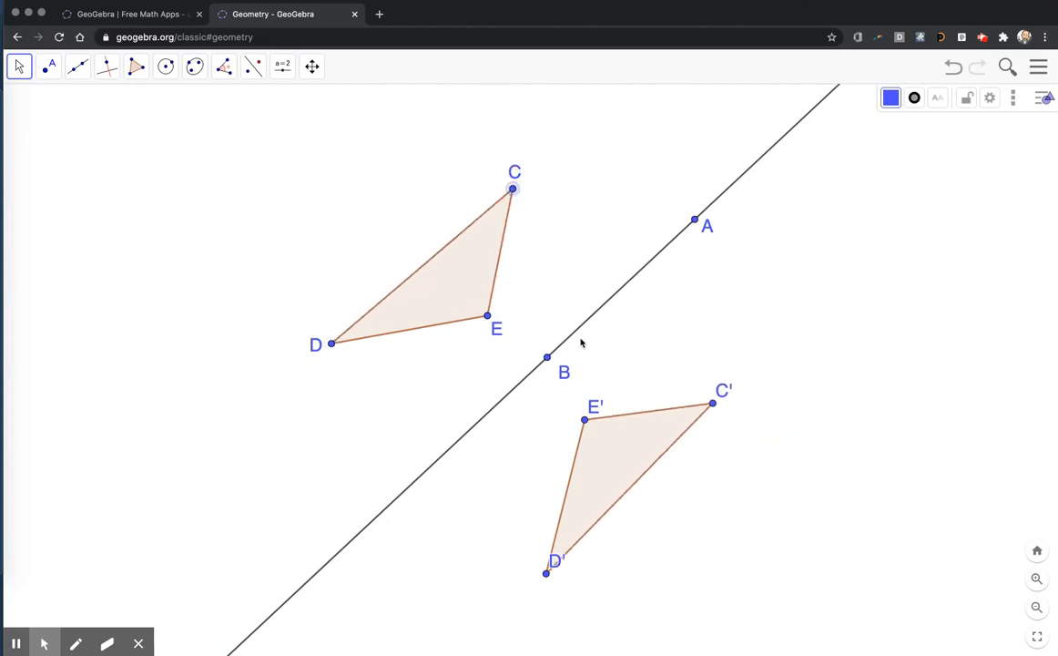
mouse_move(205, 237)
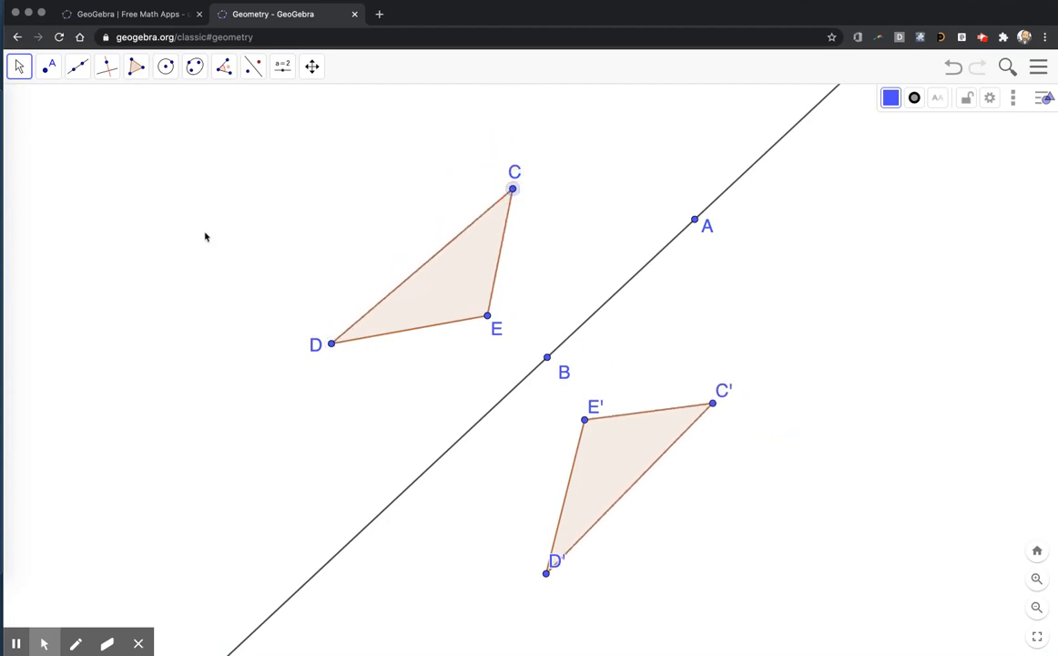
Draw segment DD' and colour it red
click(77, 67)
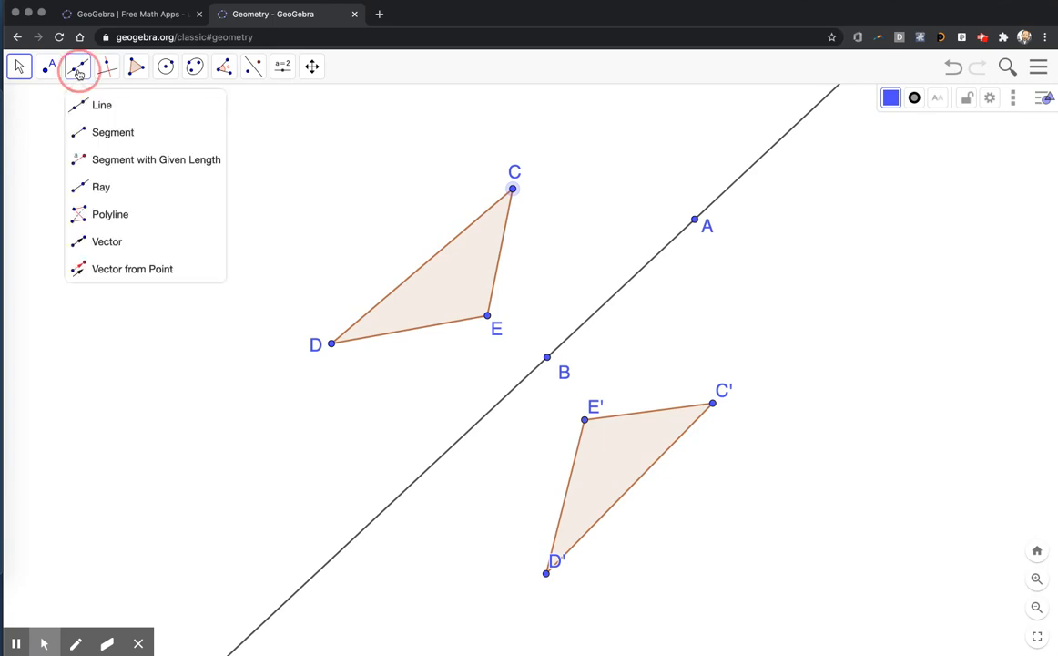
click(113, 132)
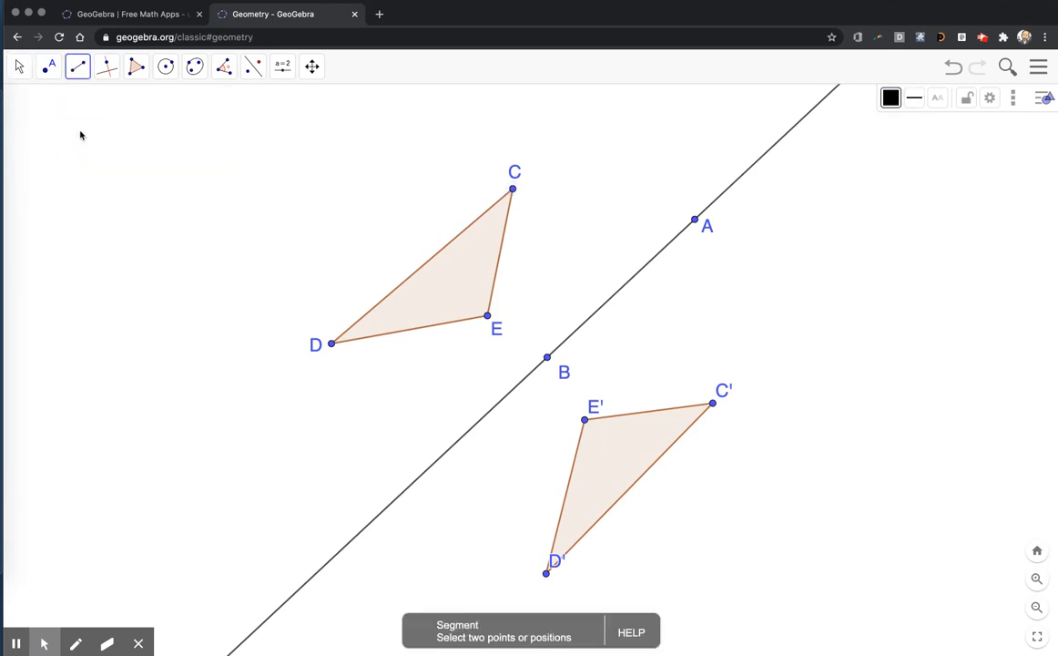
mouse_move(333, 348)
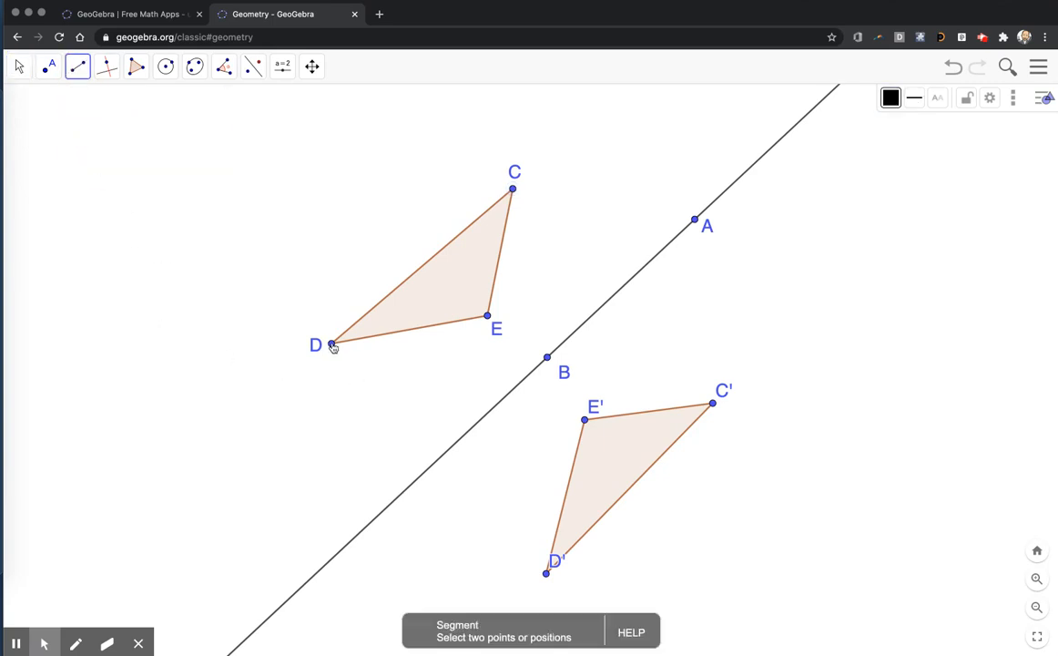
click(331, 344)
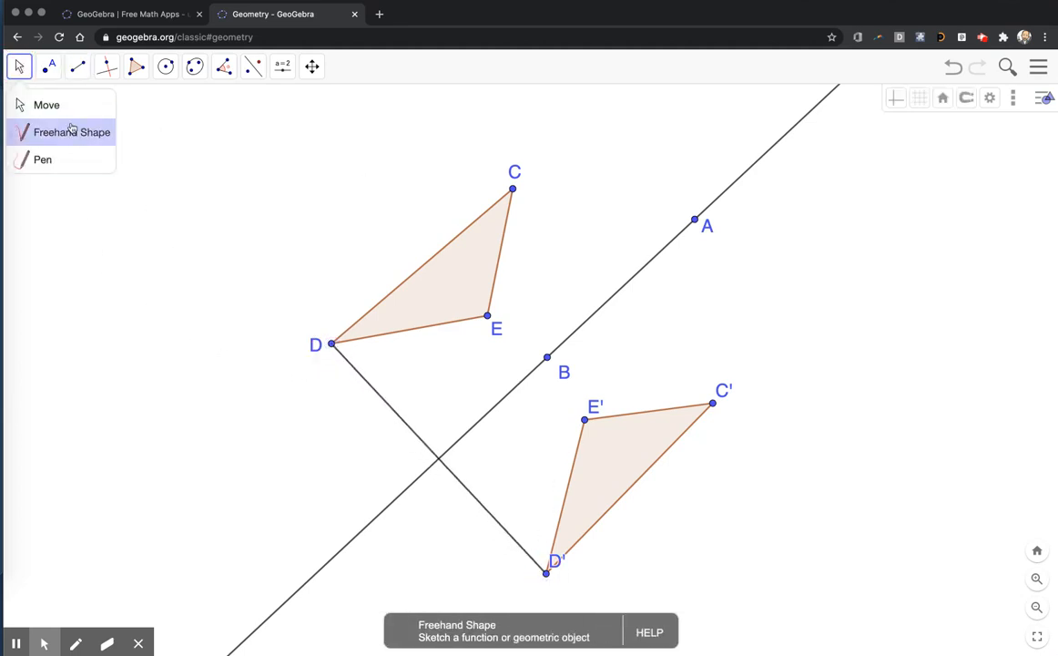
click(71, 132)
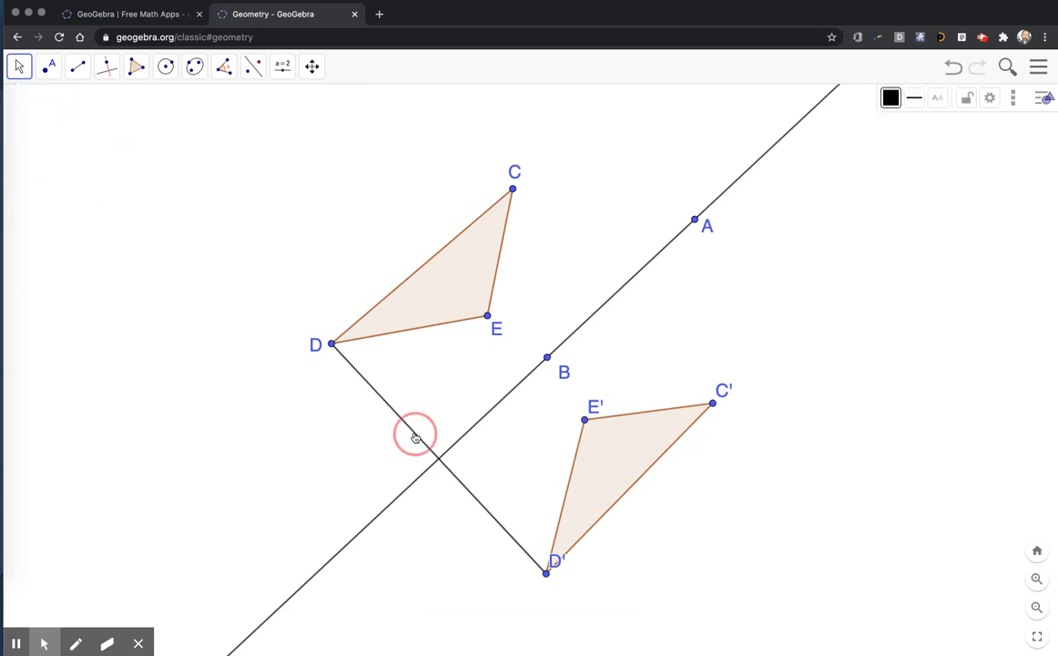
click(891, 97)
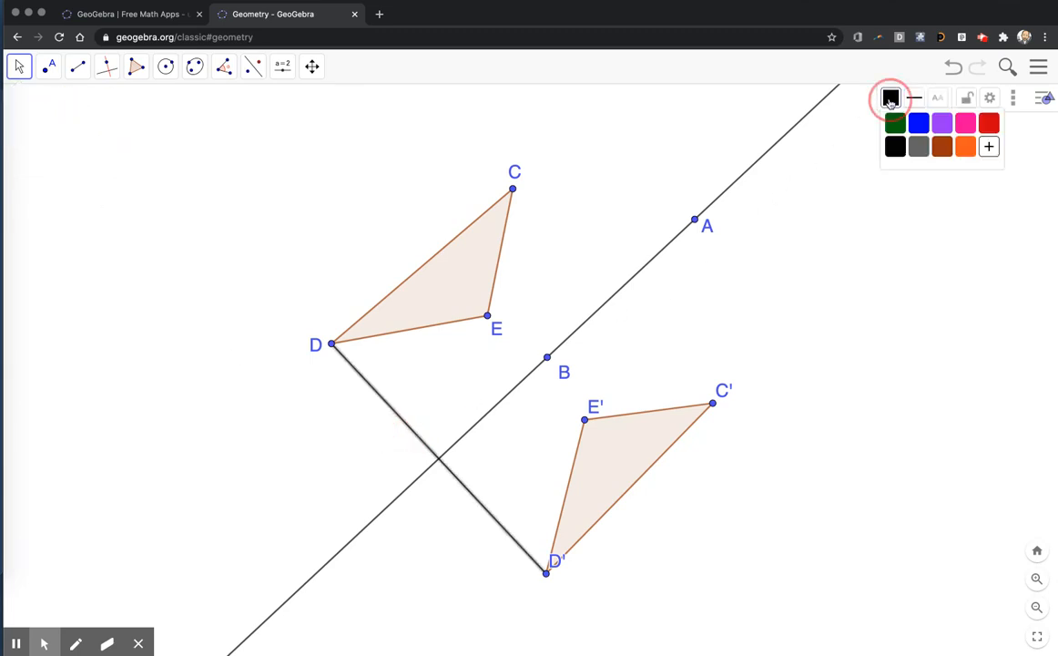
click(989, 123)
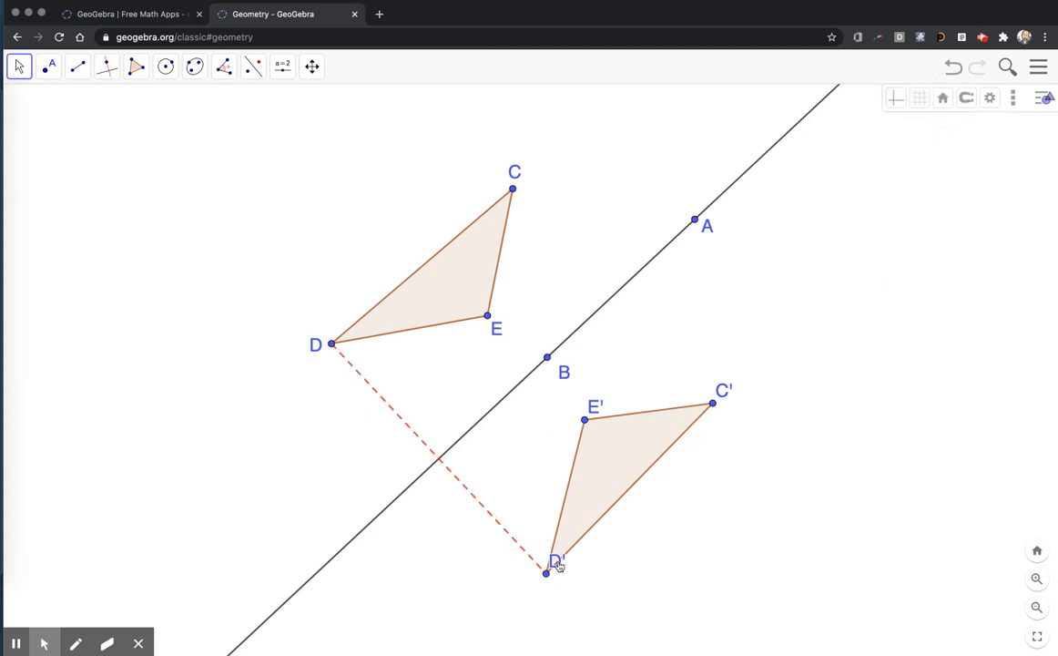
mouse_move(715, 411)
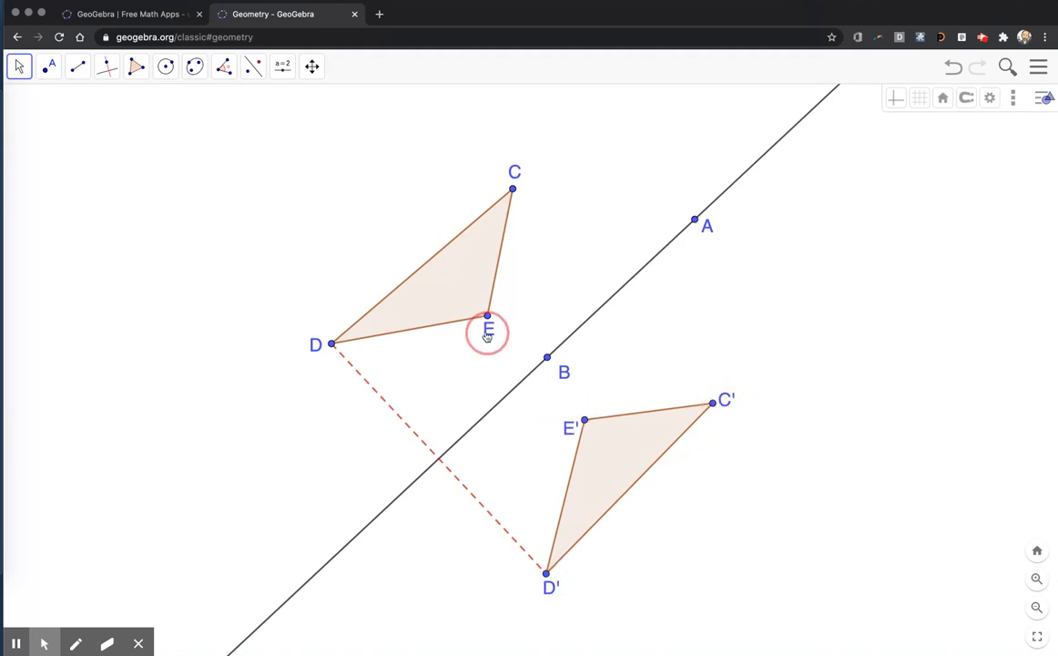
Draw segment EE' and make it red and dashed
click(77, 66)
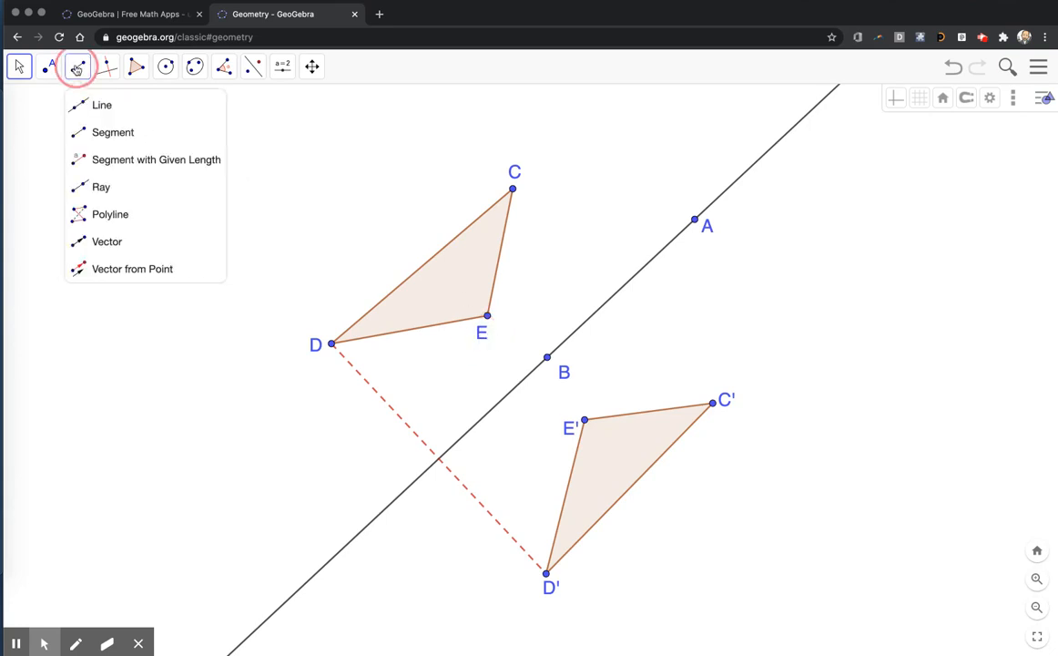
click(113, 132)
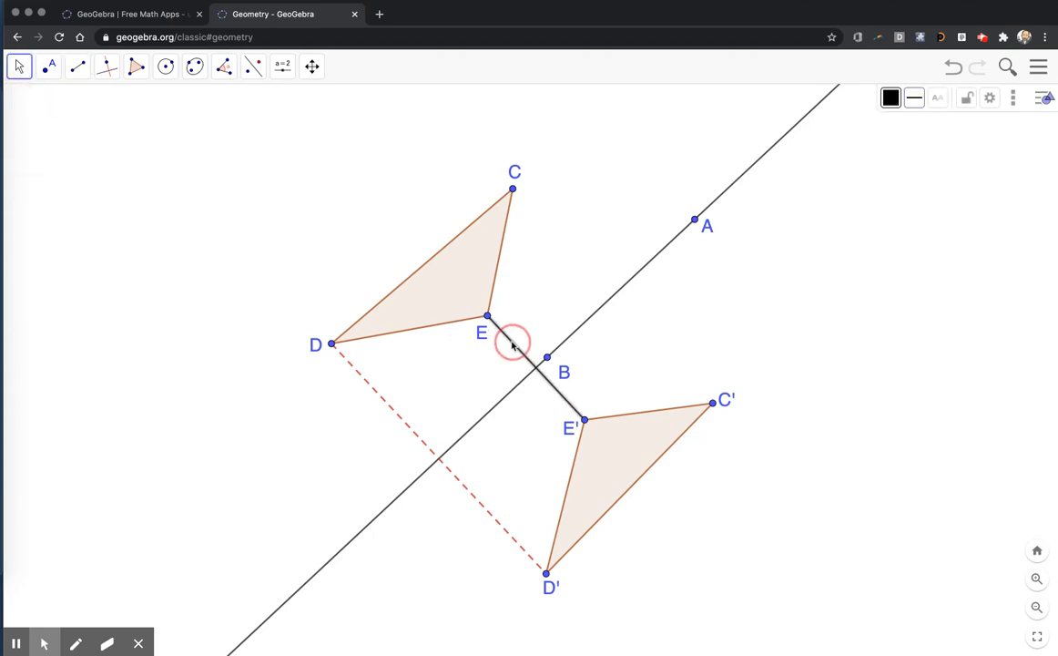
click(891, 98)
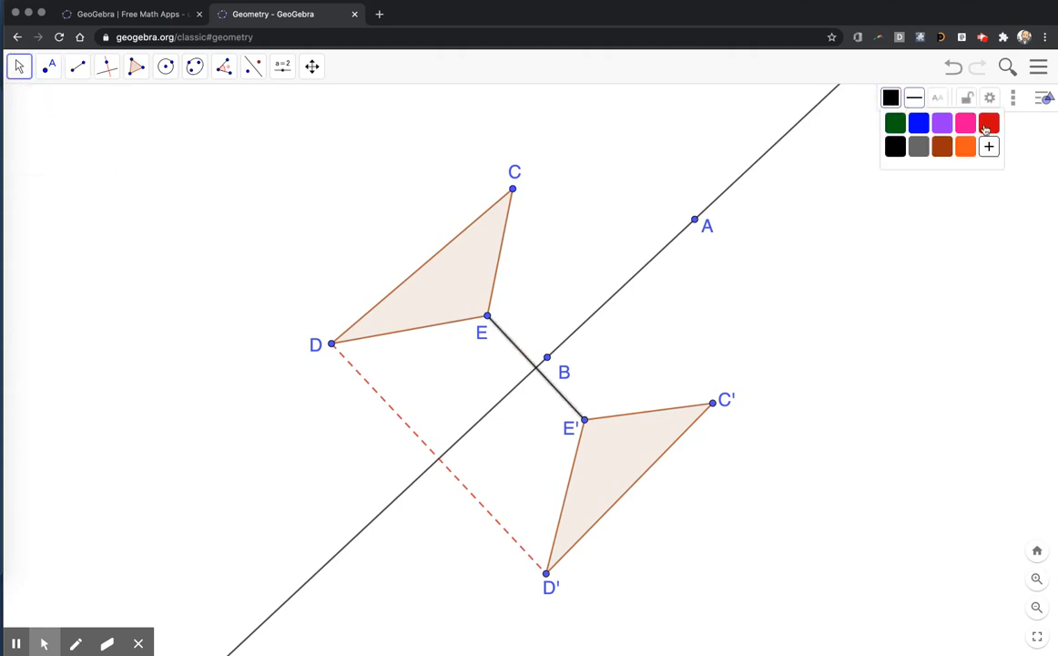
click(989, 122)
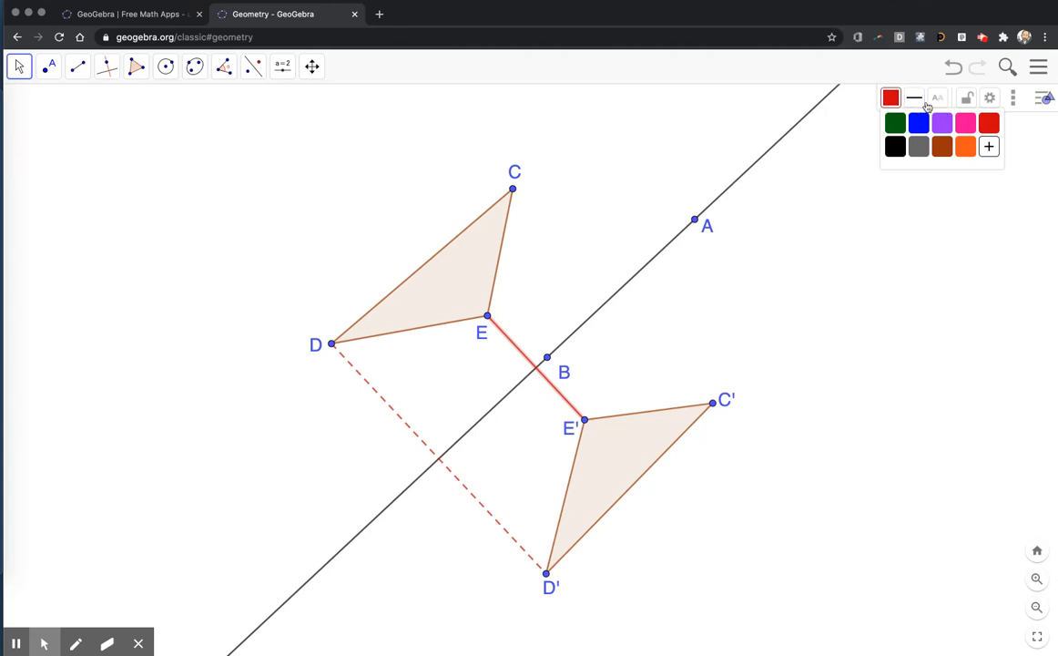
click(915, 97)
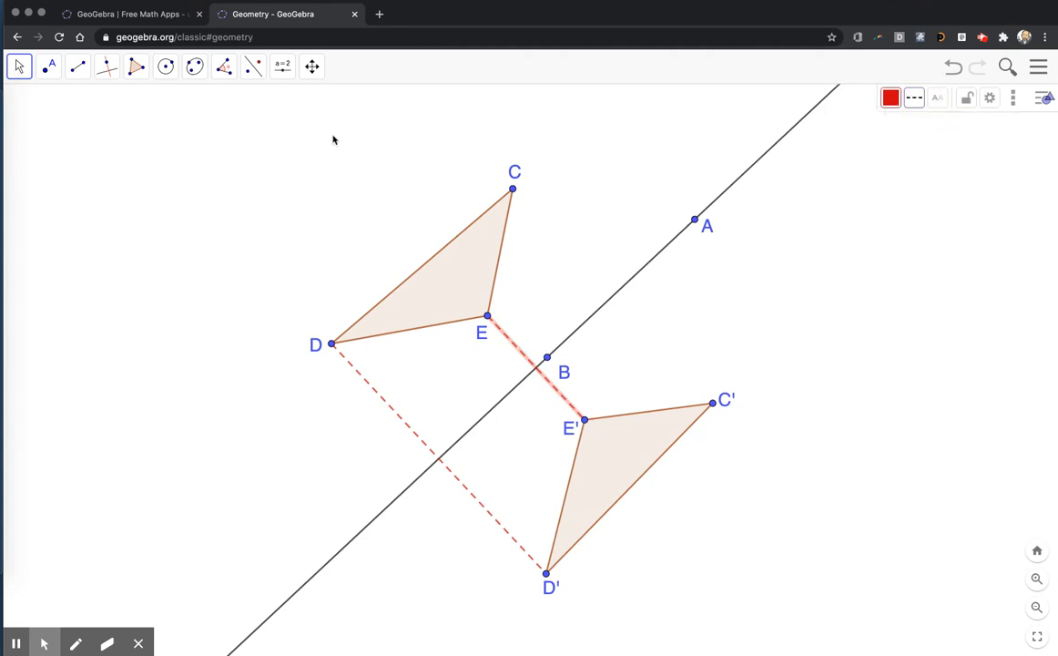
click(78, 65)
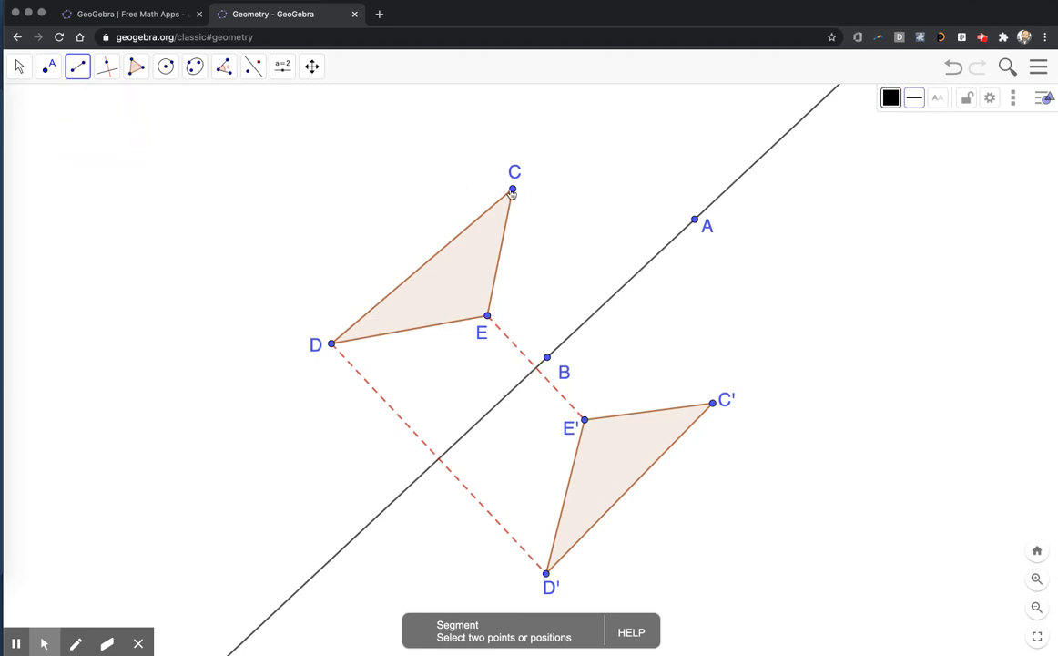
Draw segment CC' from C to C' and make it red and dashed
click(713, 404)
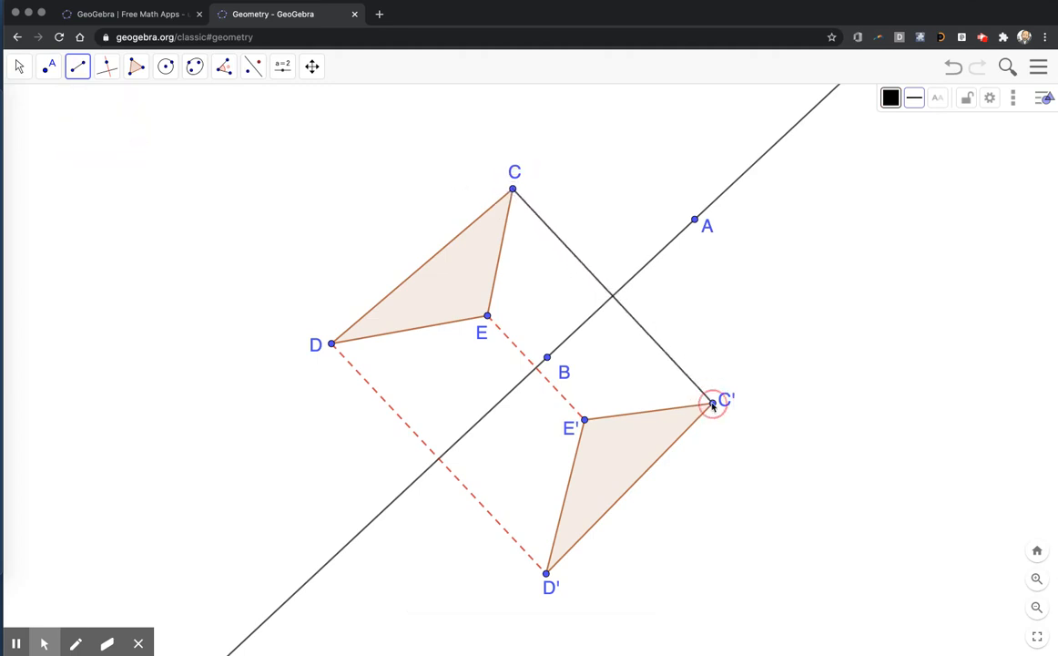
click(18, 65)
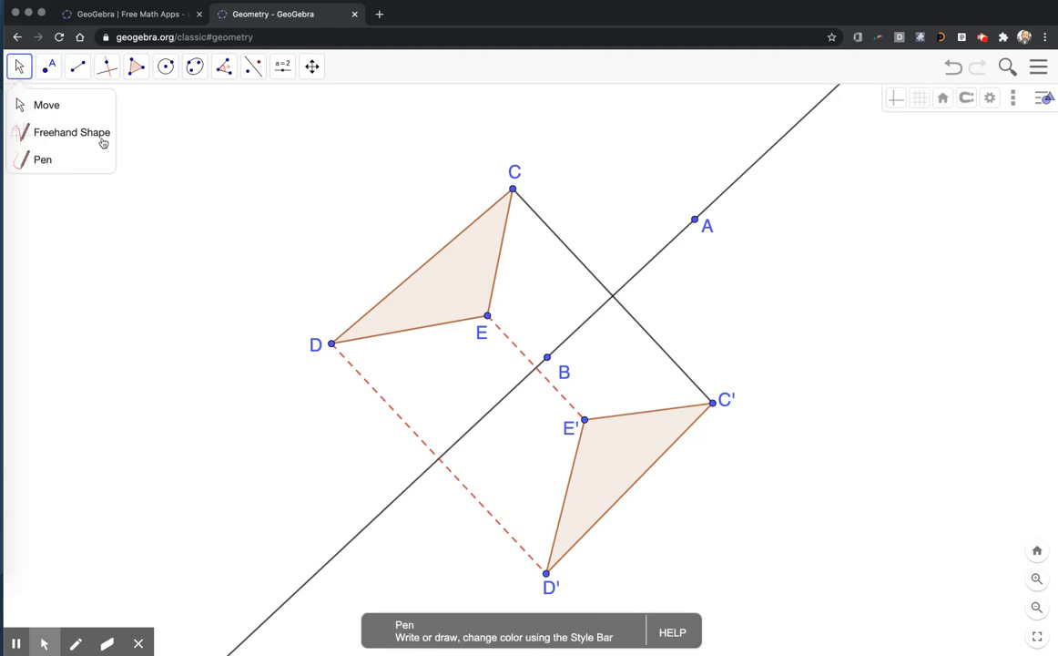
click(47, 104)
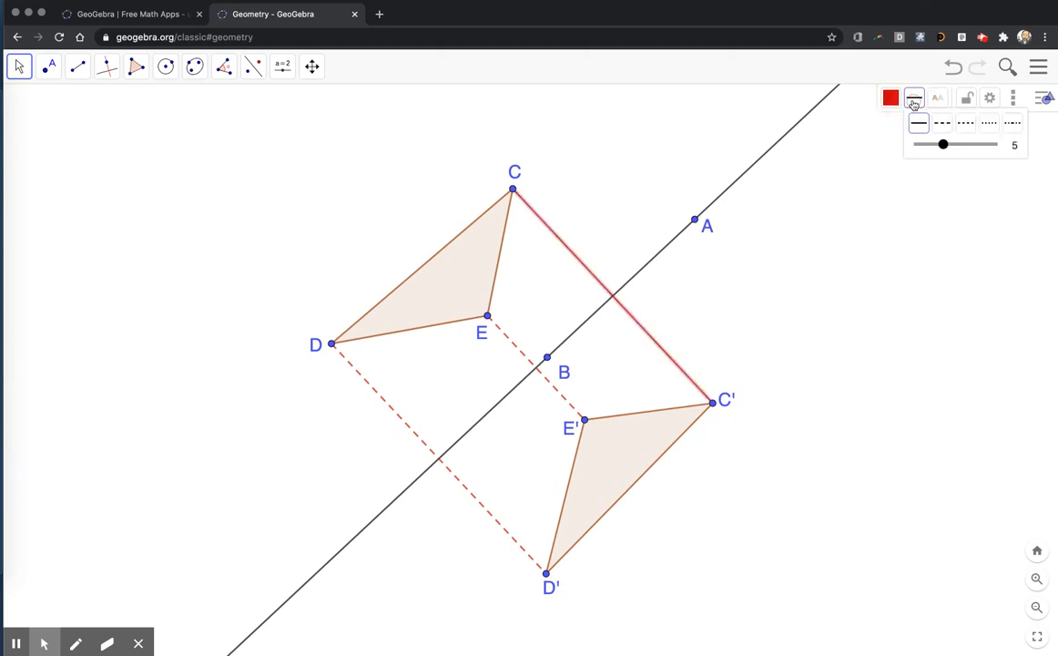
click(943, 123)
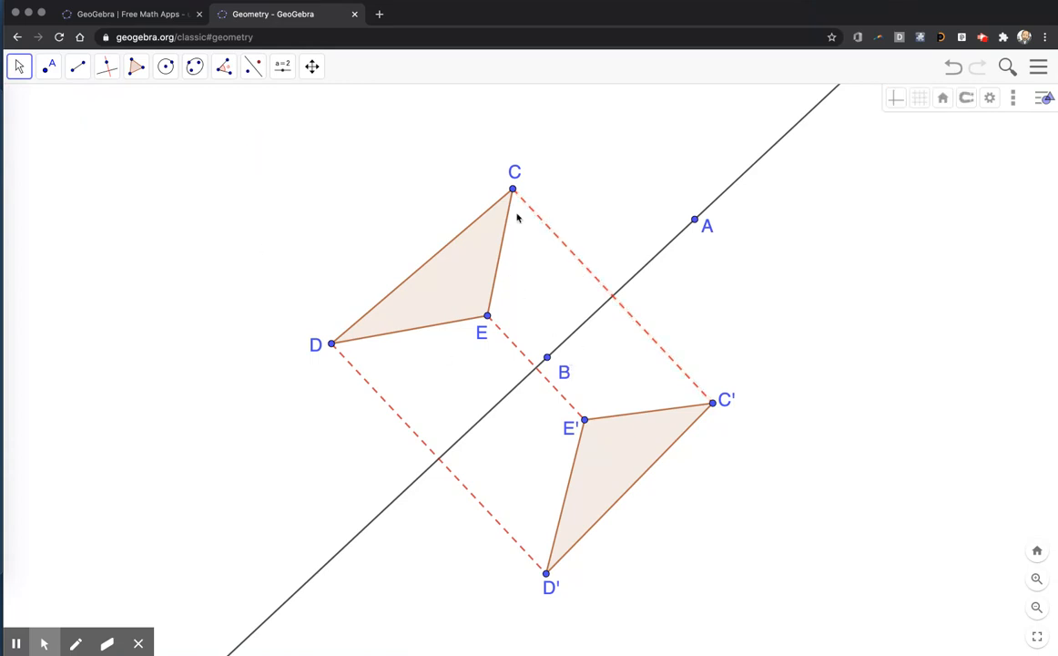
mouse_move(608, 270)
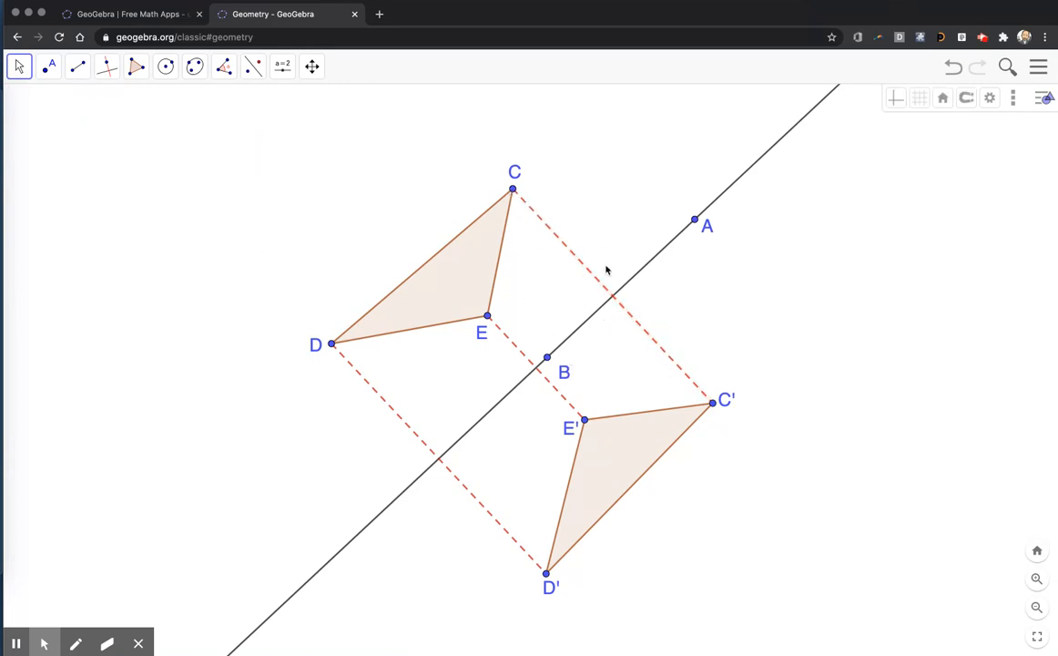
mouse_move(636, 290)
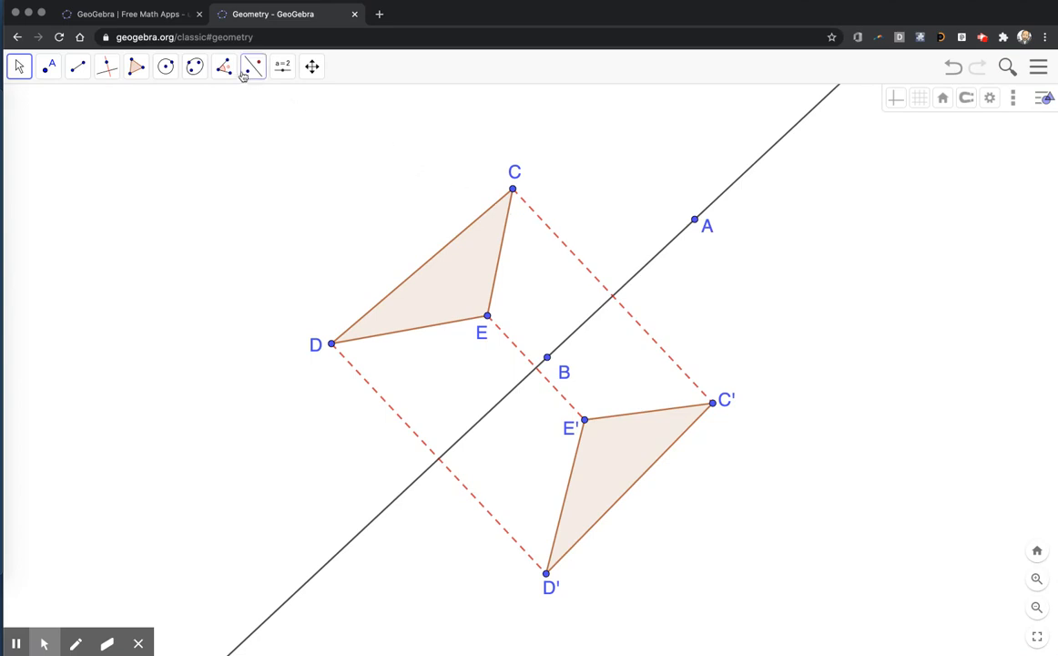
Measure the angle between CC' and the mirror line, undoing the 270° result
click(224, 65)
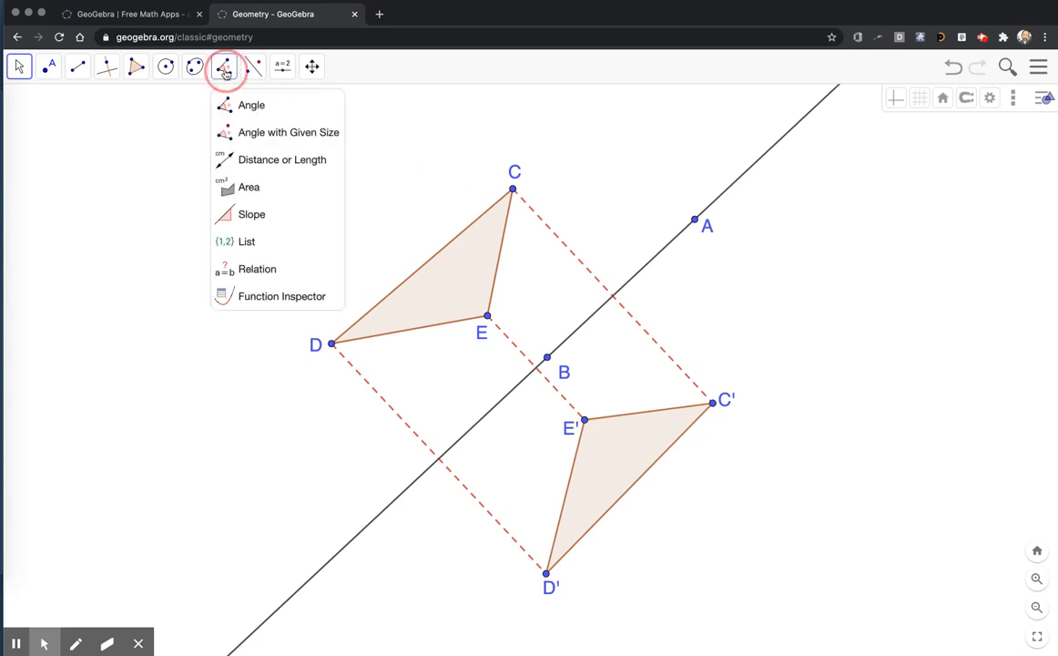
click(251, 105)
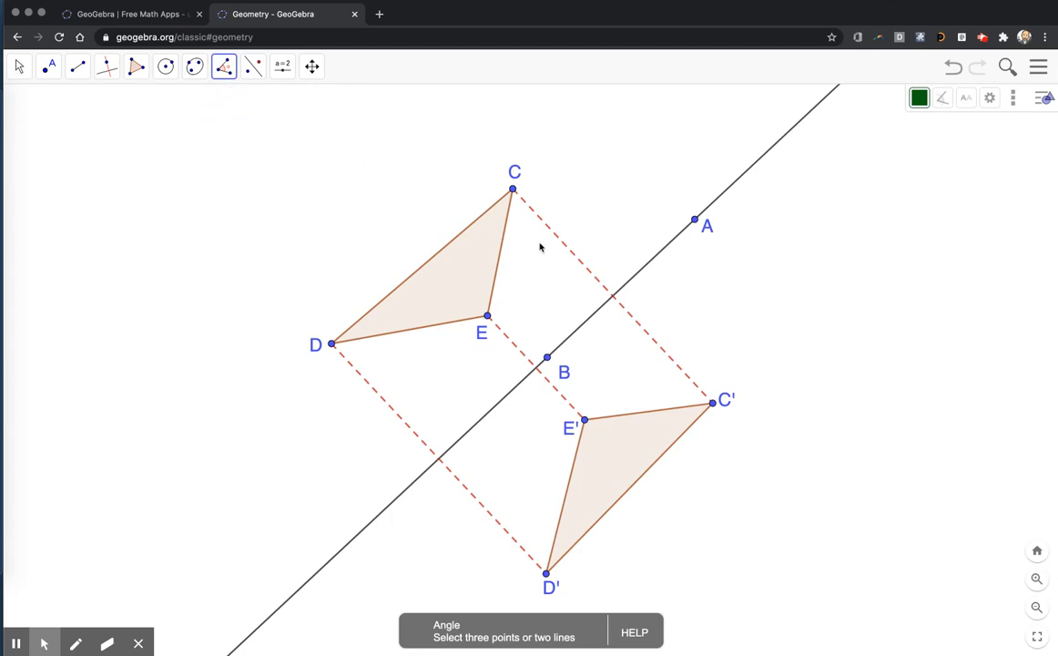
mouse_move(589, 274)
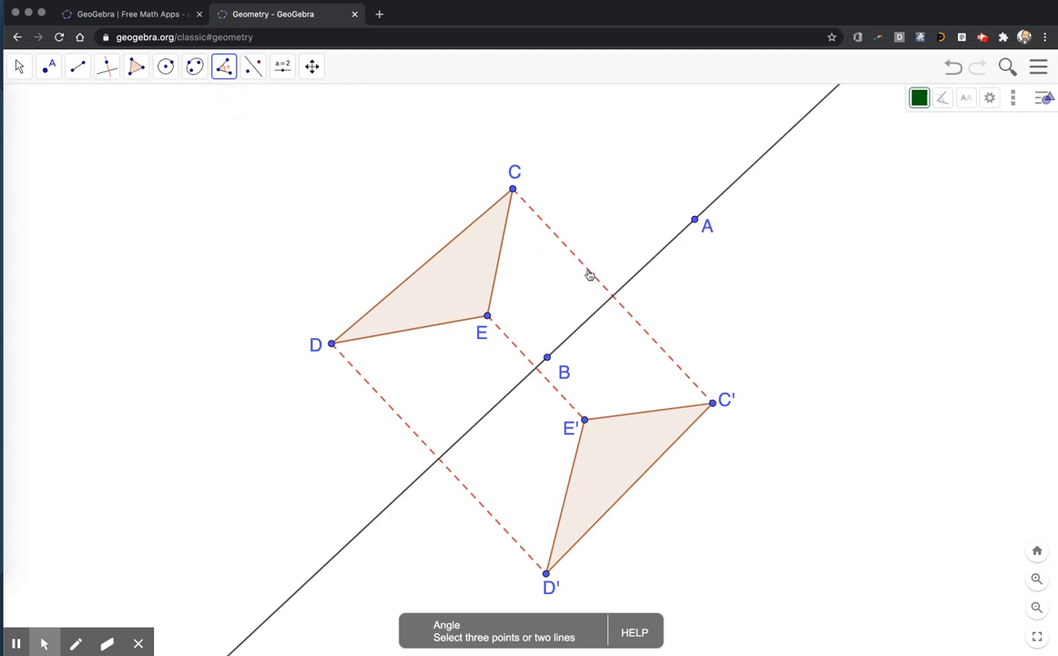
click(591, 276)
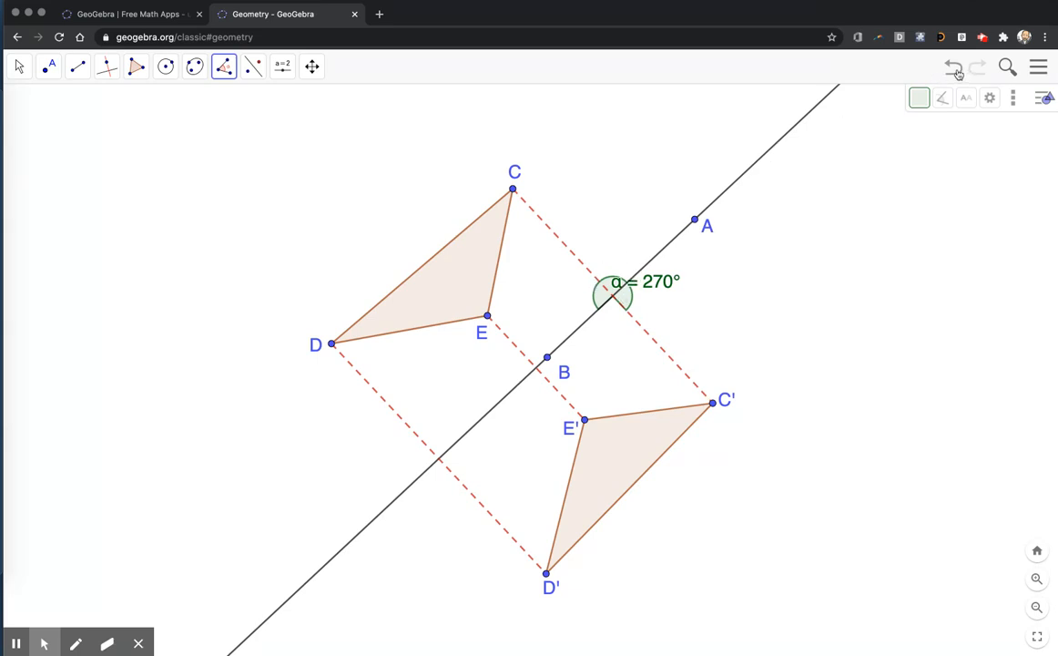
click(954, 67)
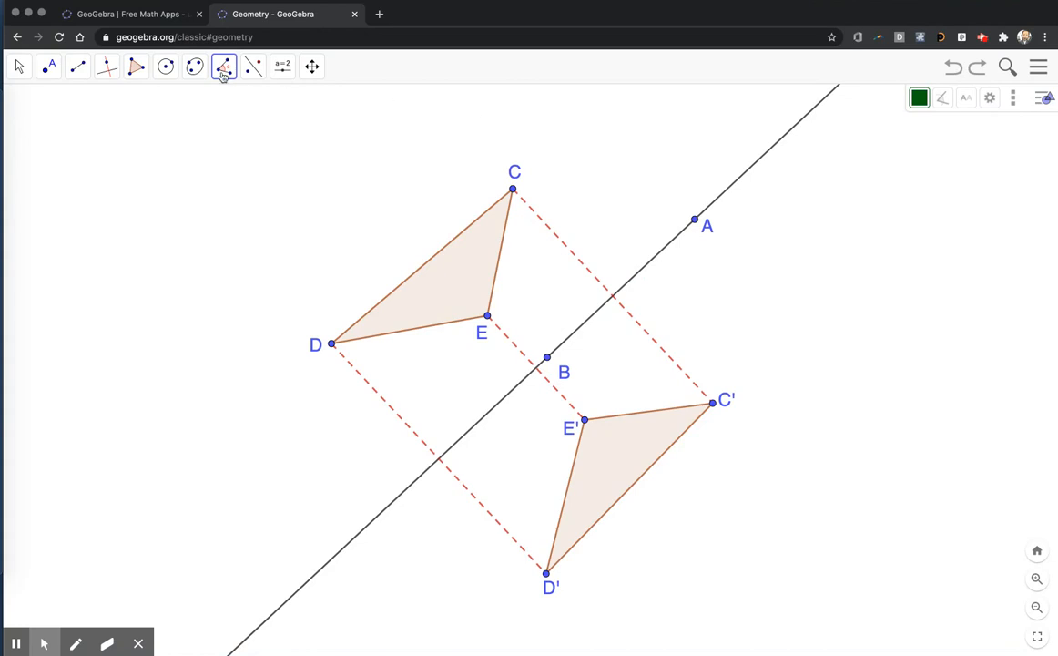
Remeasure the angle in the correct order to mark 90°
click(224, 66)
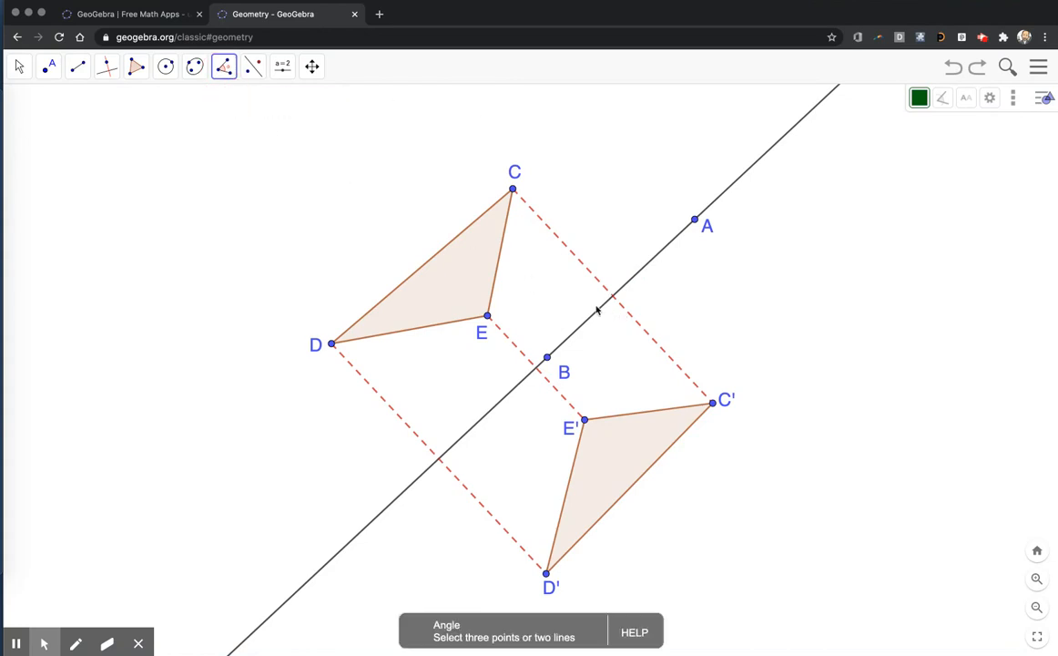
click(638, 275)
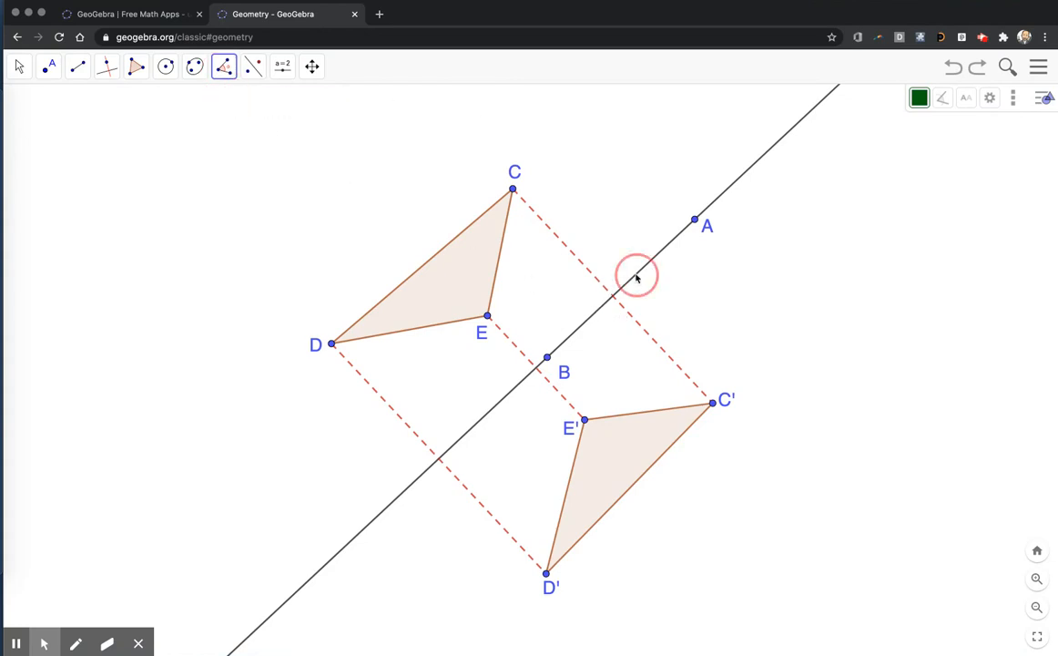
click(637, 275)
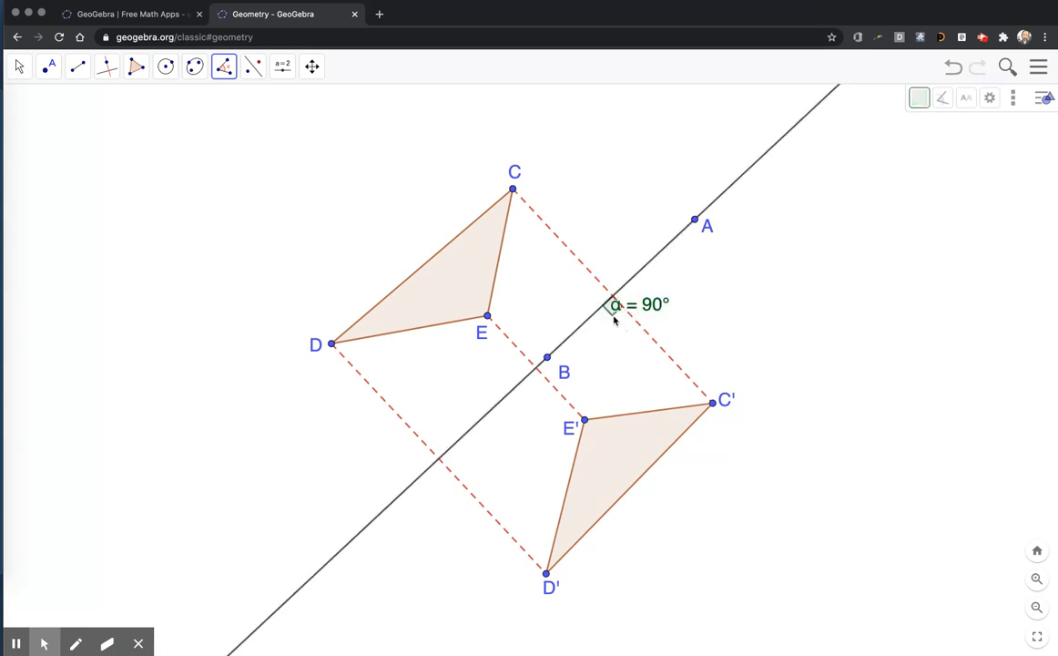
click(18, 65)
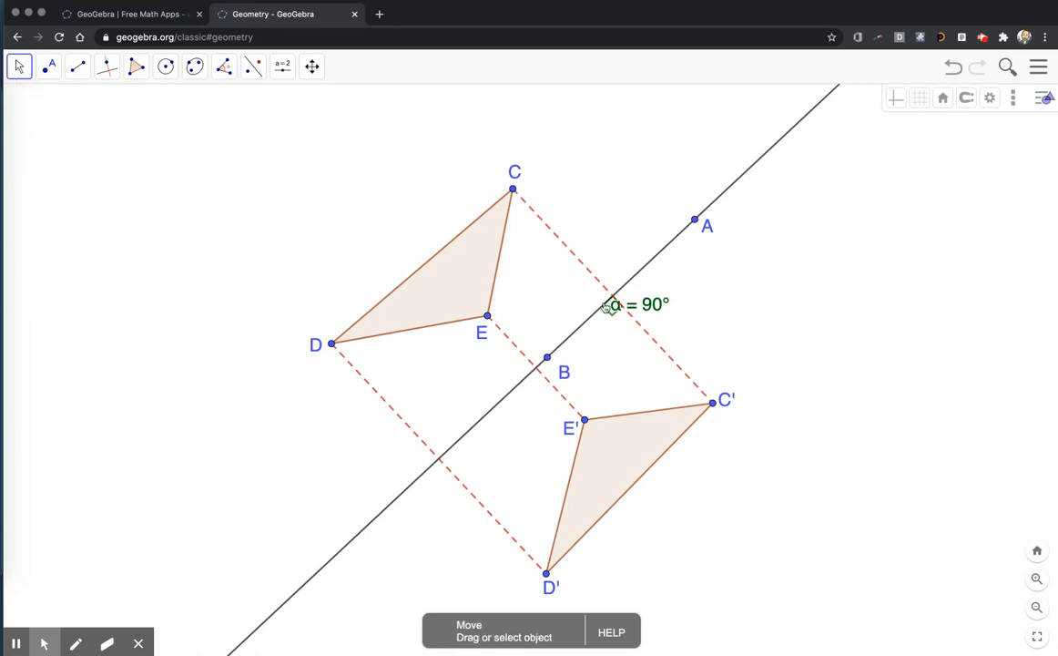
Hide angle α's label, colour the mark pink and set its fill opacity to 0
right_click(638, 304)
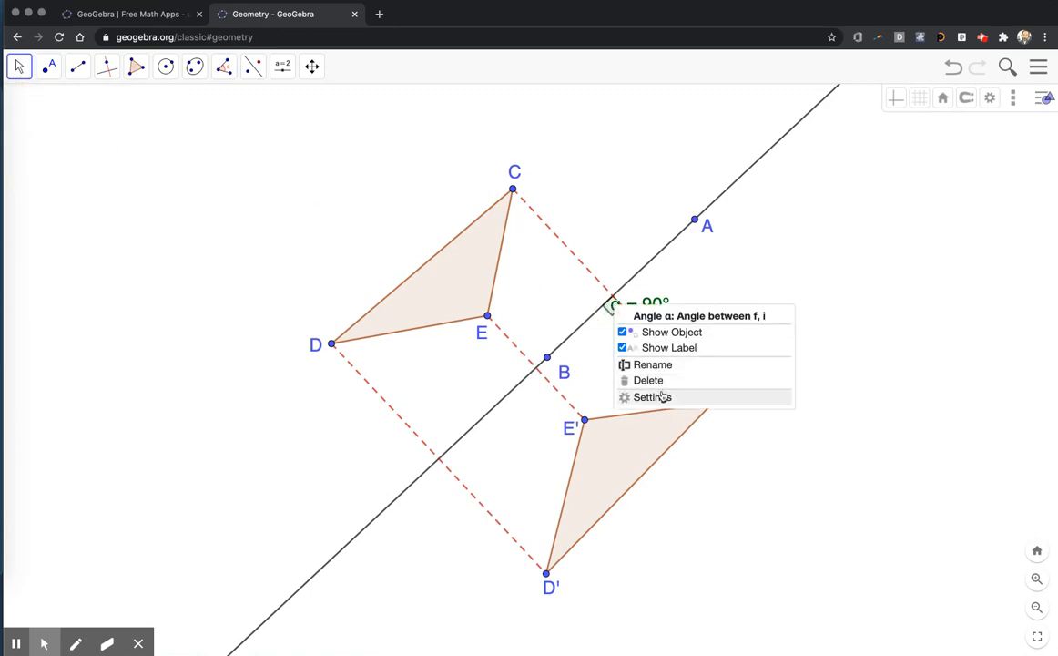
click(652, 397)
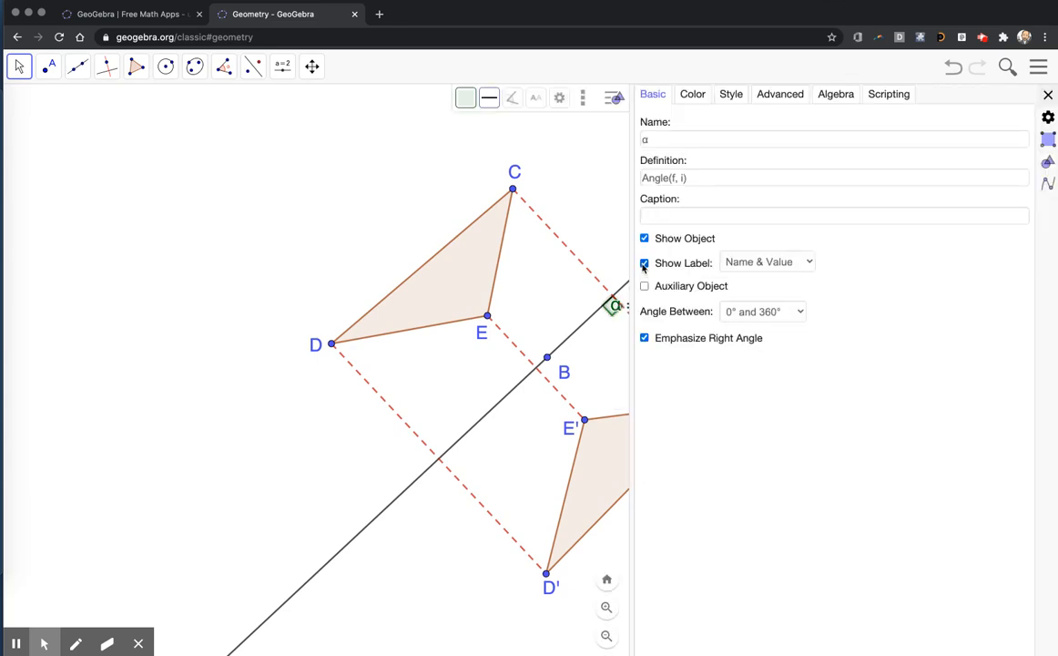
click(645, 263)
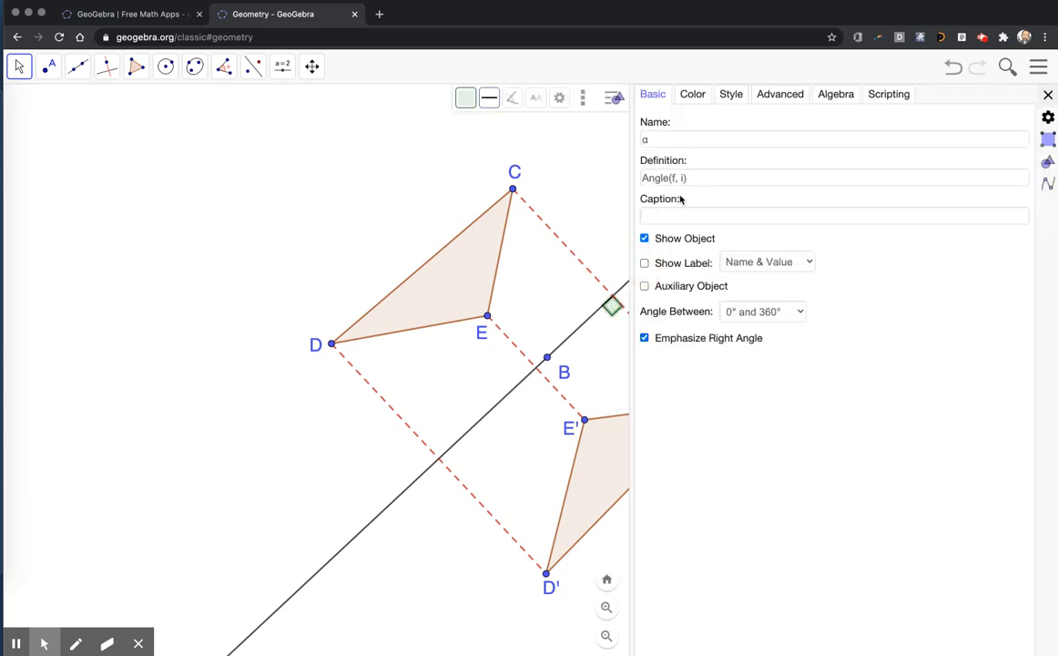
click(1047, 93)
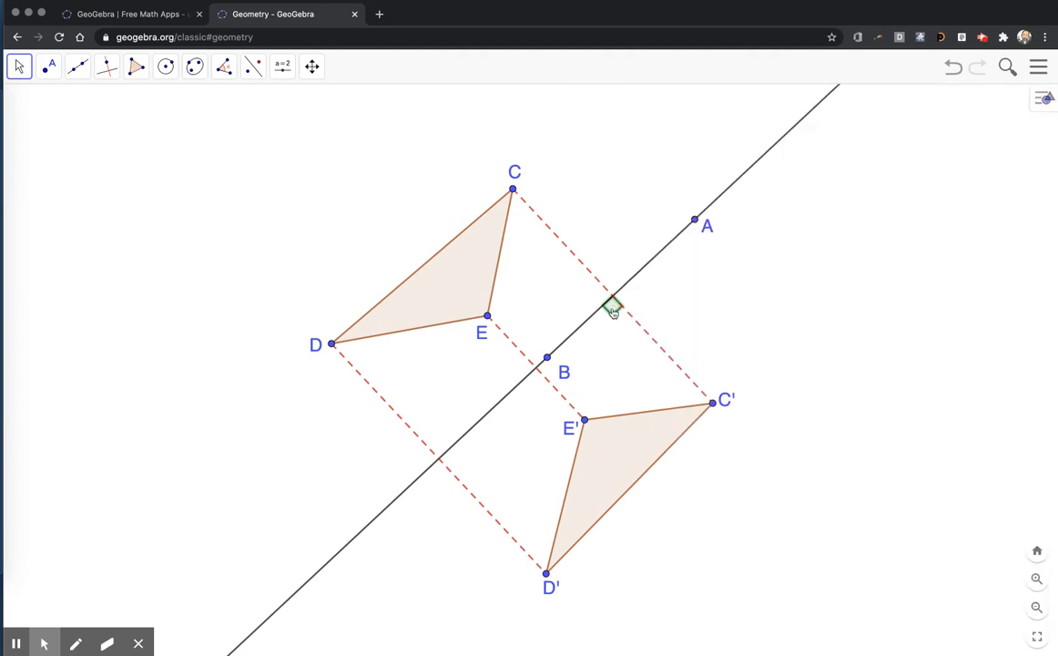
click(1044, 99)
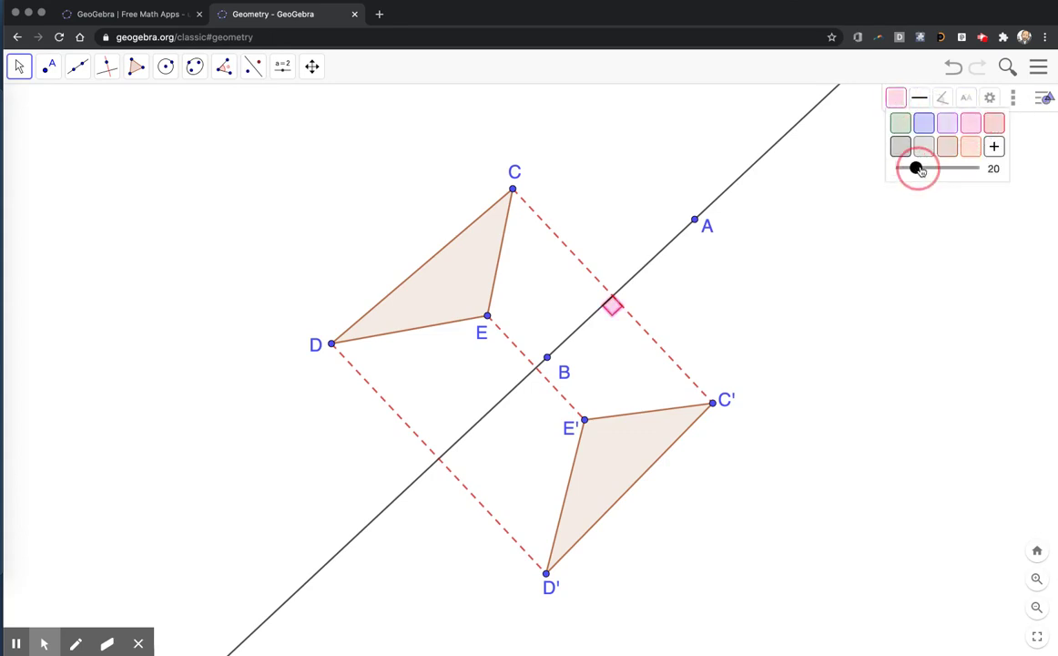
drag(917, 167, 895, 168)
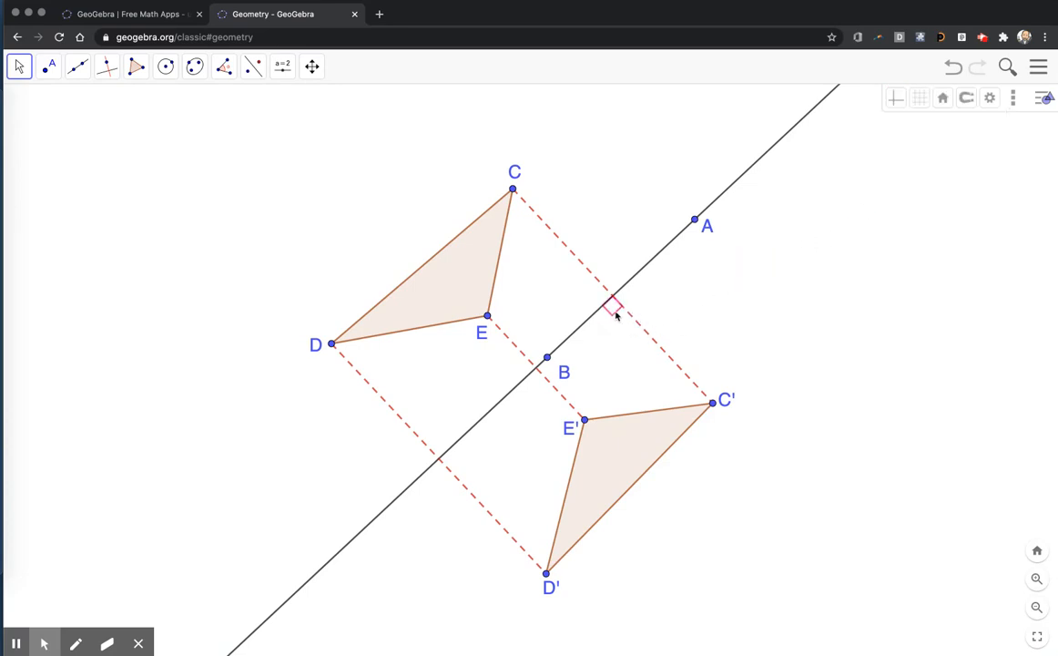
mouse_move(618, 308)
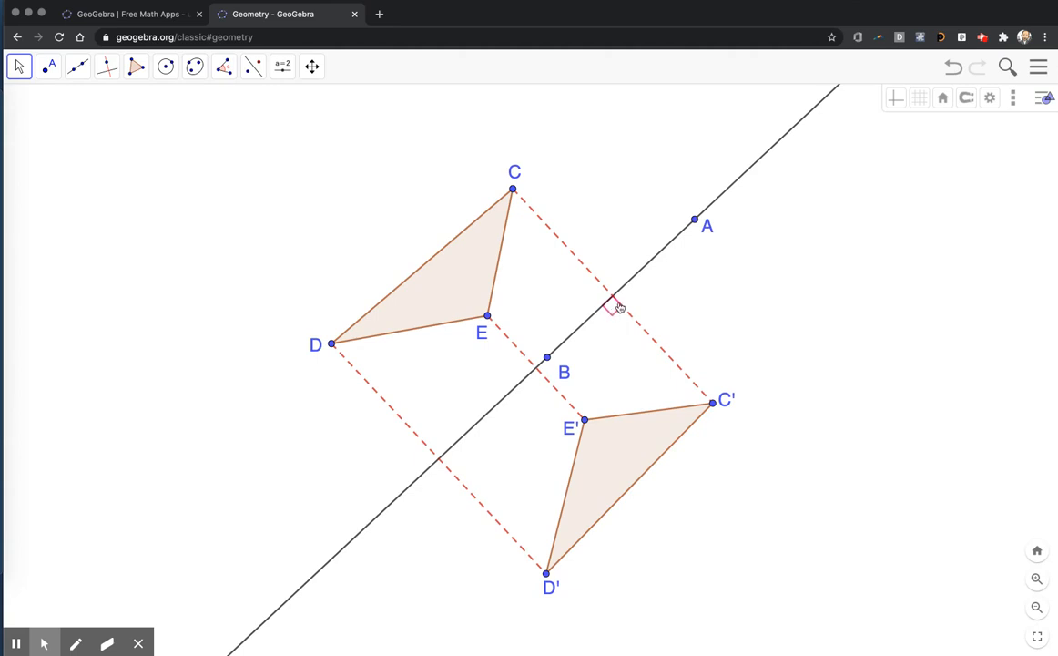
mouse_move(615, 310)
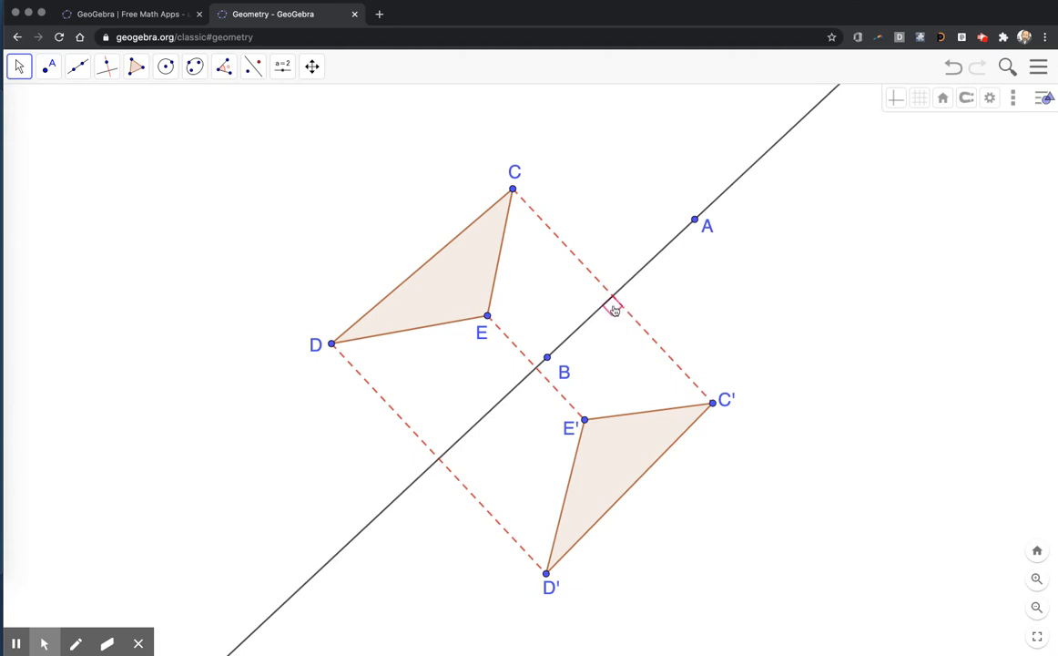
mouse_move(728, 308)
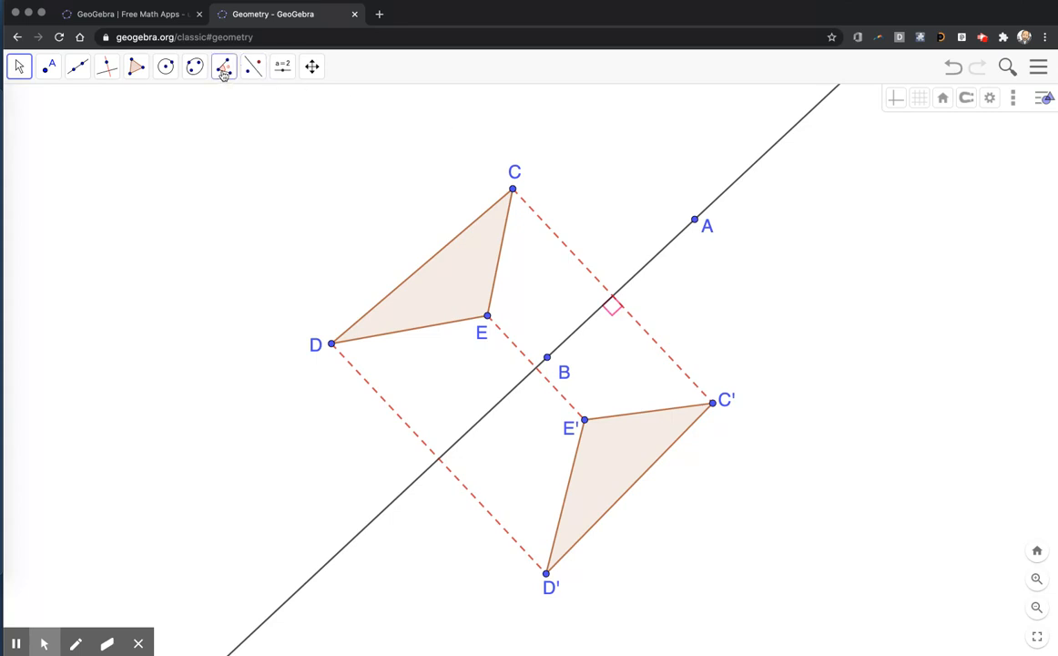
Mark angle β between the mirror line and segment EE' with the Angle tool
click(223, 66)
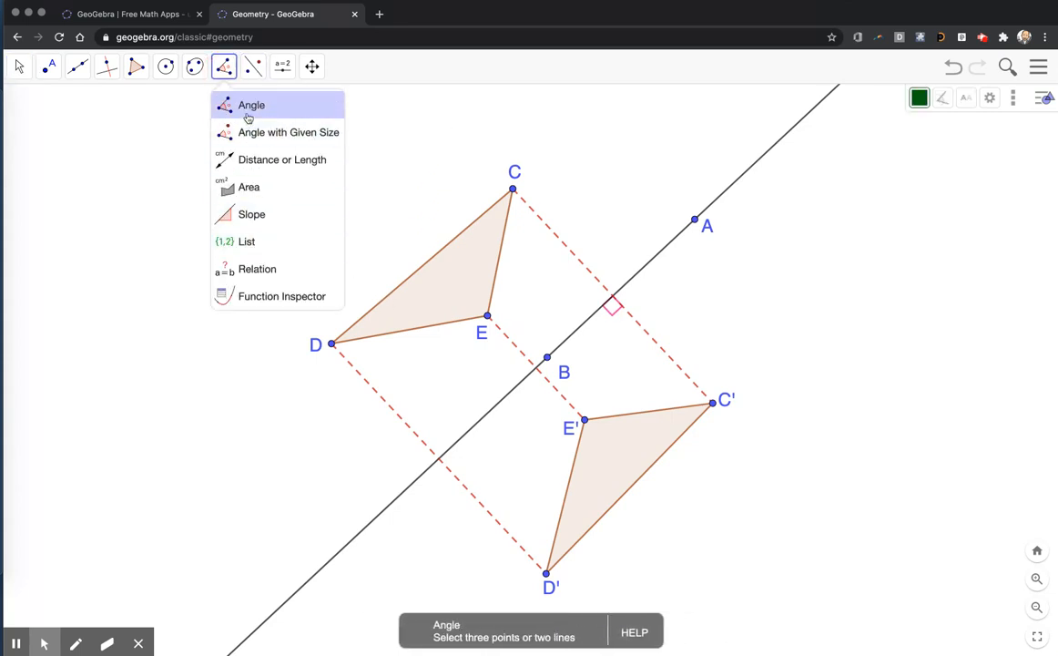
click(251, 105)
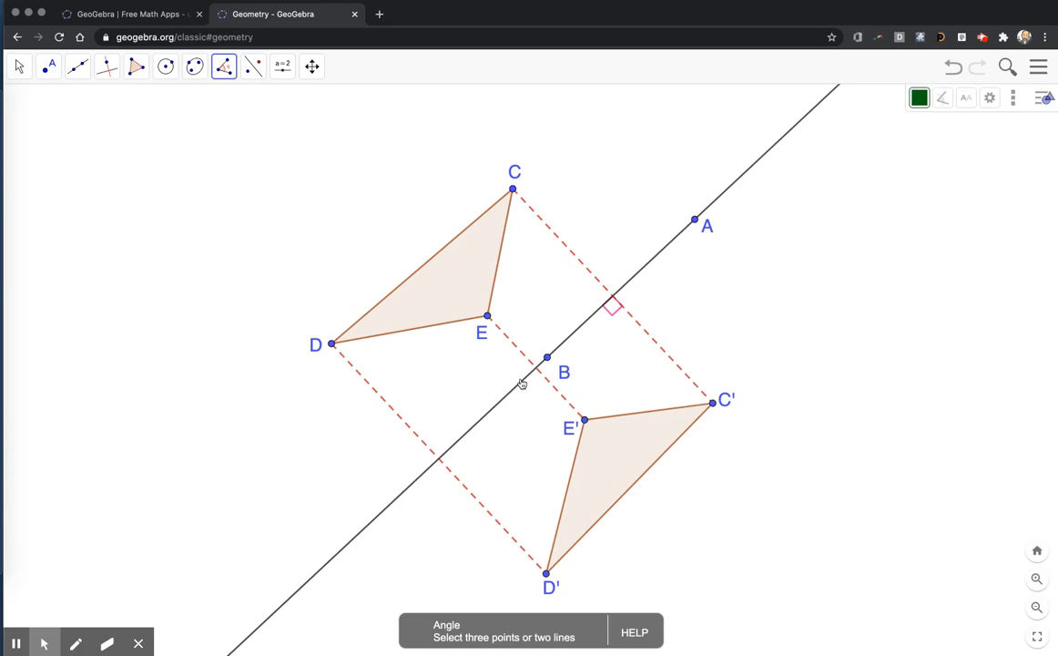
click(546, 358)
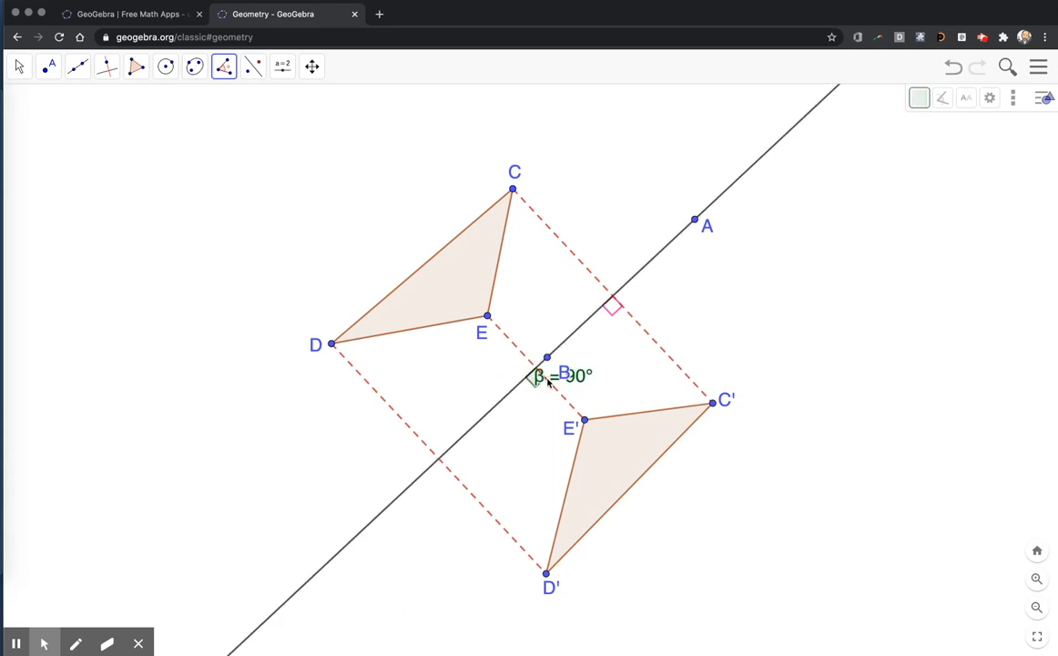
mouse_move(538, 381)
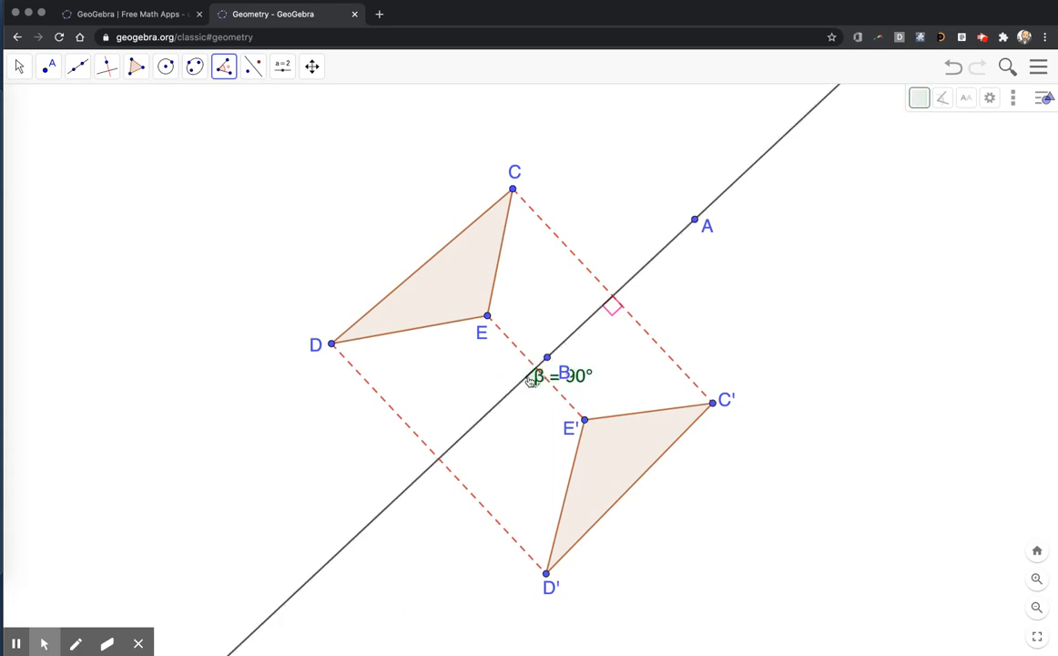
Hide angle β's label, colour the mark pink and set its opacity to 0
right_click(536, 376)
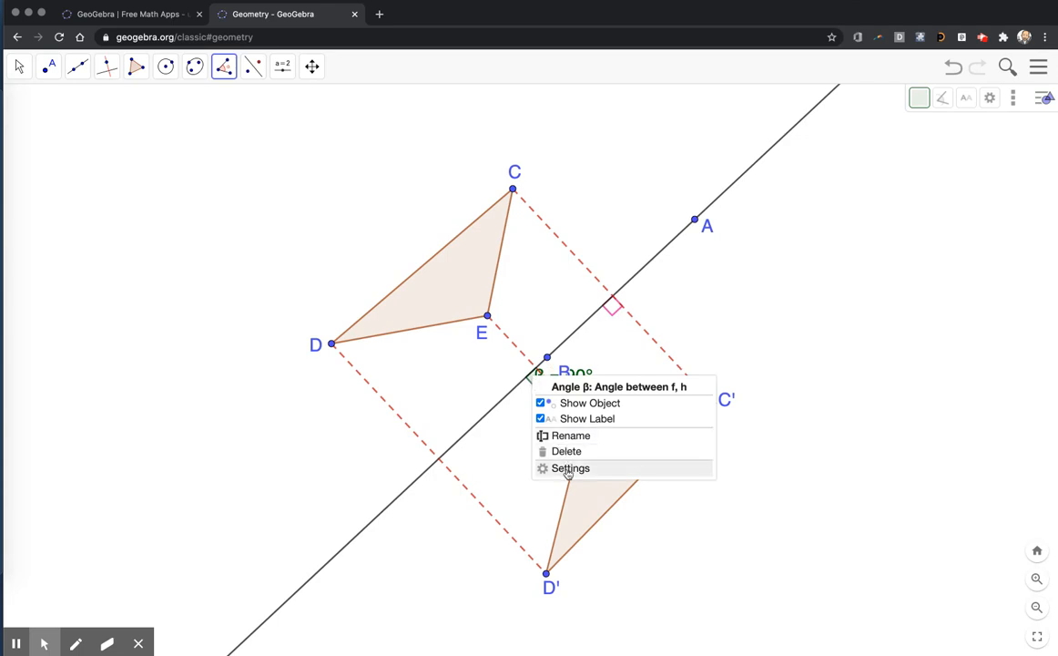
click(570, 467)
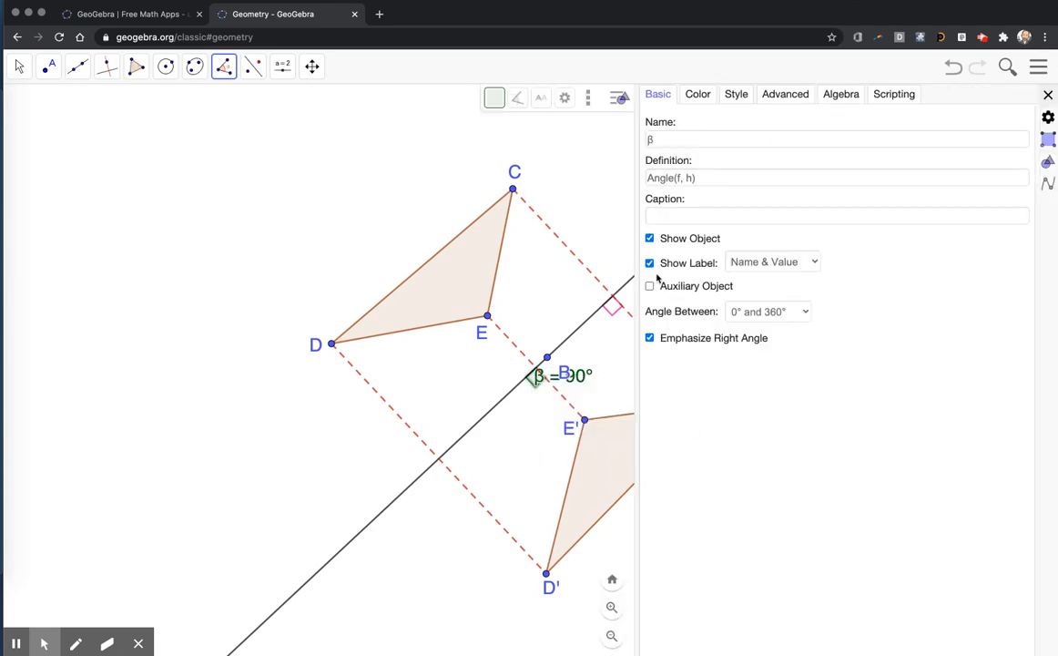
click(650, 263)
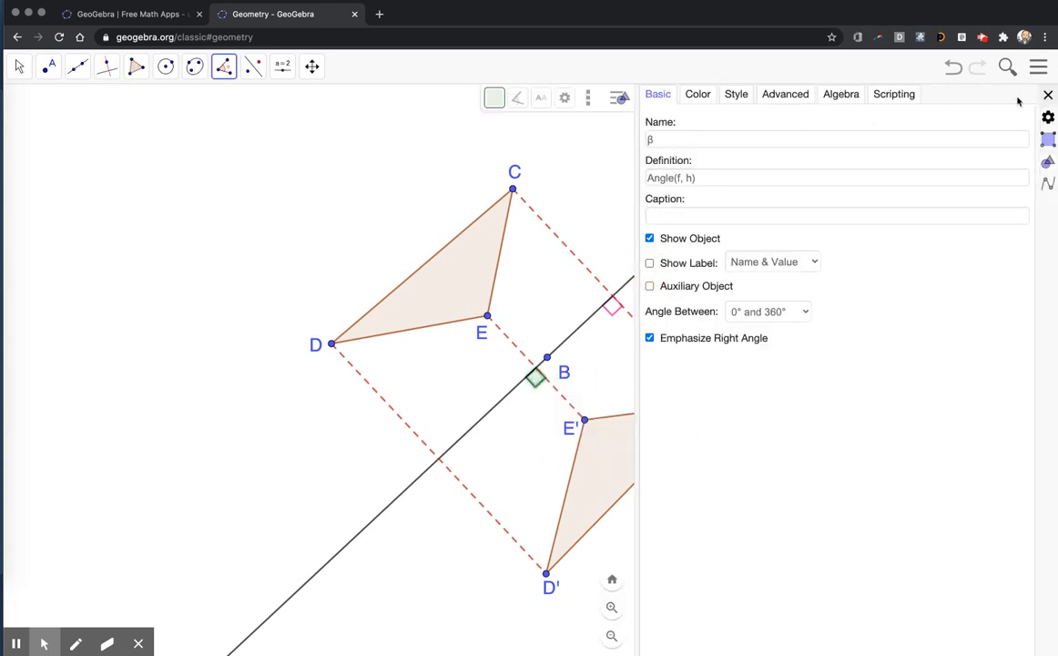
click(1048, 95)
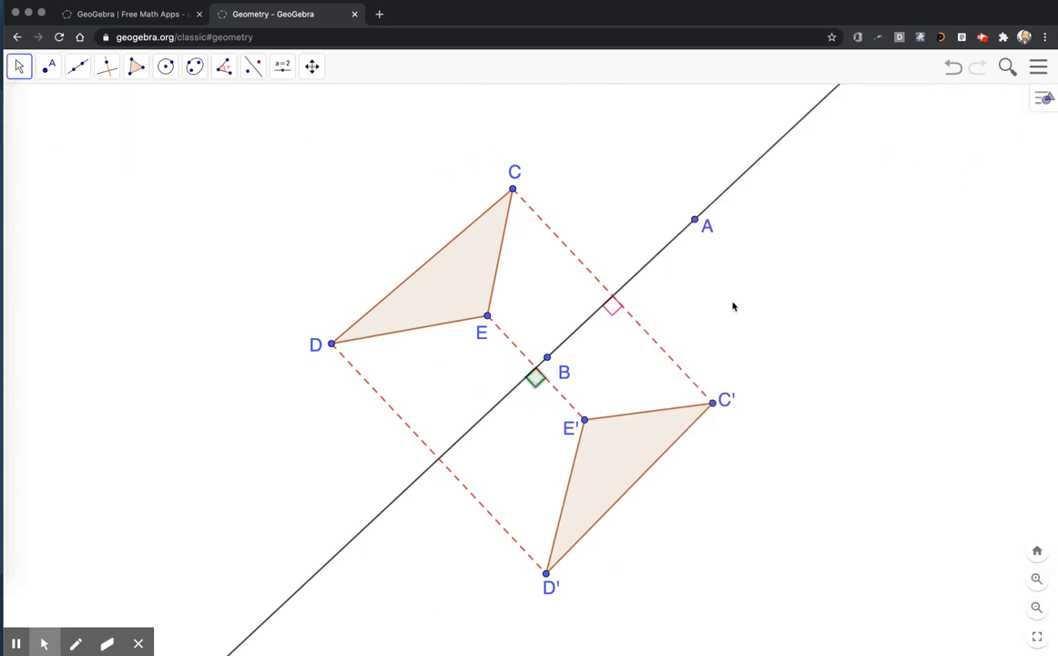
click(1045, 98)
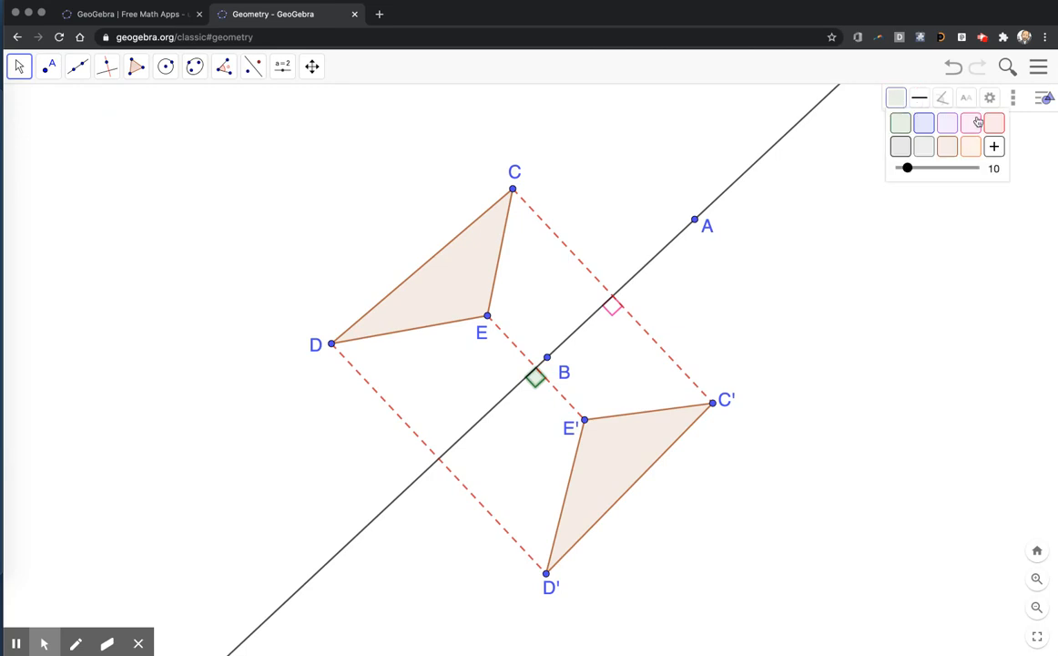
drag(907, 168, 900, 168)
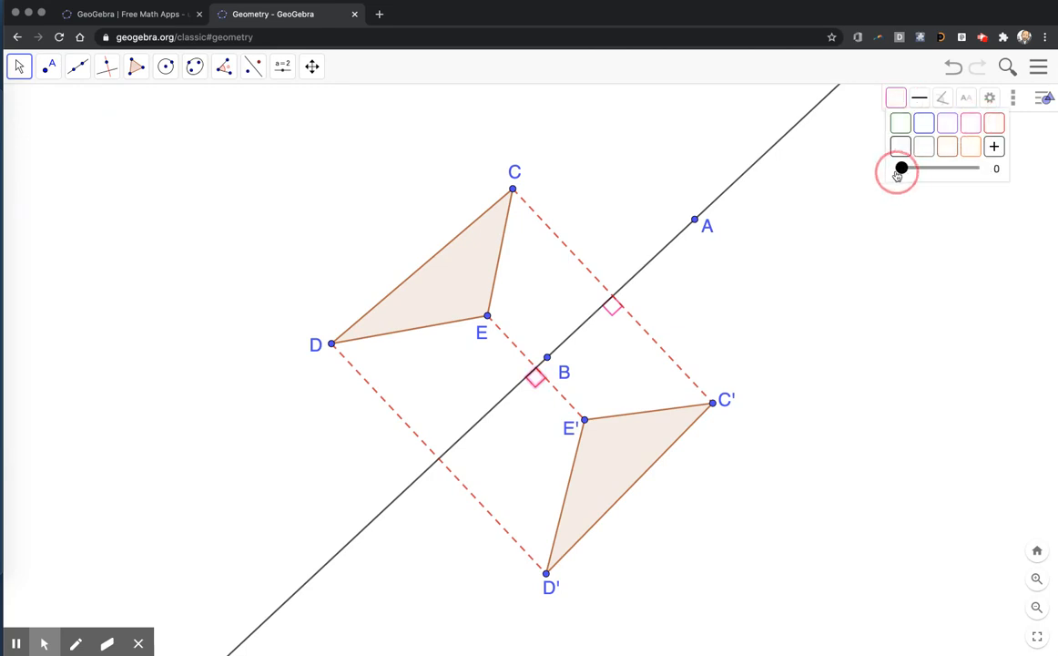
click(135, 66)
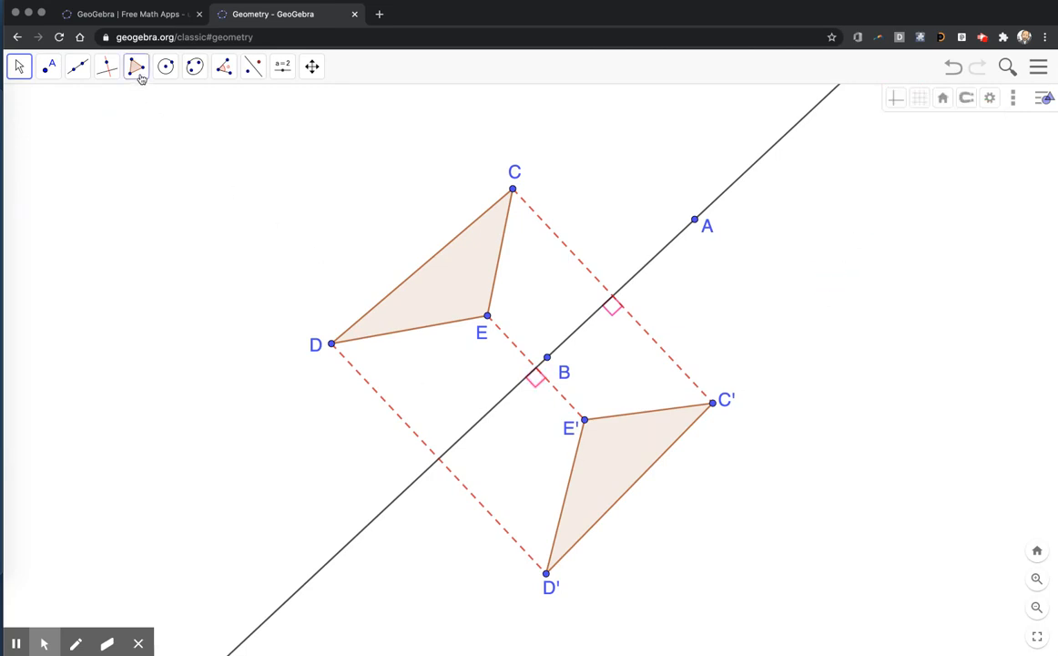
Mark the right angle where DD' crosses line AB, hide its label and style it pink
click(224, 66)
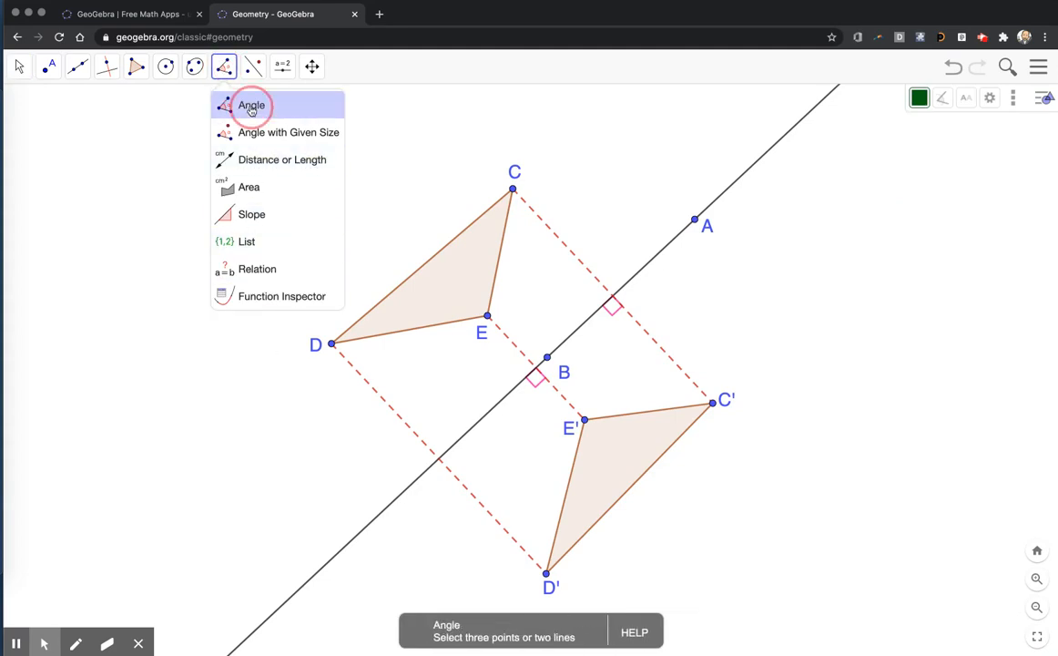
click(251, 104)
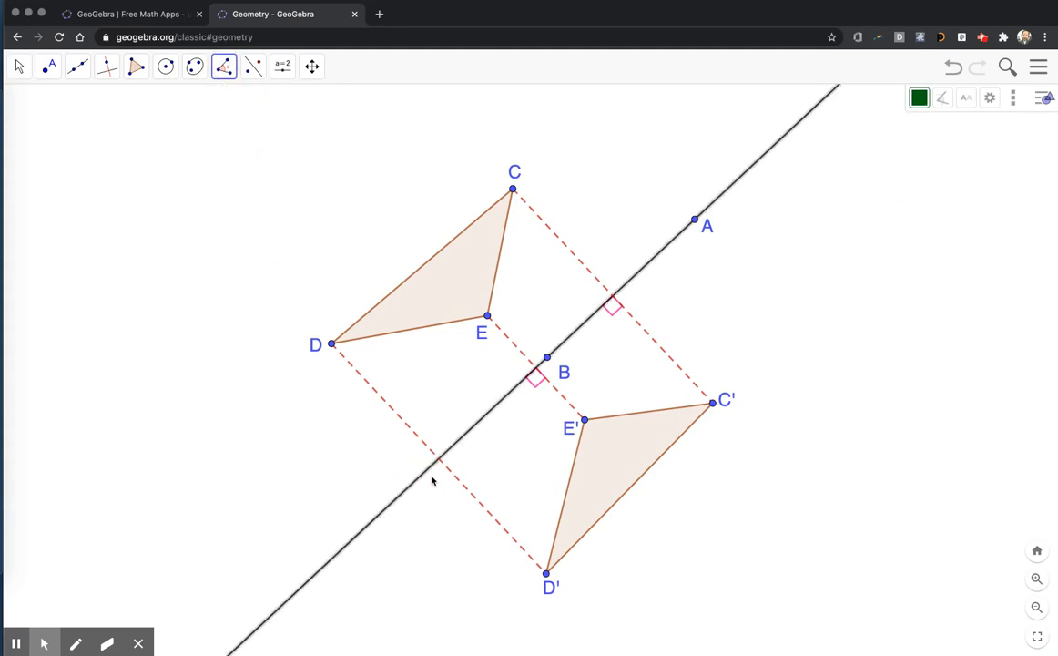
click(437, 467)
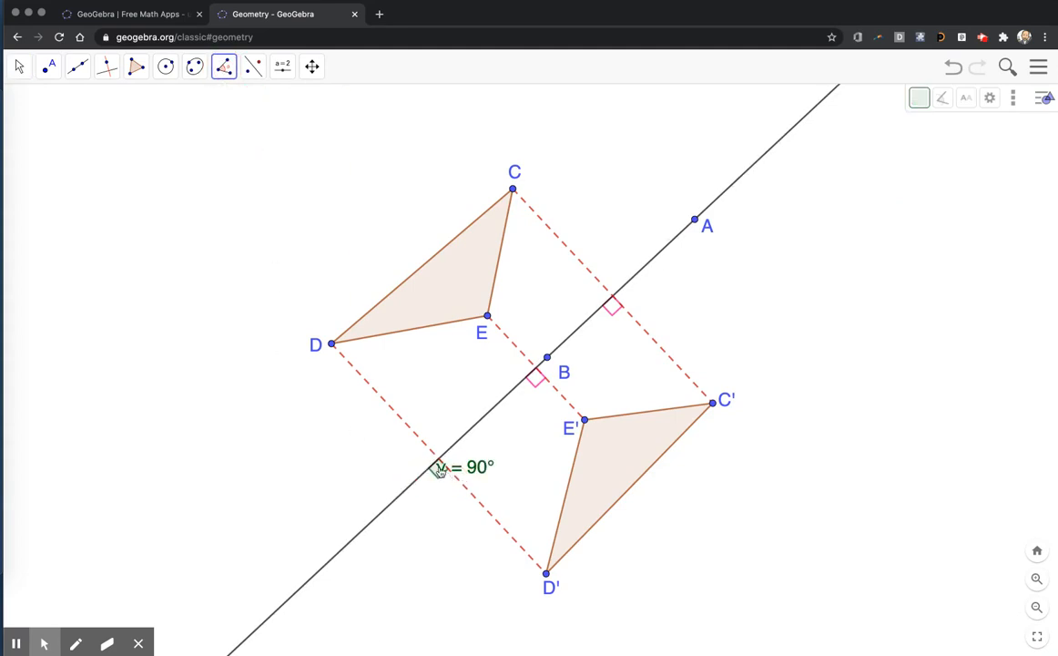
double_click(440, 467)
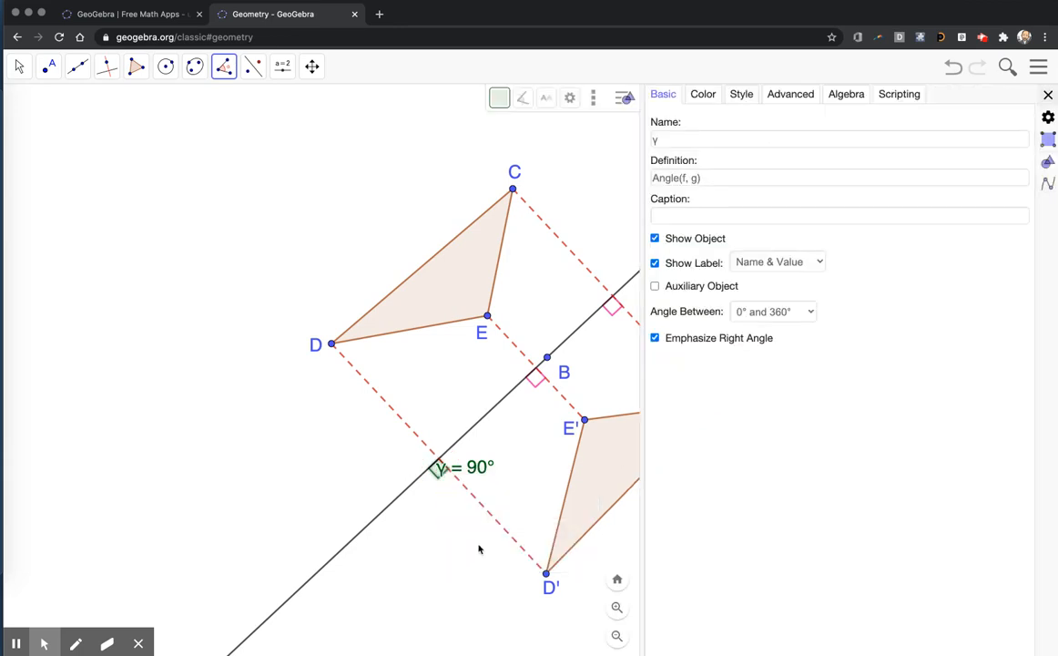
click(655, 263)
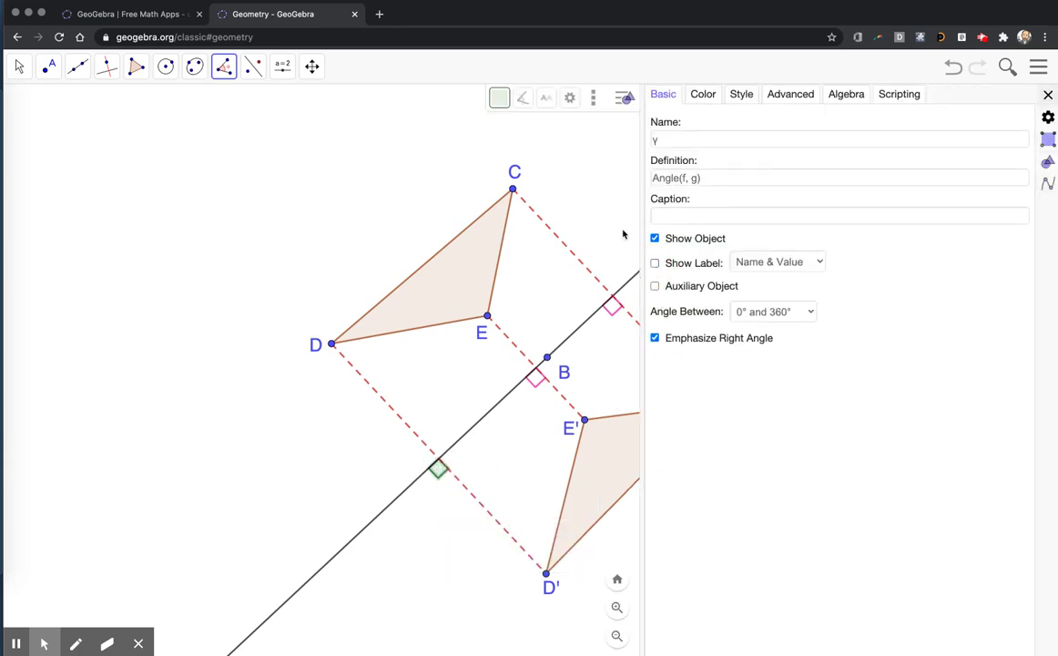
click(1047, 94)
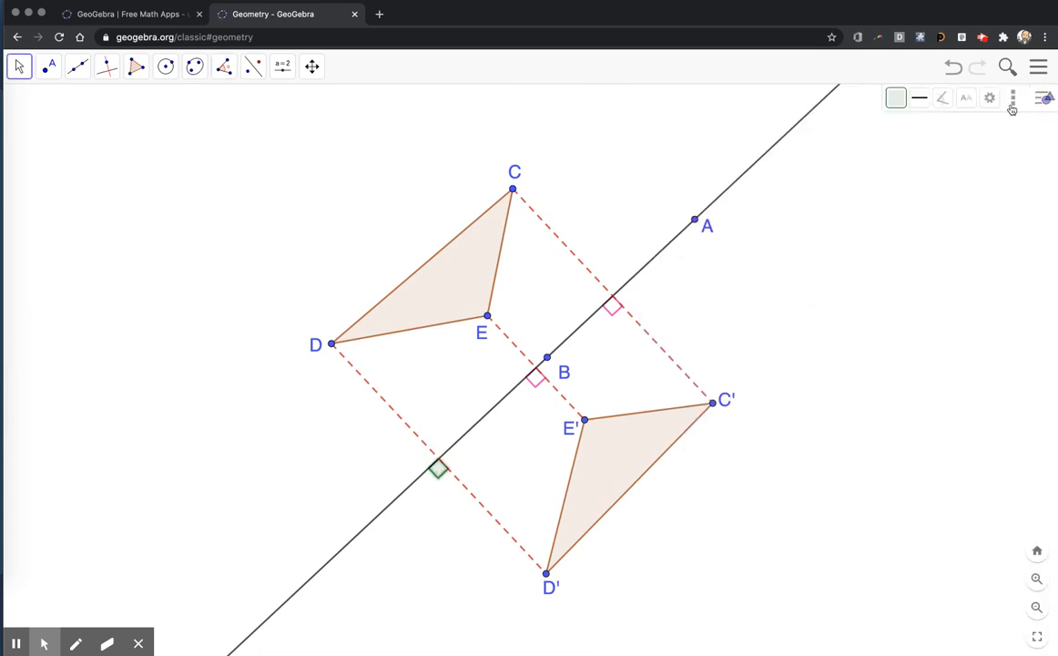
click(896, 97)
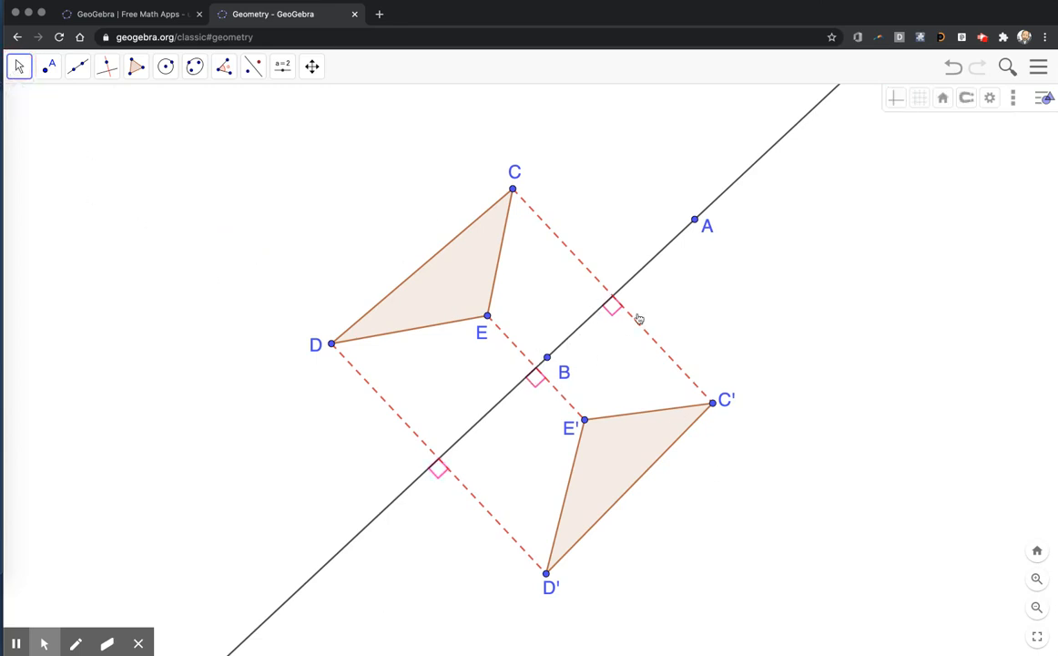
mouse_move(588, 338)
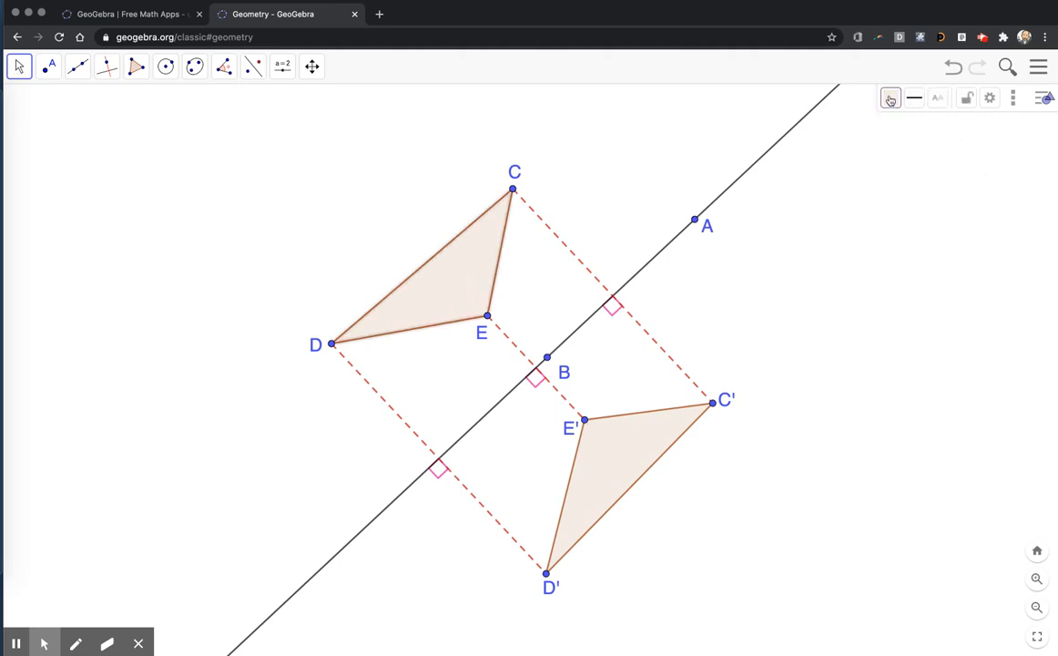
click(889, 98)
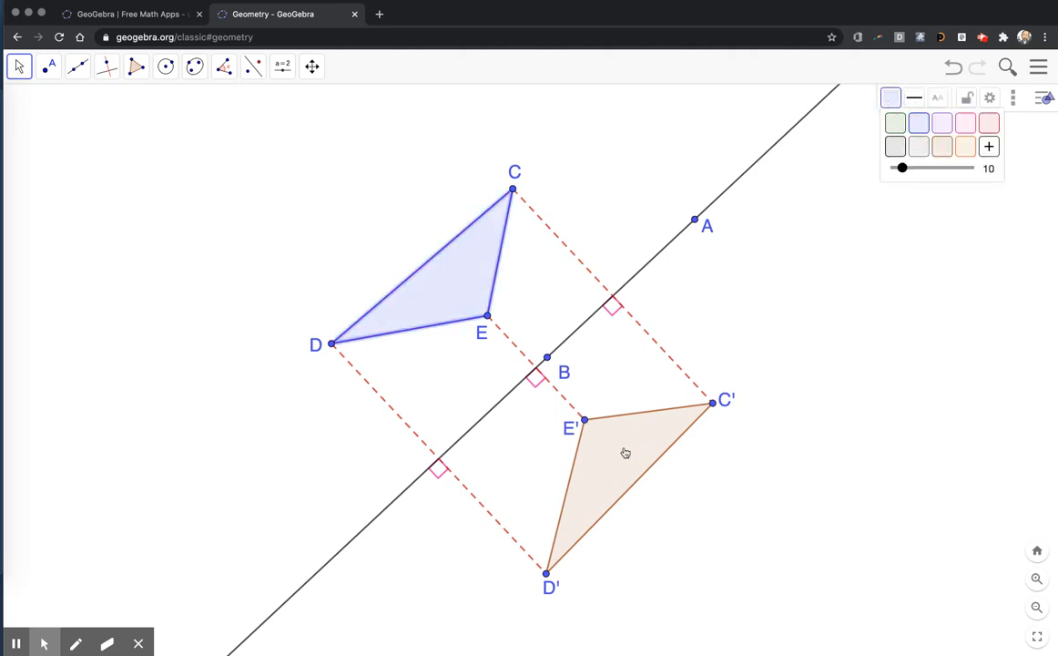
click(895, 123)
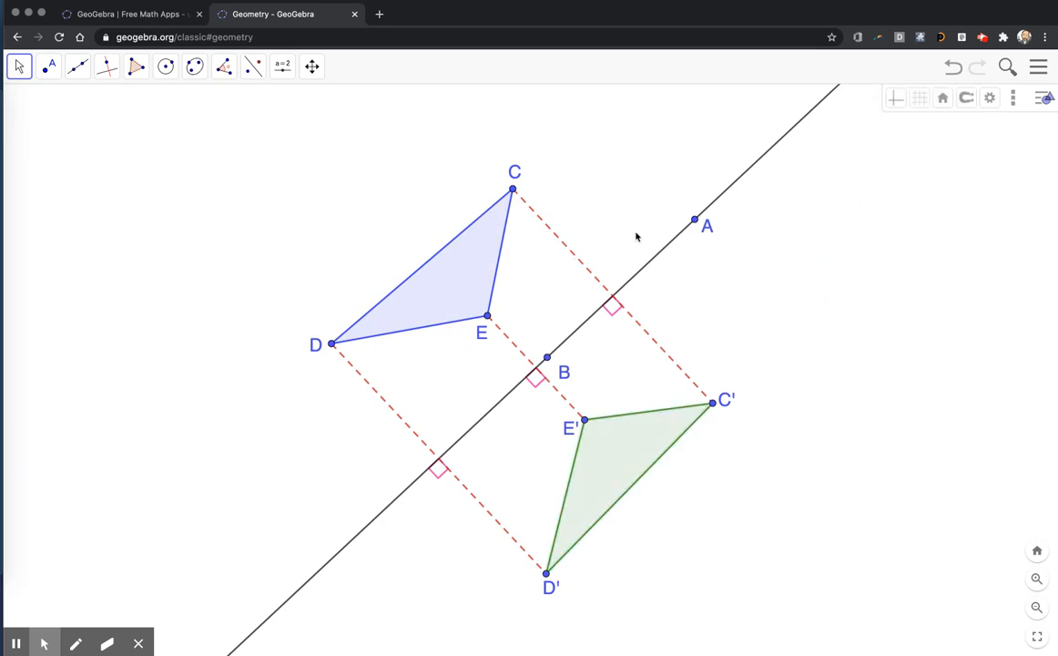
mouse_move(556, 322)
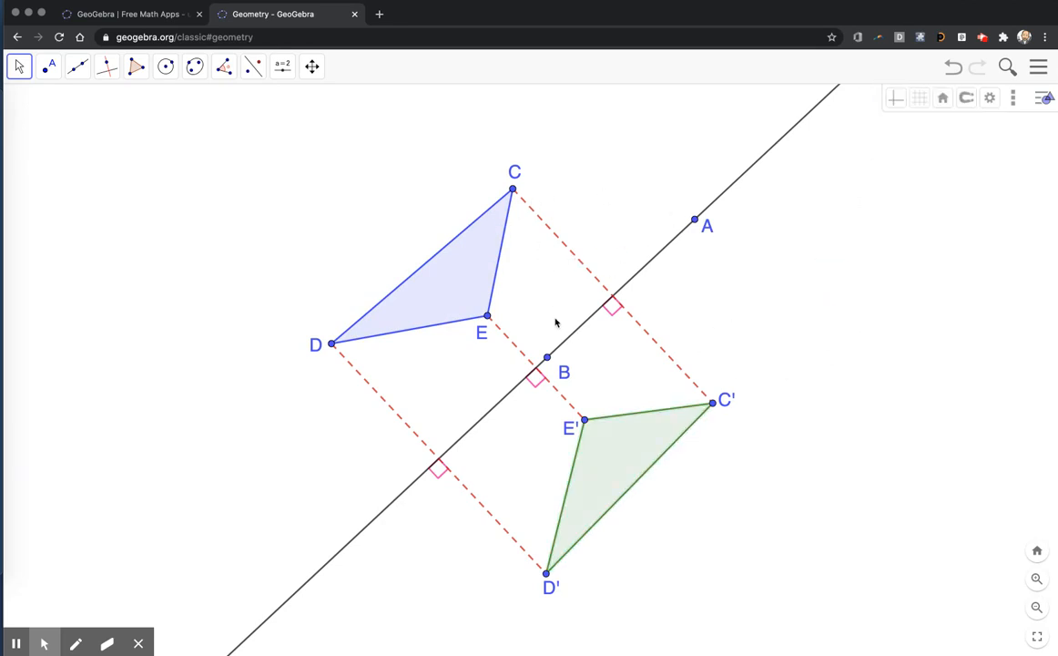
mouse_move(586, 282)
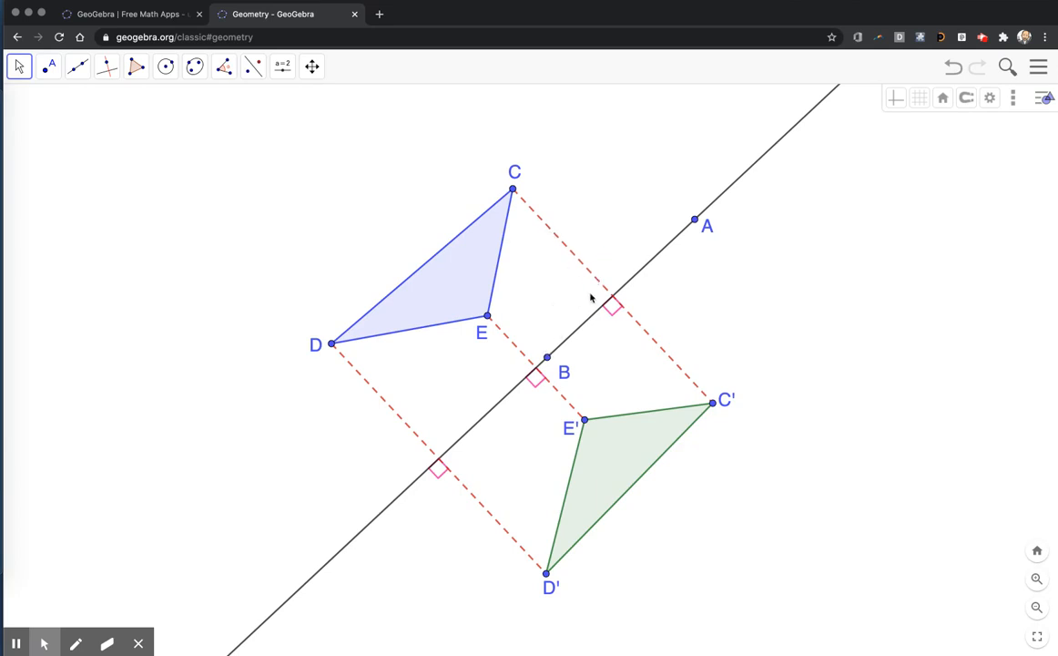
mouse_move(613, 317)
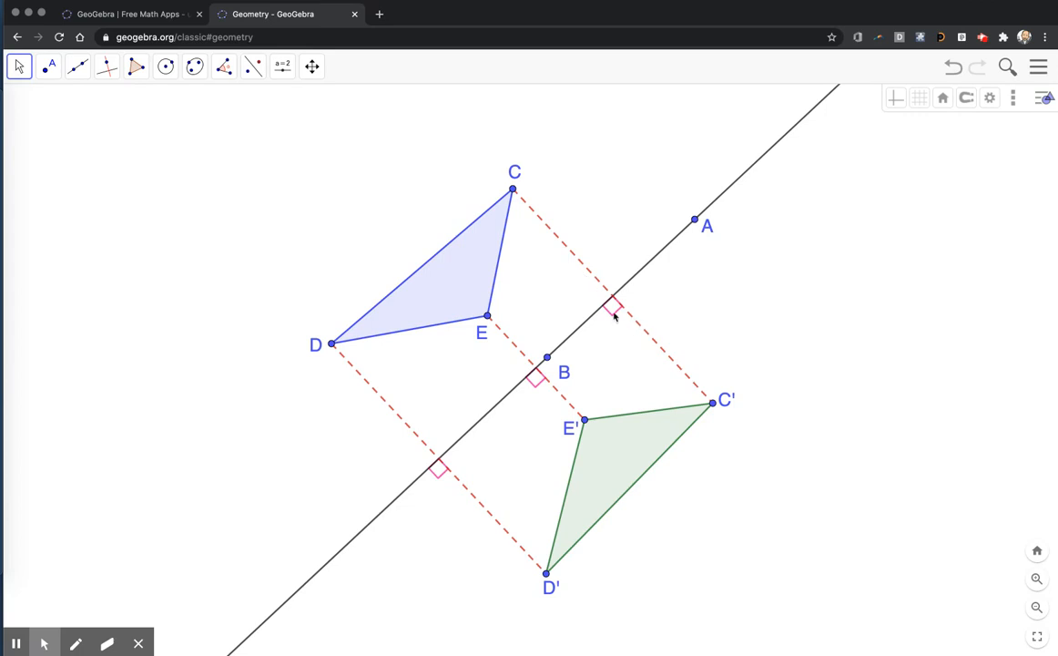
mouse_move(560, 330)
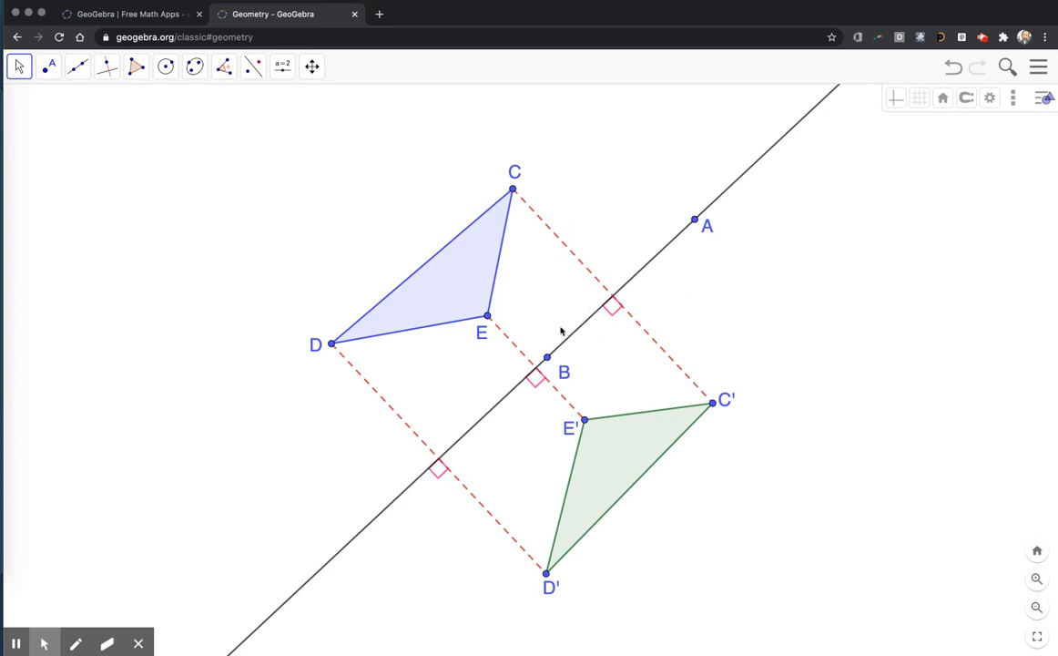
Create a checkbox captioned 'Show / Hide Mirror' that toggles line f
click(282, 65)
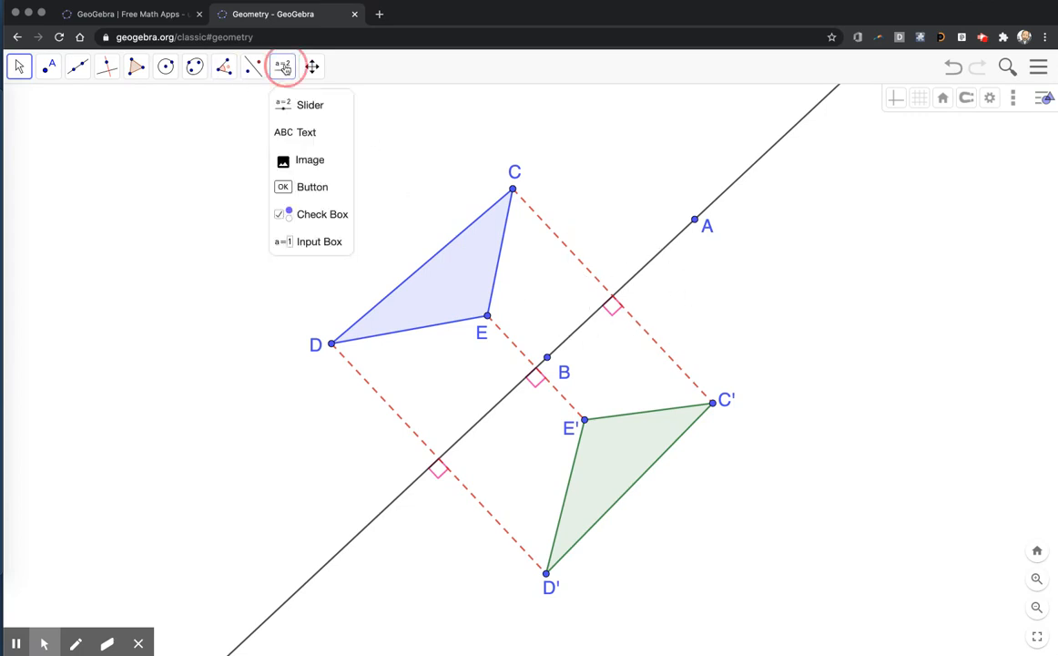
click(307, 132)
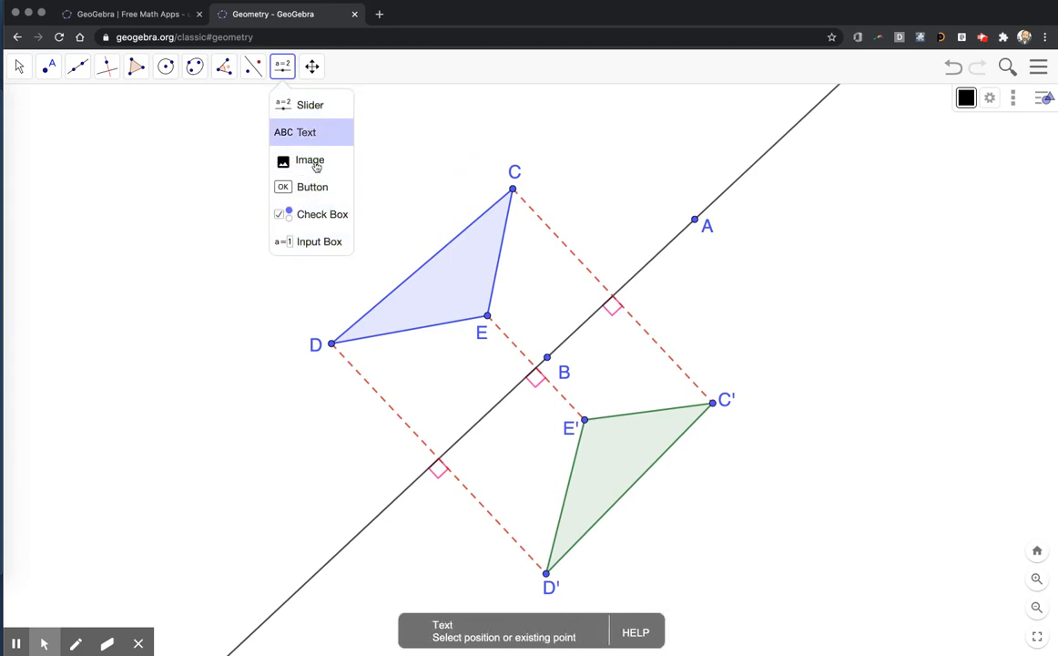
click(322, 214)
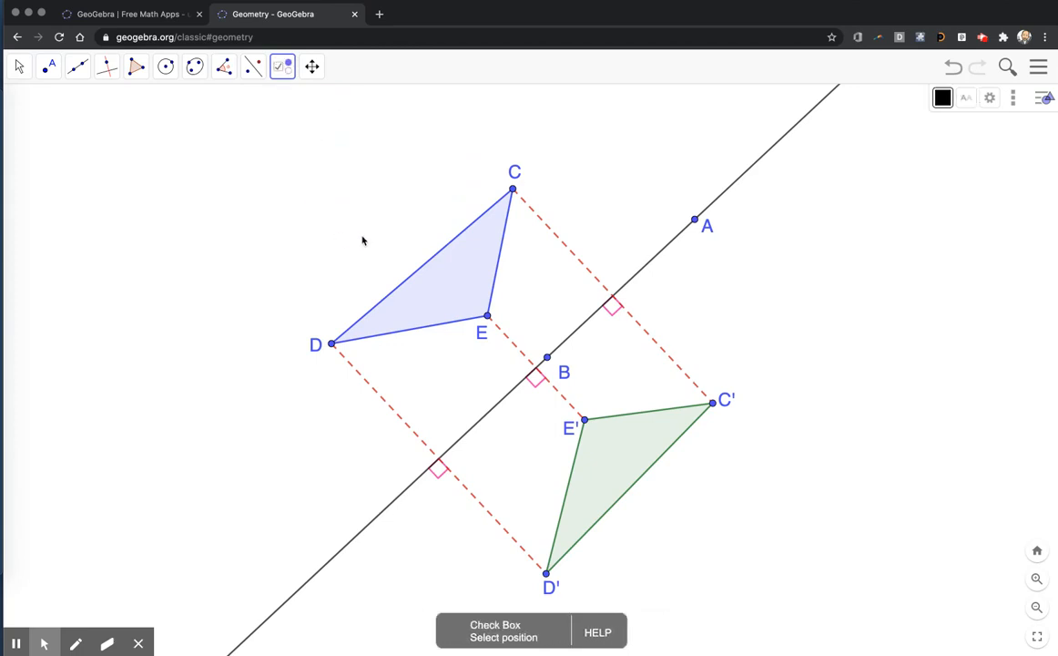
mouse_move(157, 145)
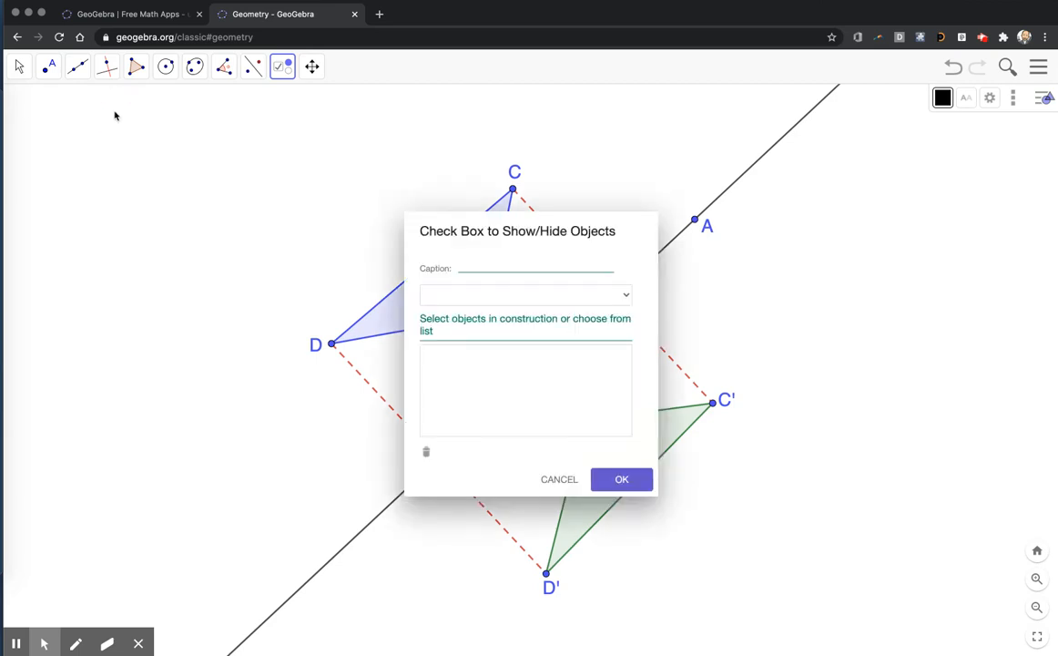
click(535, 266)
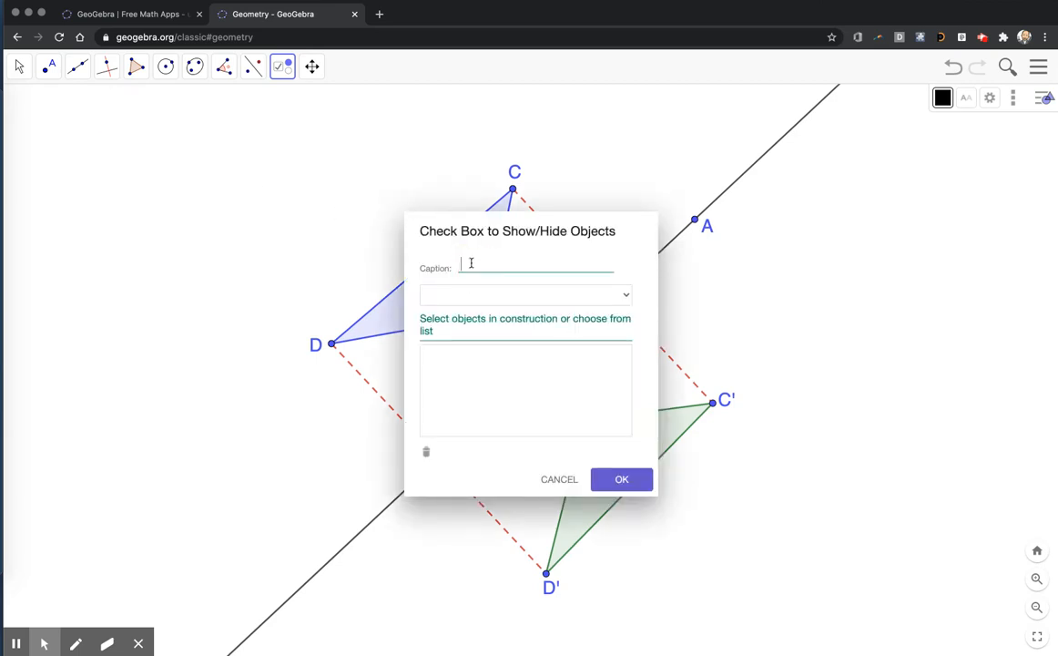
text(Show)
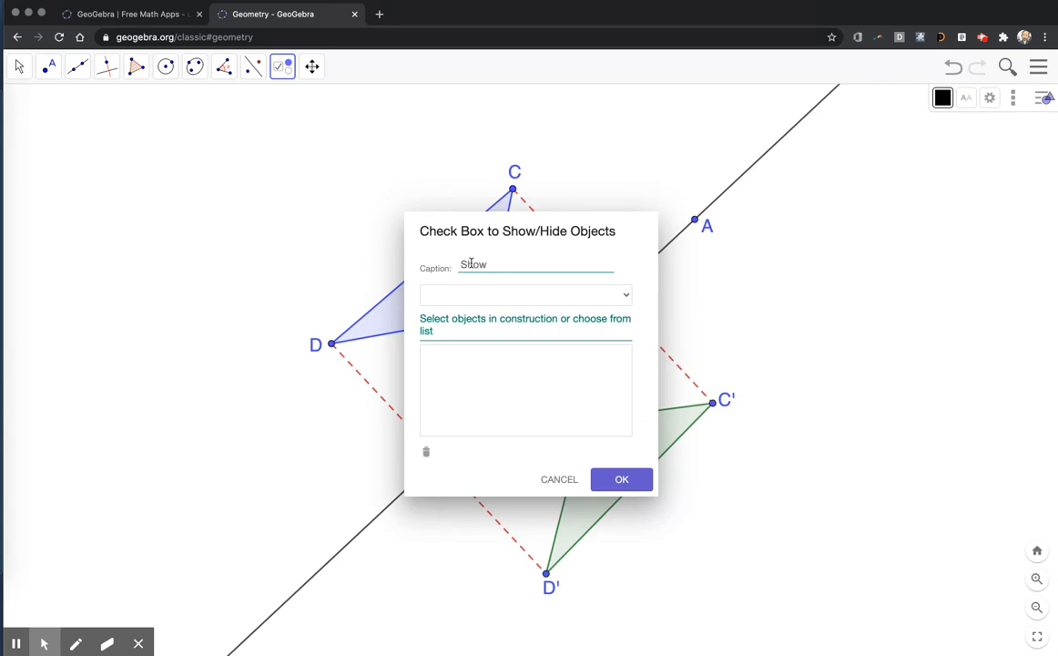
text(/ Hid)
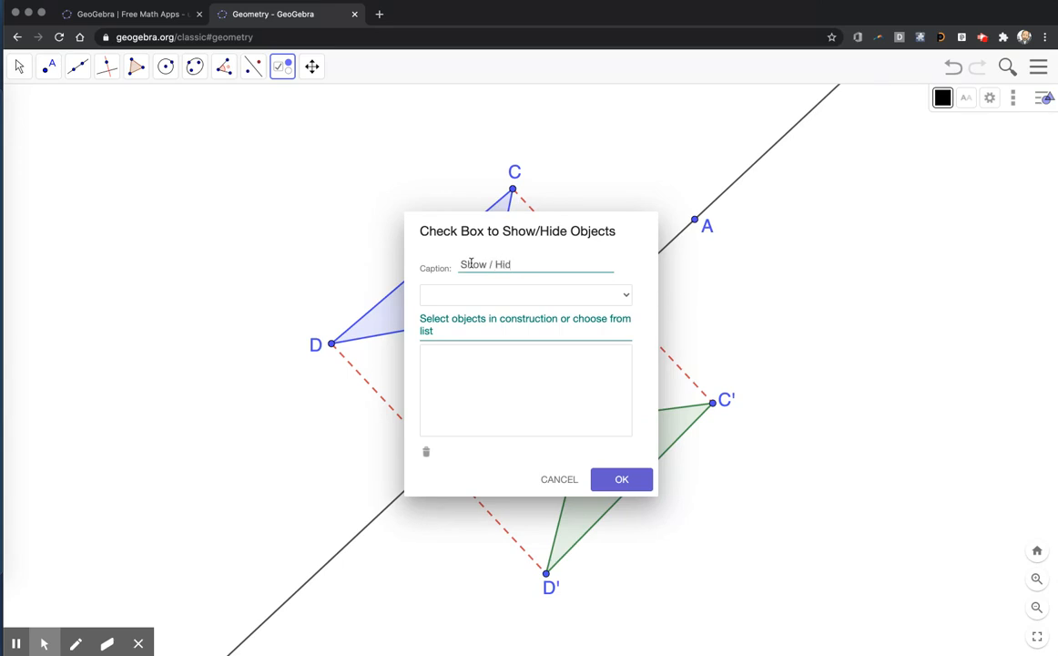
text(M)
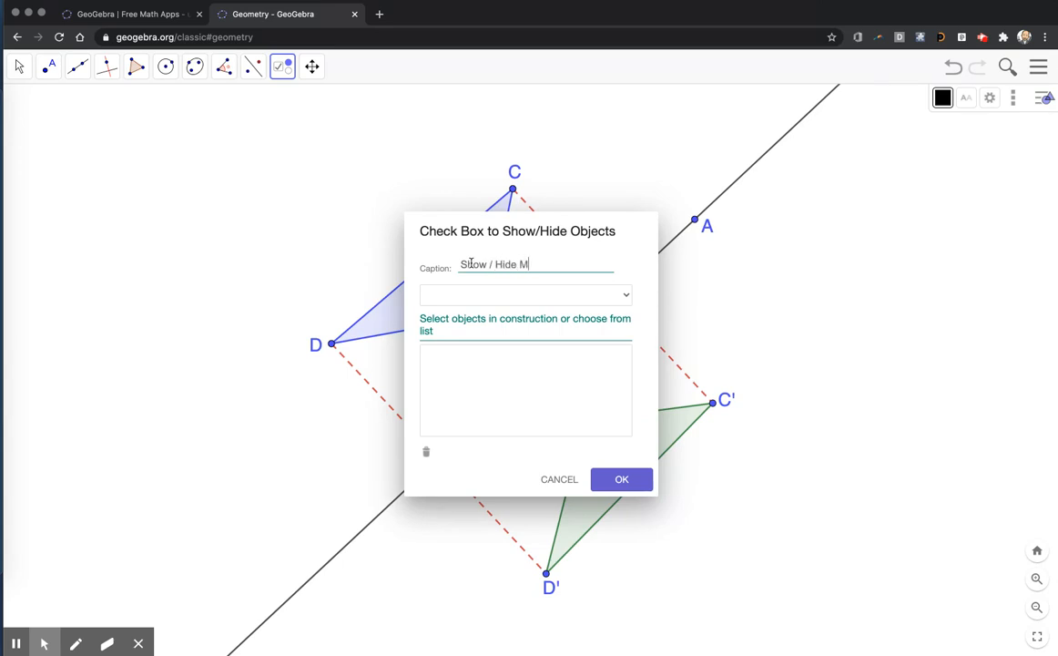
text(irror)
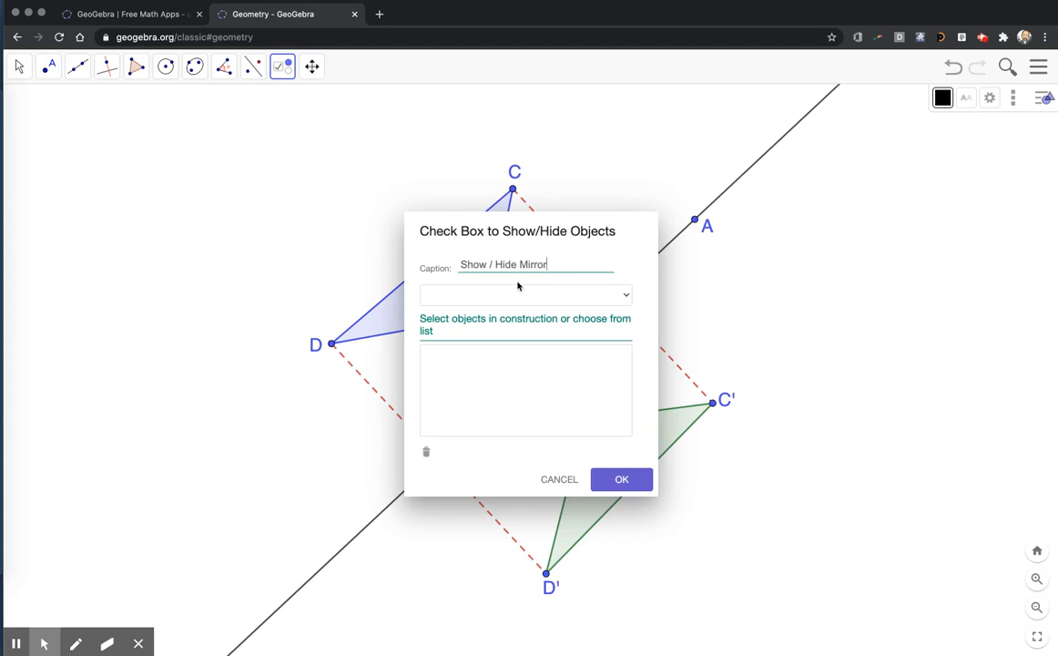
mouse_move(626, 299)
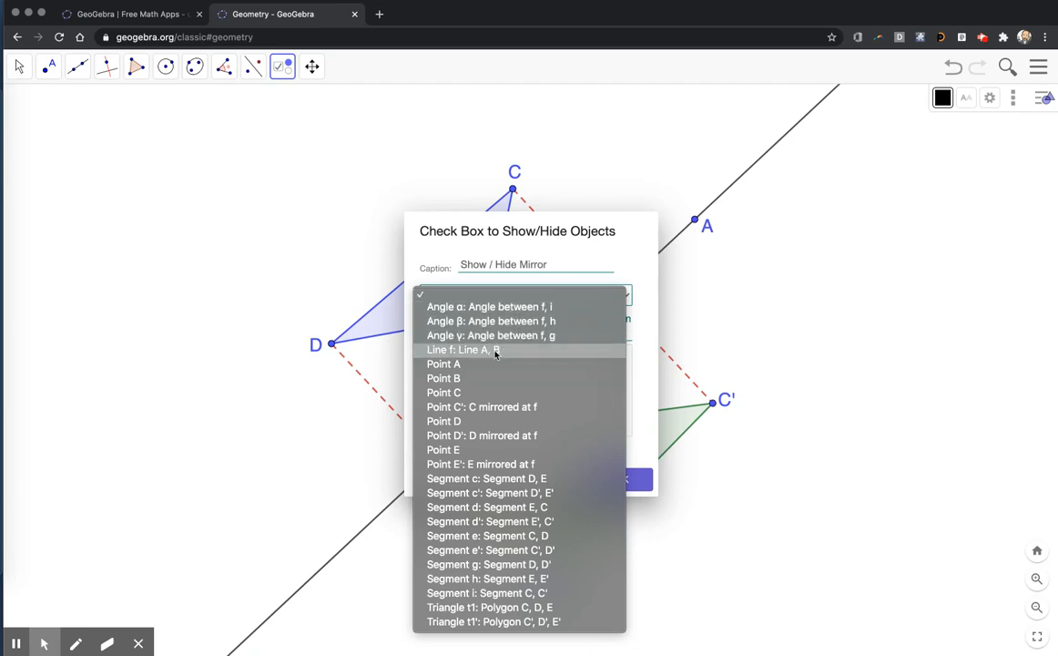
click(458, 350)
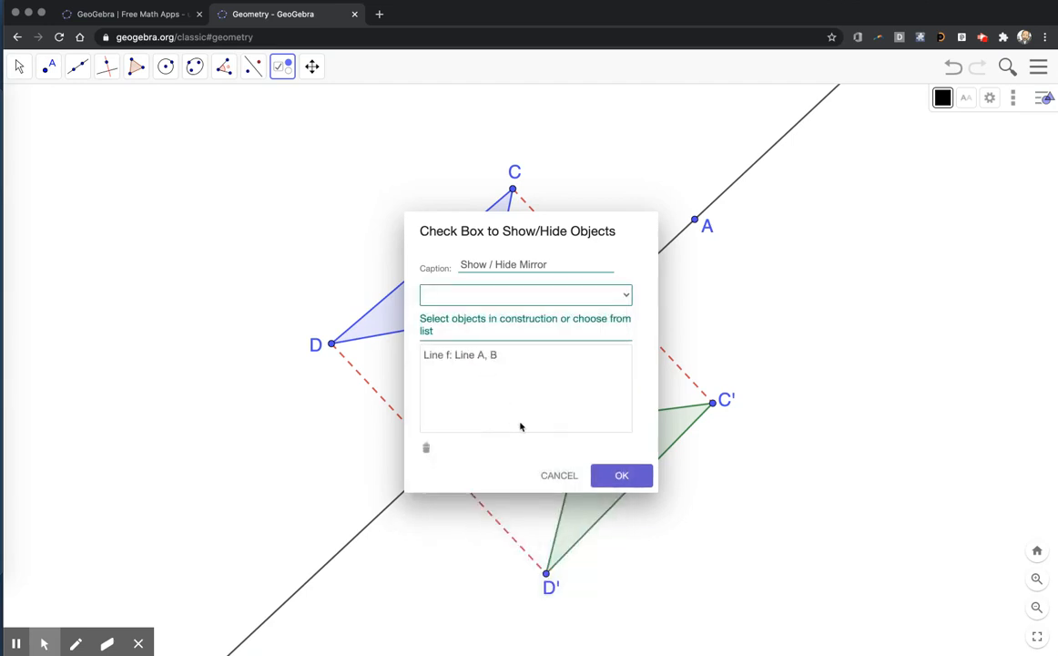
click(622, 474)
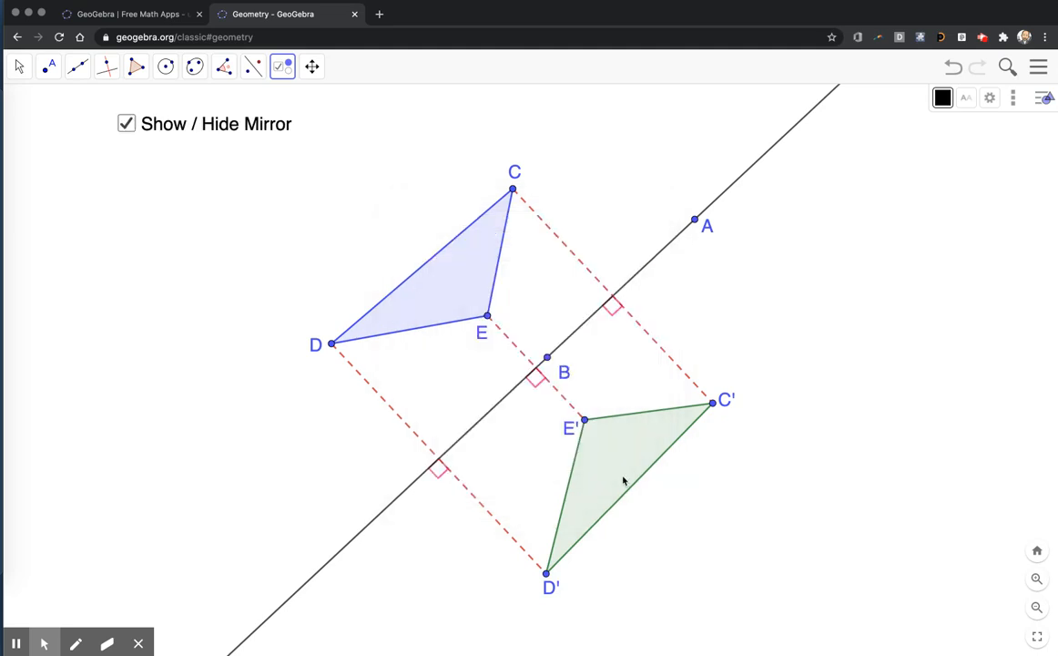
mouse_move(564, 201)
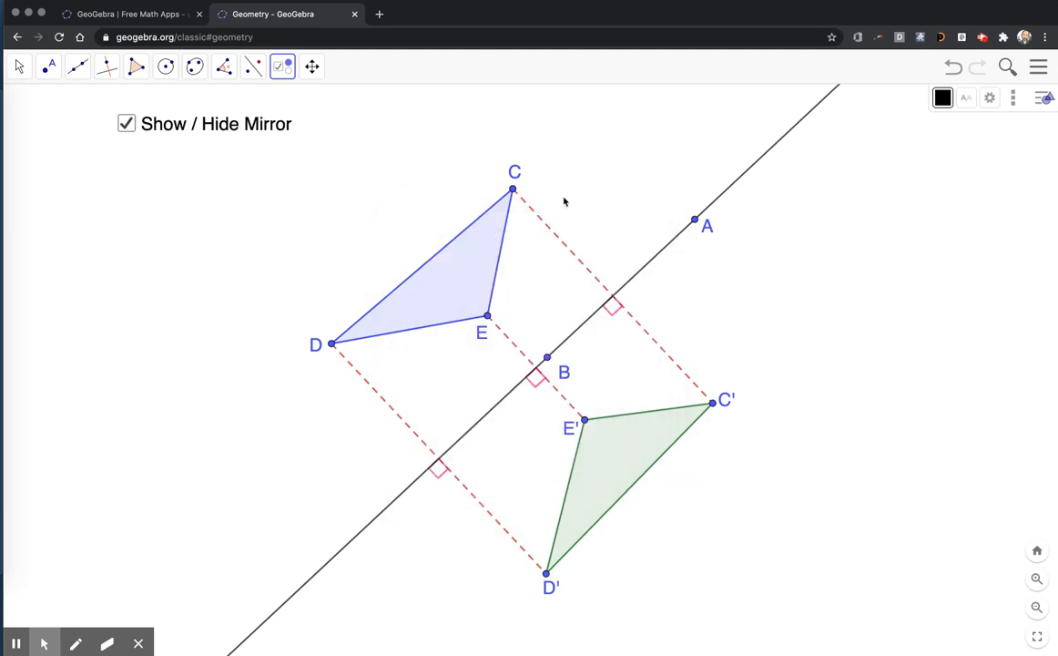
mouse_move(666, 248)
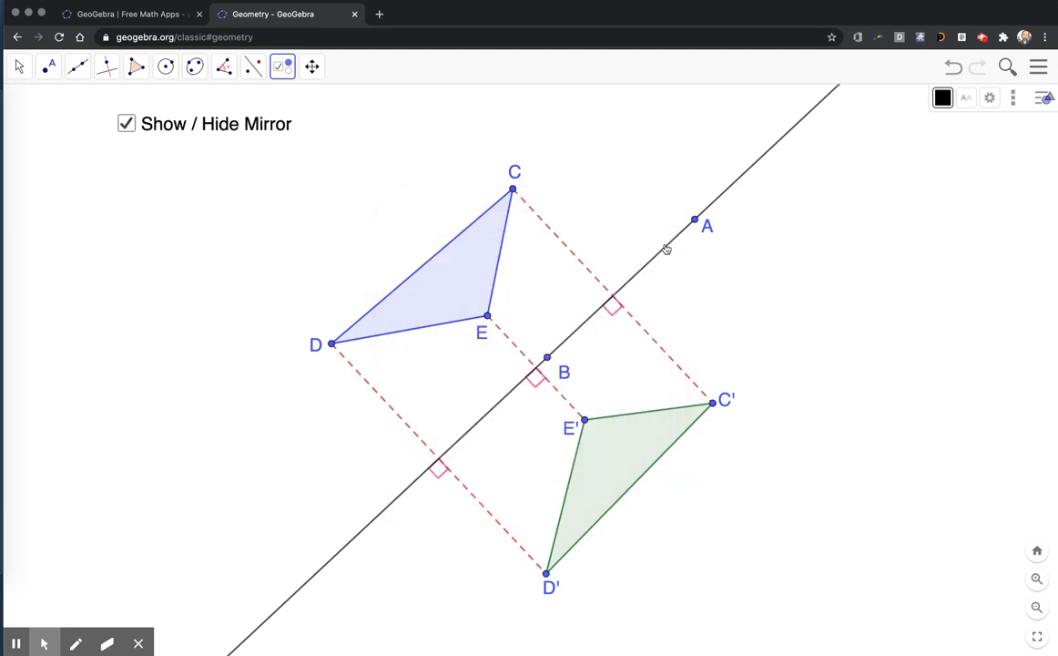
mouse_move(261, 82)
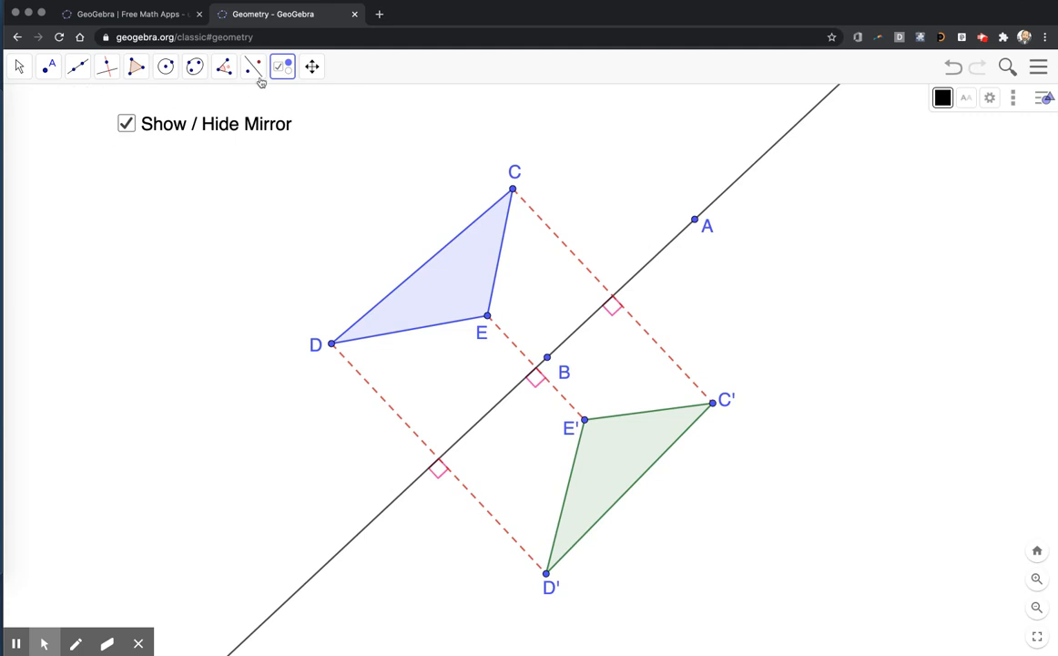
Start a new checkbox and enter the caption 'Show / Hide Reflection Segments'
click(283, 65)
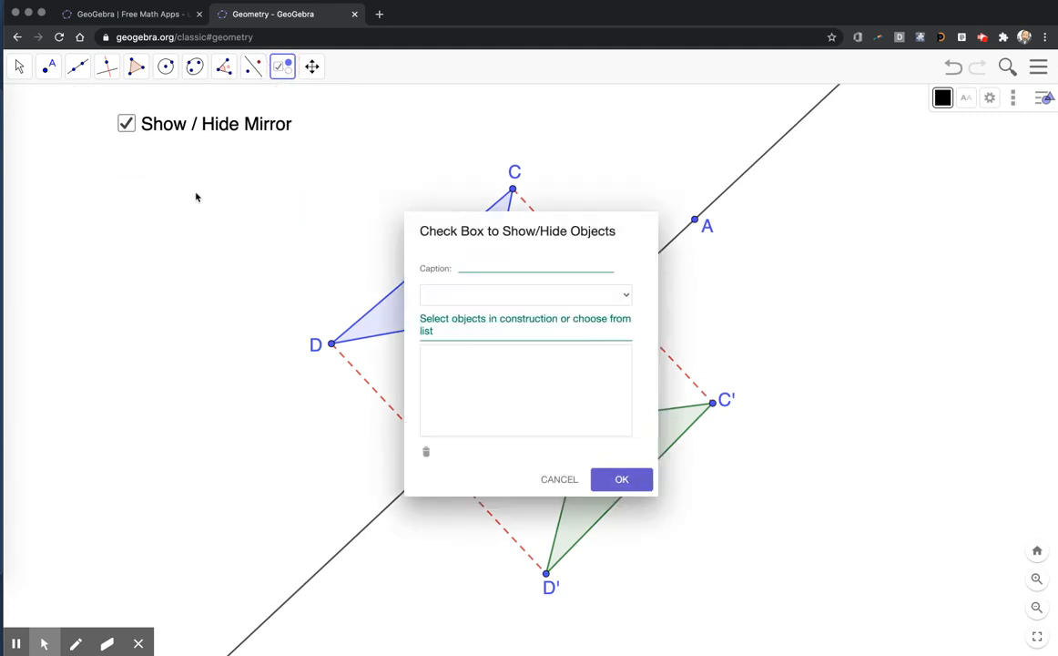
text(S)
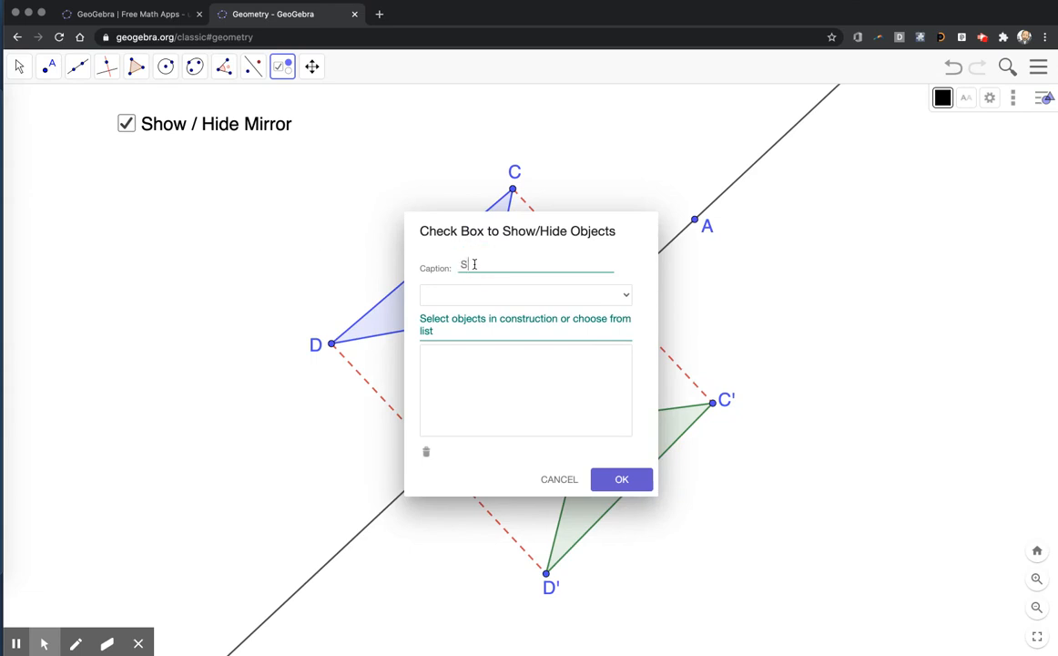
text(how / Hi)
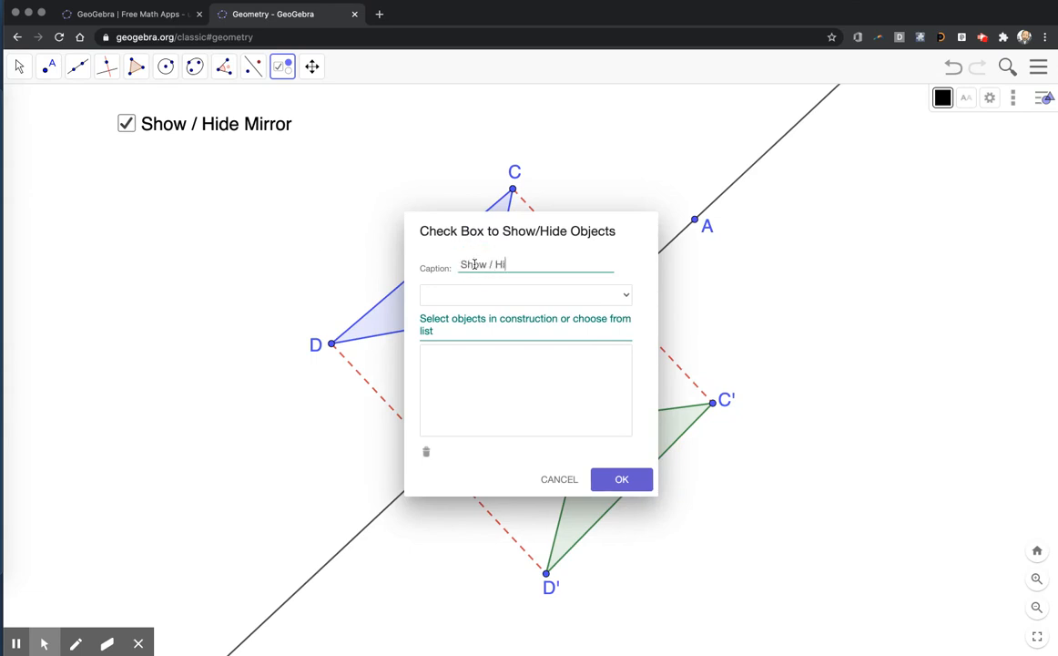
text(de)
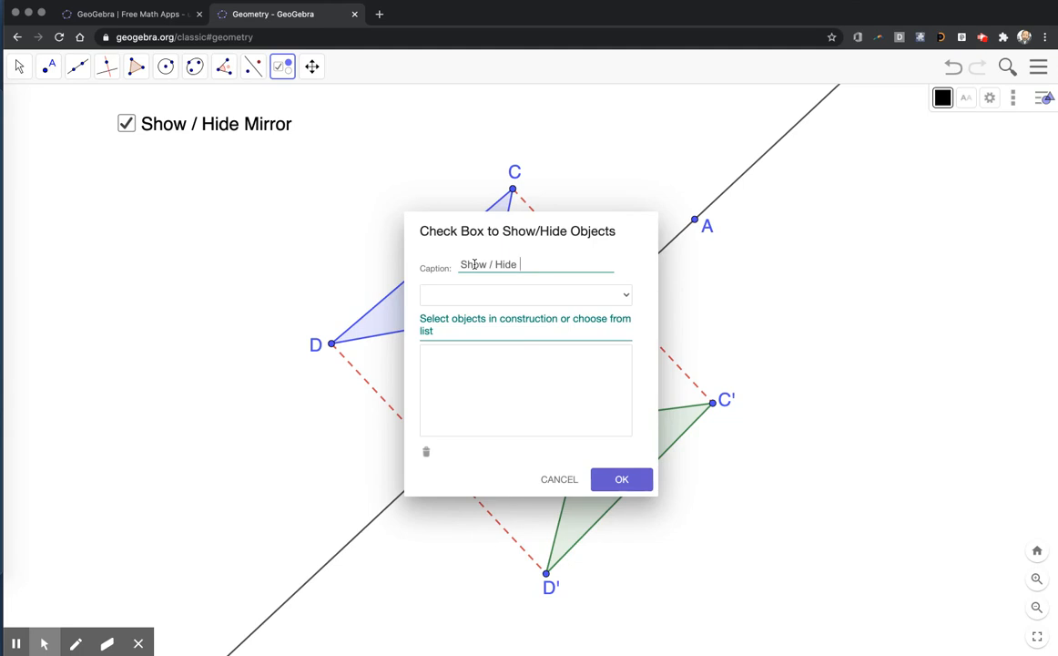
text(Refle)
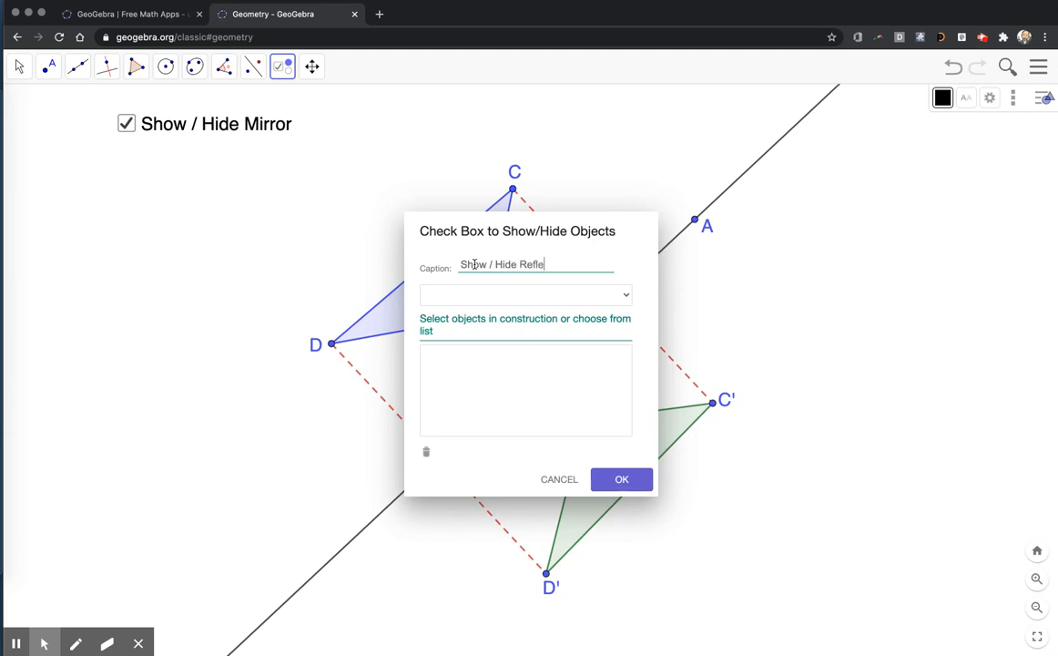
text(ction Segme)
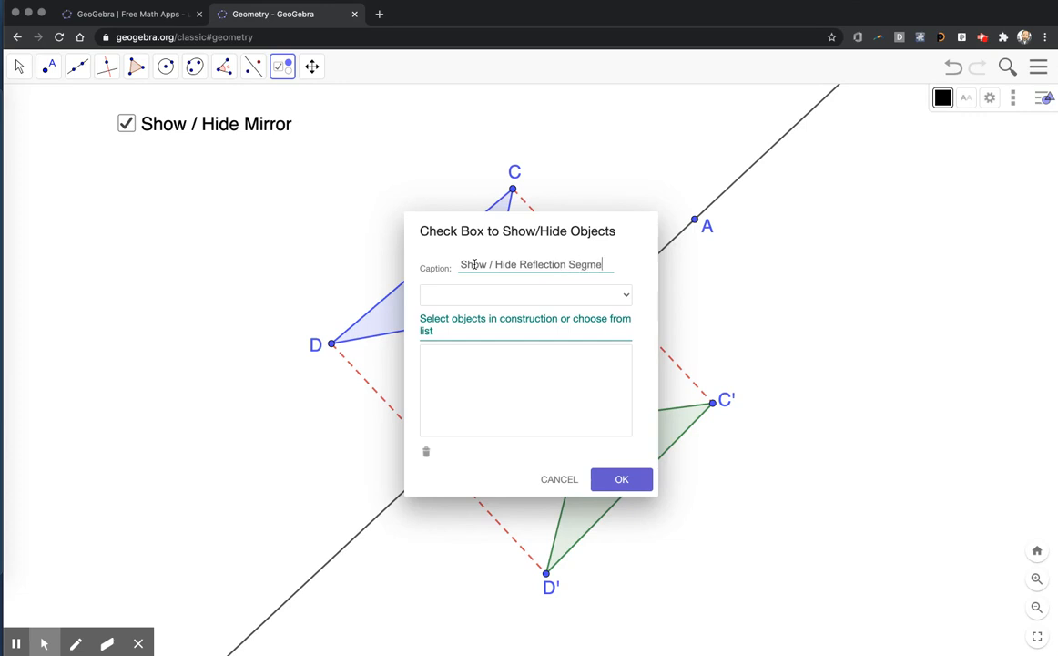
text(nts)
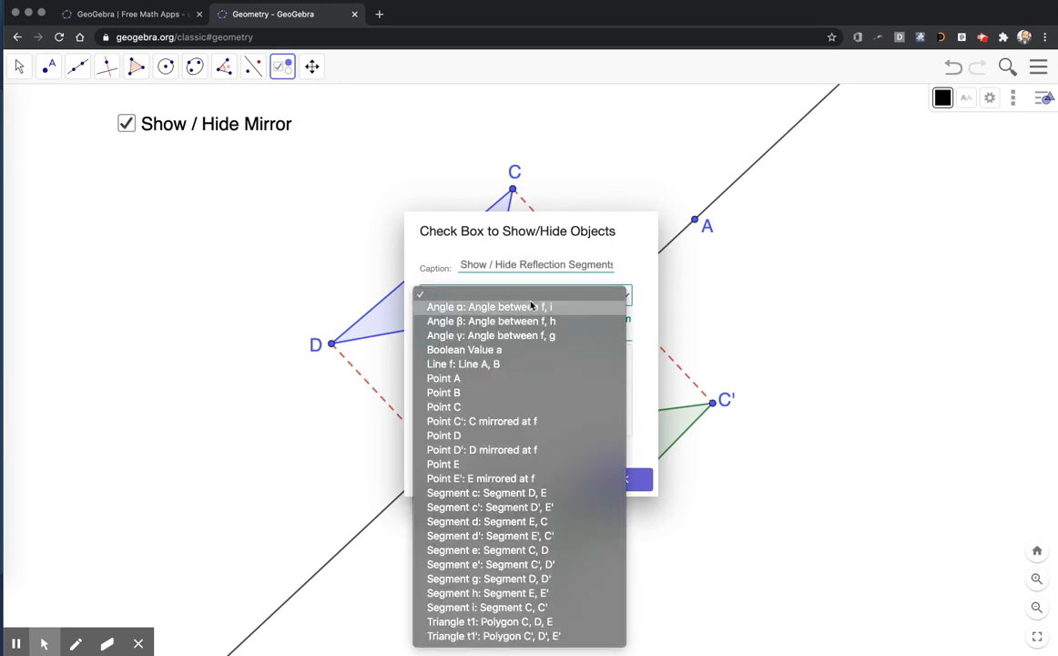
mouse_move(492, 406)
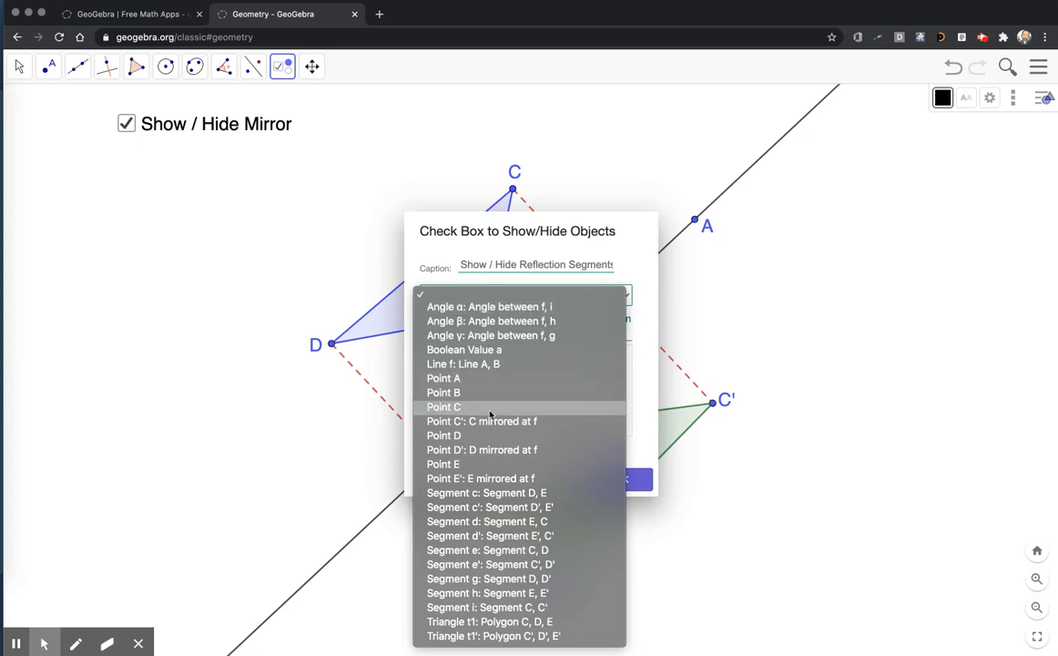
mouse_move(481, 421)
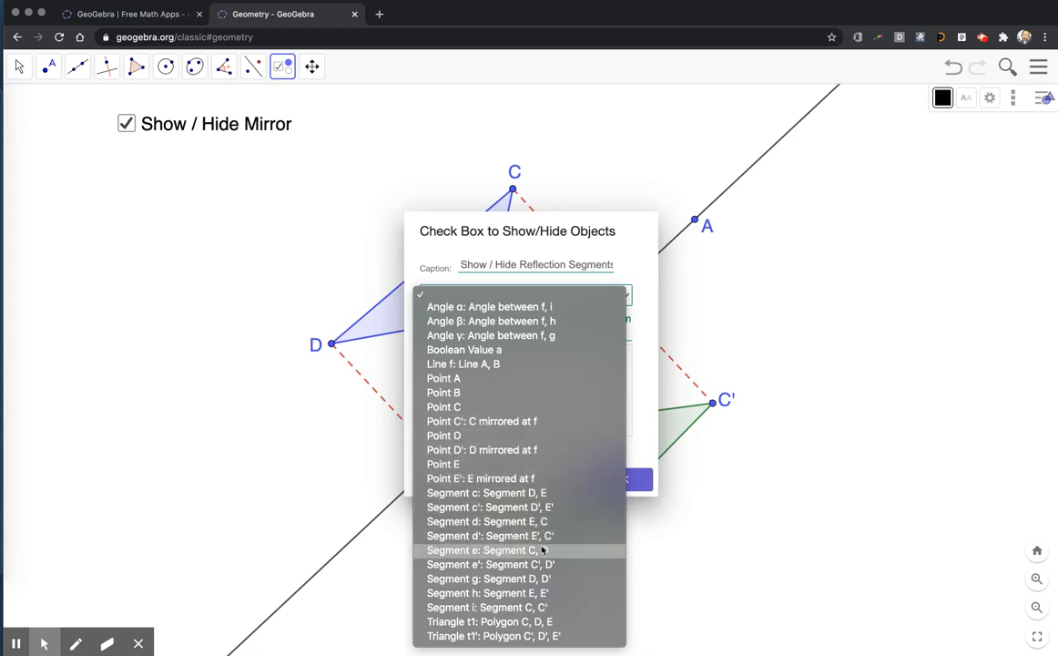
mouse_move(519, 578)
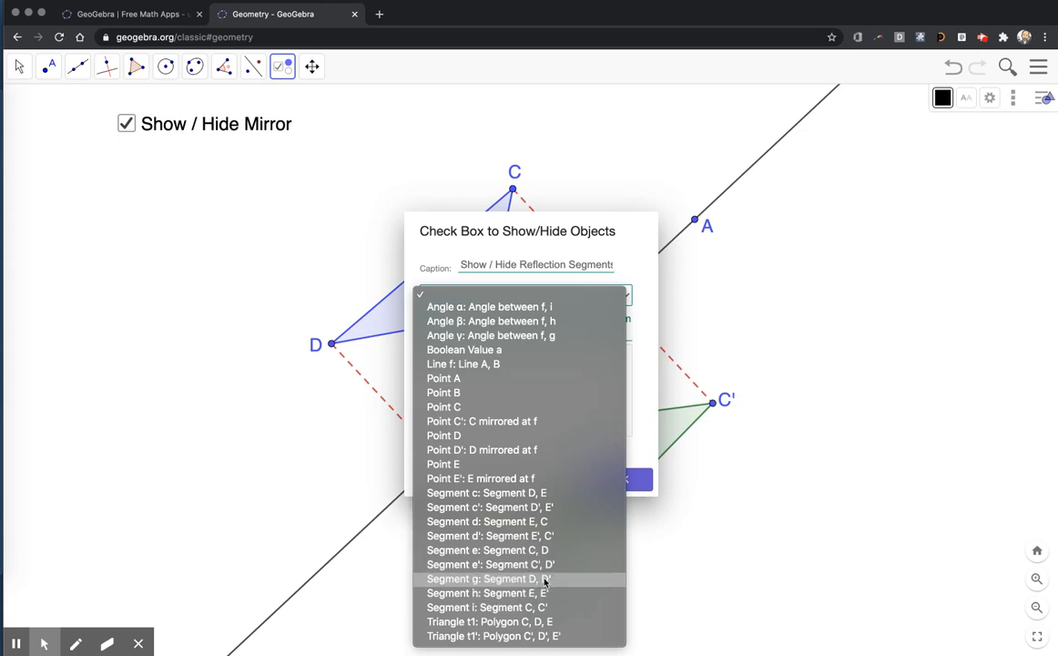
Link segments g and i plus angle γ to the checkbox and confirm it
click(484, 579)
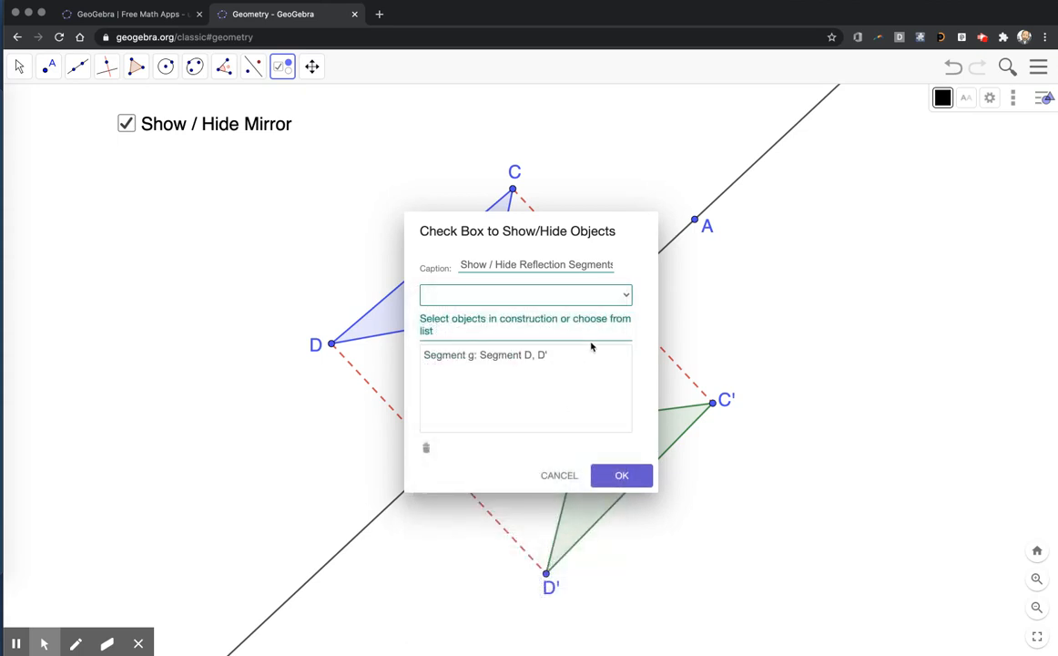
click(526, 294)
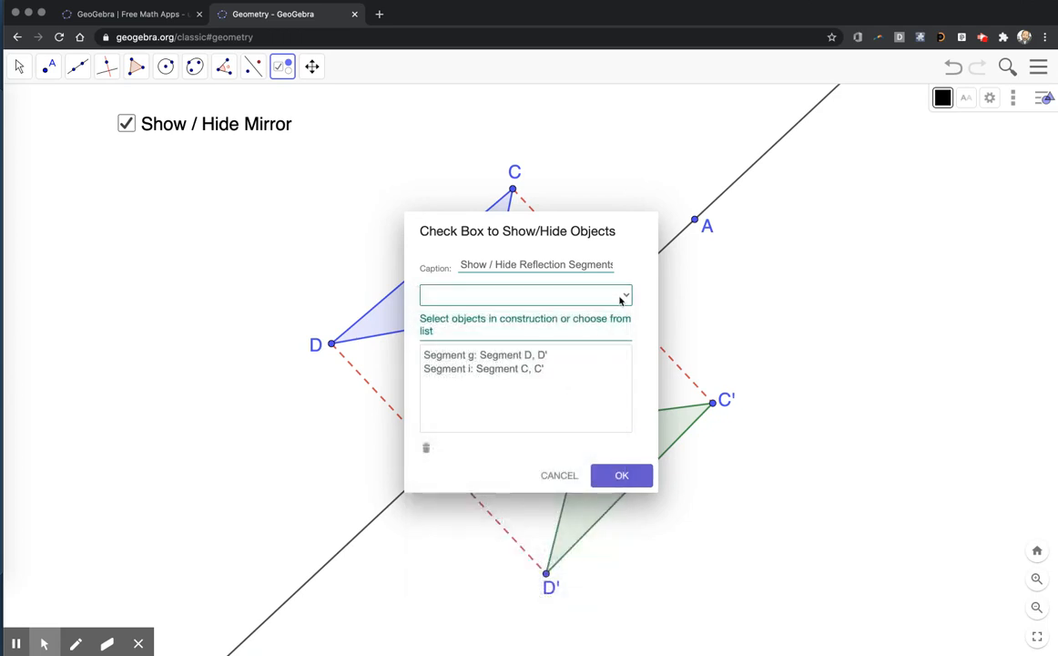
click(622, 294)
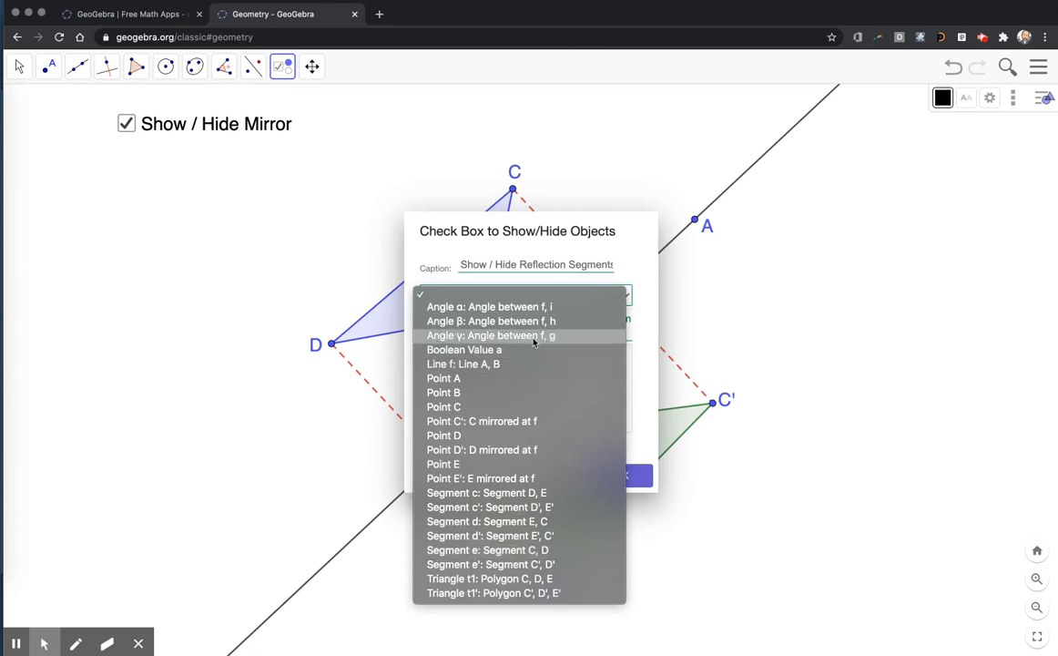
mouse_move(443, 436)
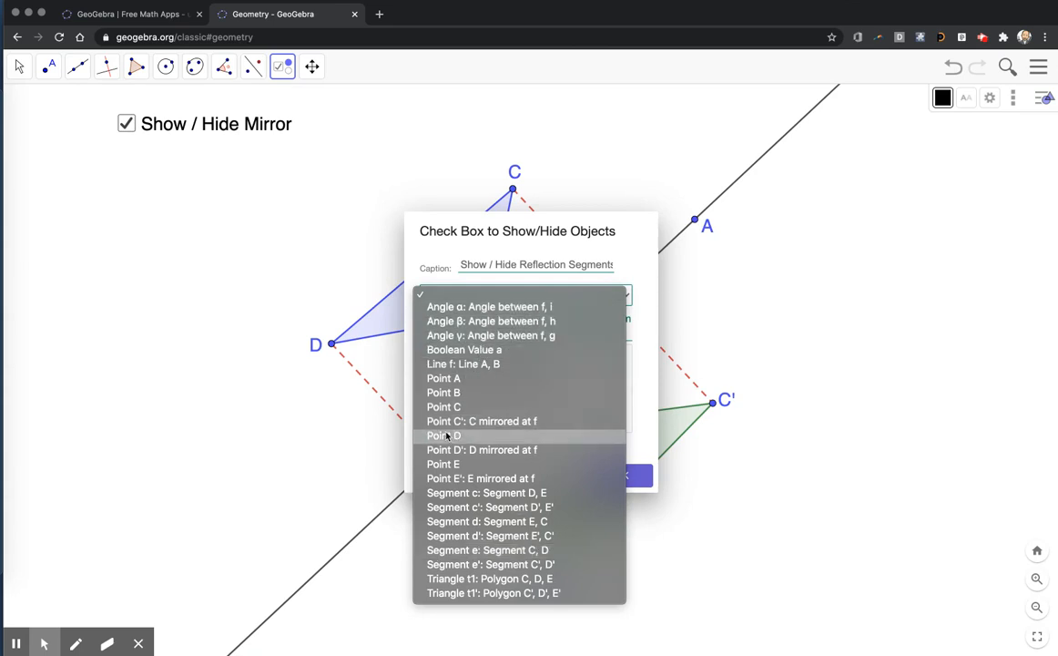
mouse_move(492, 593)
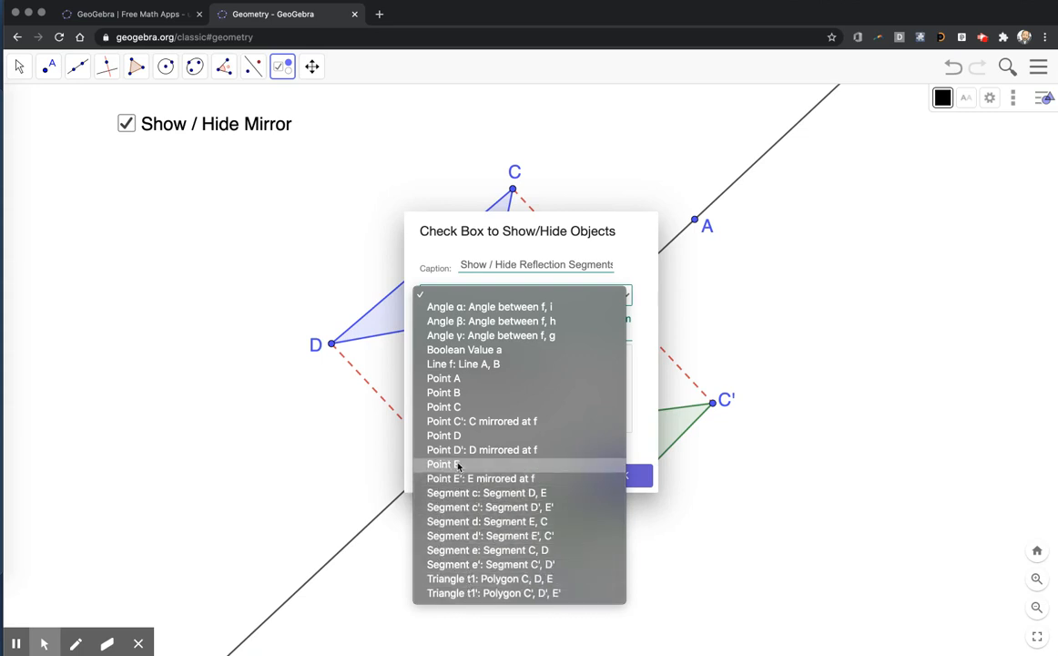
mouse_move(490, 335)
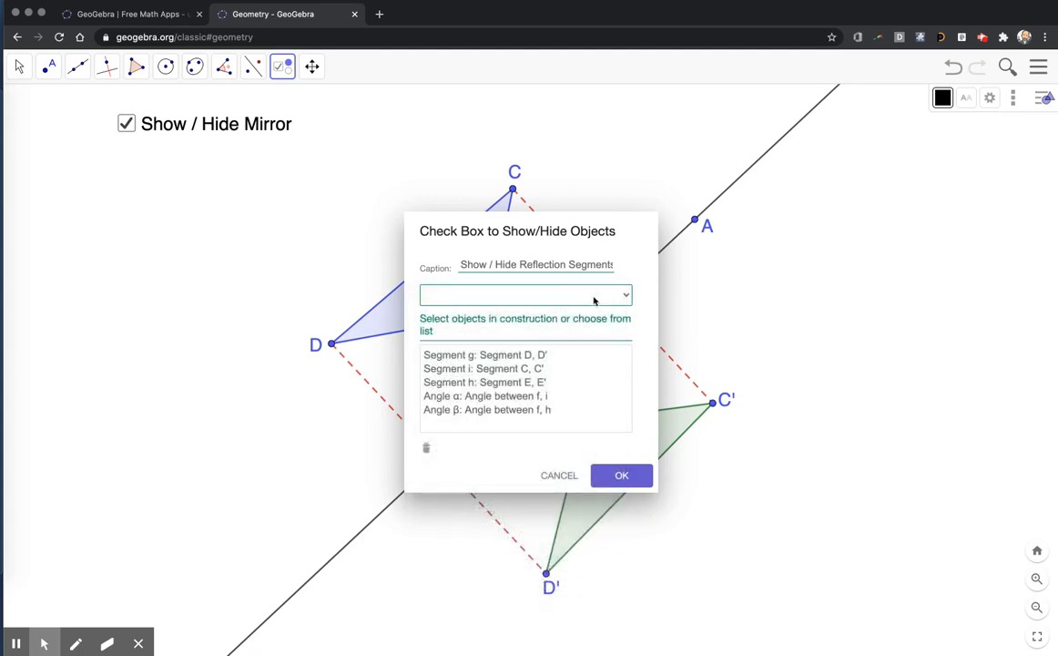
click(525, 294)
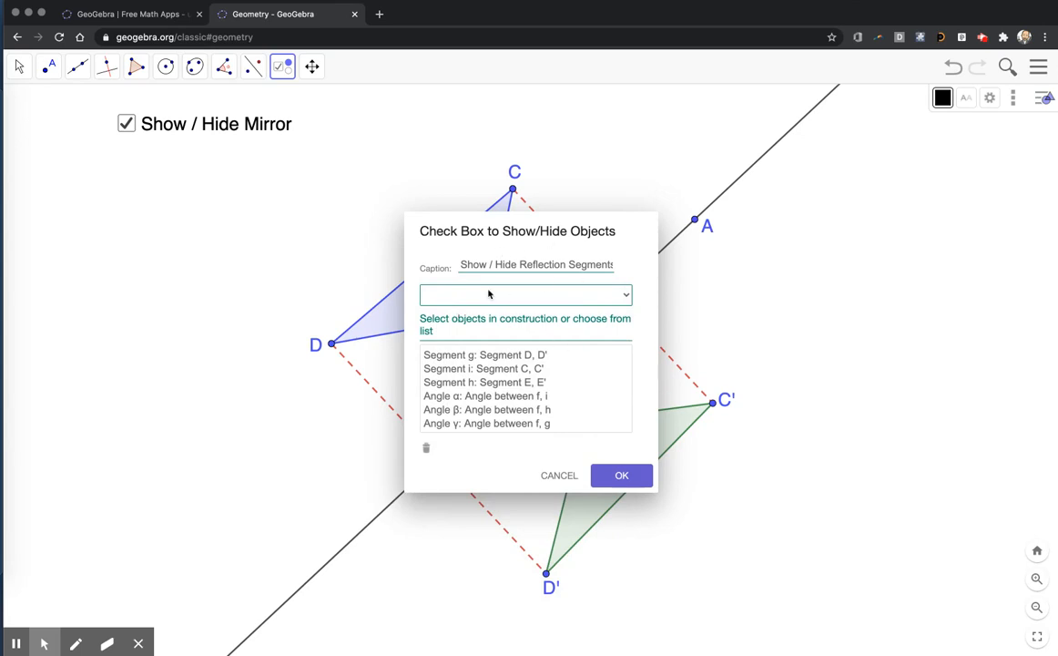
click(622, 475)
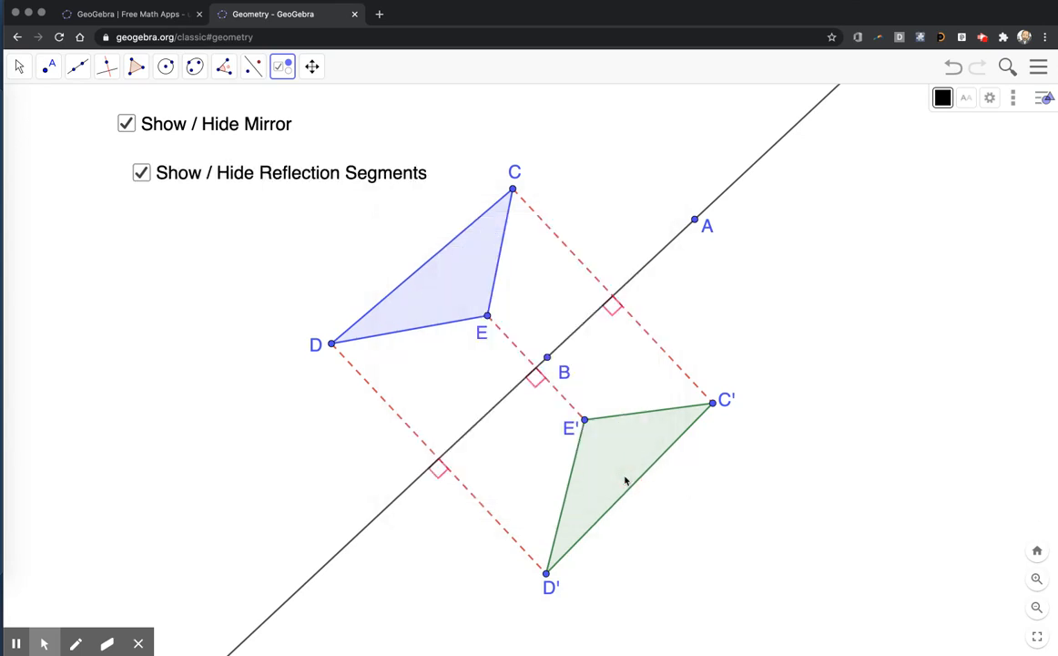
mouse_move(598, 334)
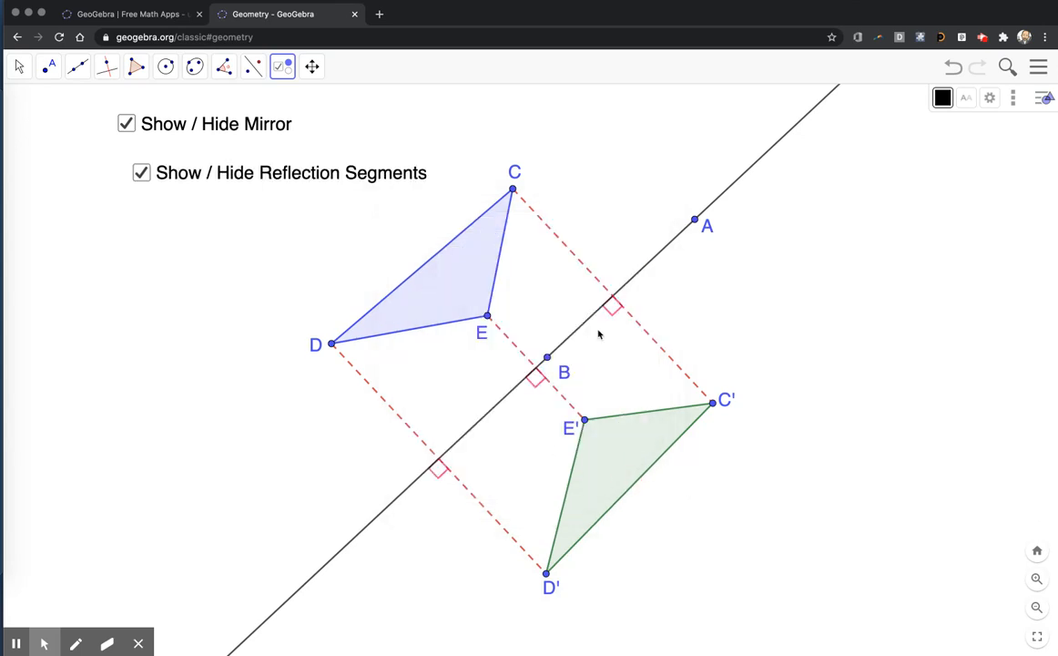
mouse_move(151, 89)
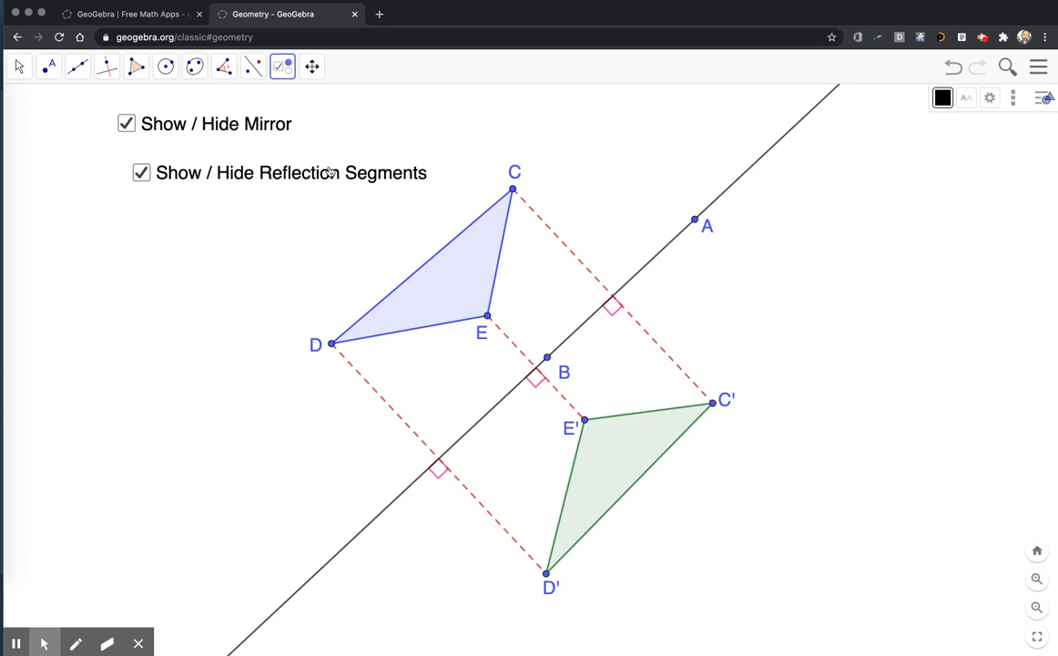
mouse_move(1038, 80)
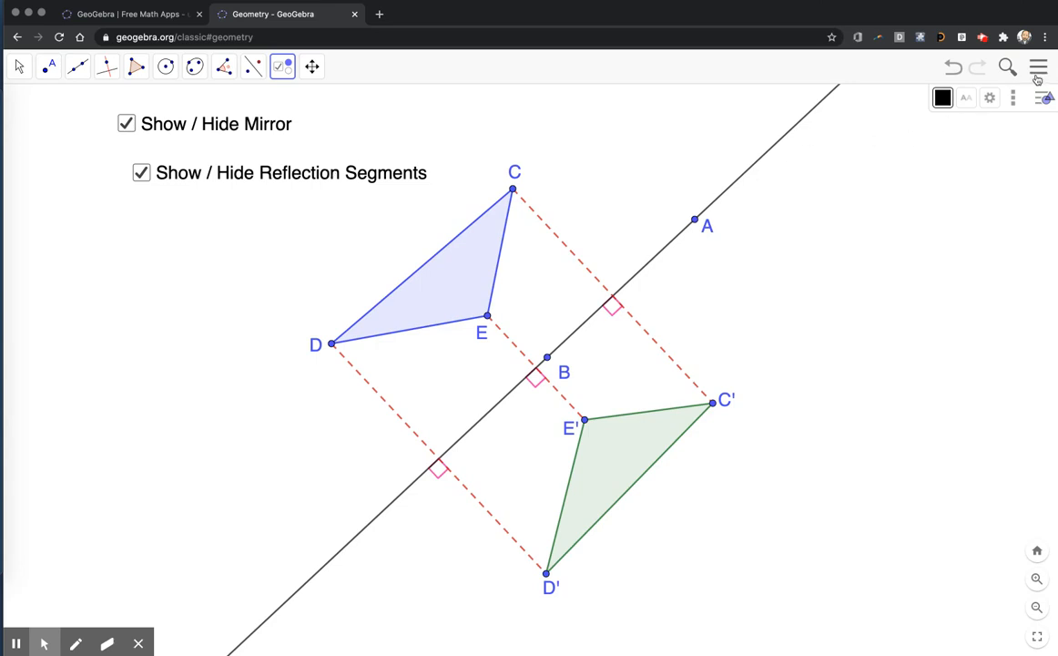
Save the construction online as 'Geometric Reflection Activity' with Shared visibility
click(1038, 67)
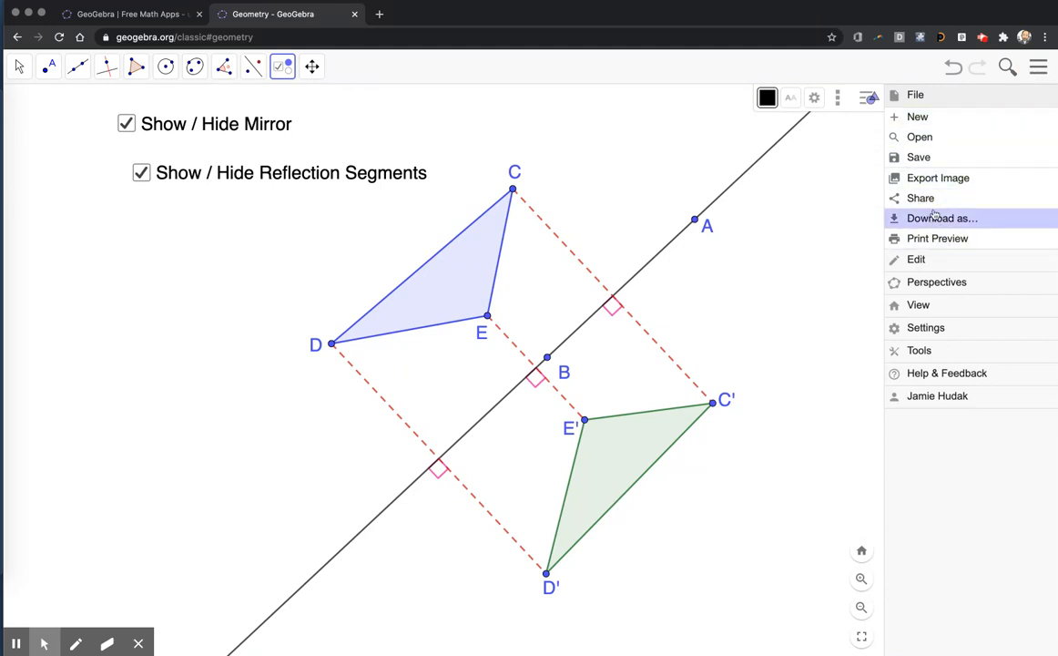
click(919, 157)
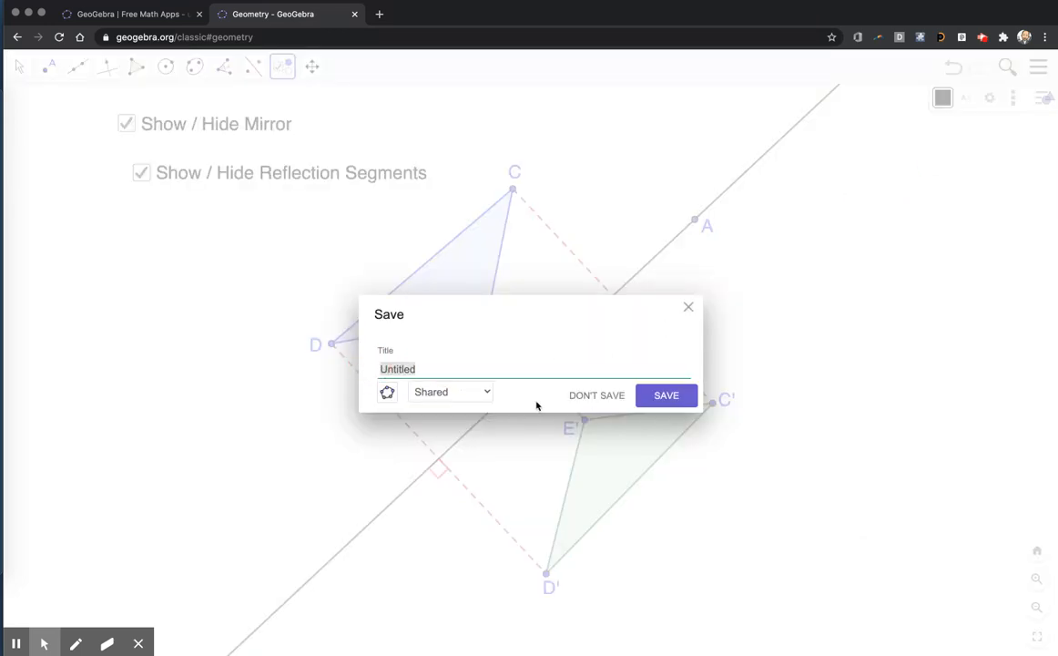
text(Geometric)
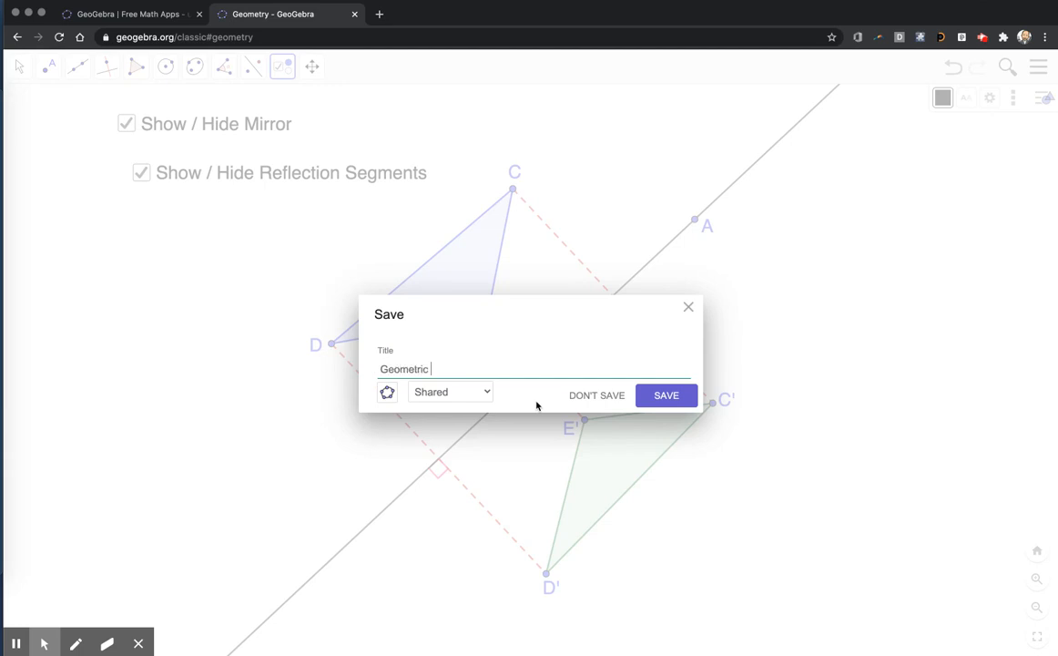
text(Reflec)
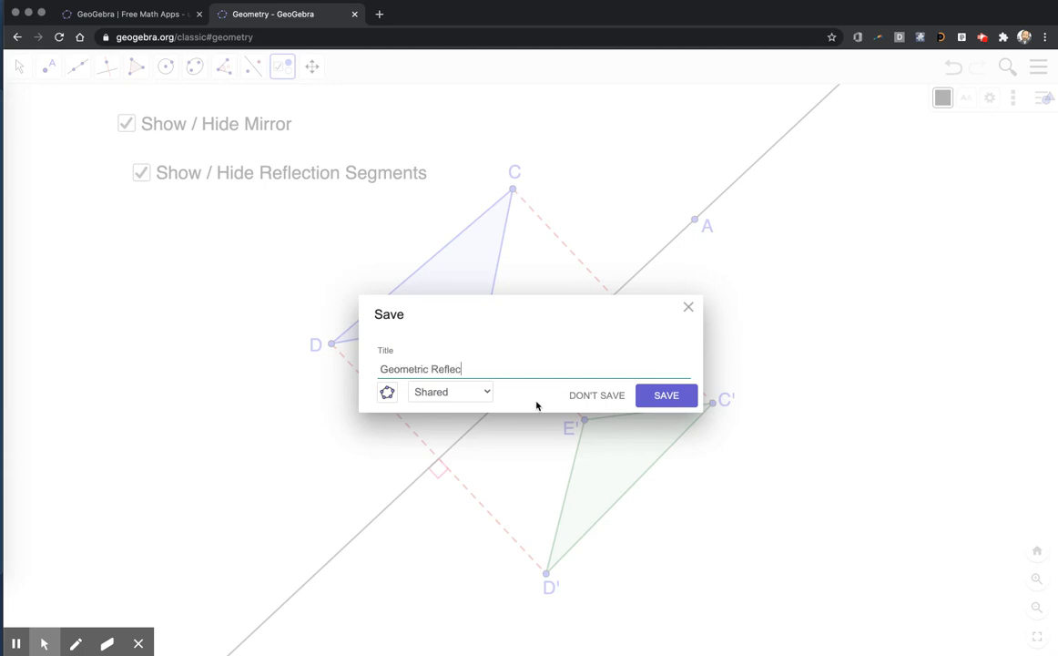
text(tion Ac)
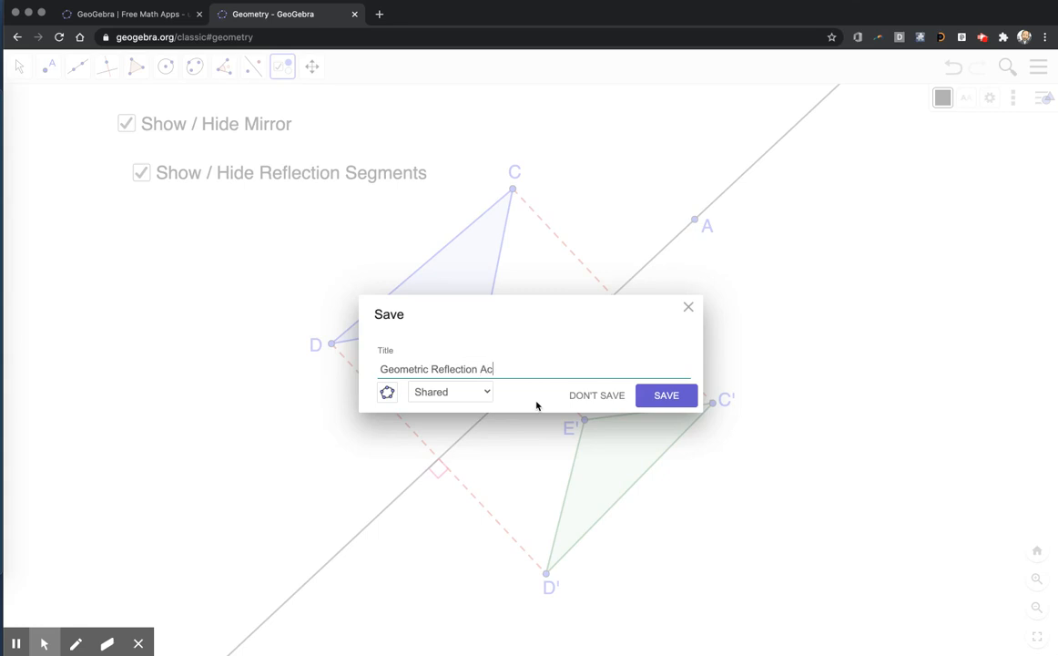
text(tivity)
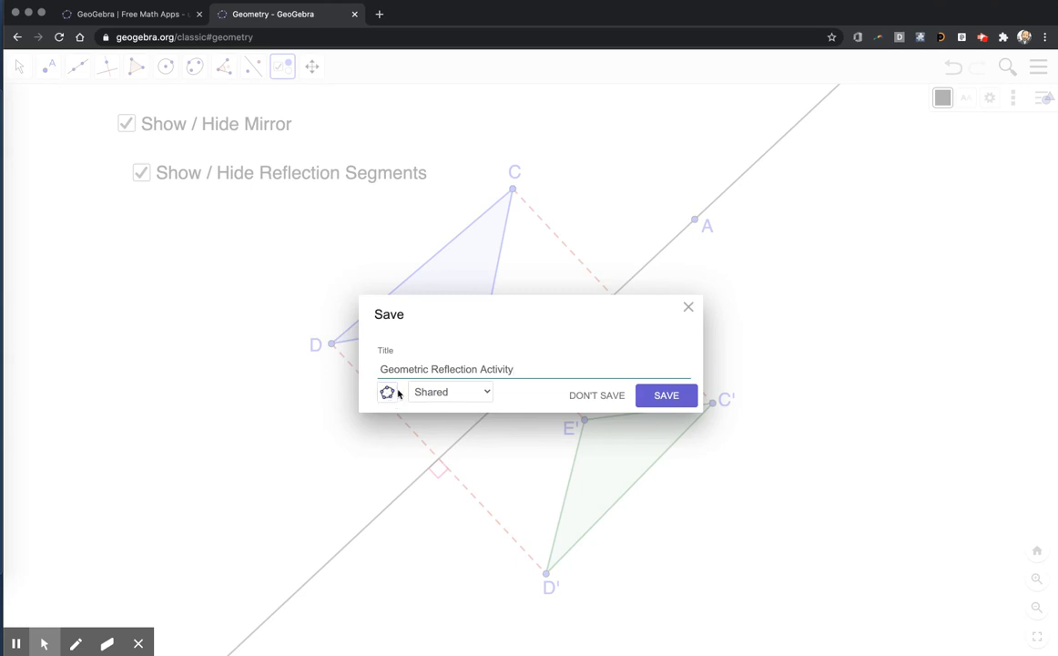
mouse_move(429, 393)
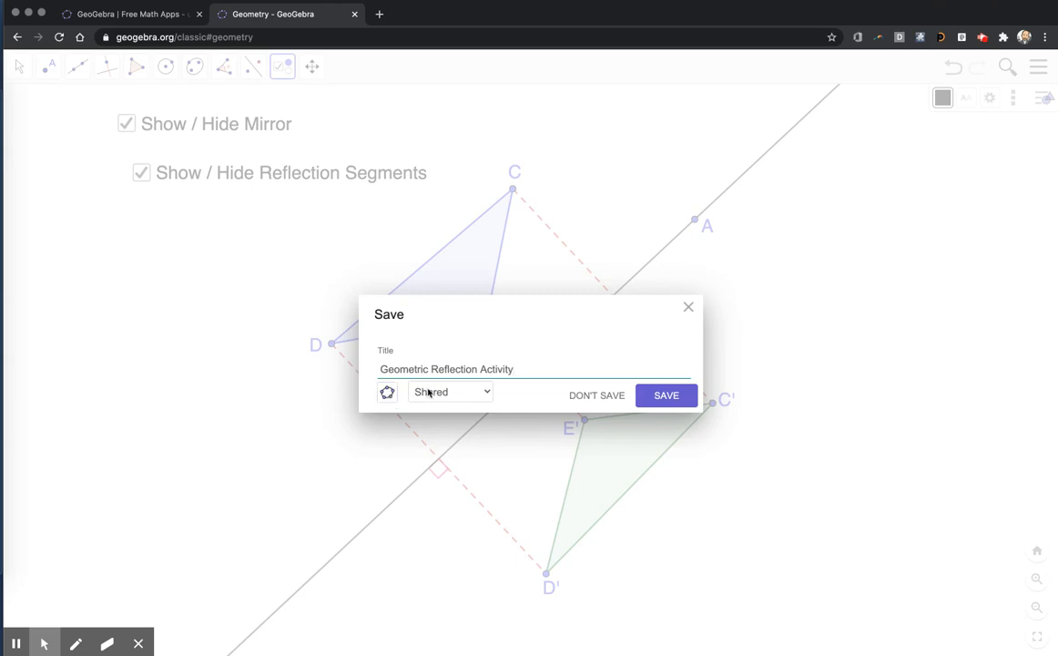
click(449, 391)
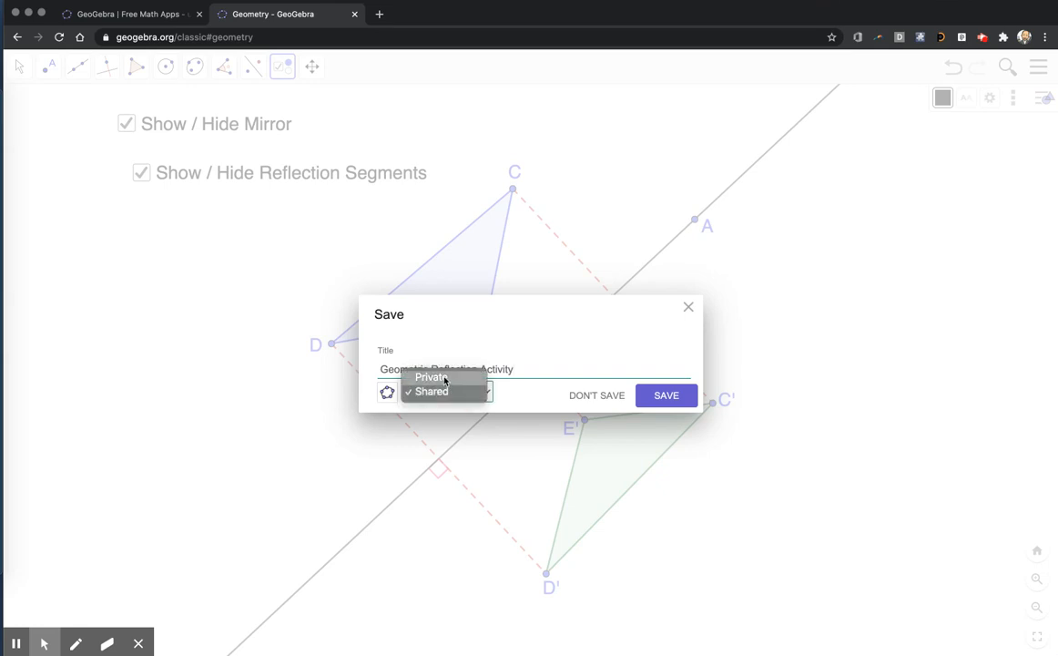
click(430, 391)
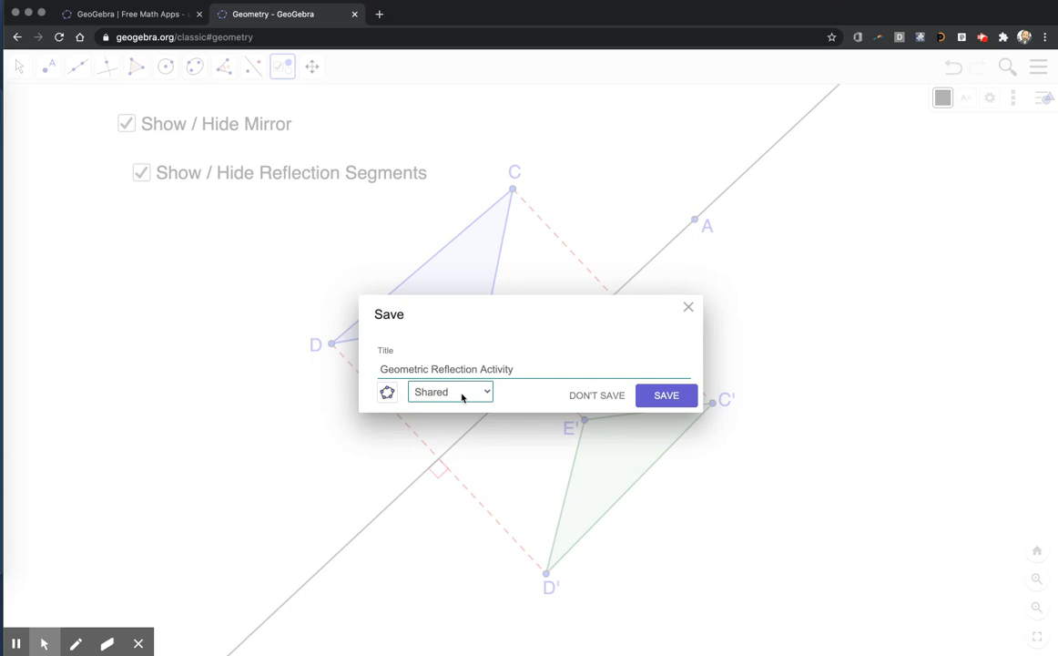
click(666, 394)
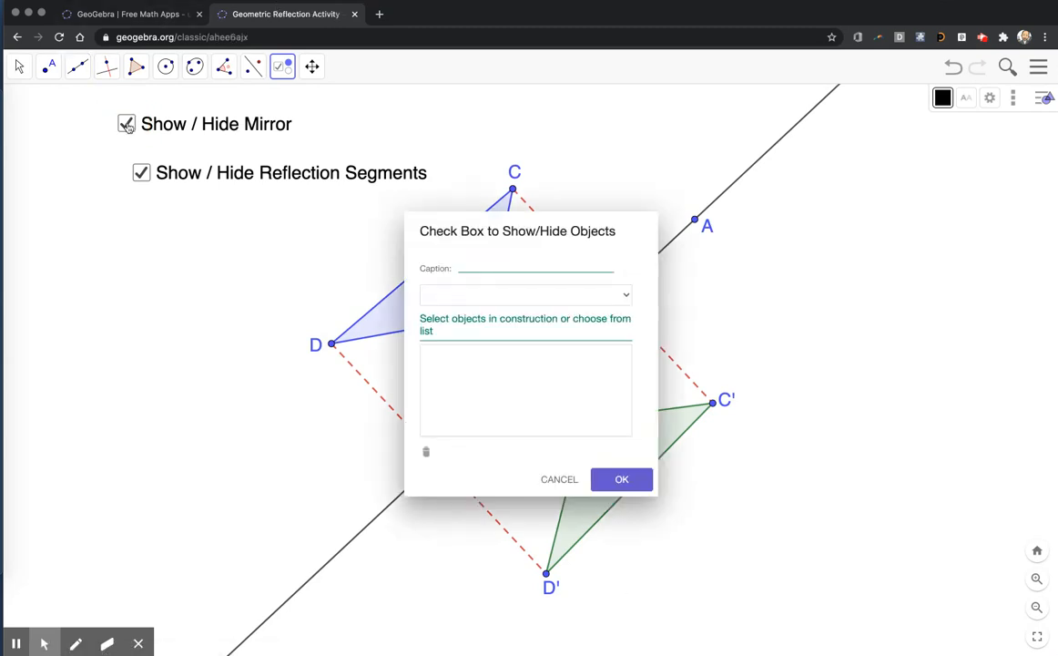
Dismiss the stray checkbox dialog and toggle the mirror and segments checkboxes to test them
click(559, 479)
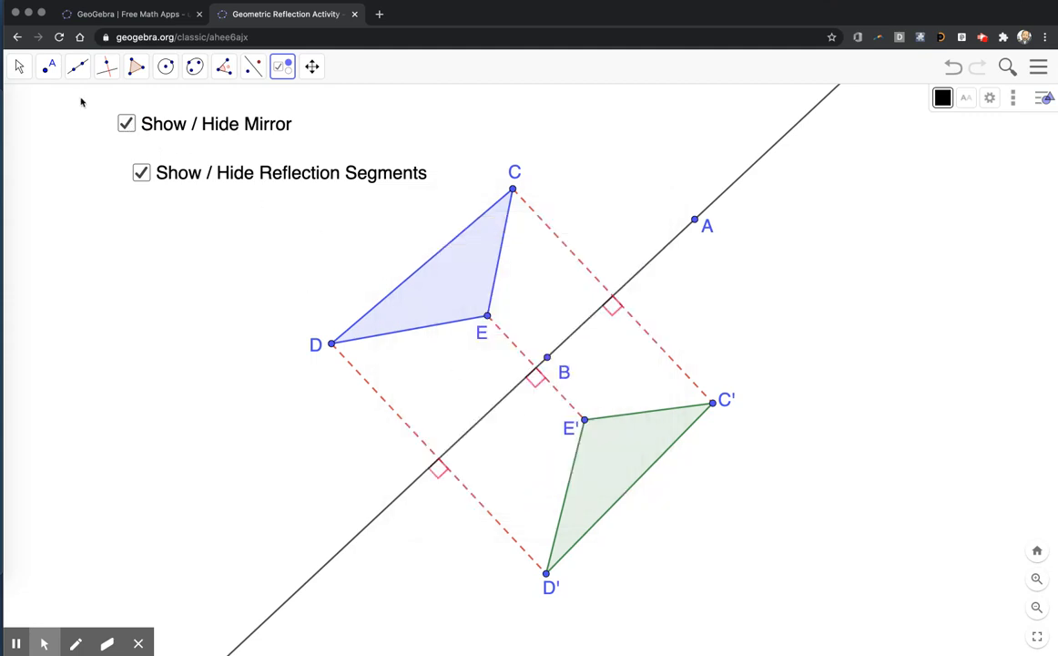
click(18, 66)
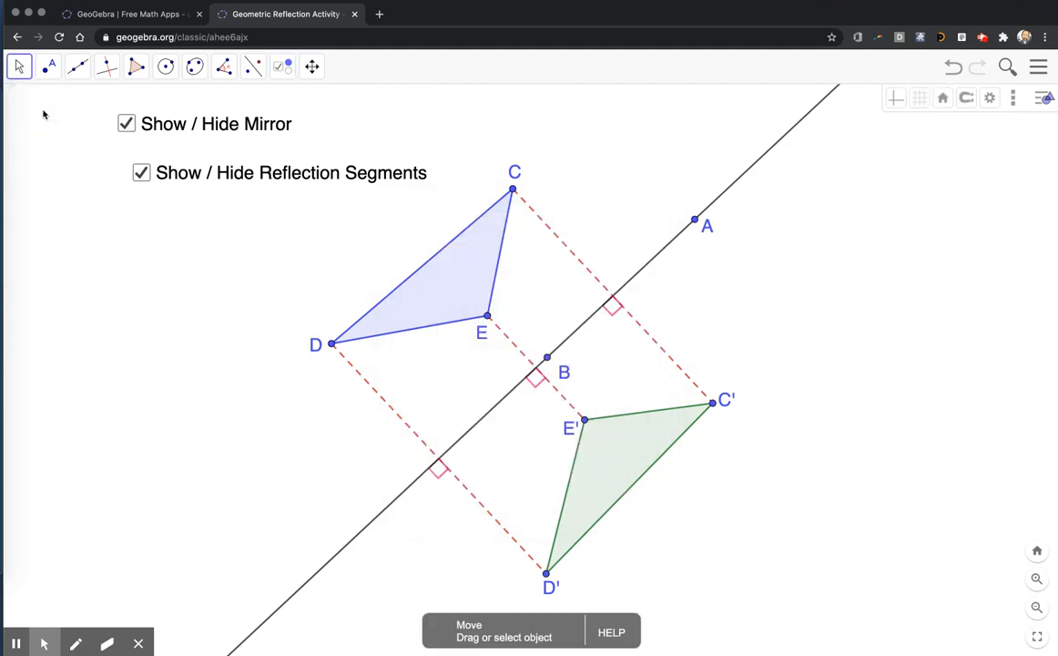
click(126, 123)
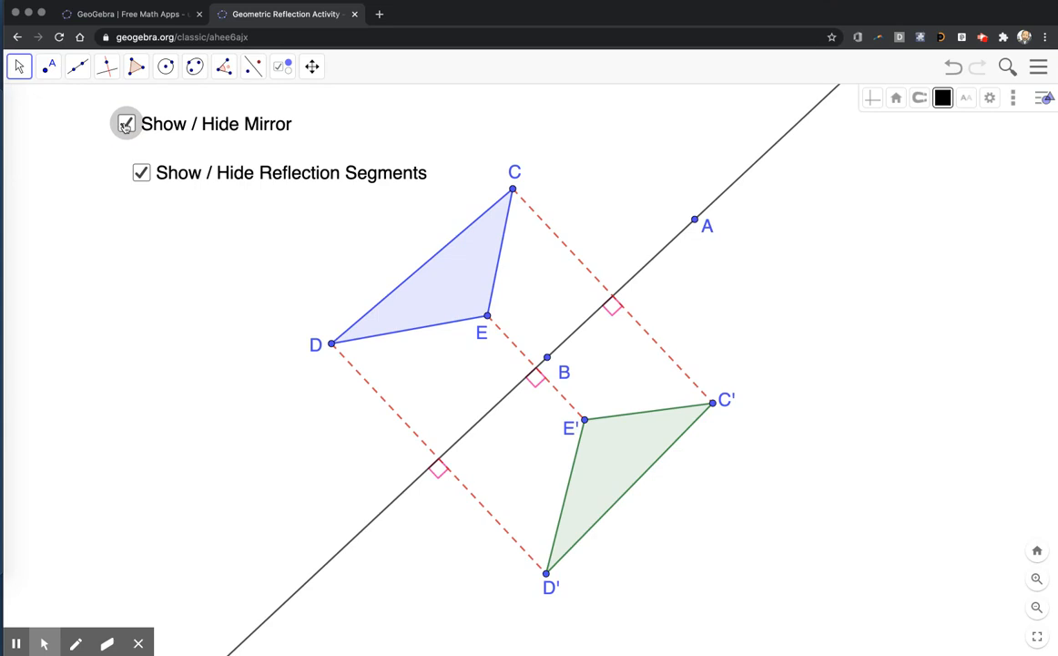
click(60, 37)
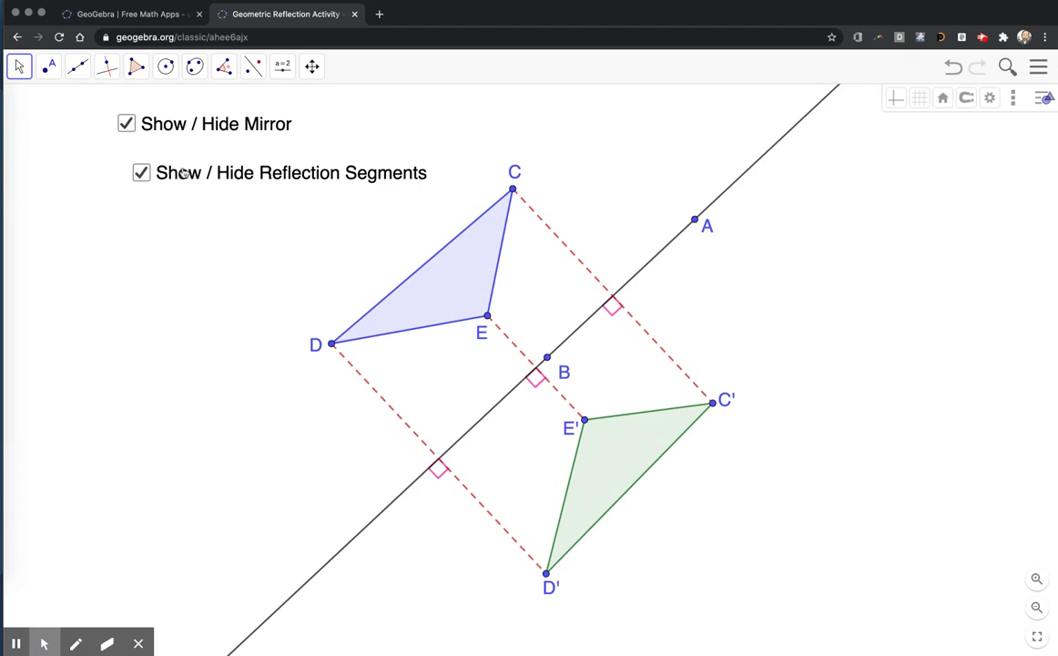
click(141, 172)
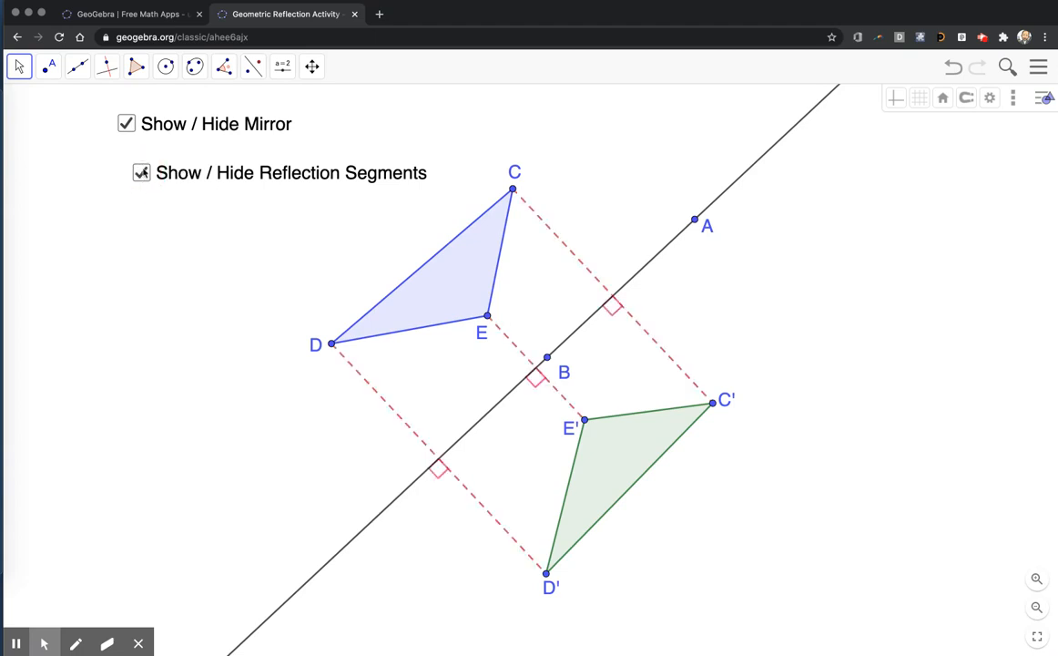
click(126, 123)
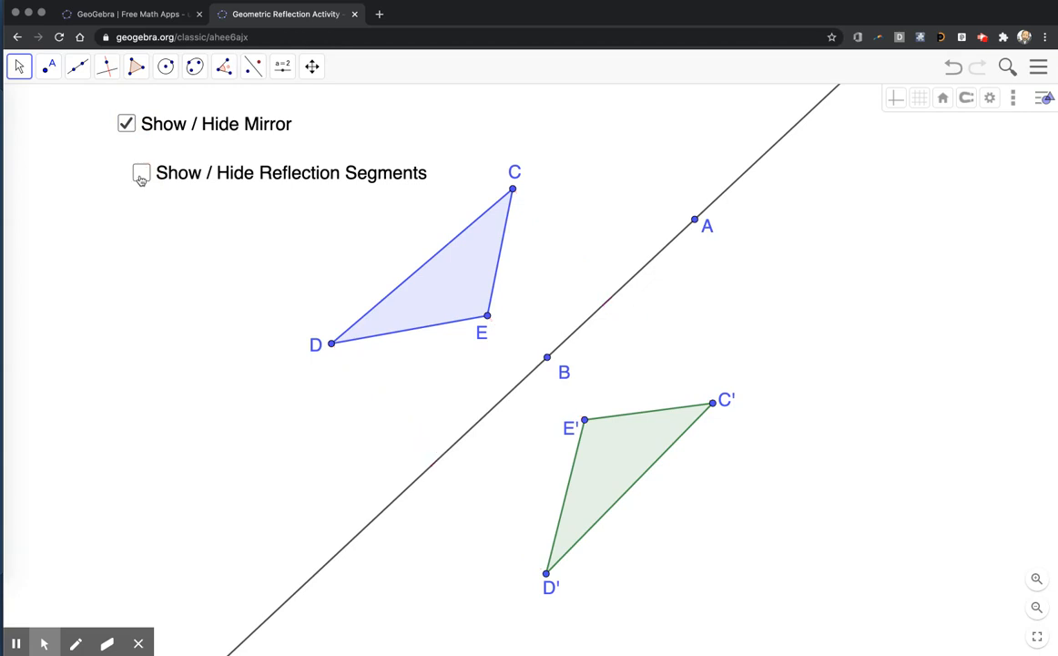
click(141, 172)
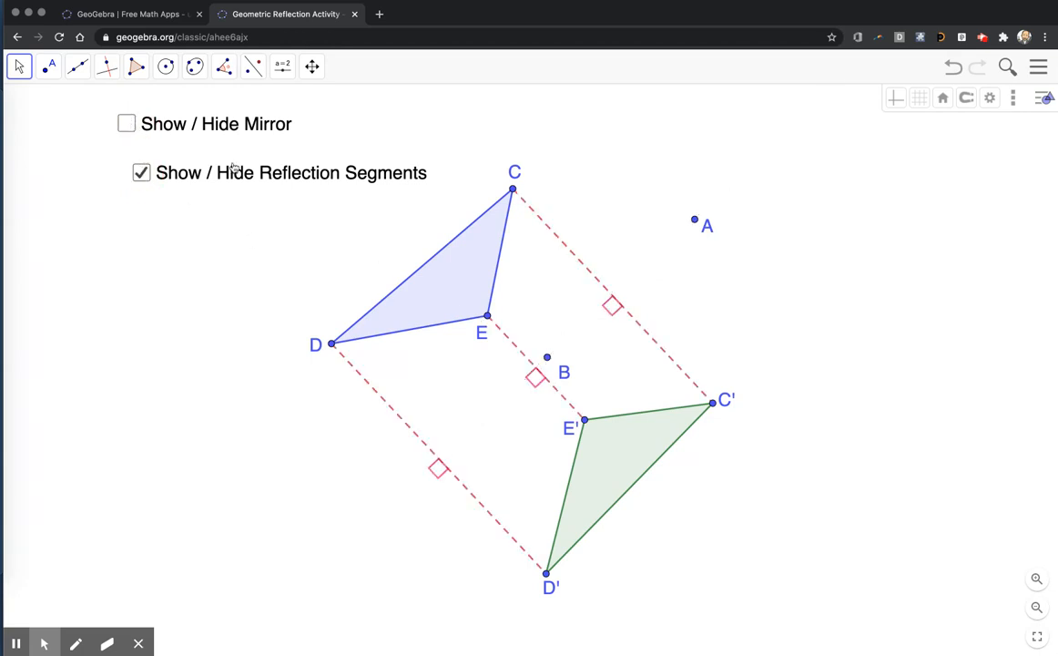
mouse_move(678, 246)
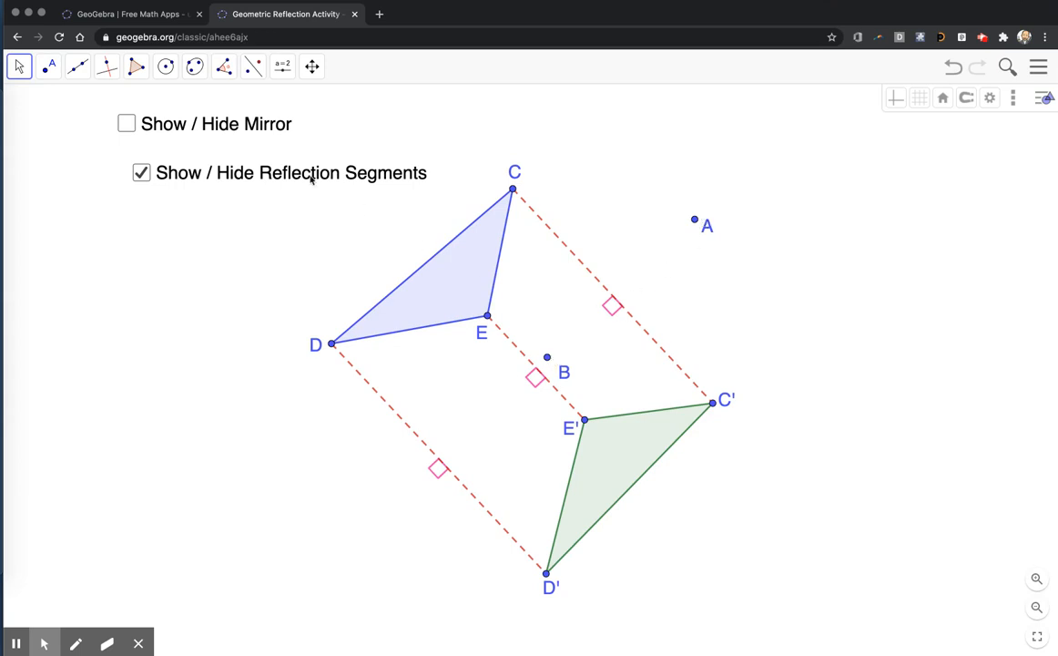
Delete the old mirror checkbox and create a new 'Show / Hide Mirror' checkbox above the segments one
right_click(126, 123)
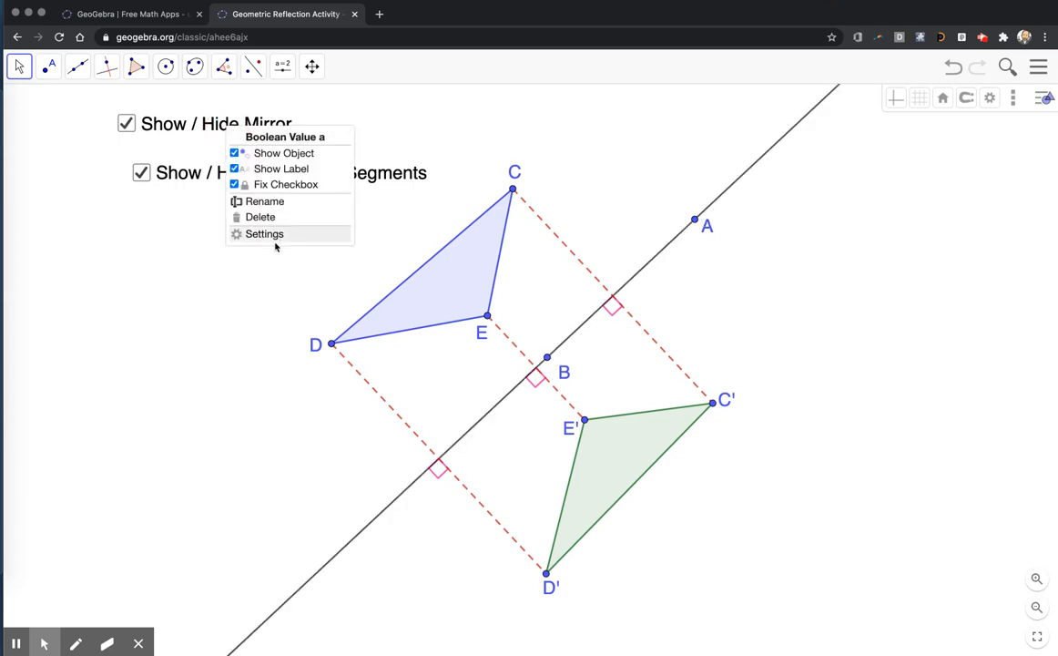
click(264, 234)
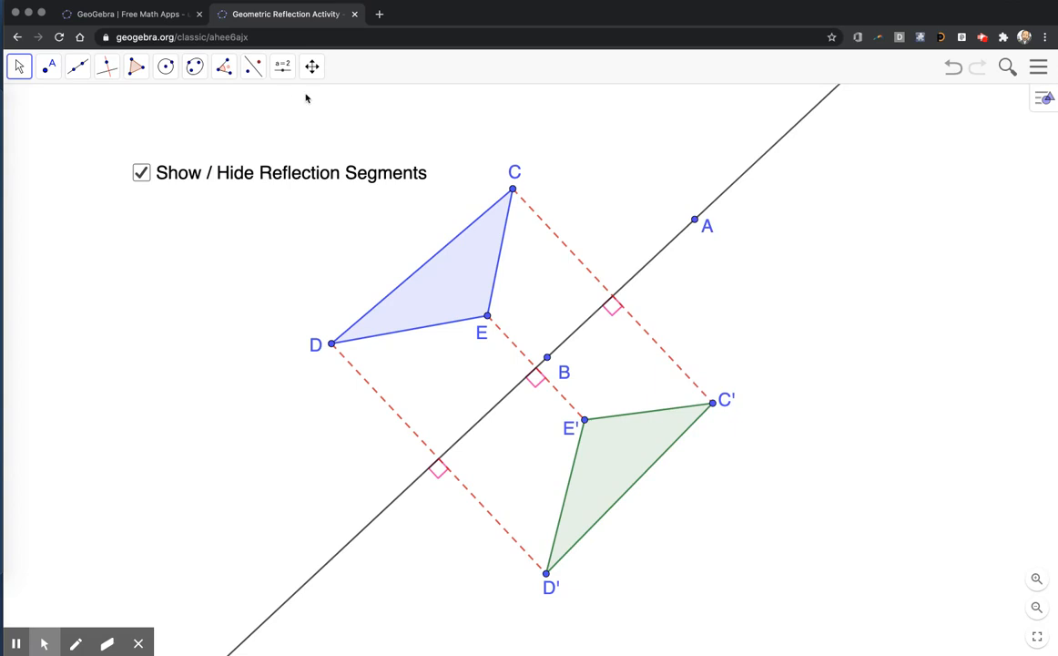
click(282, 65)
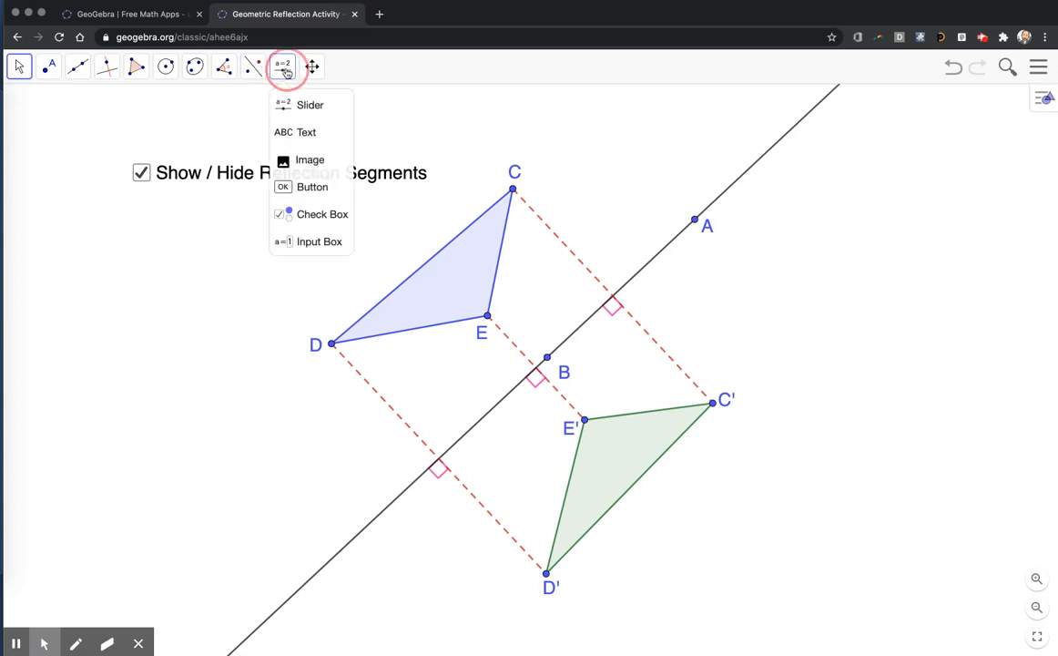
click(322, 214)
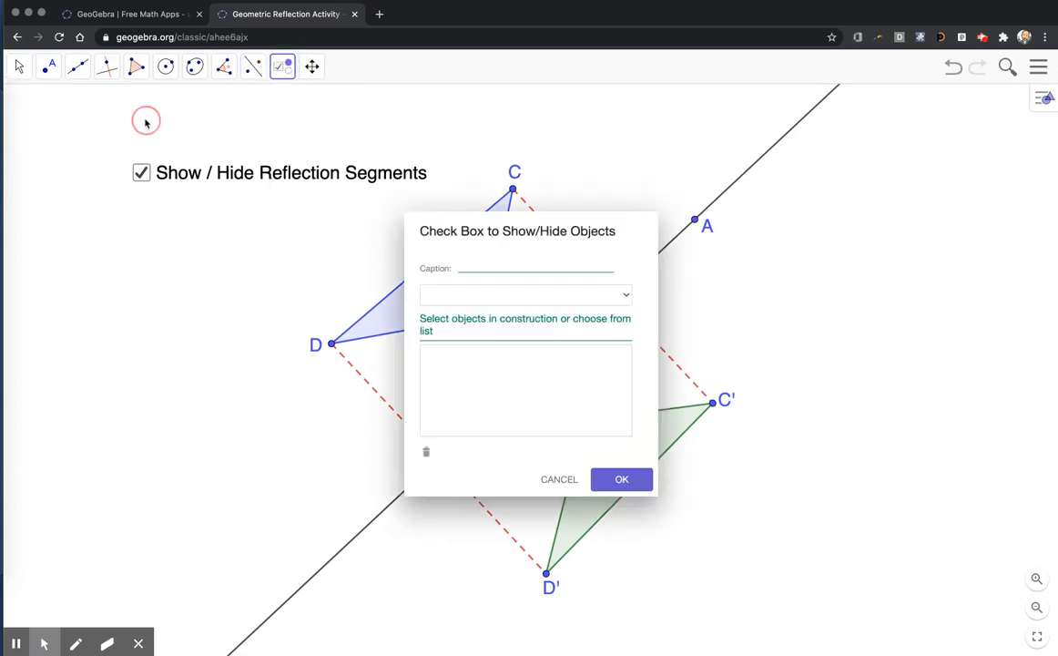
click(535, 268)
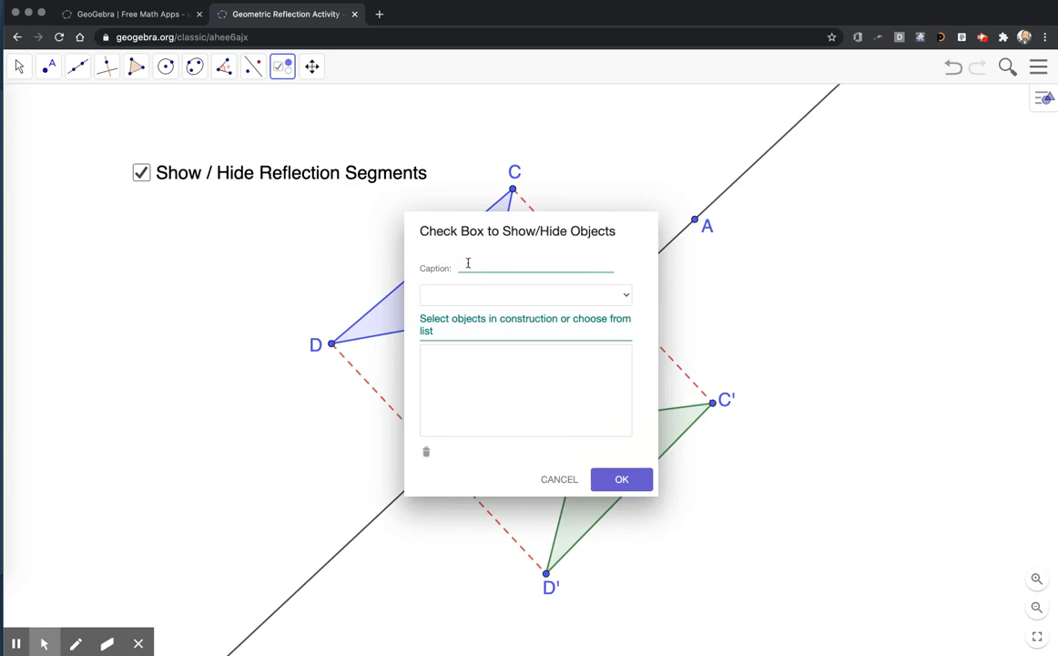
text(Show)
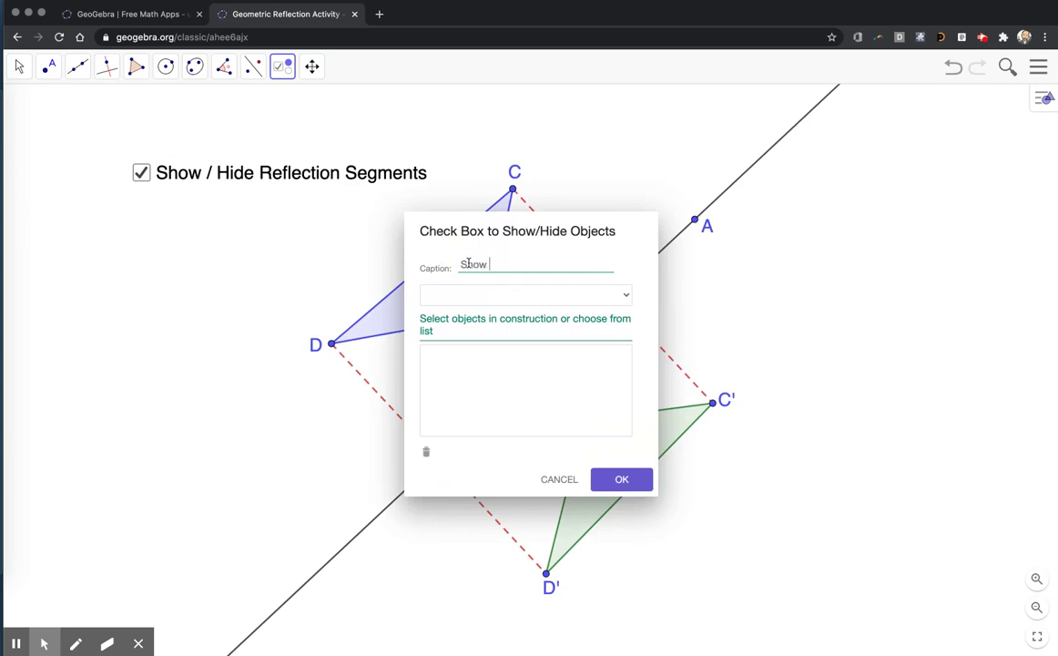
text(/ Hide)
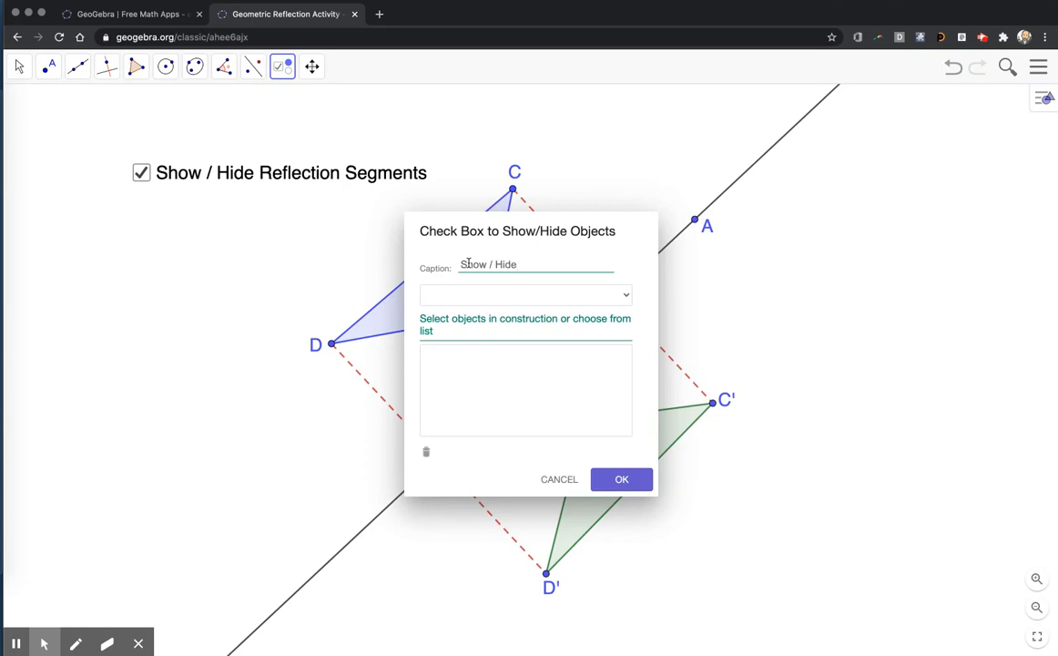
text(Mirror)
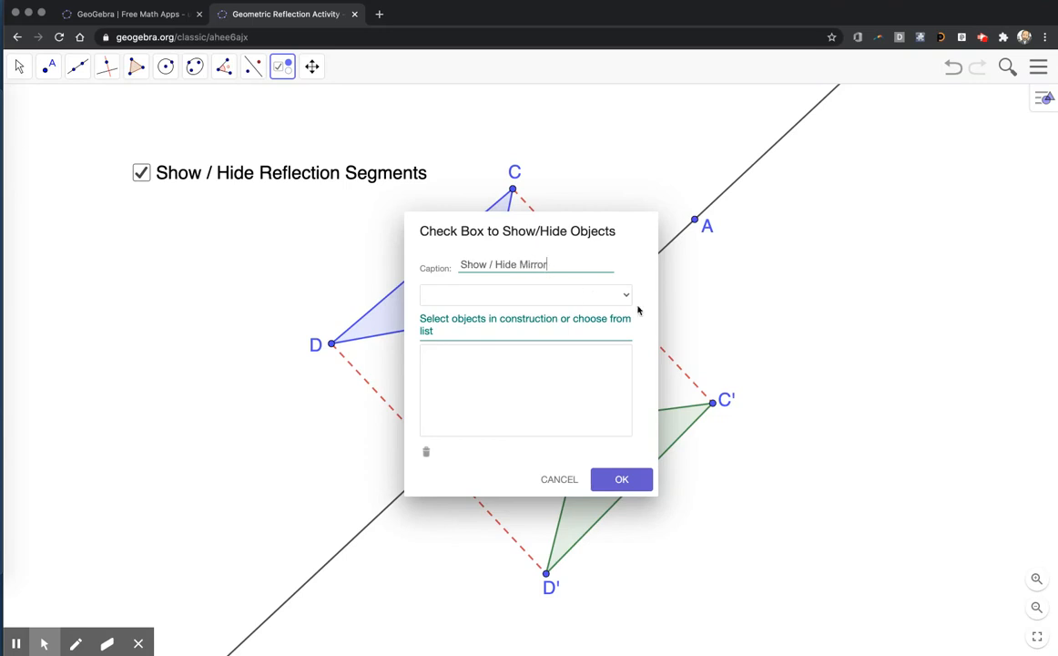
click(625, 294)
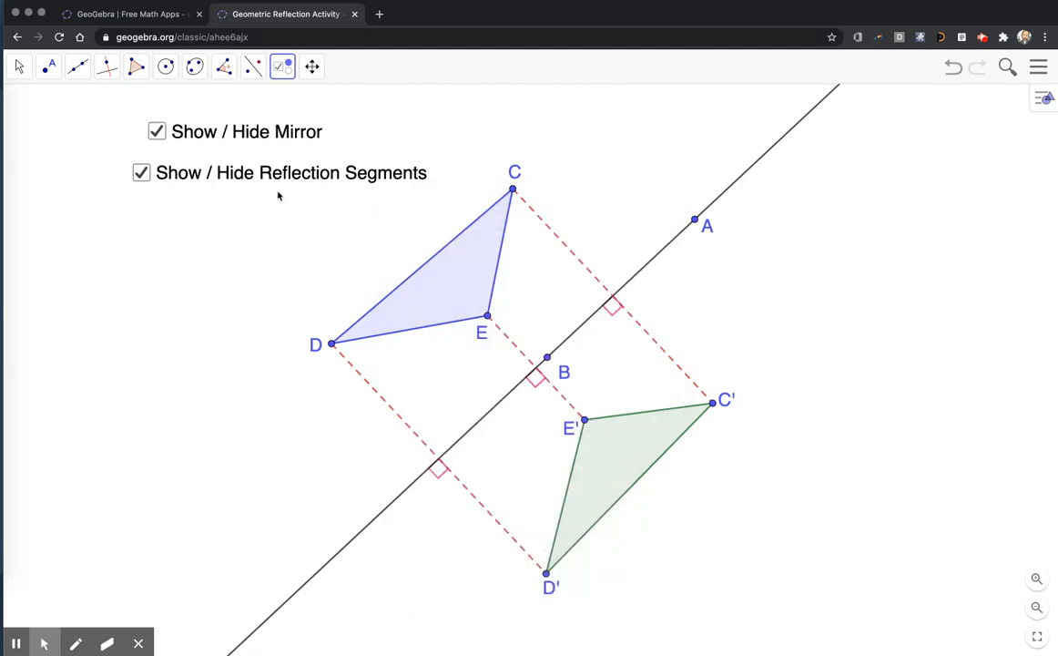
Dismiss the stray dialog, arrange the checkboxes in a row, and test the segments checkbox
click(155, 131)
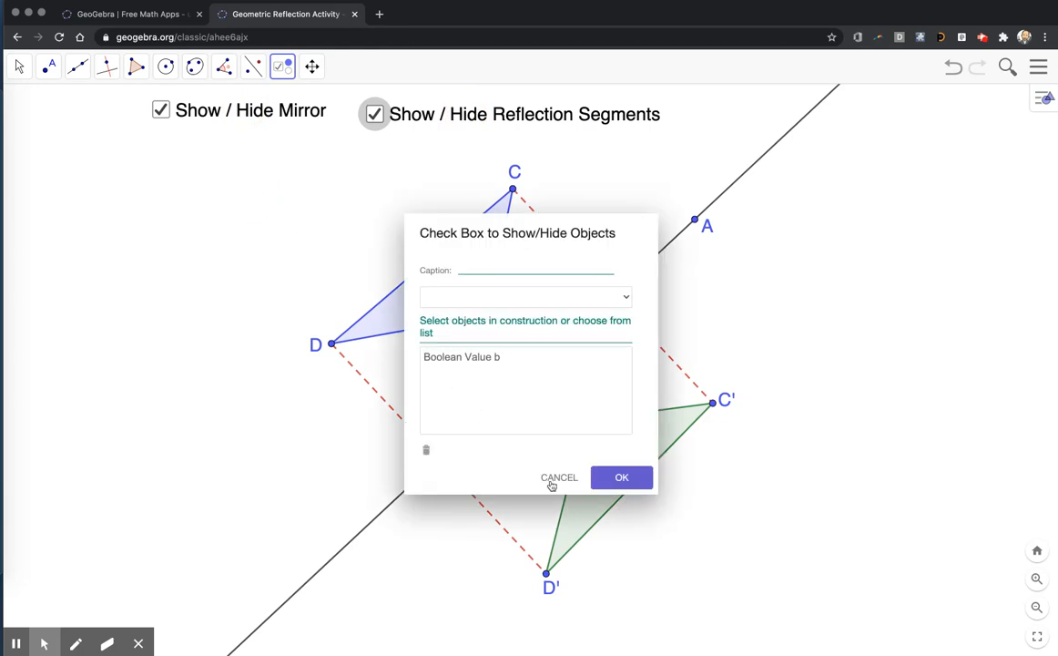
click(559, 477)
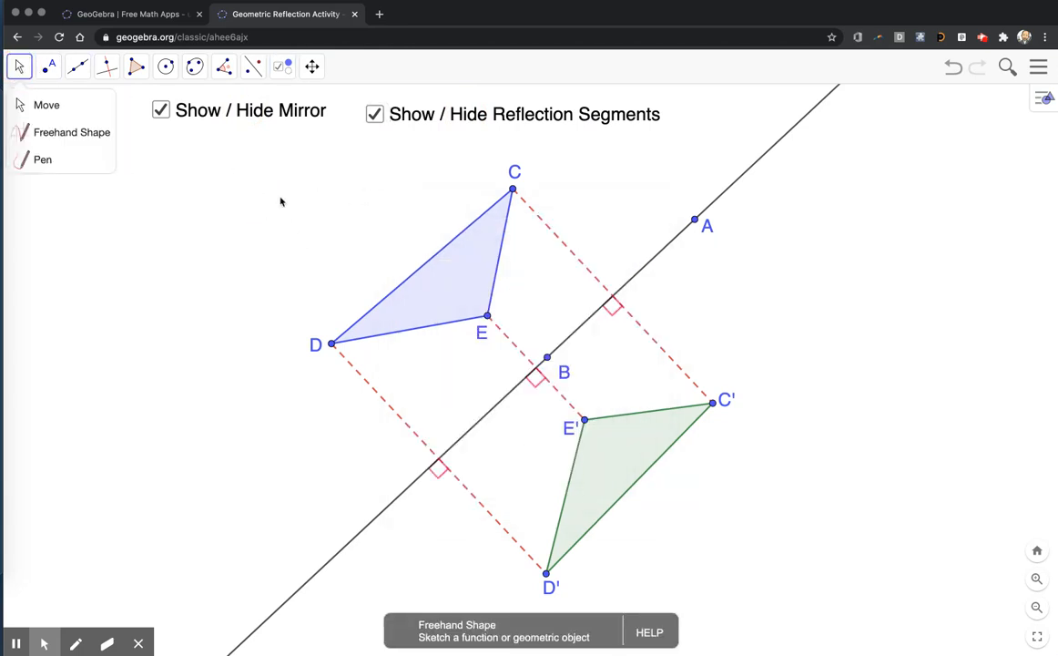
click(374, 114)
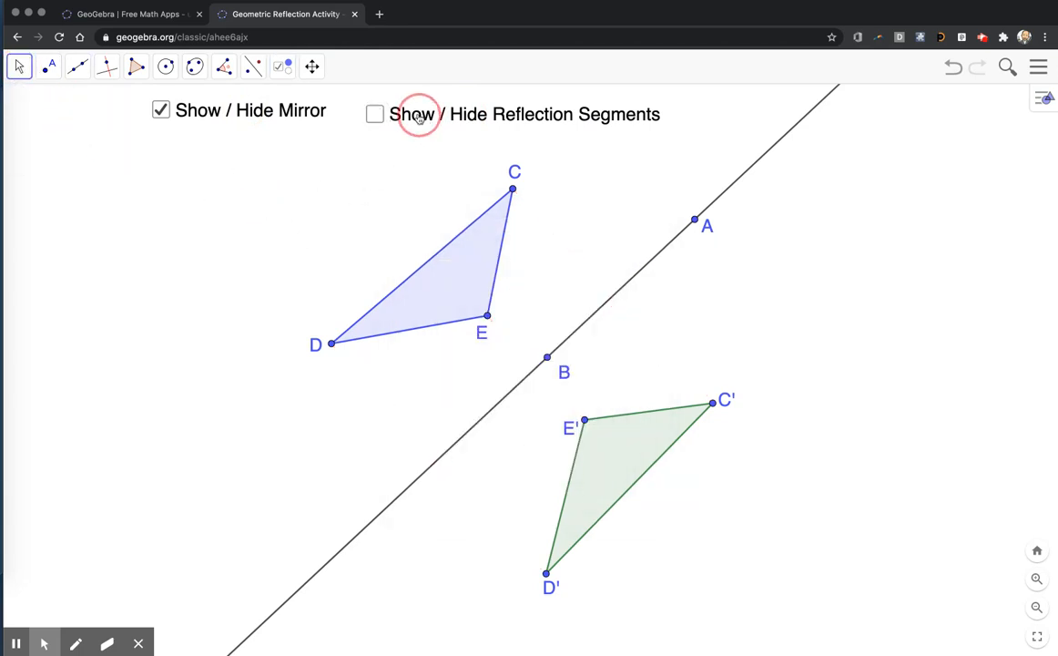
click(375, 114)
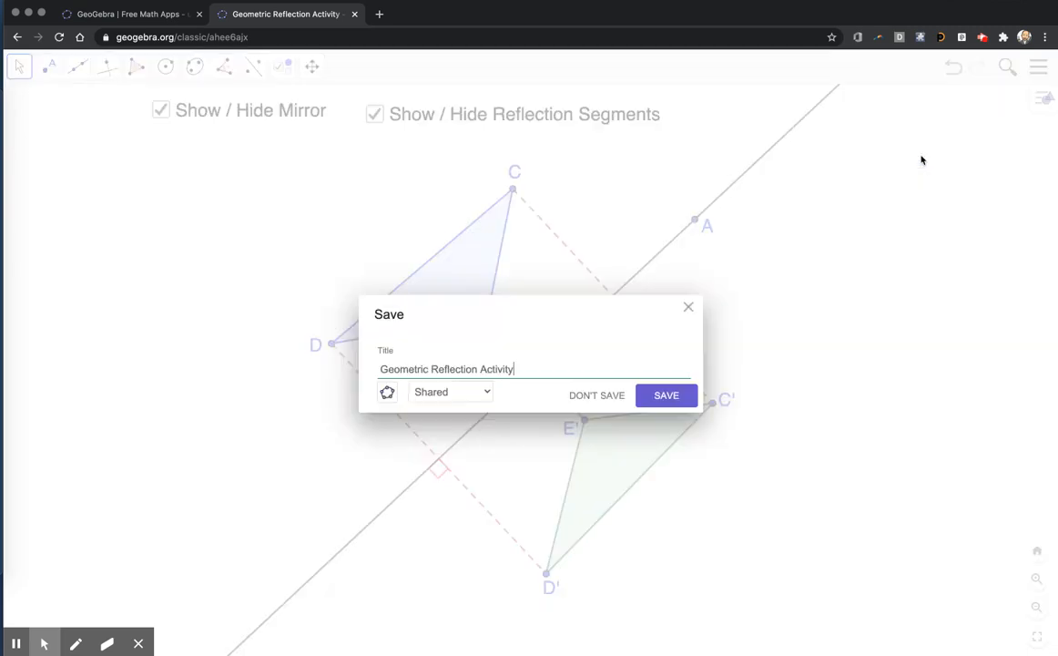
Save the shared activity, then toggle the mirror and segments checkboxes off and on
click(665, 395)
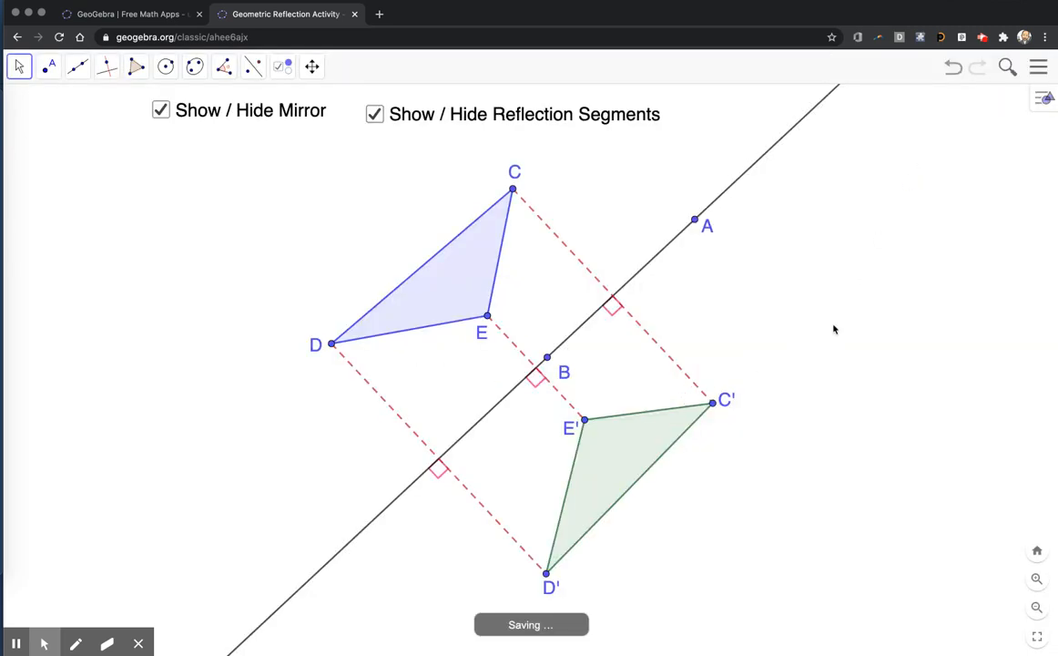
mouse_move(681, 620)
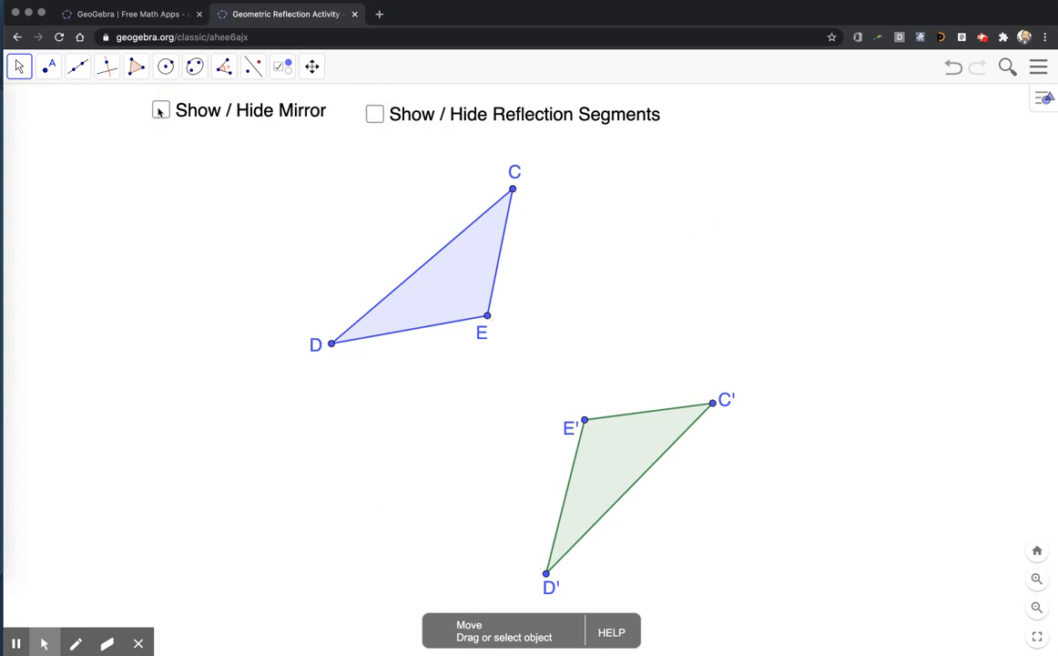
click(374, 114)
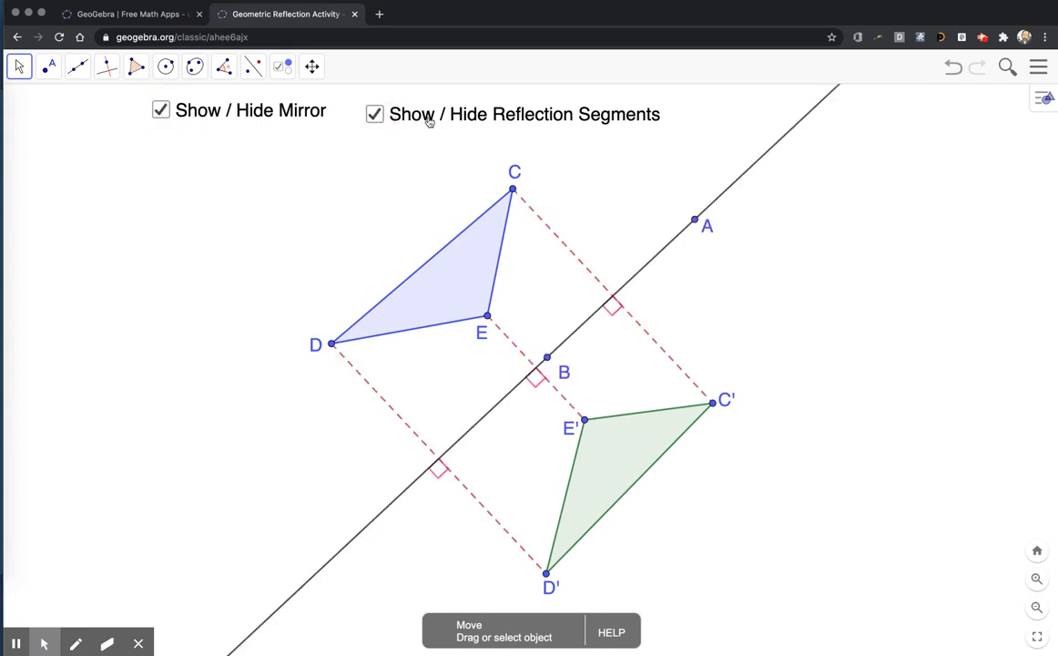
click(374, 113)
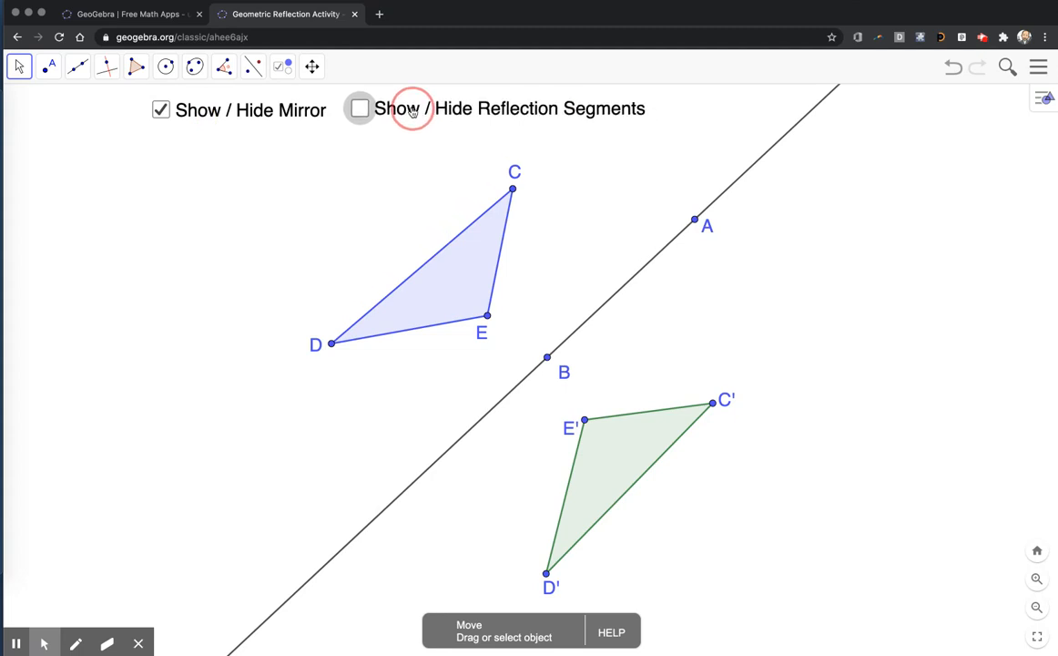
click(359, 109)
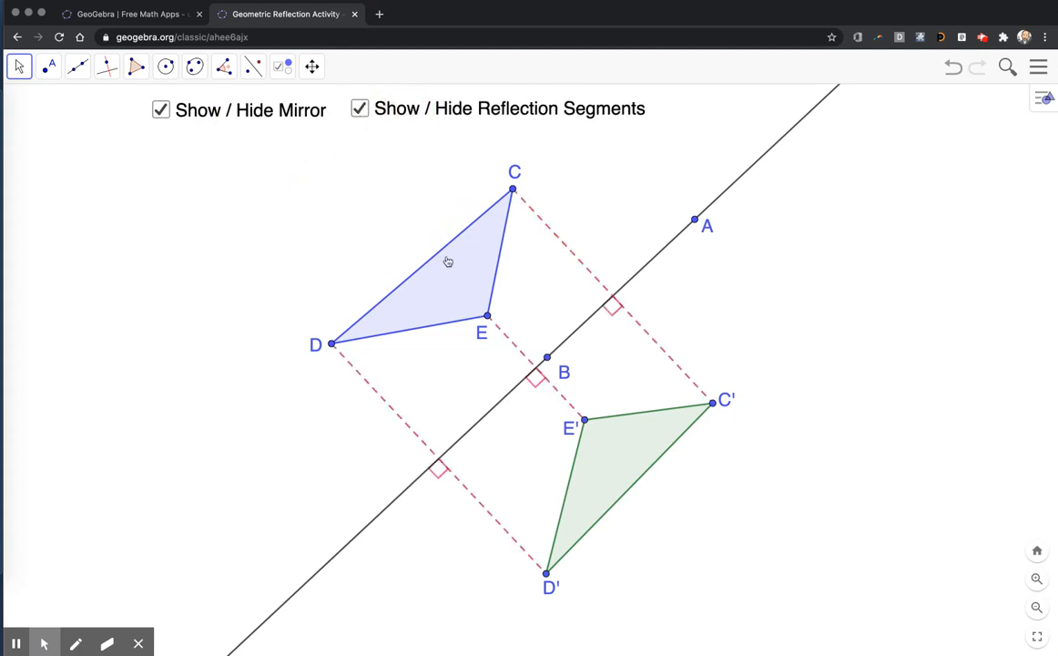
mouse_move(419, 237)
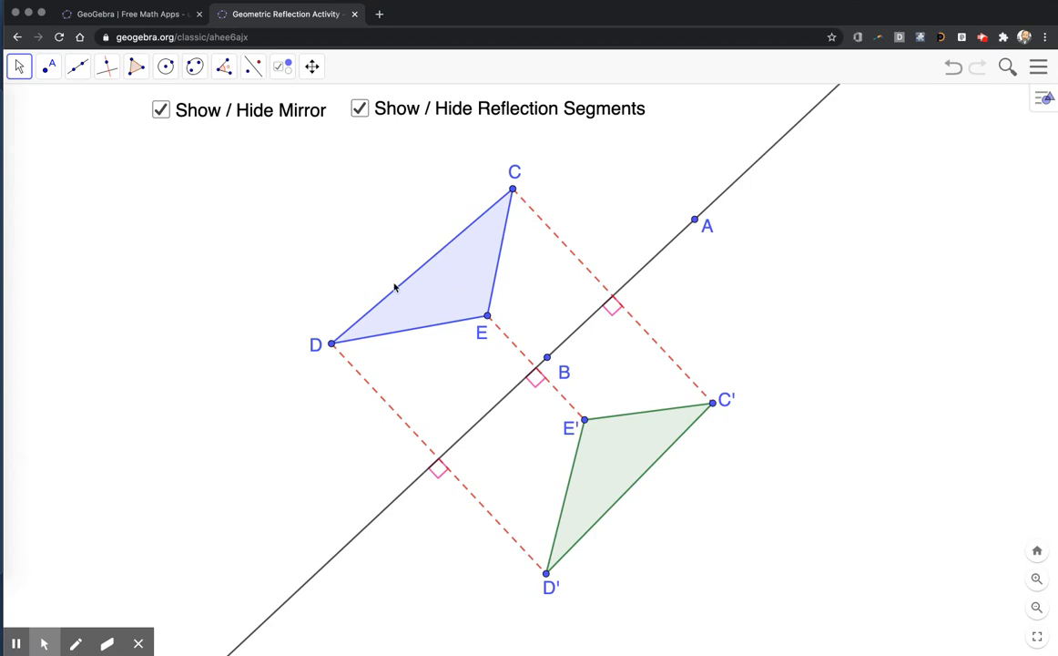
mouse_move(168, 147)
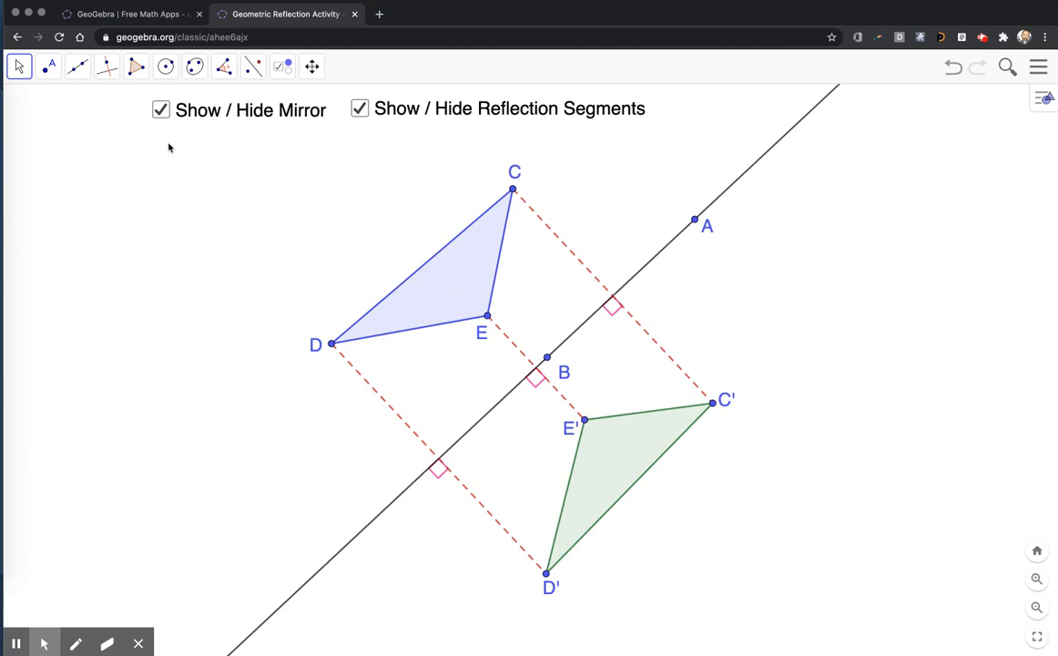
Create a 'Show / Hide Pre-Image' checkbox controlling points C, D, E, their sides and triangle t1
click(282, 66)
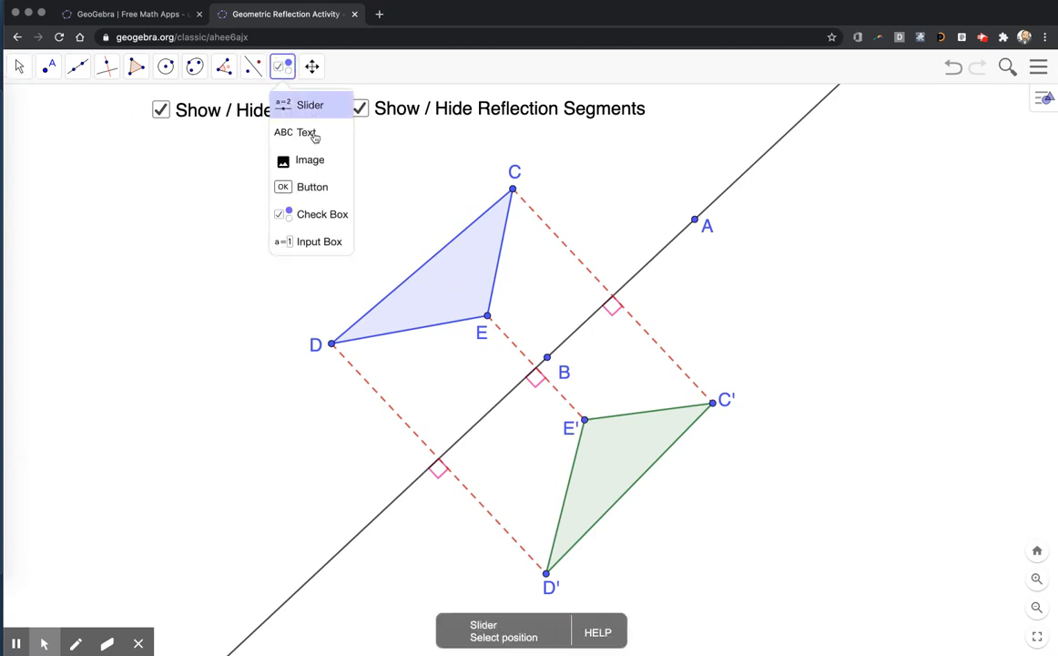
click(321, 214)
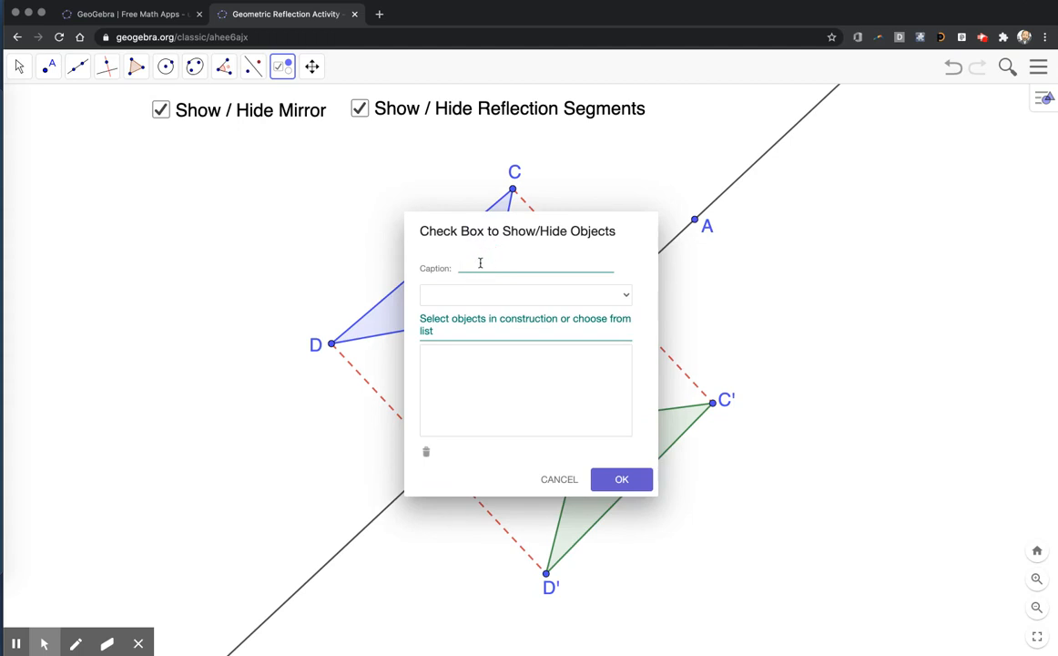
text(Show / Hide Pre)
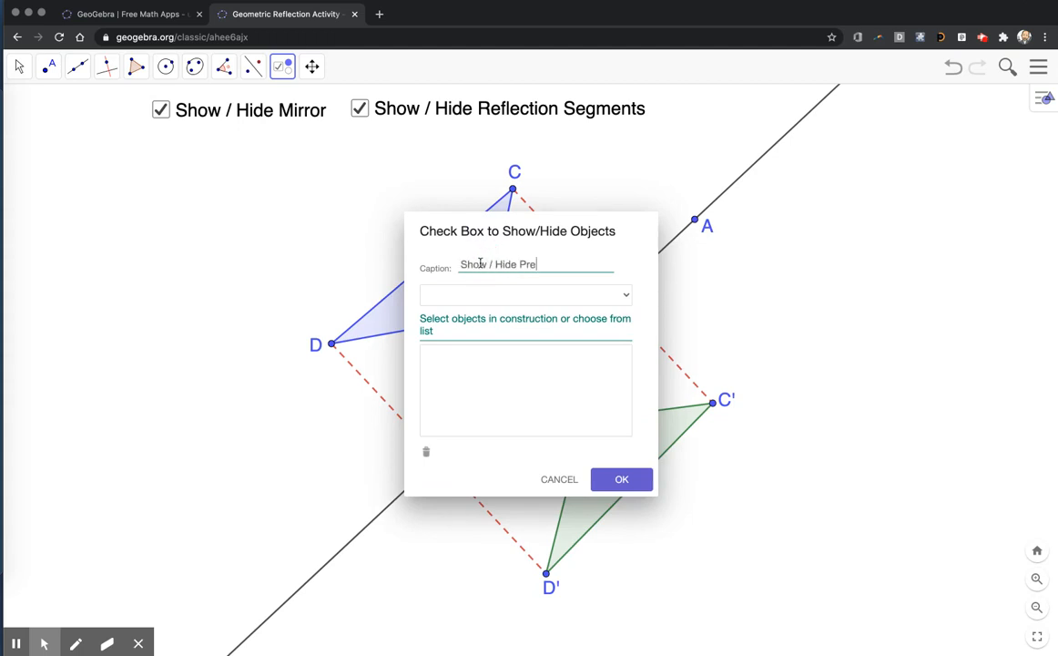
text(-Image)
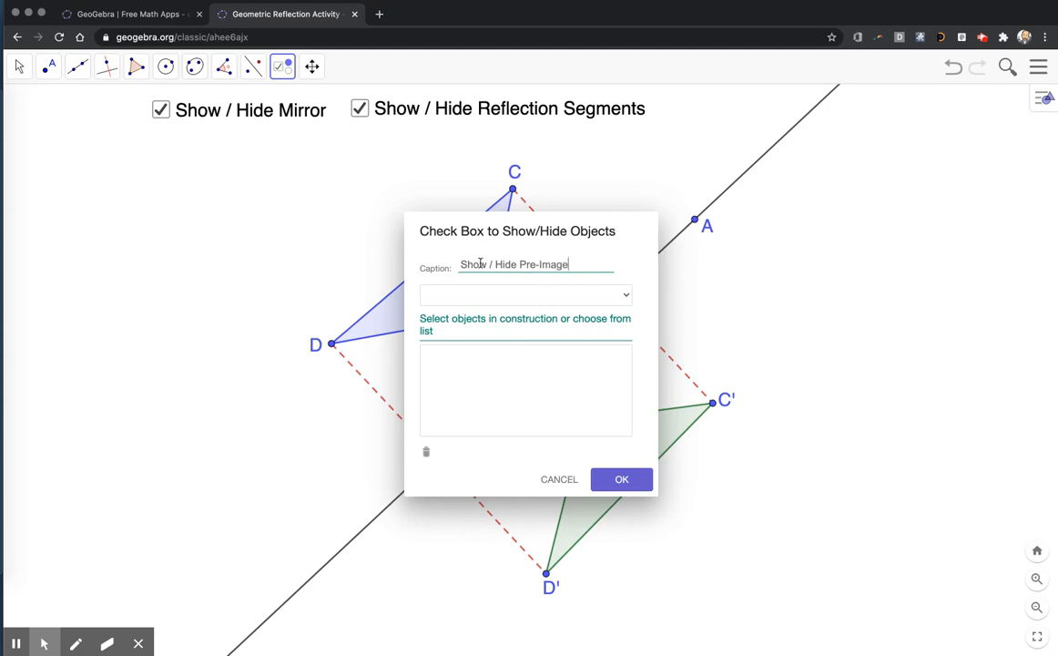
click(525, 293)
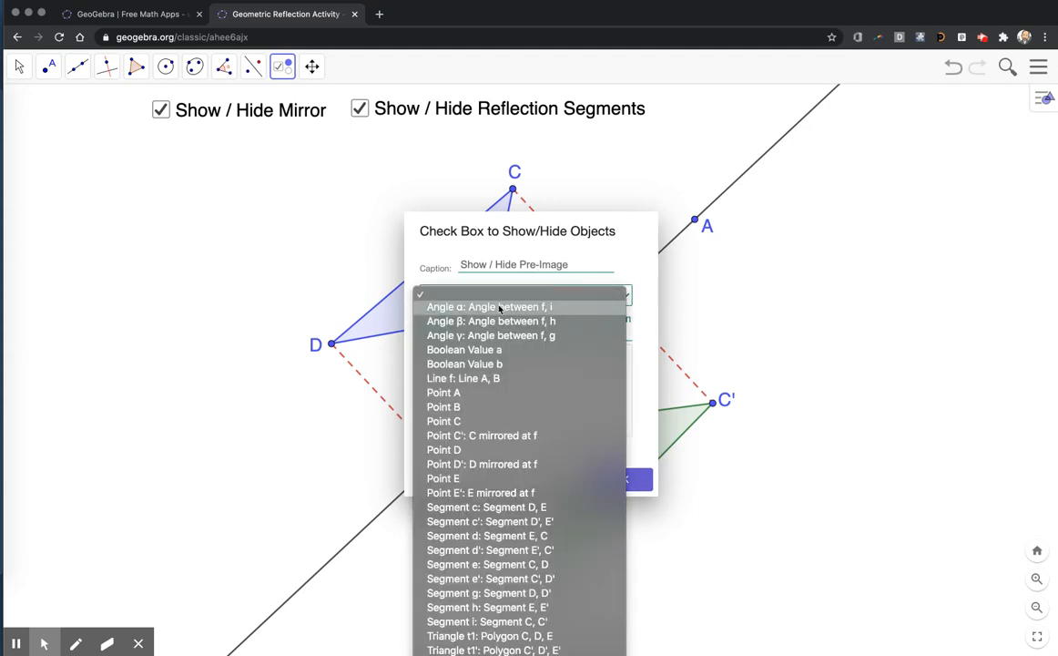
mouse_move(444, 406)
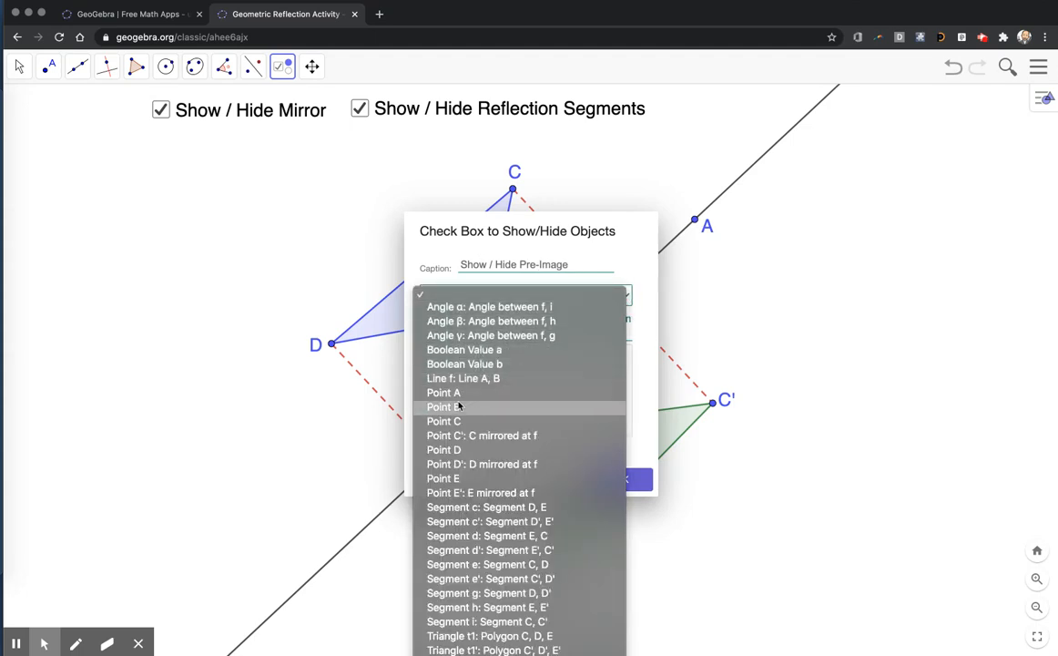
mouse_move(382, 383)
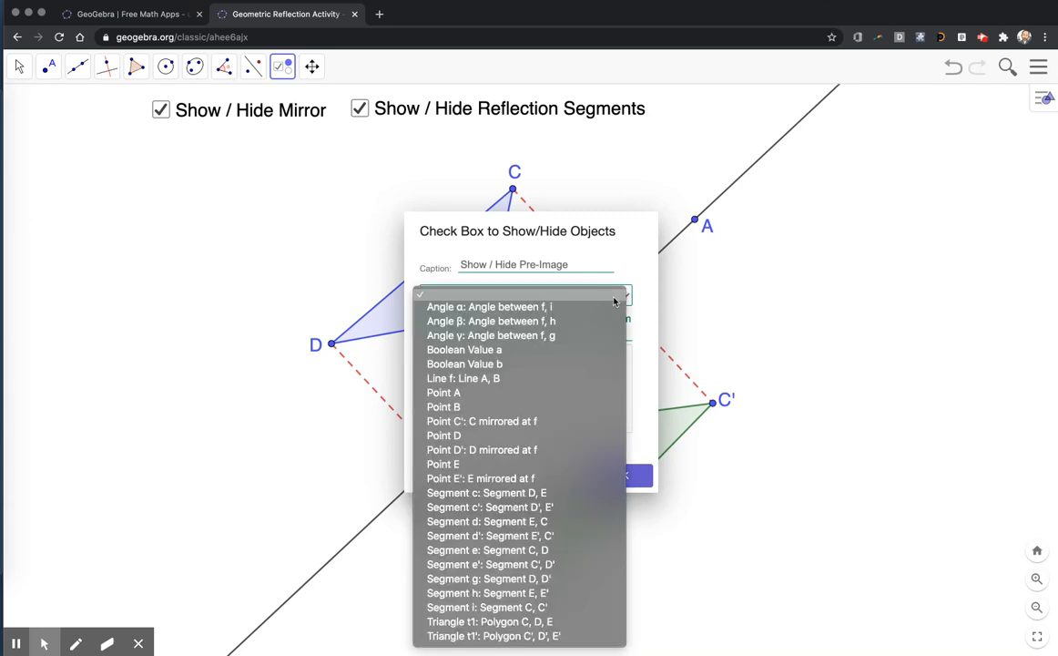
click(625, 295)
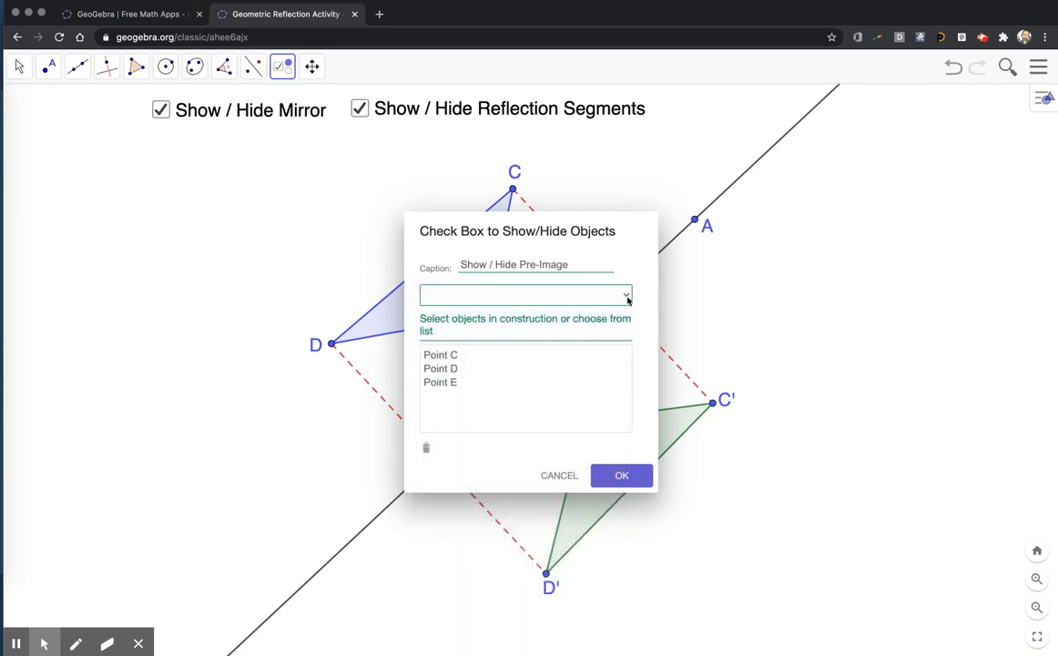
click(626, 295)
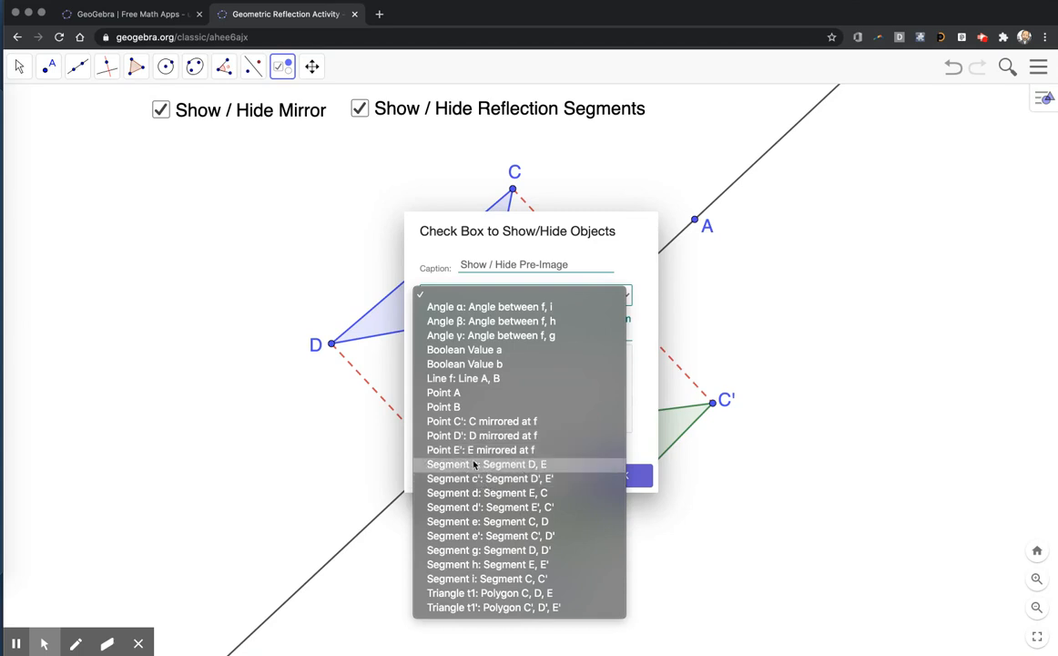
mouse_move(487, 521)
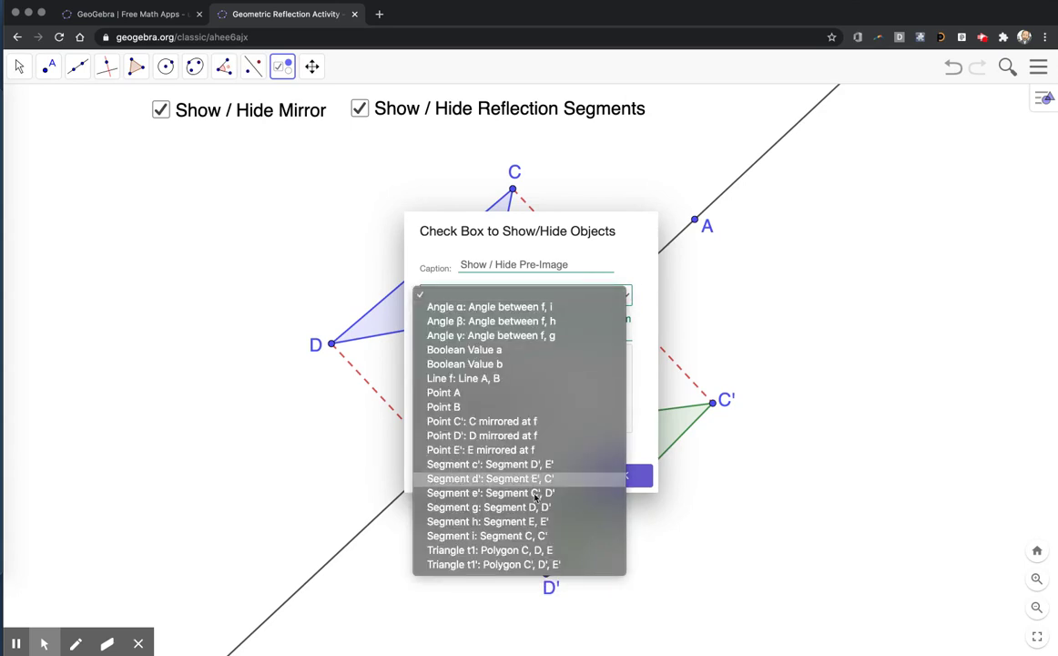
mouse_move(503, 569)
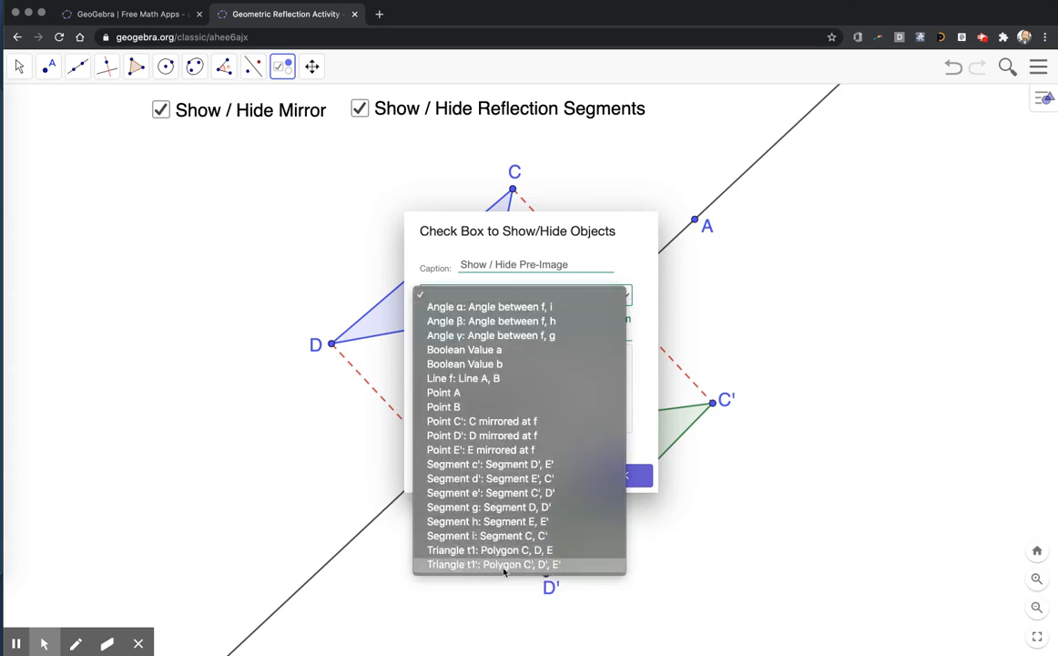
mouse_move(490, 549)
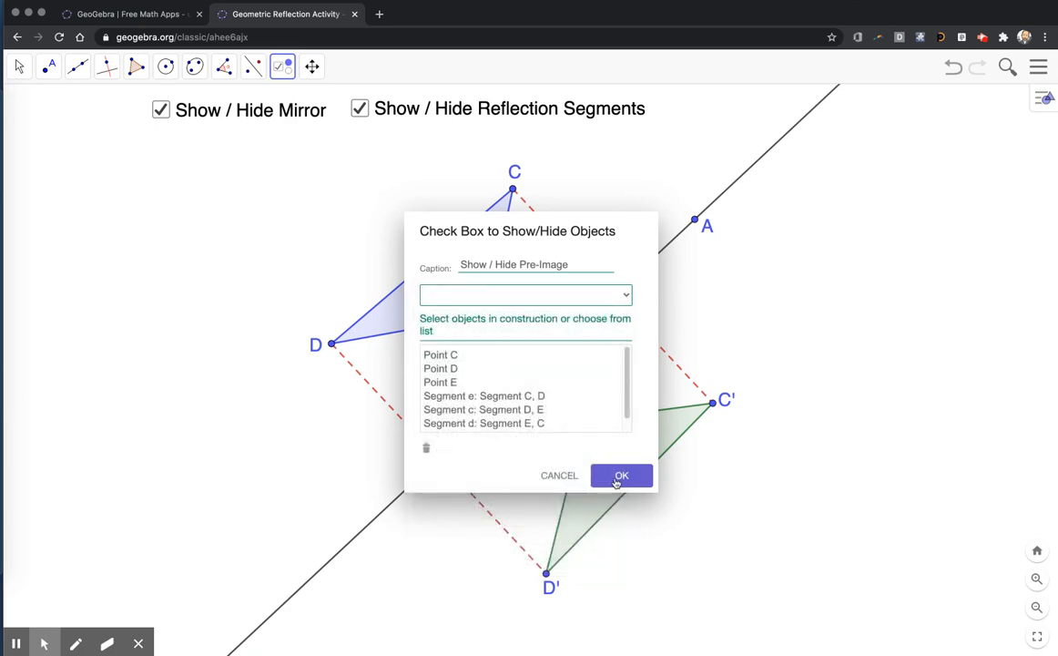
click(621, 475)
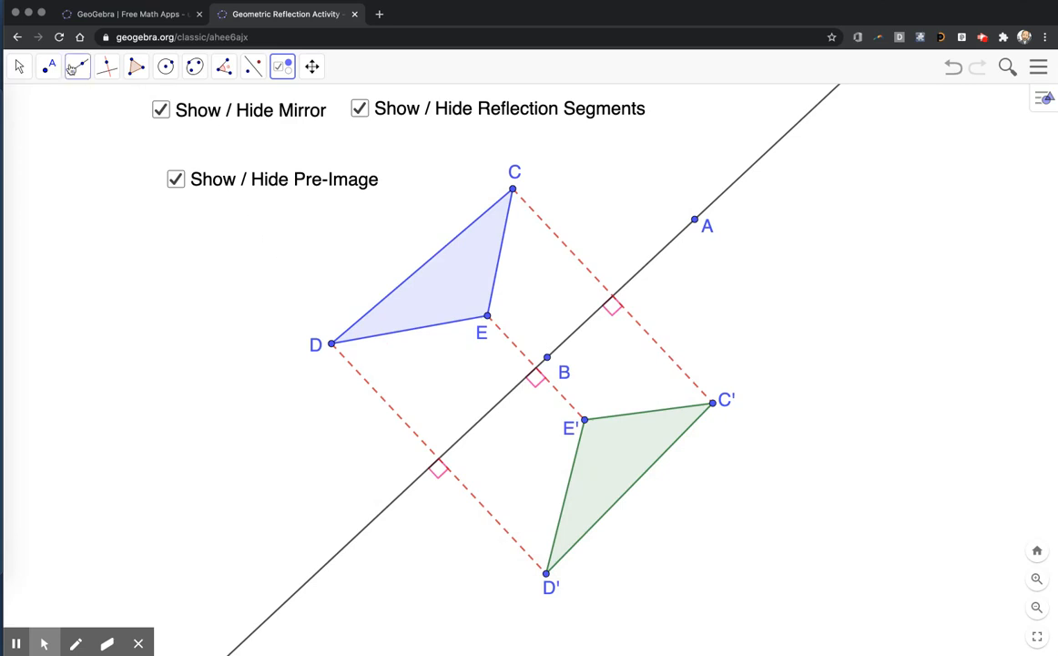
click(18, 66)
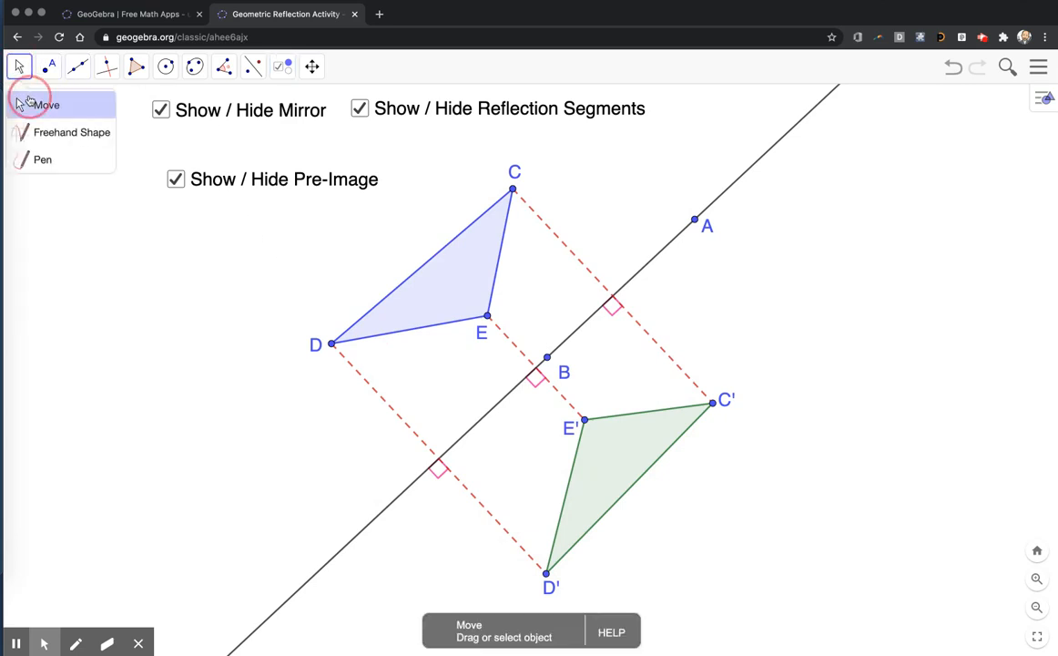
click(43, 104)
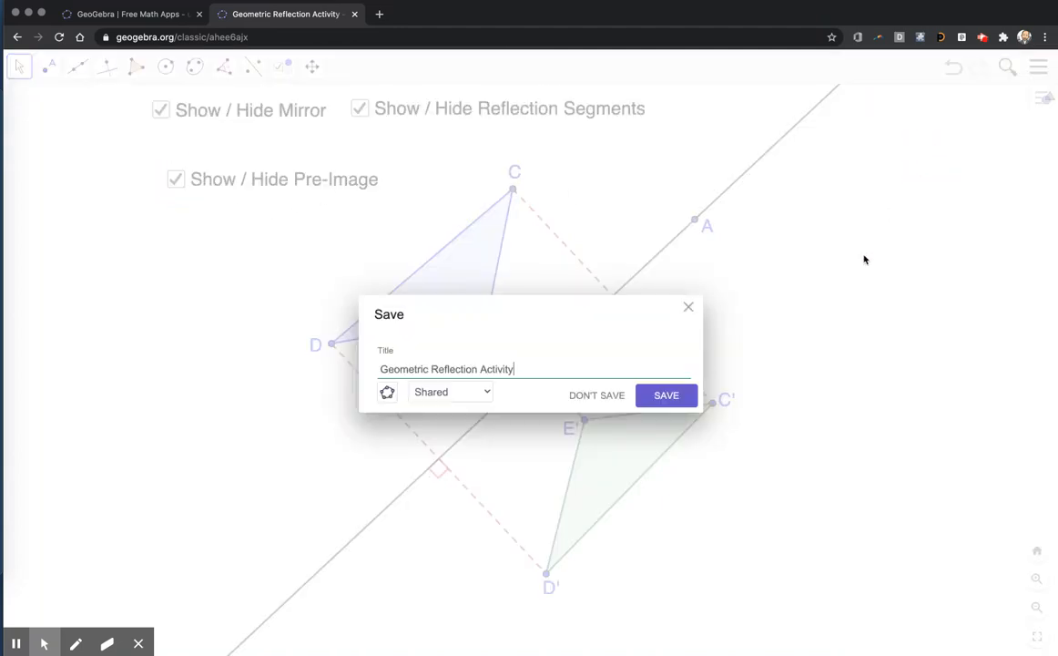
click(666, 395)
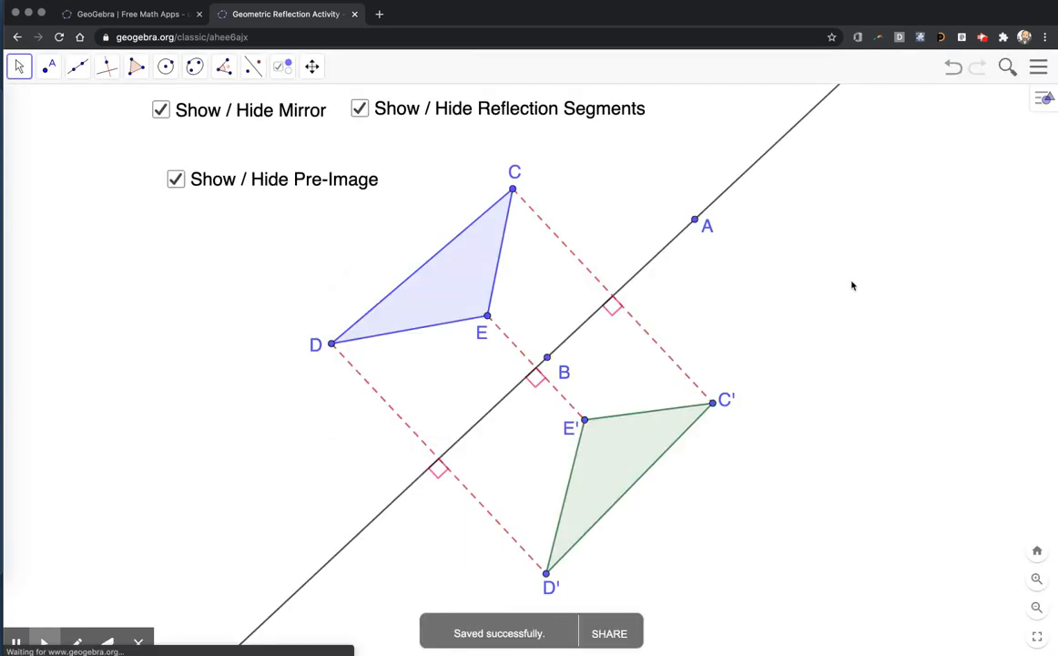
click(175, 179)
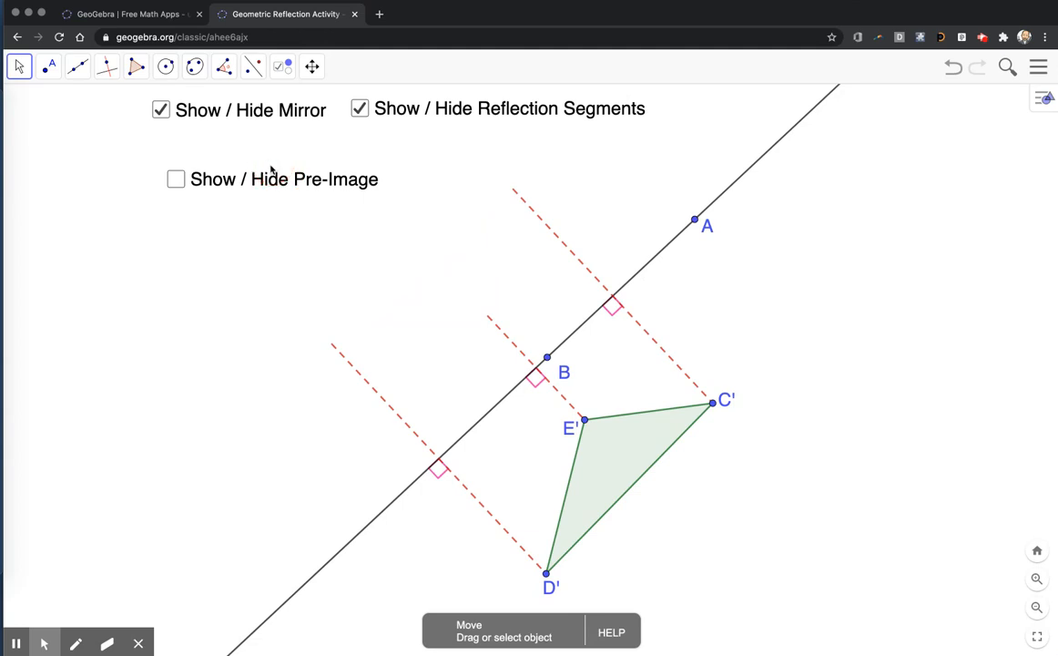
click(175, 178)
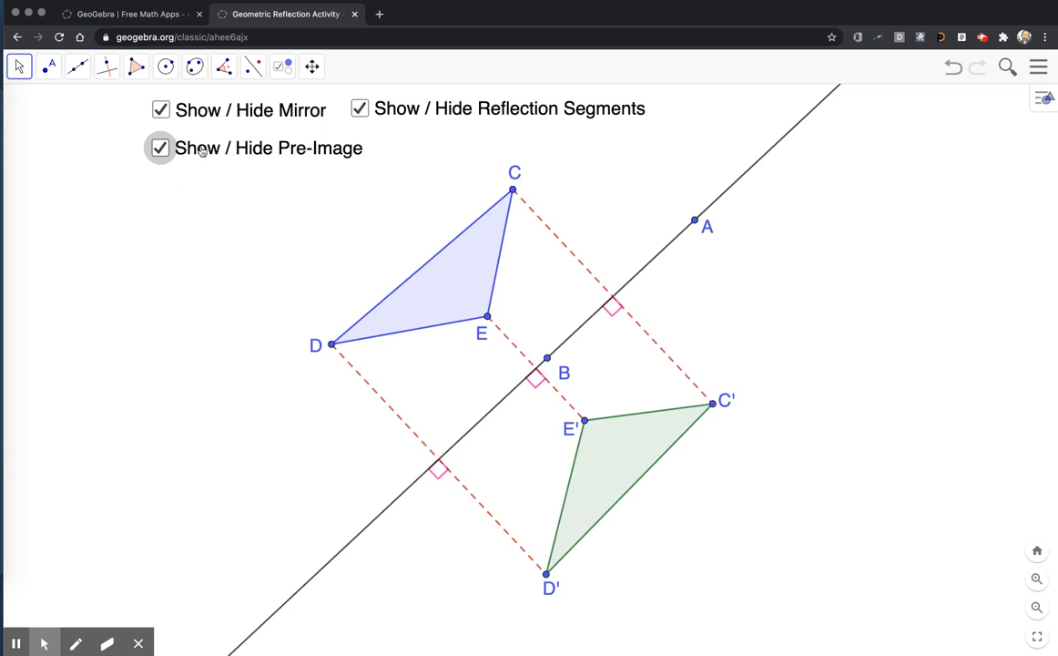
click(160, 147)
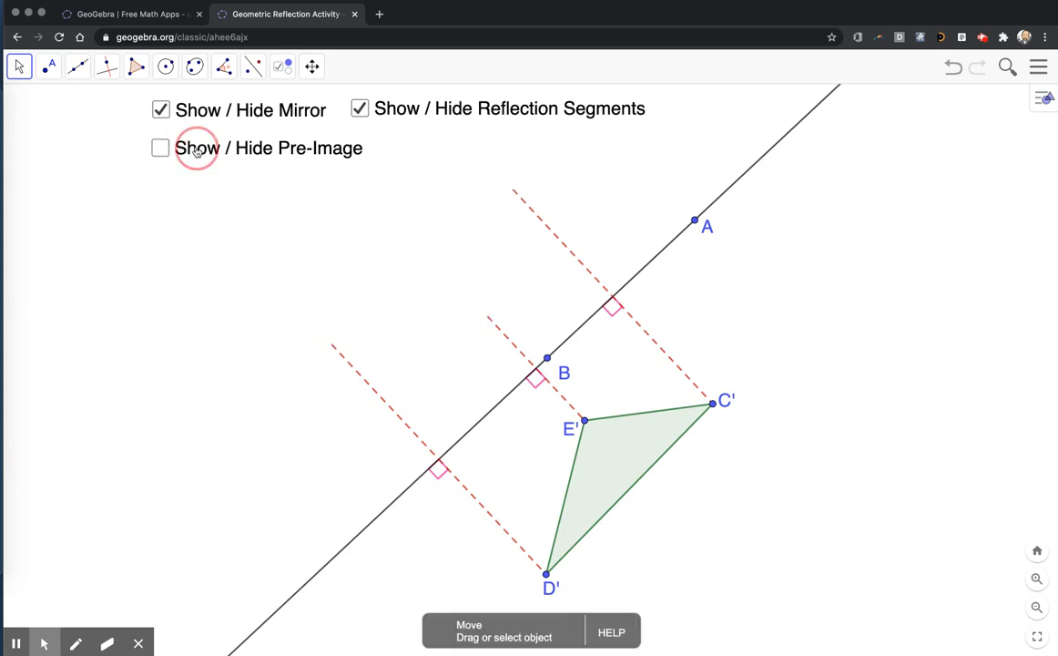
click(160, 148)
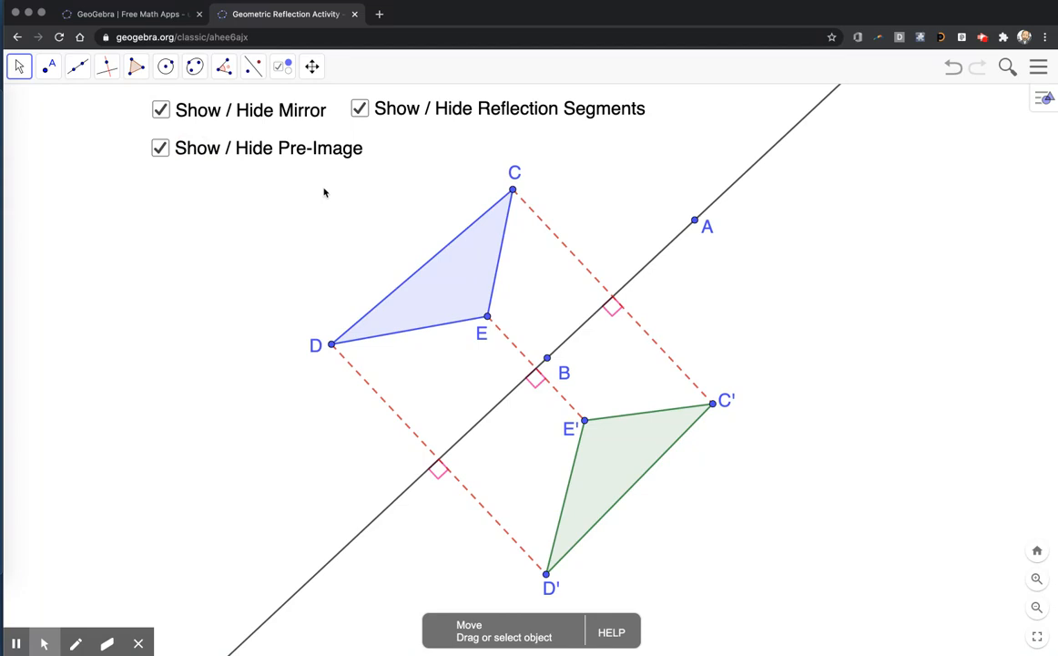
mouse_move(354, 228)
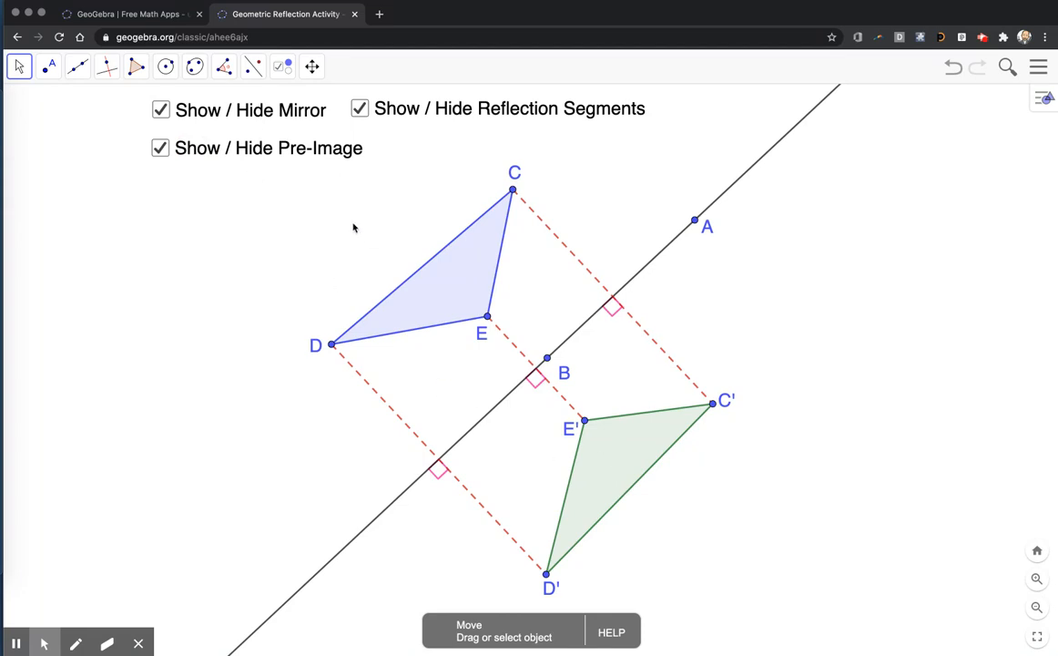
Create a 'Show / Hide Image' checkbox controlling C', D', E' and segments c', d', e'
click(282, 65)
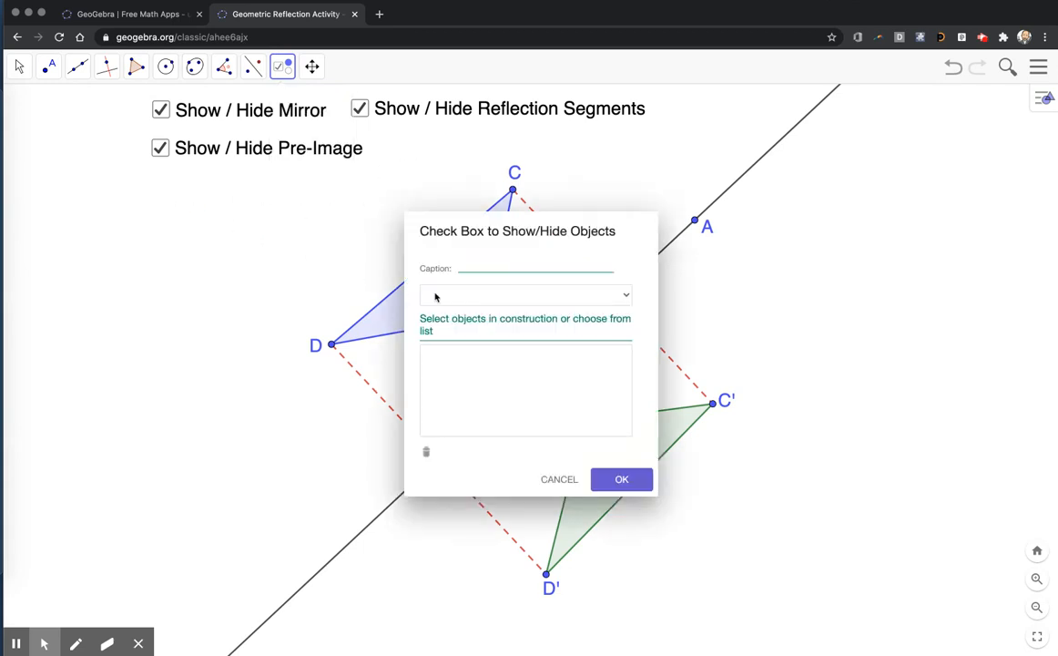
text(Show / Hide)
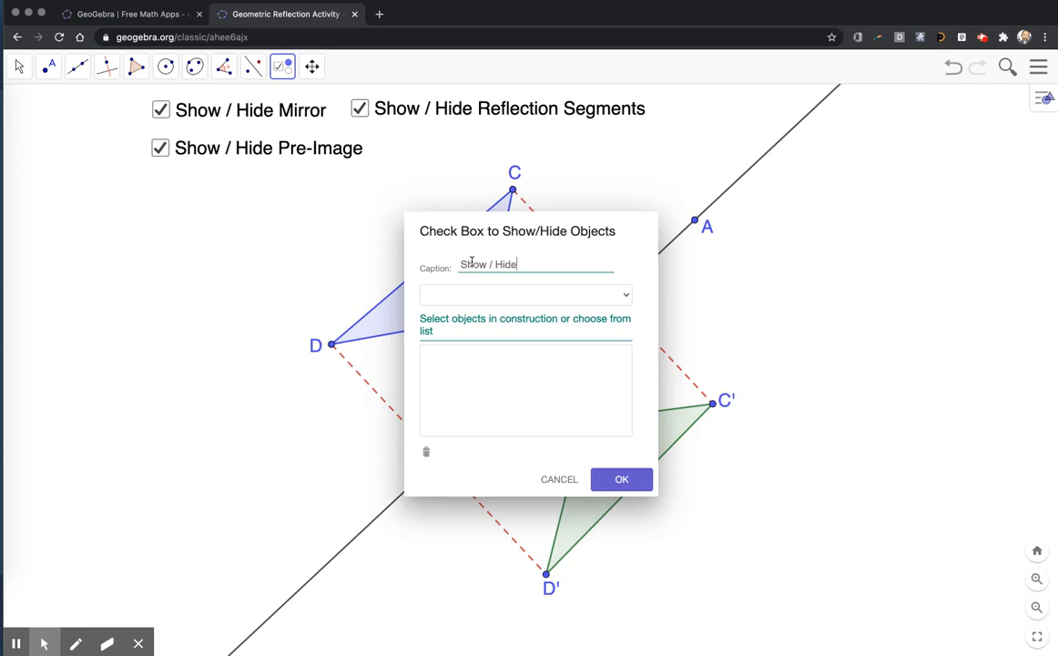
text(Image)
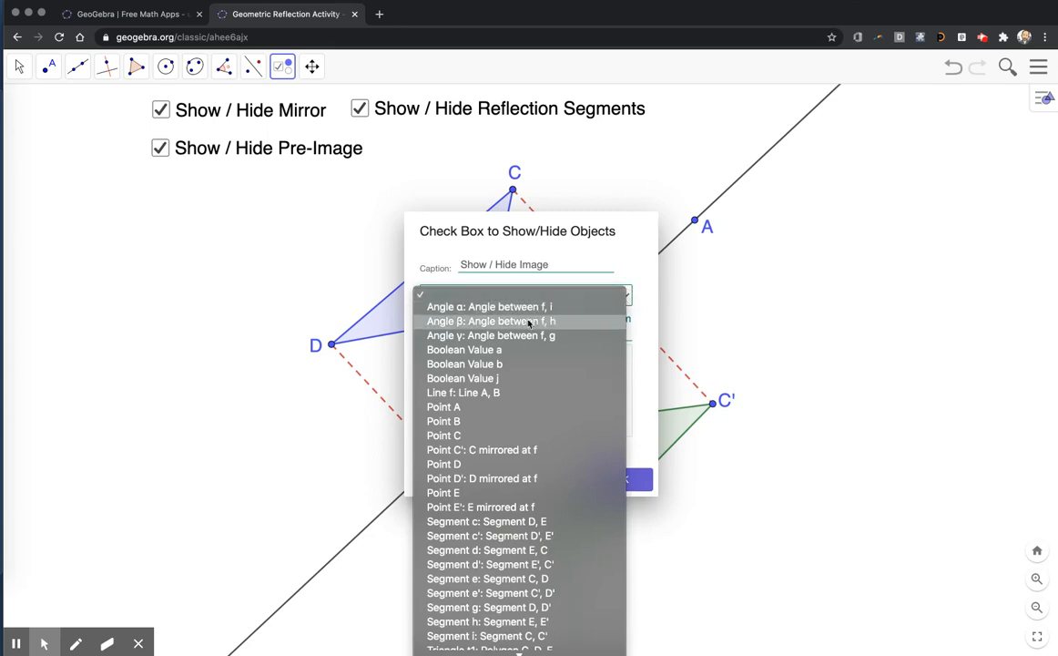
mouse_move(474, 492)
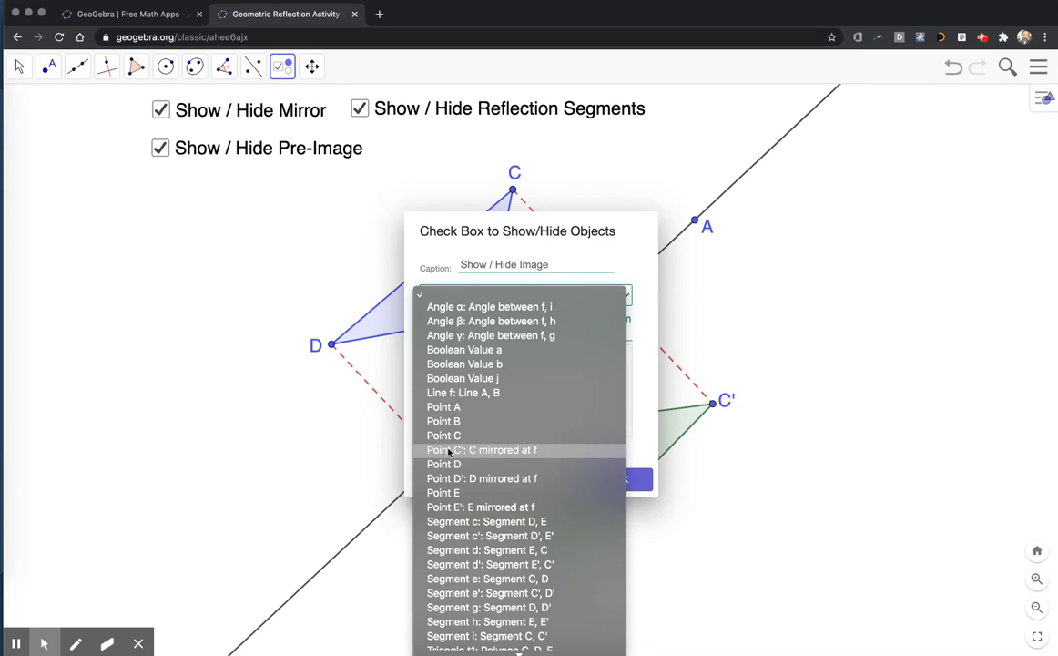
scroll(down, 3)
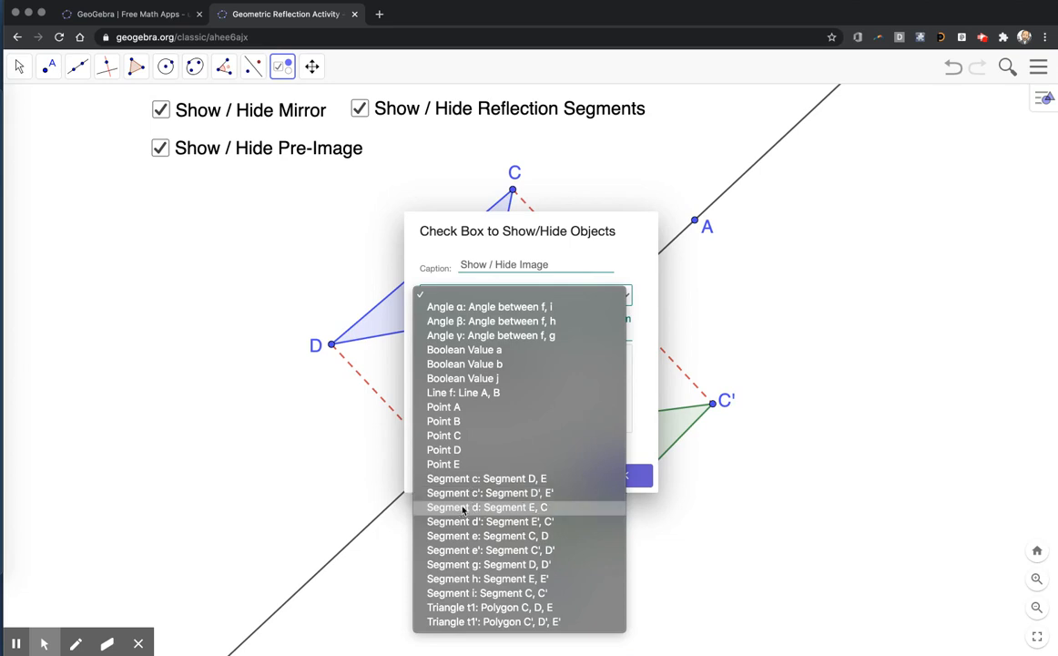
mouse_move(489, 493)
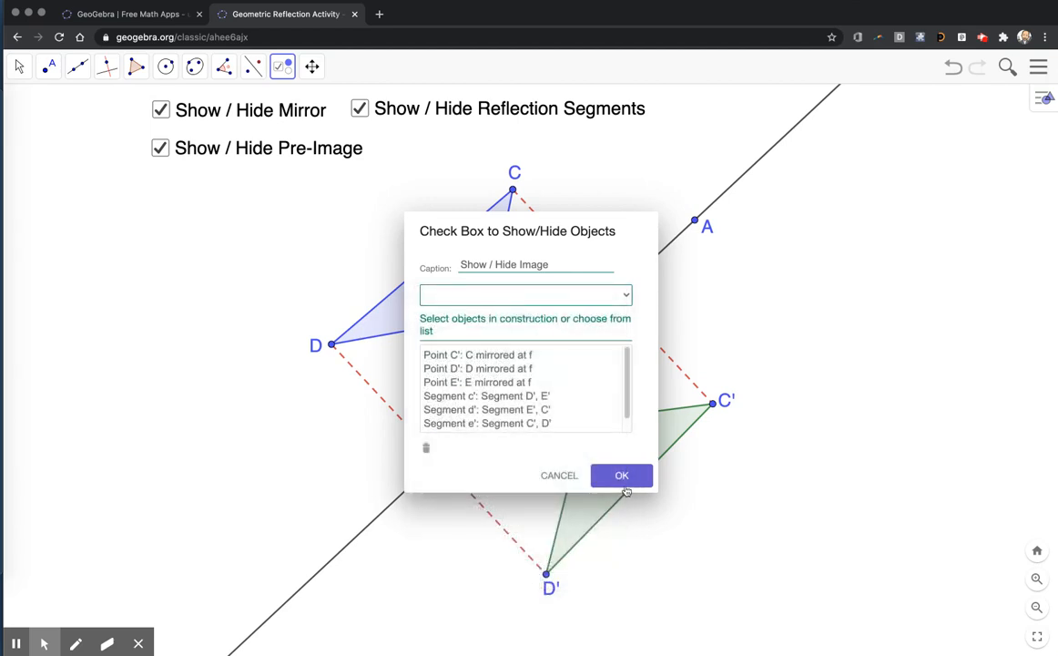
click(621, 475)
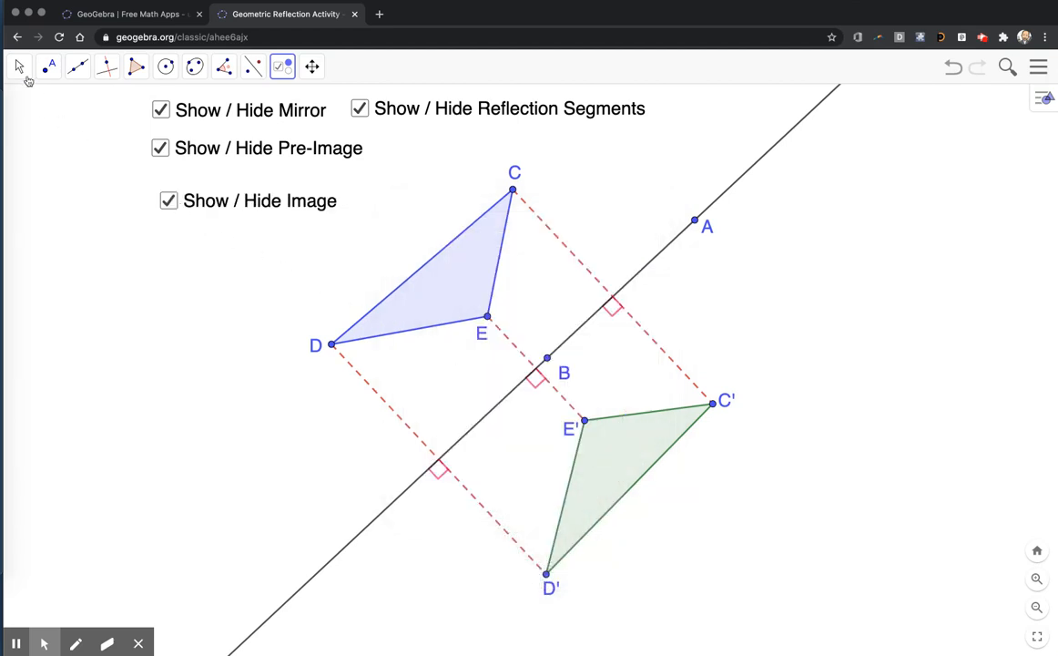
Toggle the Image and segment checkboxes off and on to confirm they work
click(18, 67)
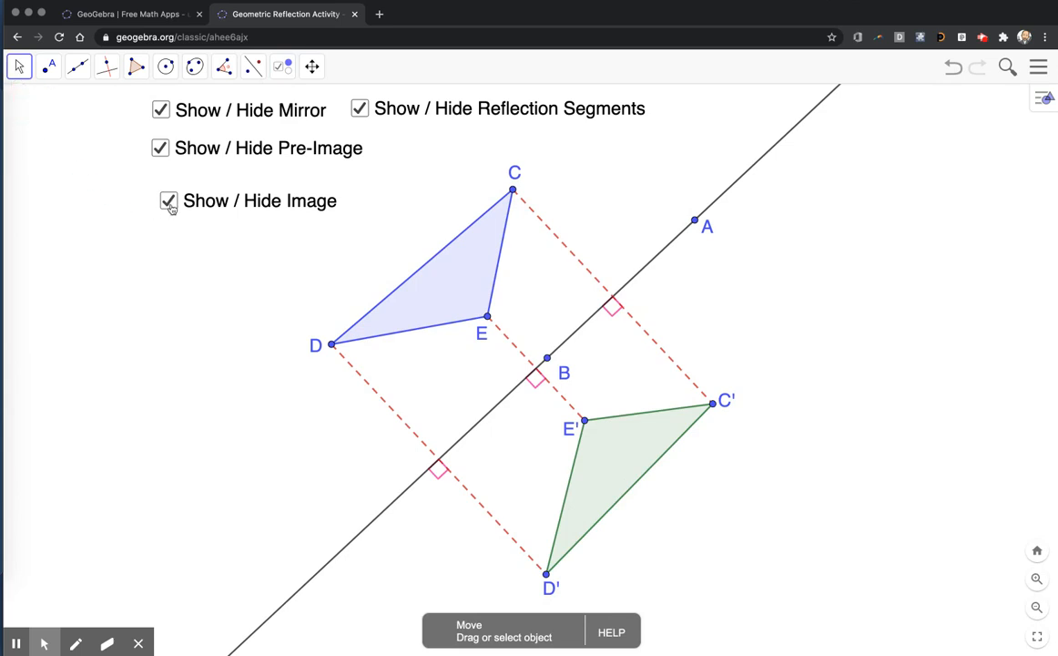
click(168, 201)
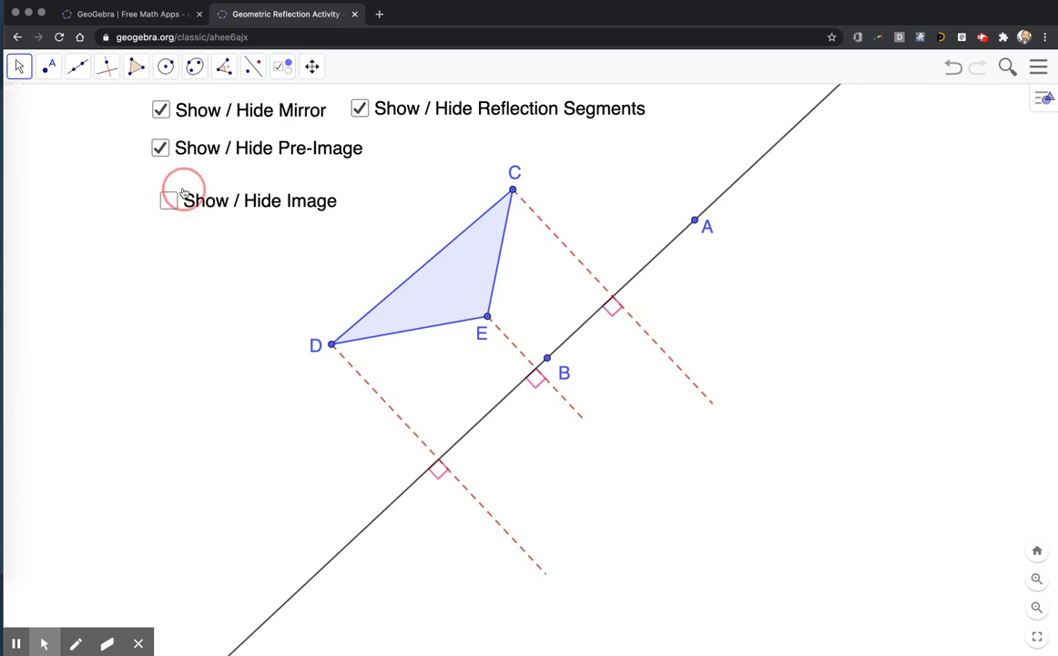
click(160, 187)
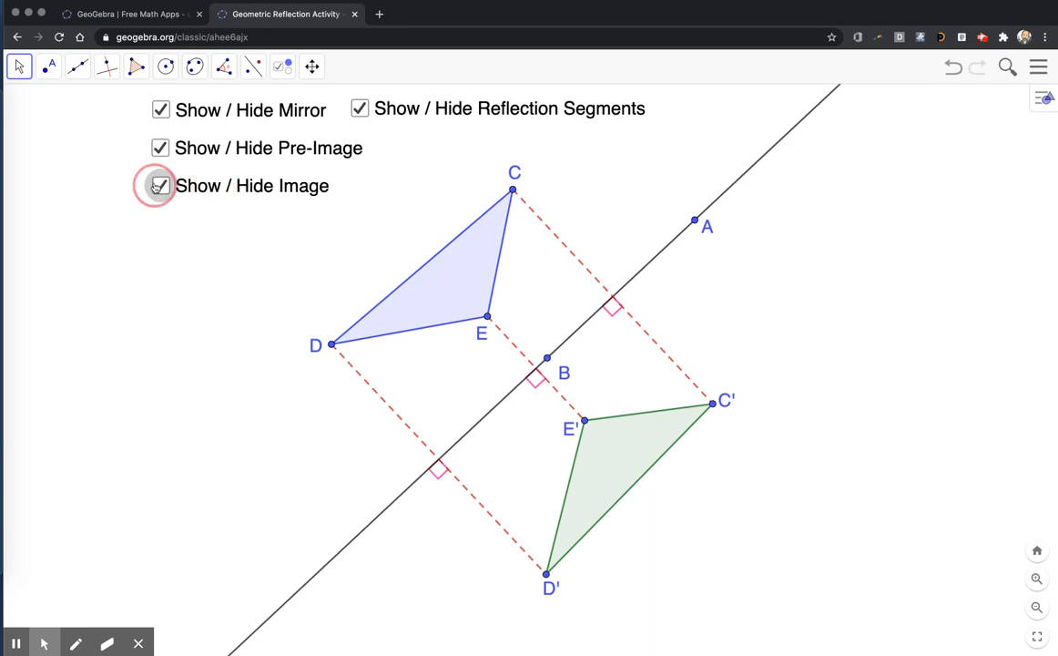
click(161, 186)
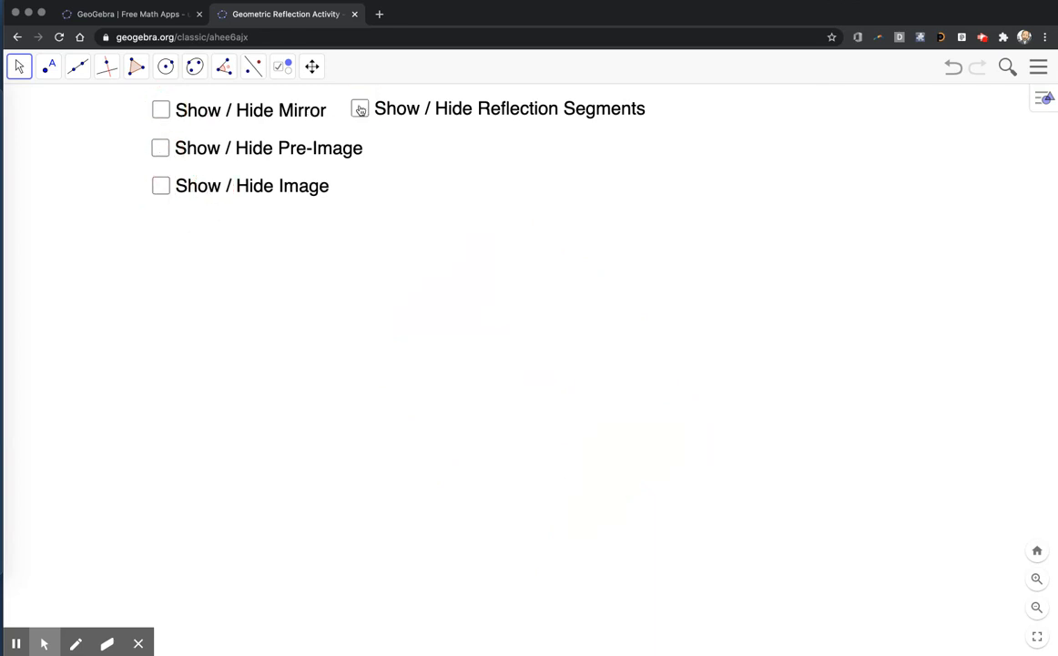
click(160, 148)
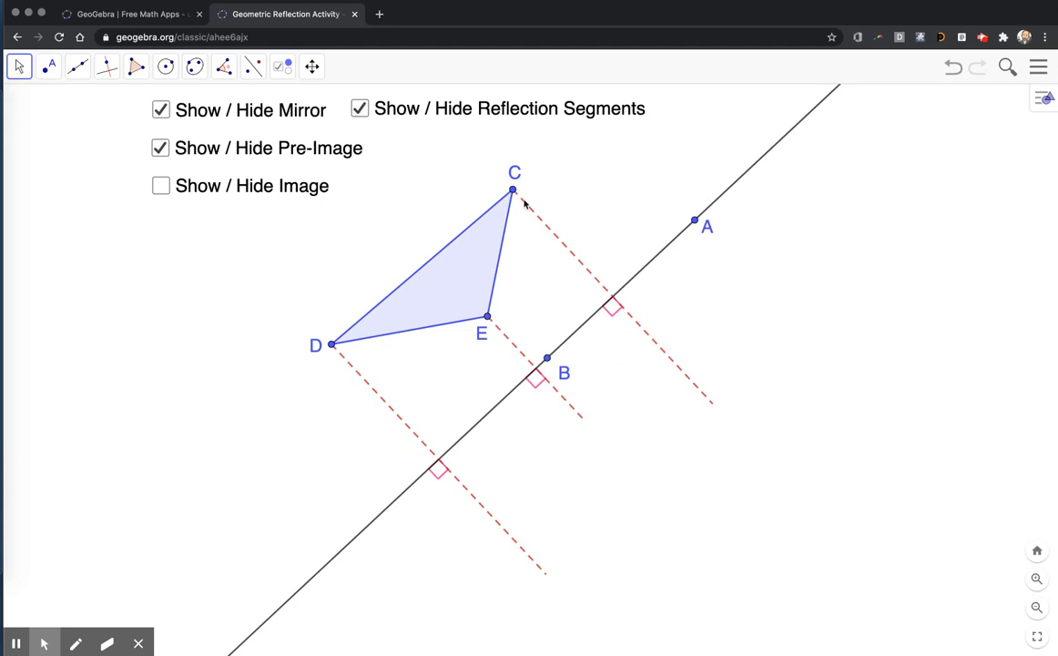
mouse_move(686, 377)
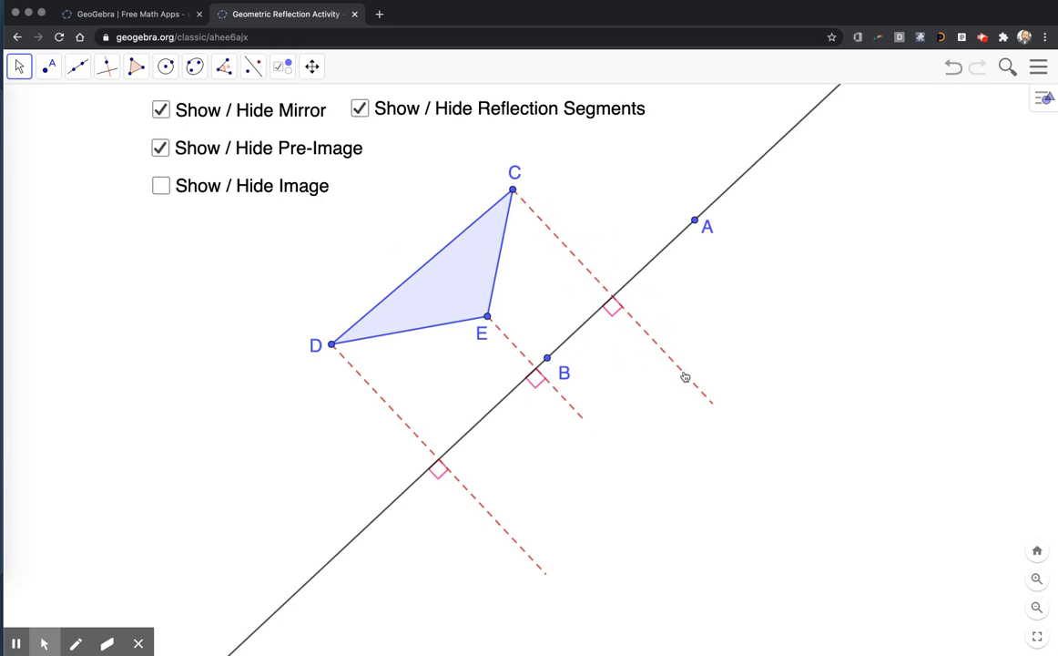
mouse_move(662, 353)
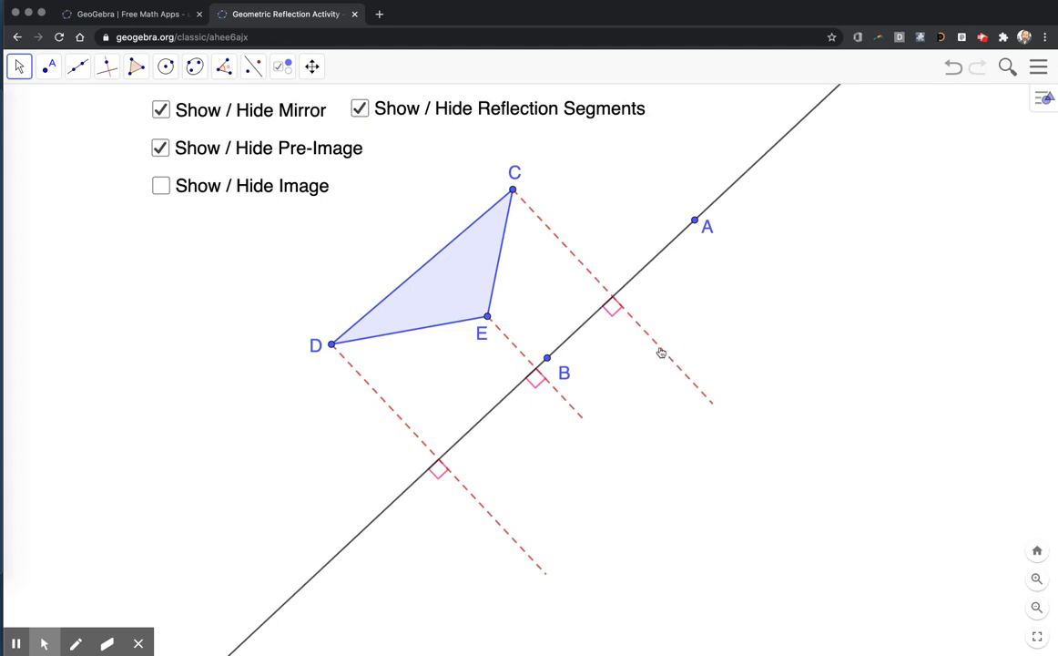
click(160, 186)
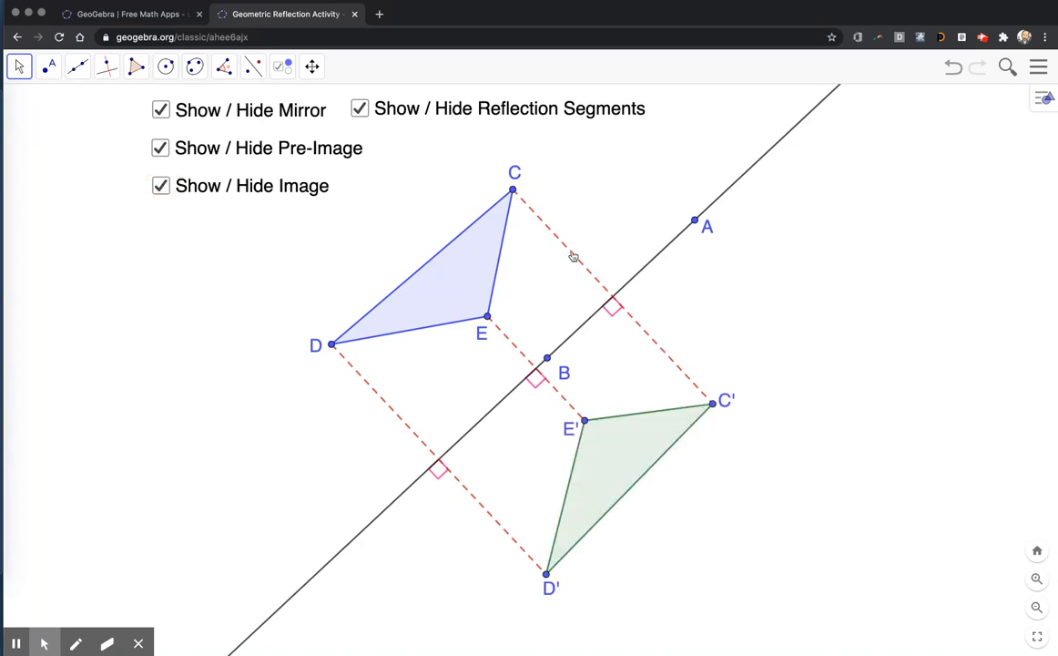
click(1038, 67)
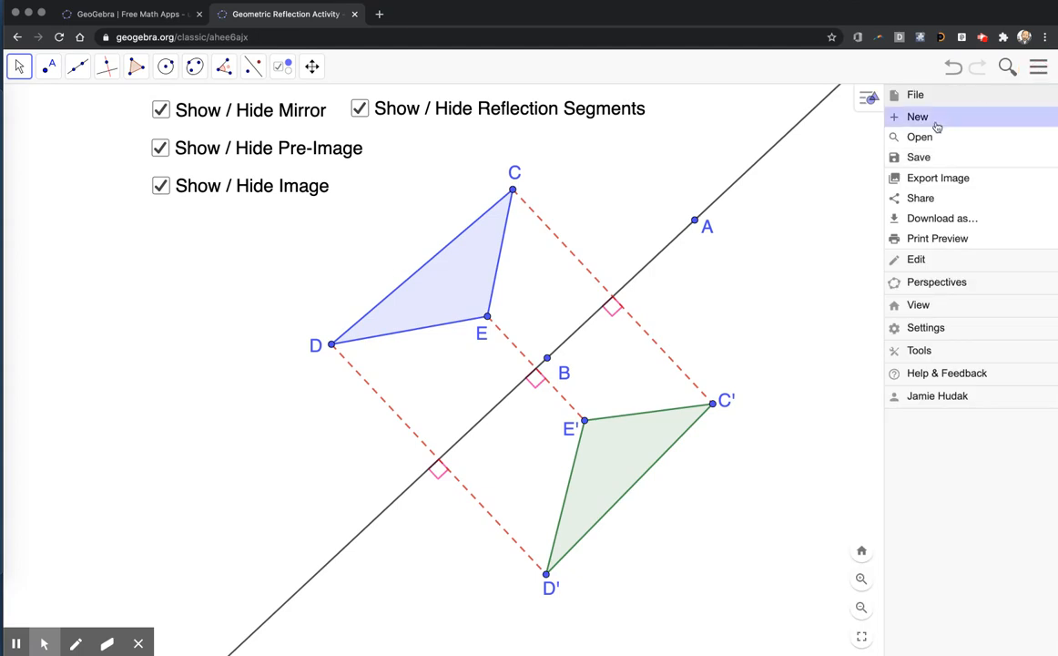
Re-save the construction under its existing title with Shared visibility
click(919, 157)
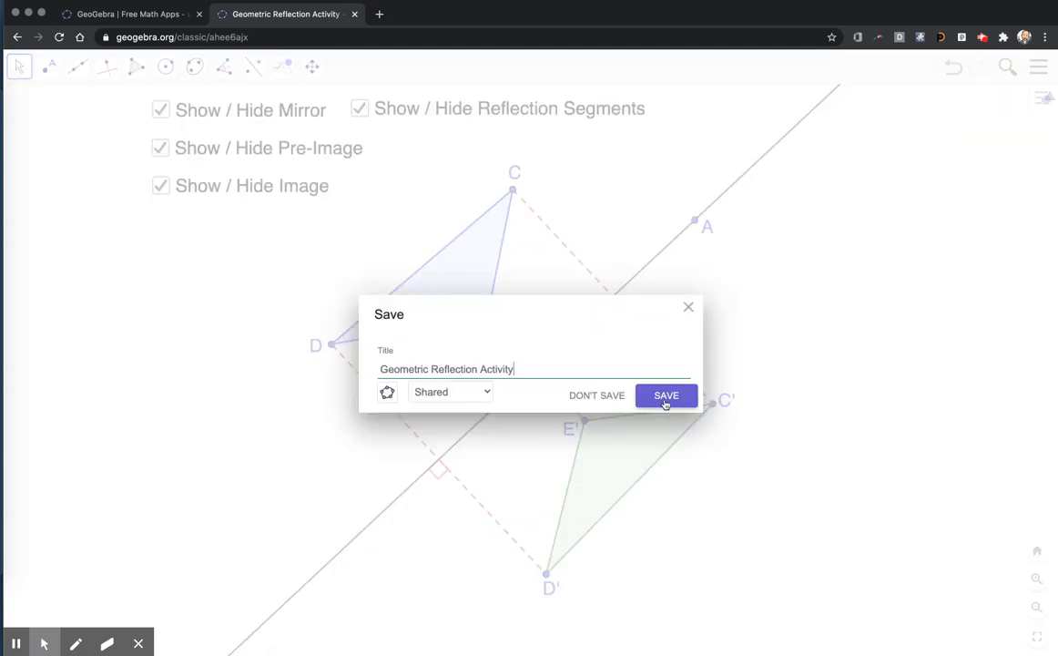
mouse_move(540, 393)
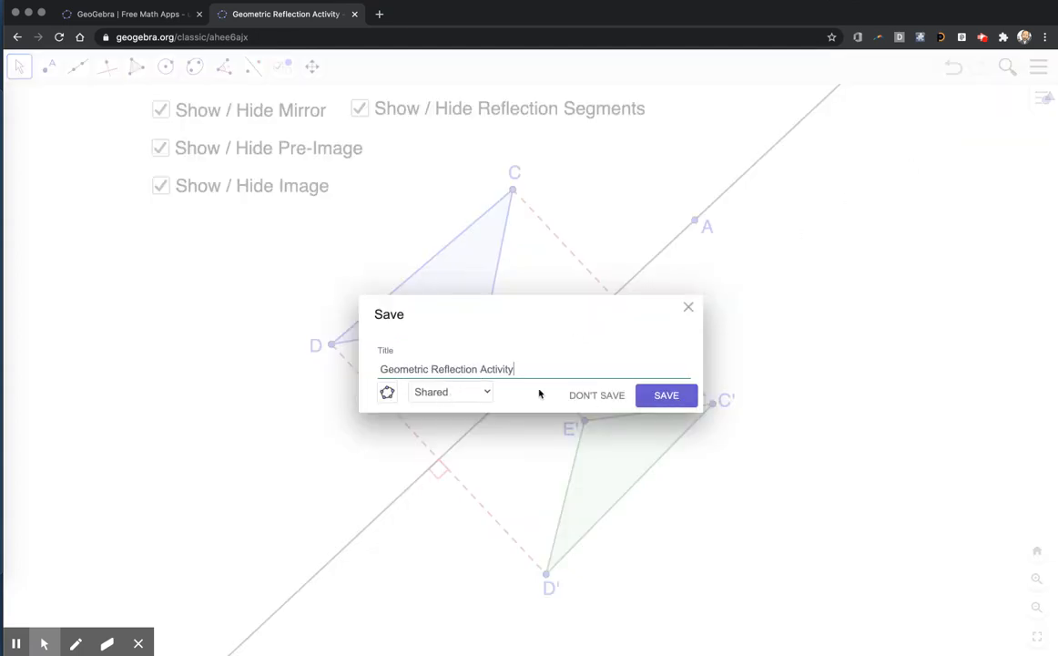
click(666, 394)
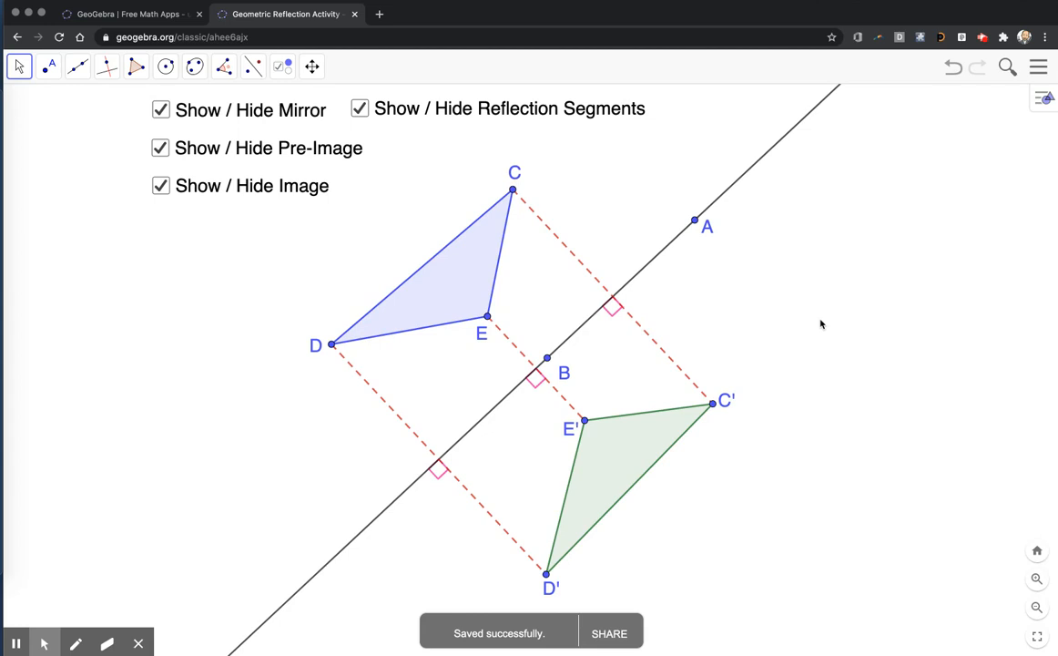
click(128, 14)
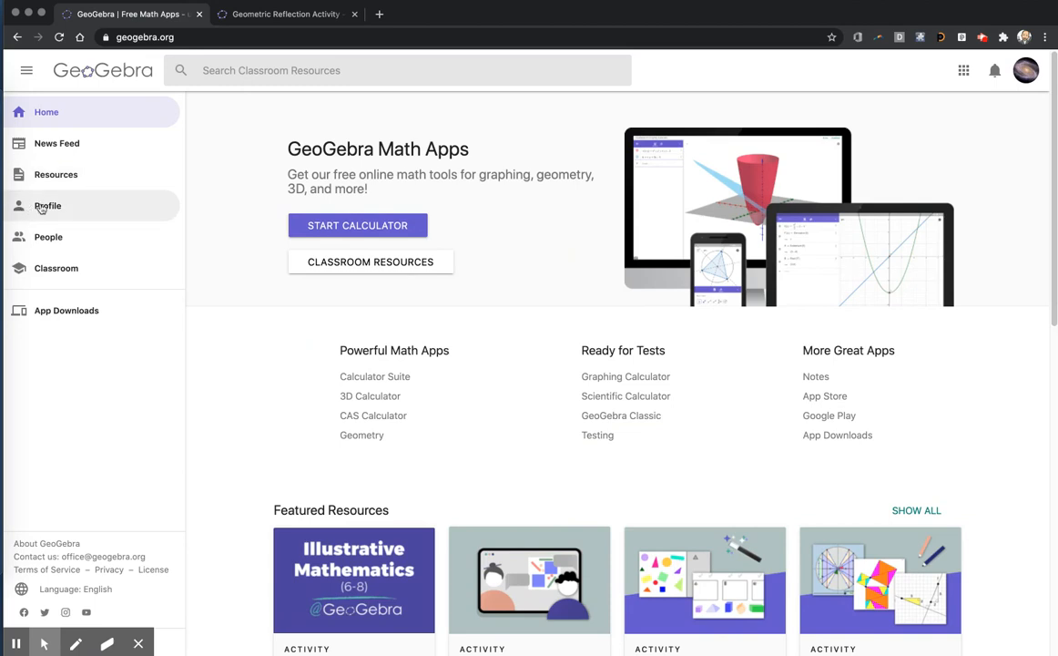
Go to the profile's resources and open the Geometric Reflection Activity card
click(48, 204)
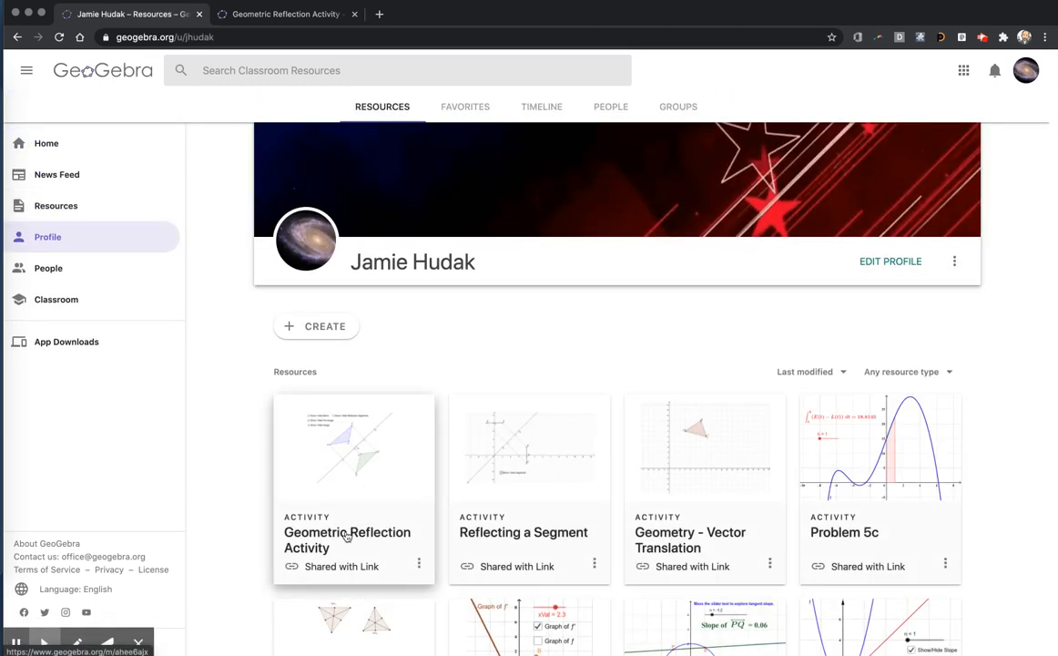
click(418, 563)
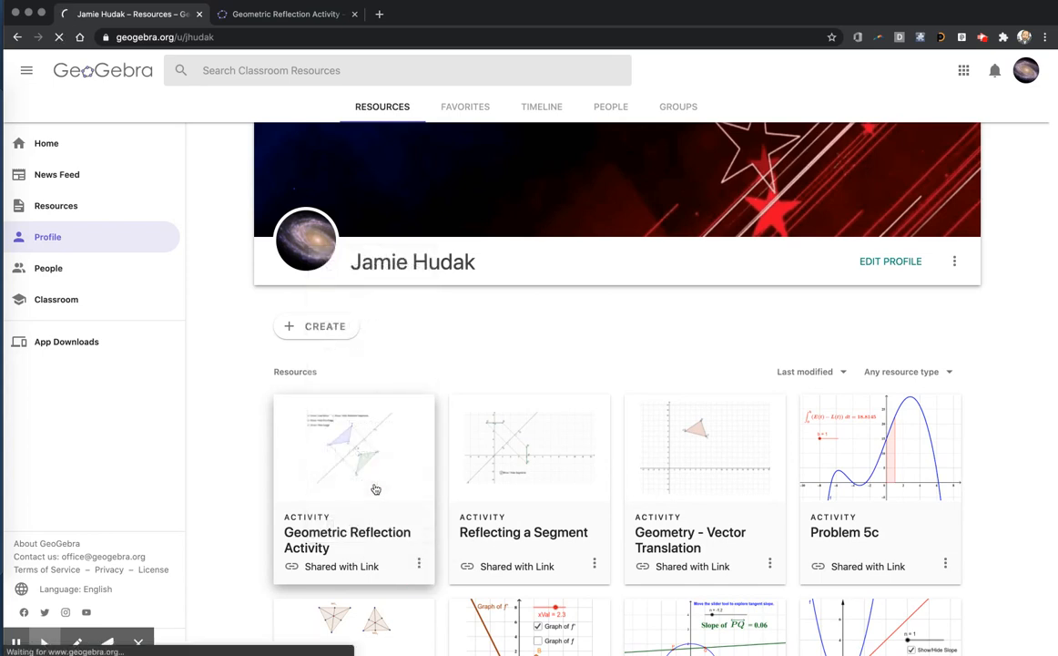
click(353, 446)
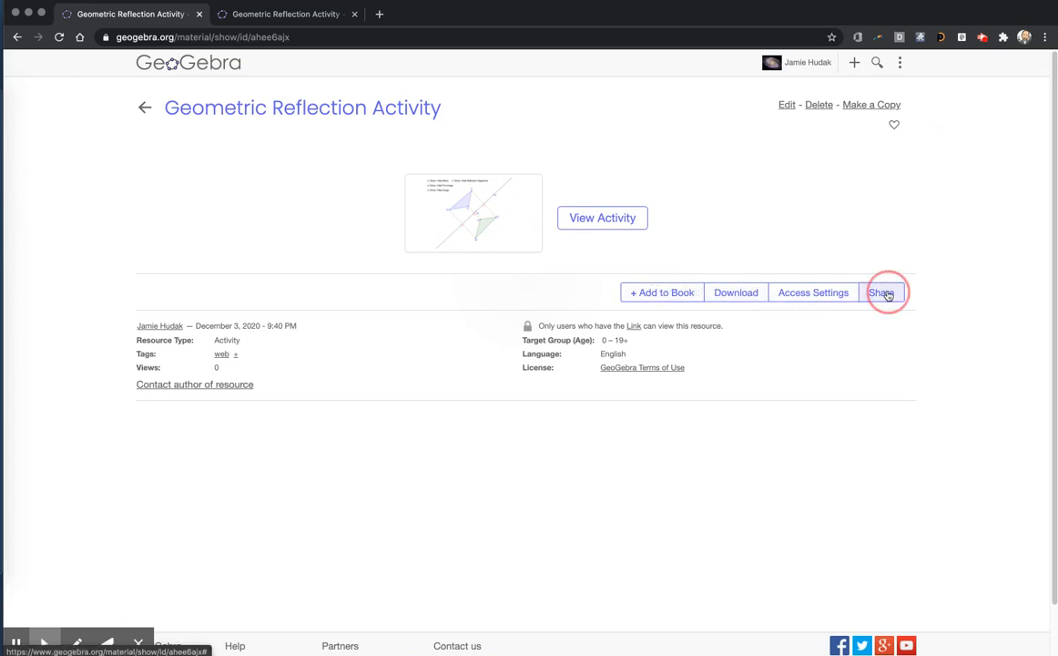
Show the activity's Embed share tab and highlight the iframe code
click(881, 293)
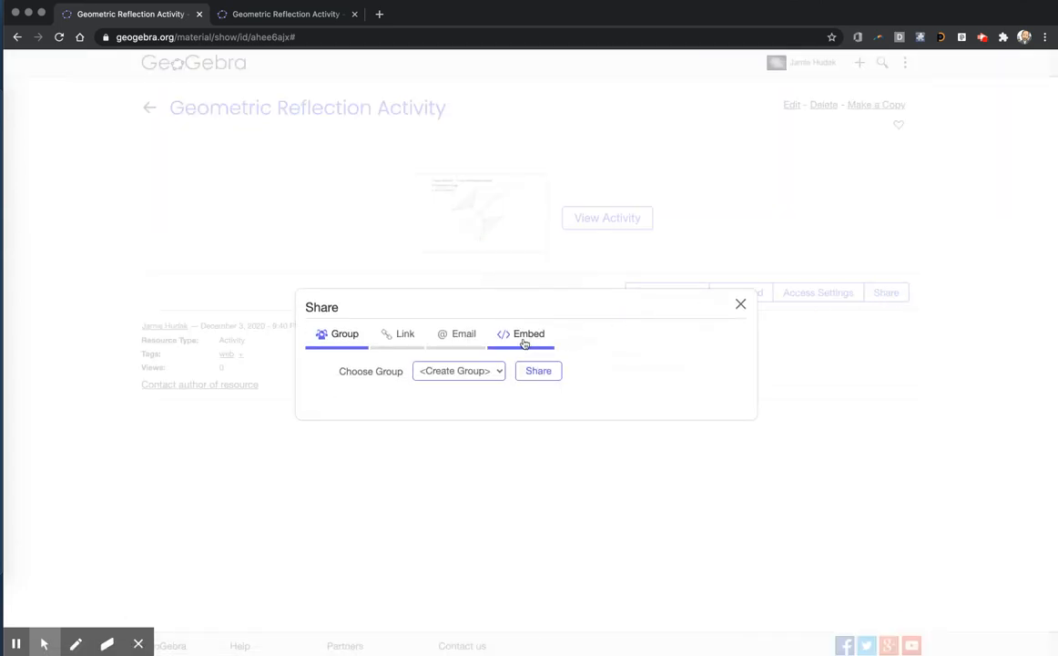
click(529, 334)
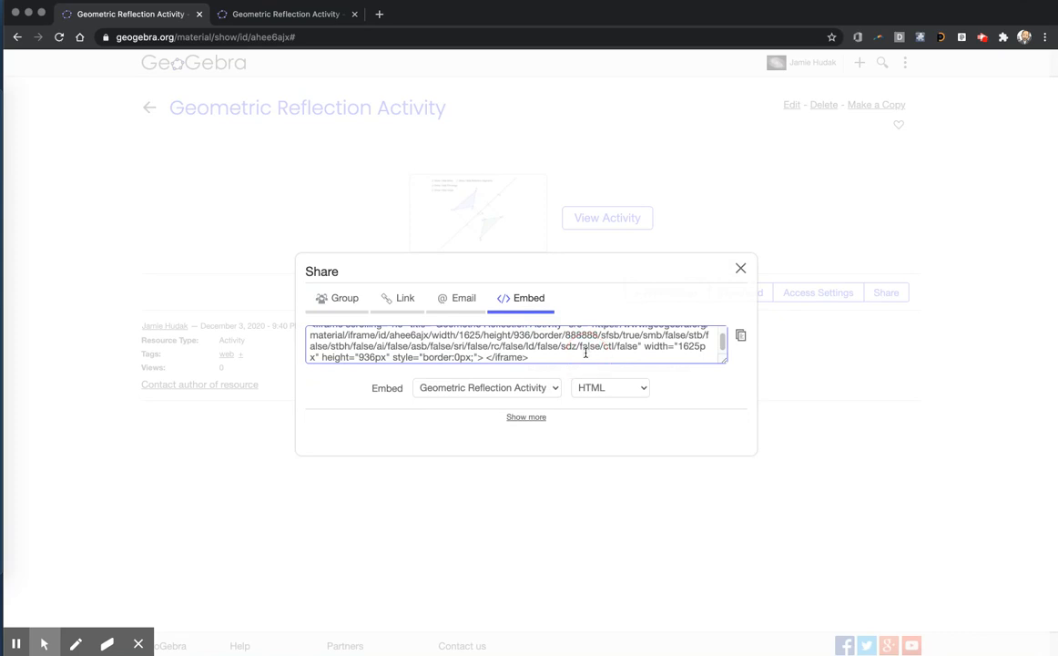
click(312, 334)
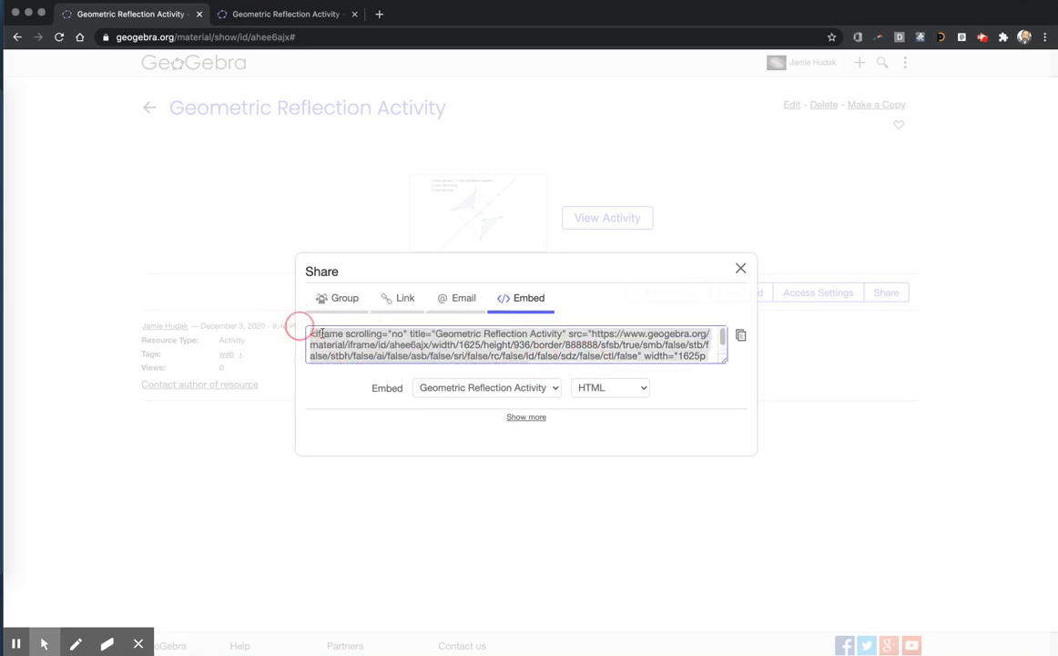
click(741, 334)
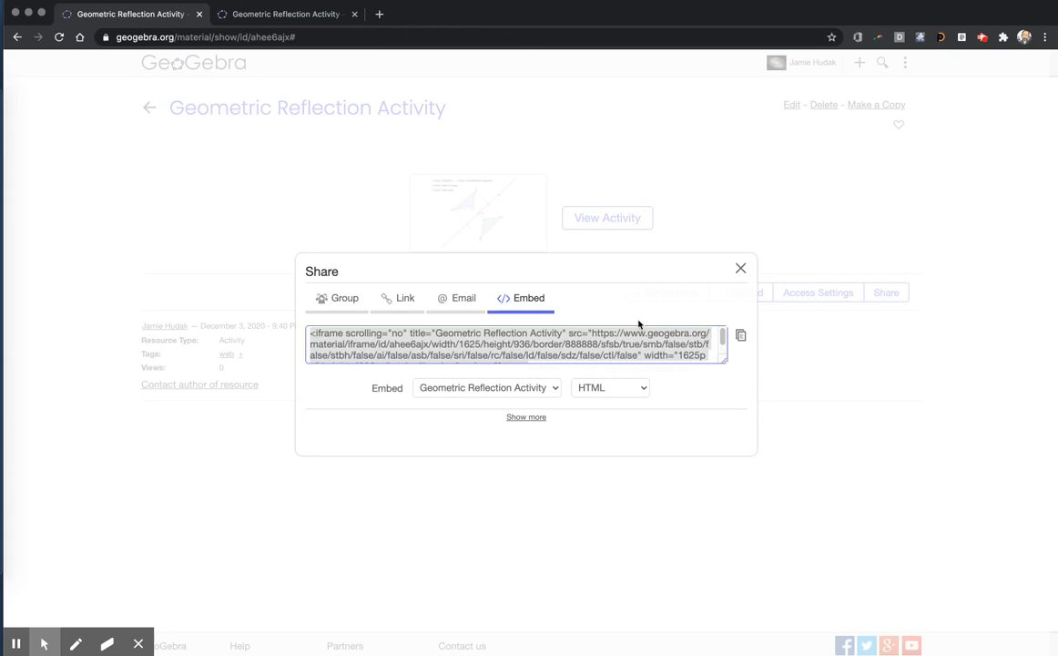
mouse_move(979, 127)
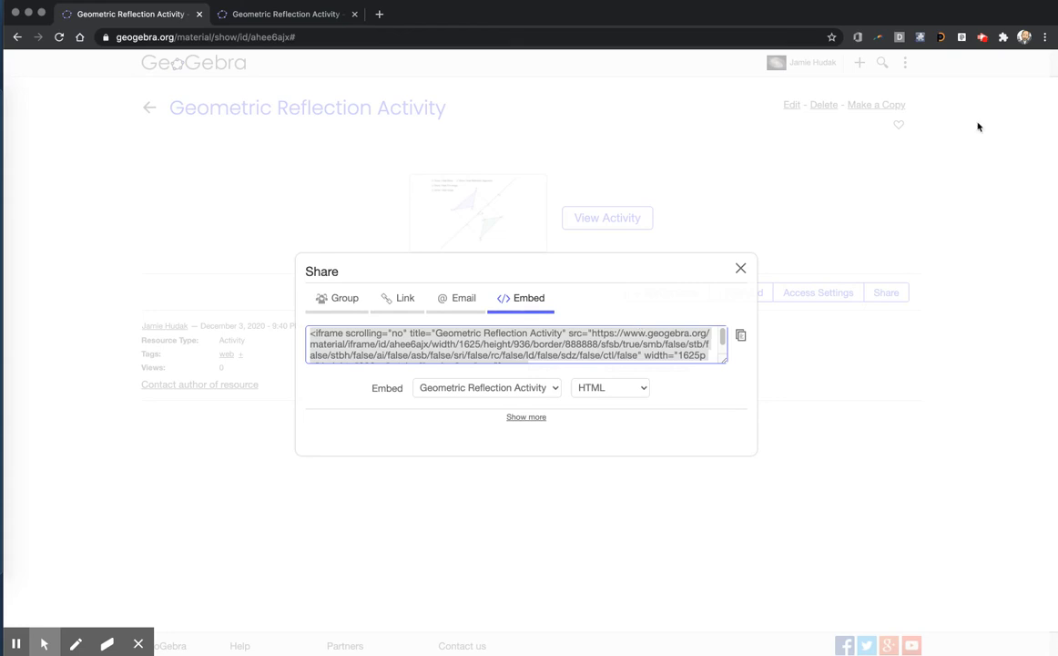